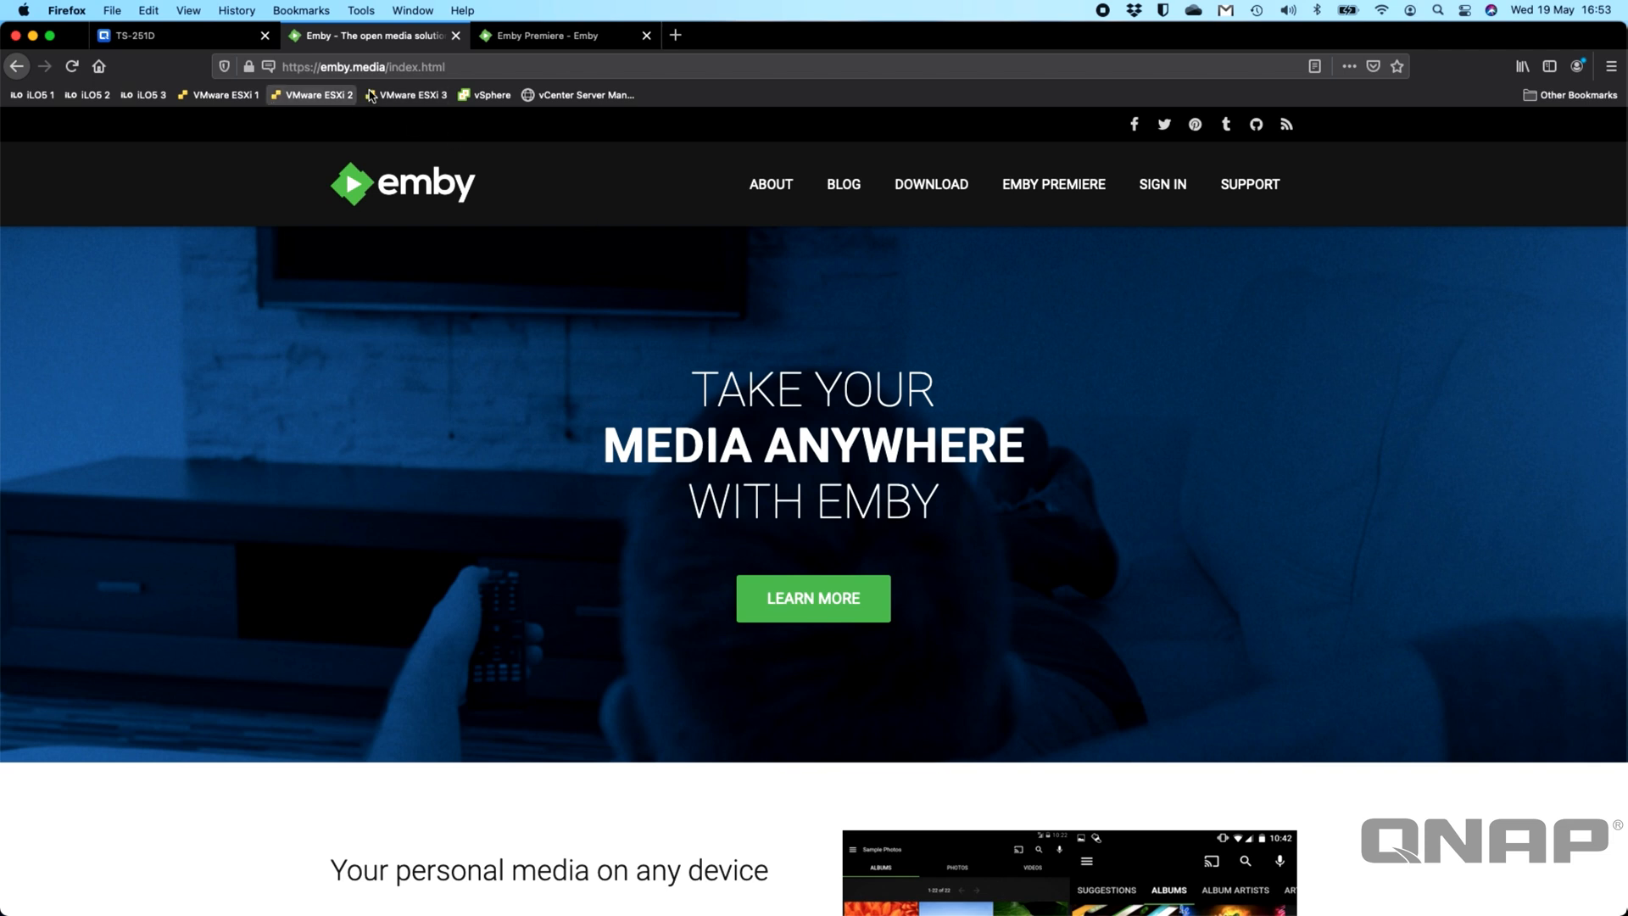
mouse_move(687, 487)
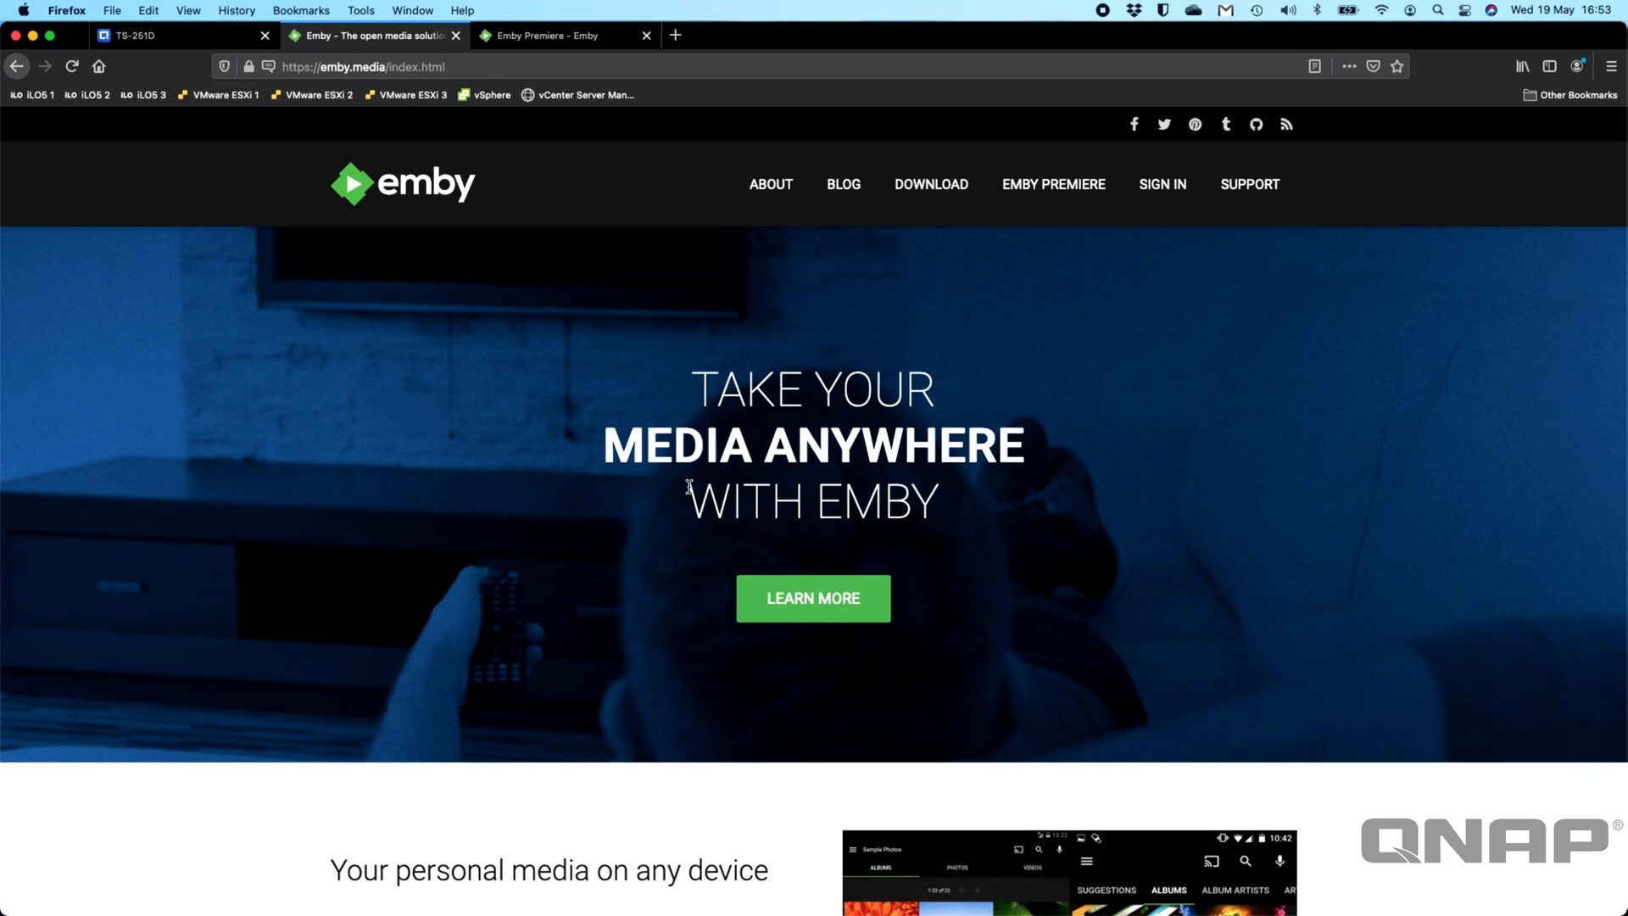
Step: Reach the Emby Server downloads page for QNAP NAS from the emby.media header
scroll(down, 3)
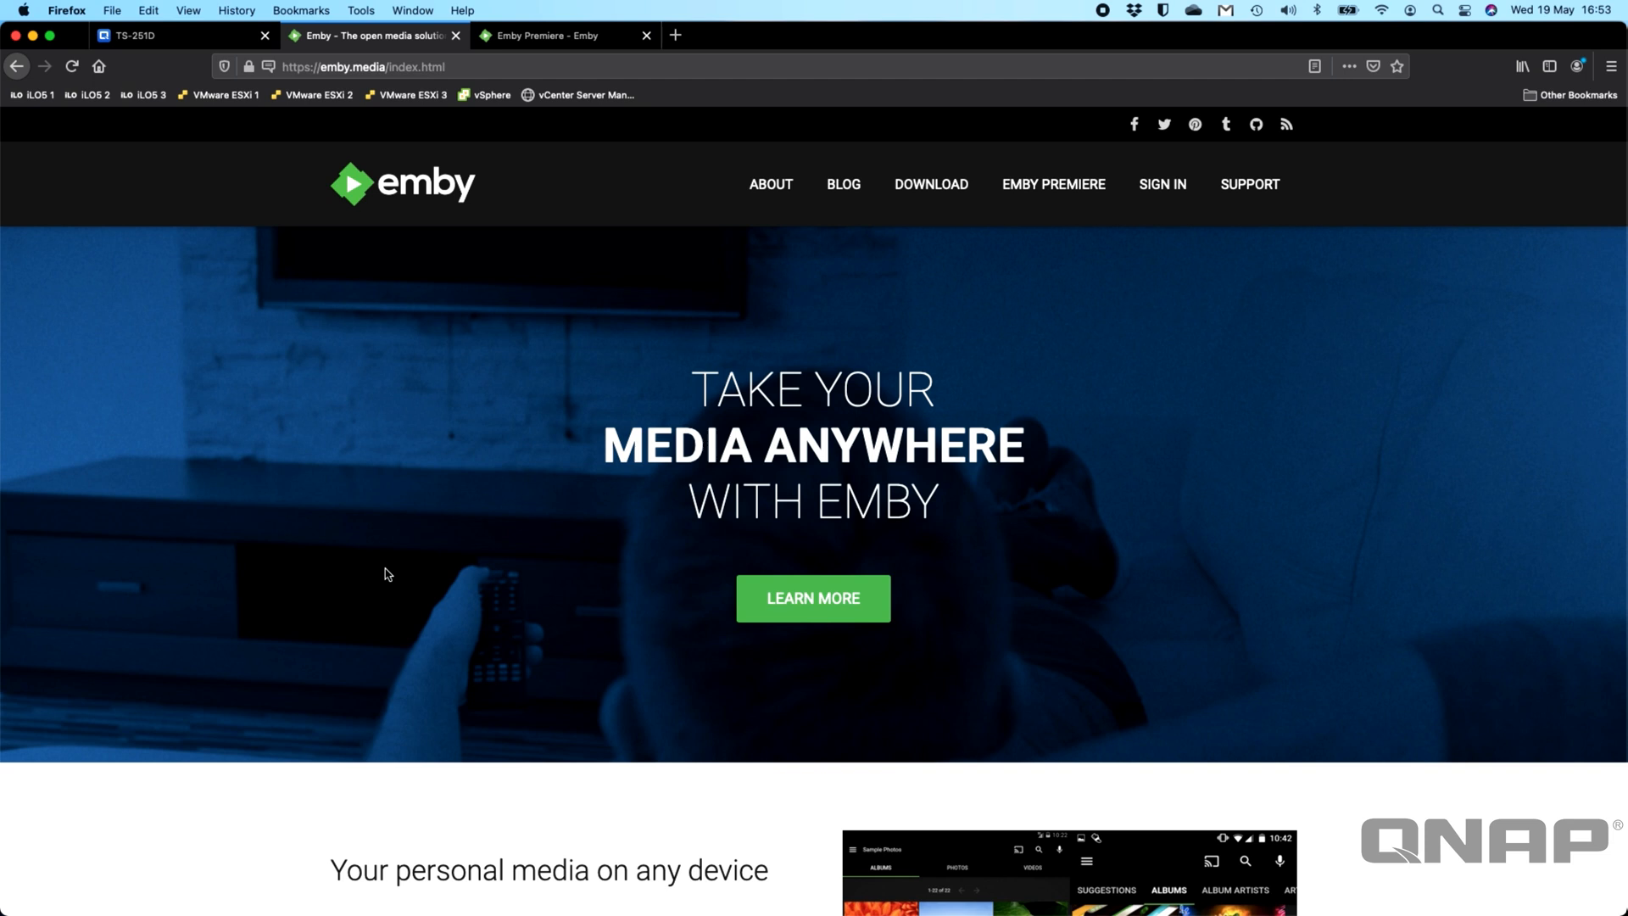
mouse_move(831, 282)
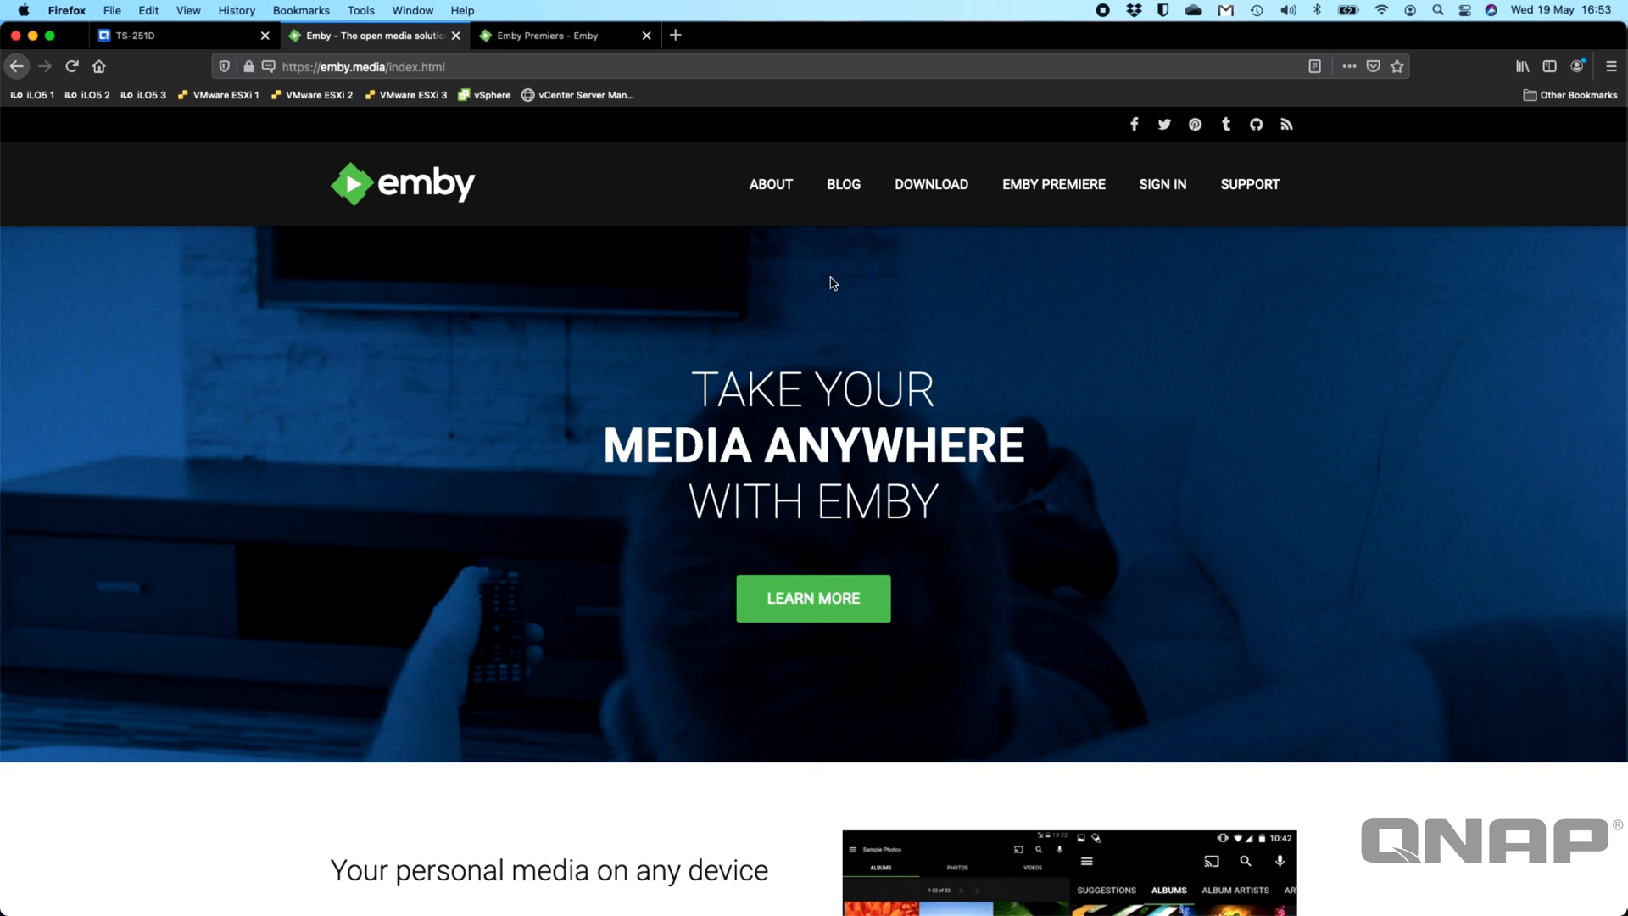
mouse_move(931, 183)
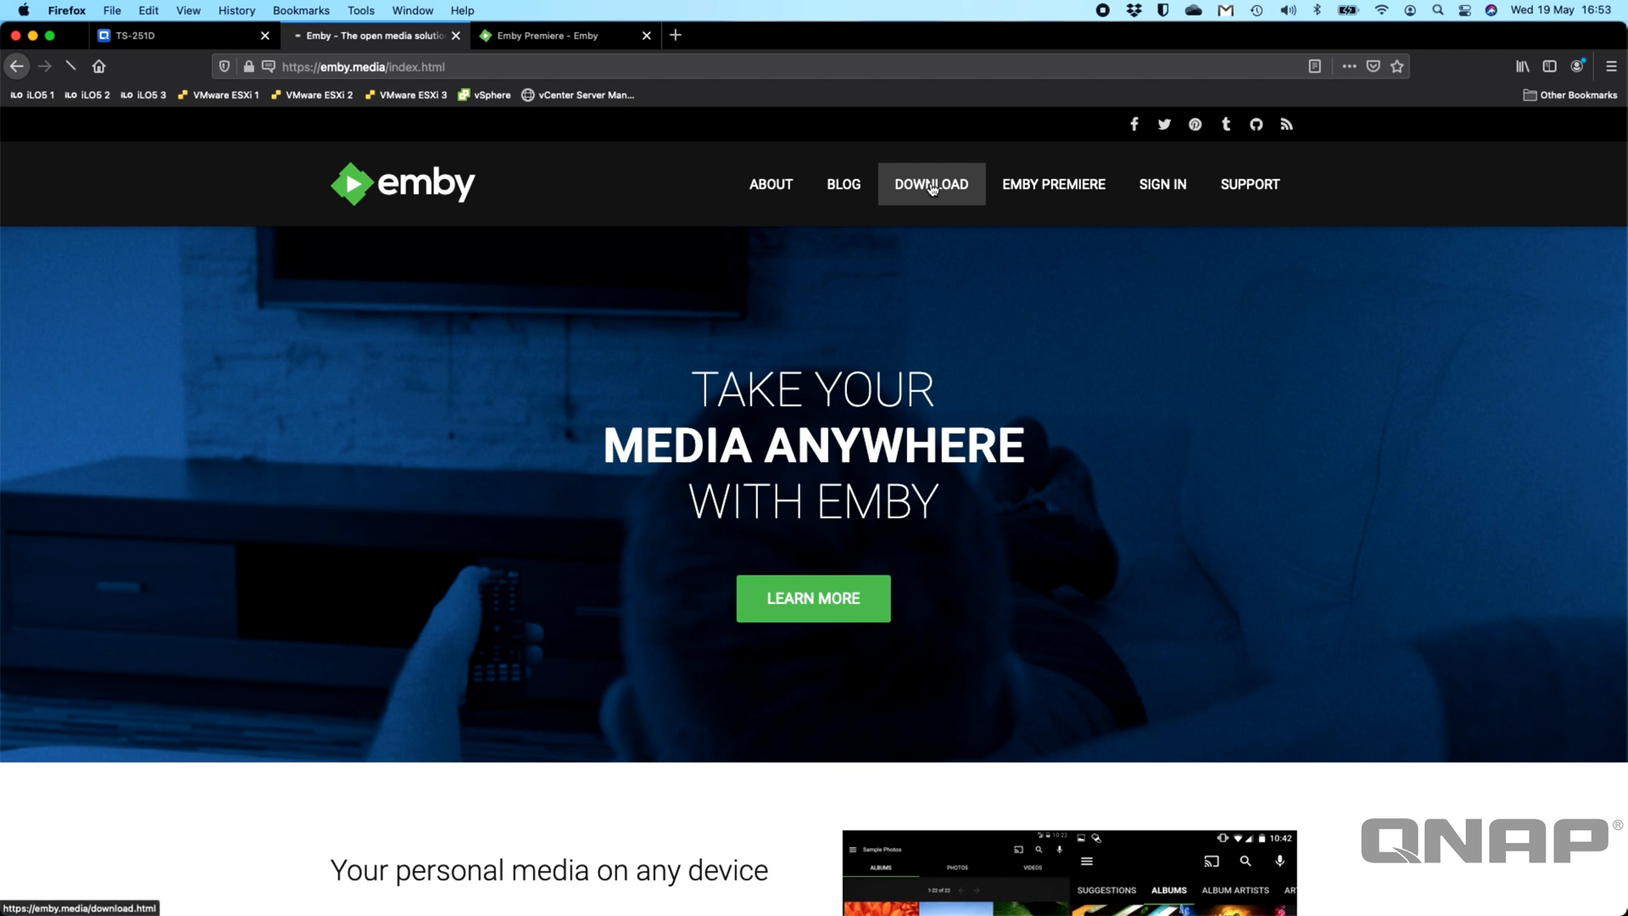
click(929, 183)
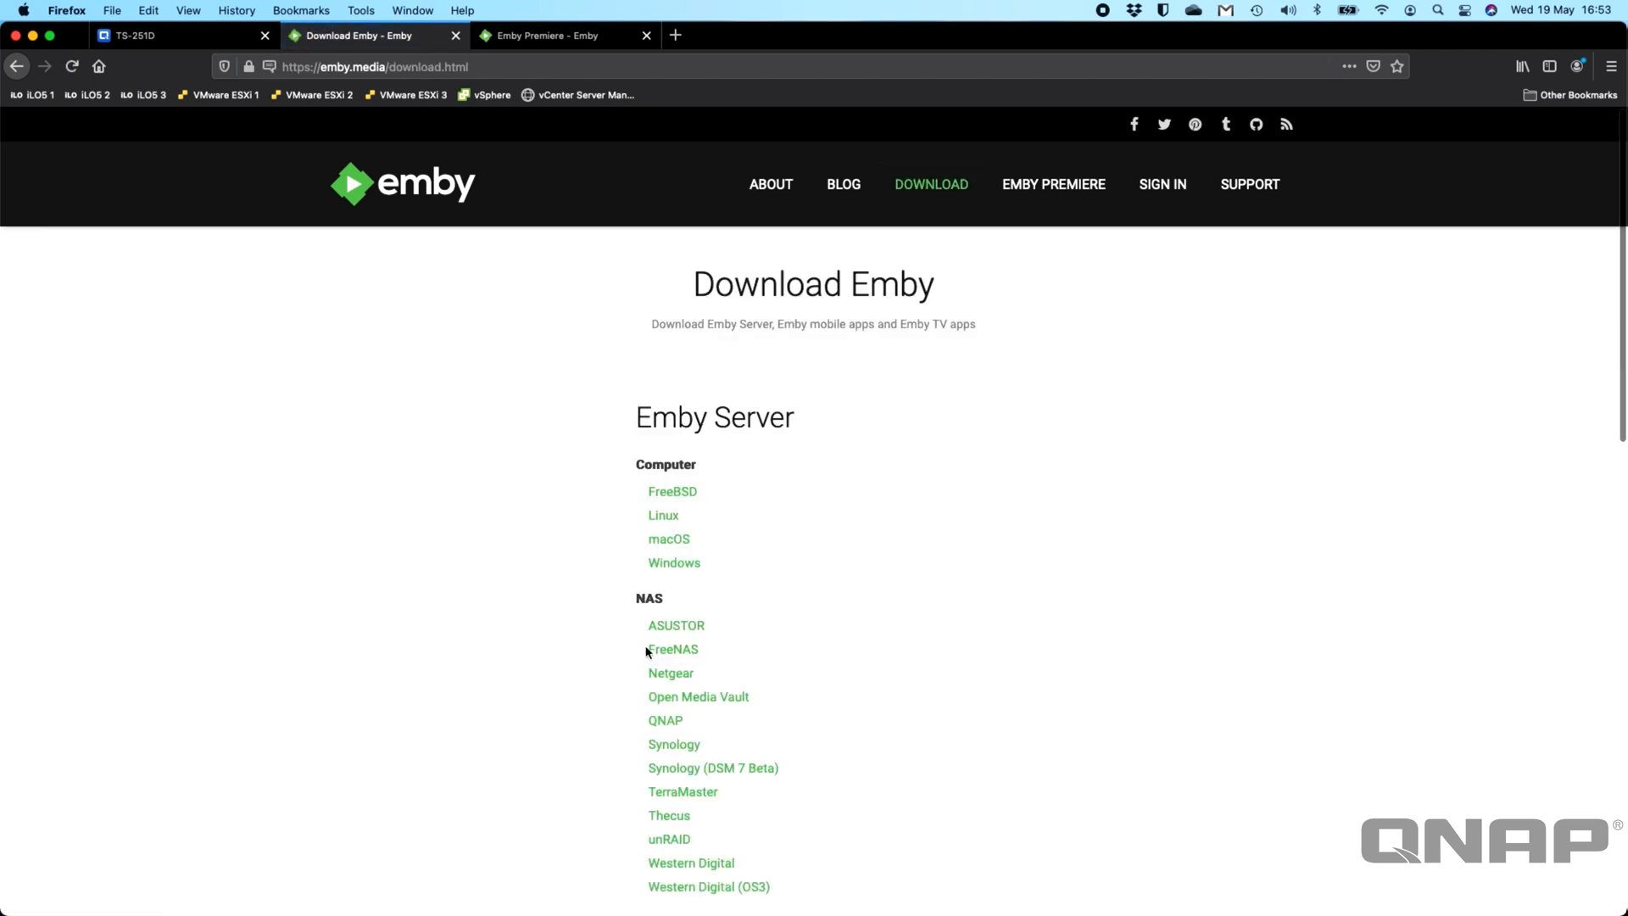
mouse_move(673, 720)
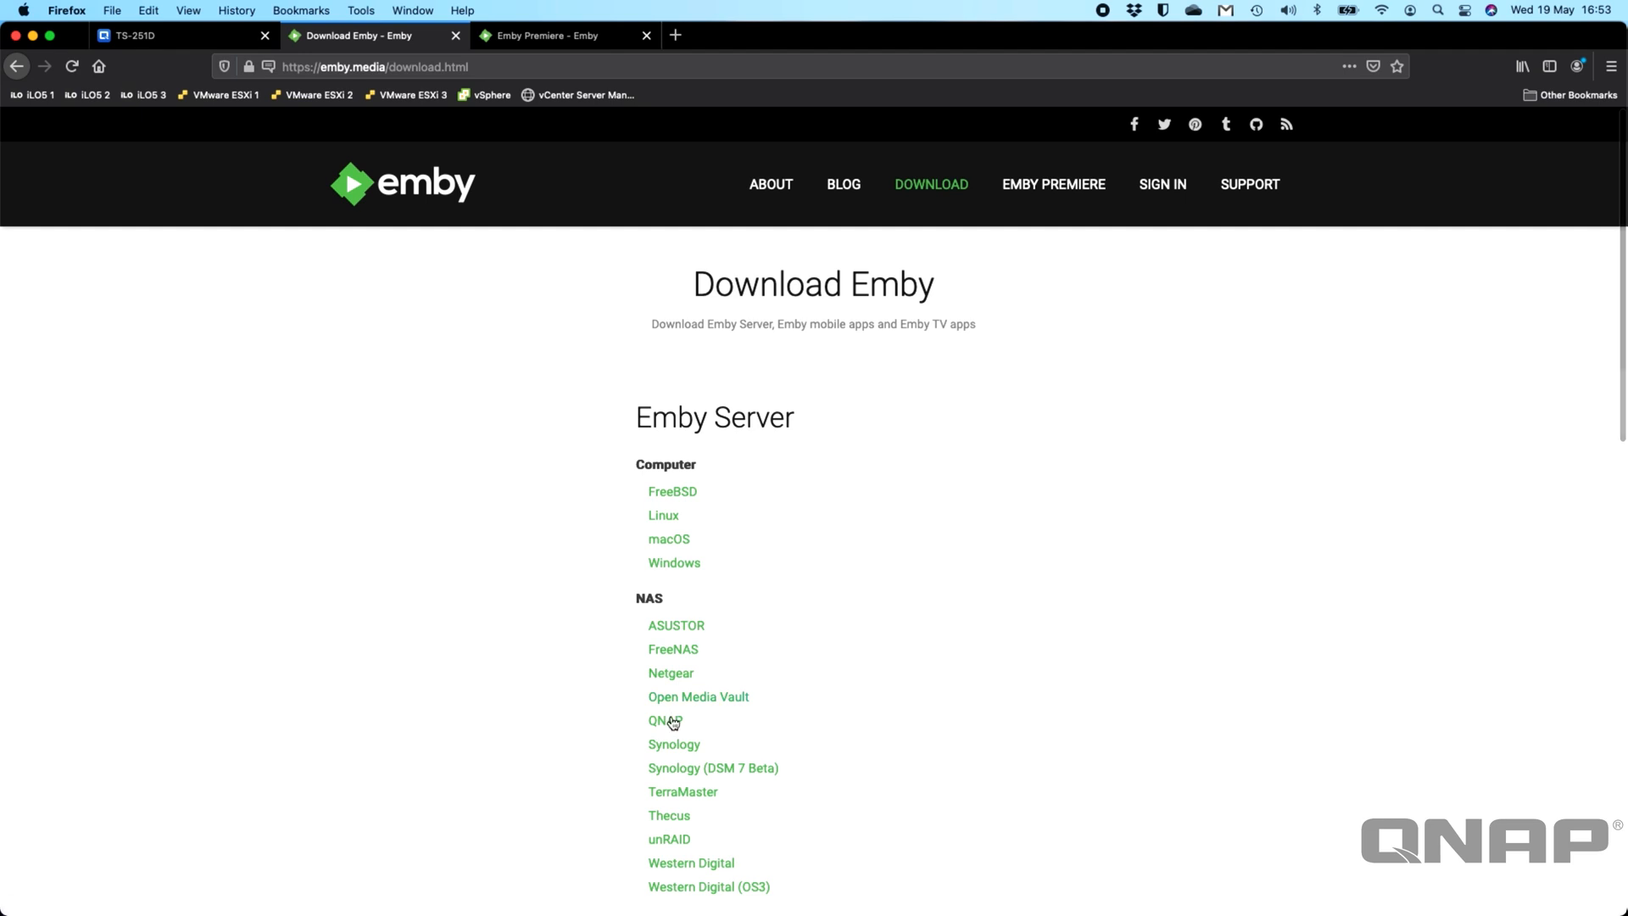
click(659, 721)
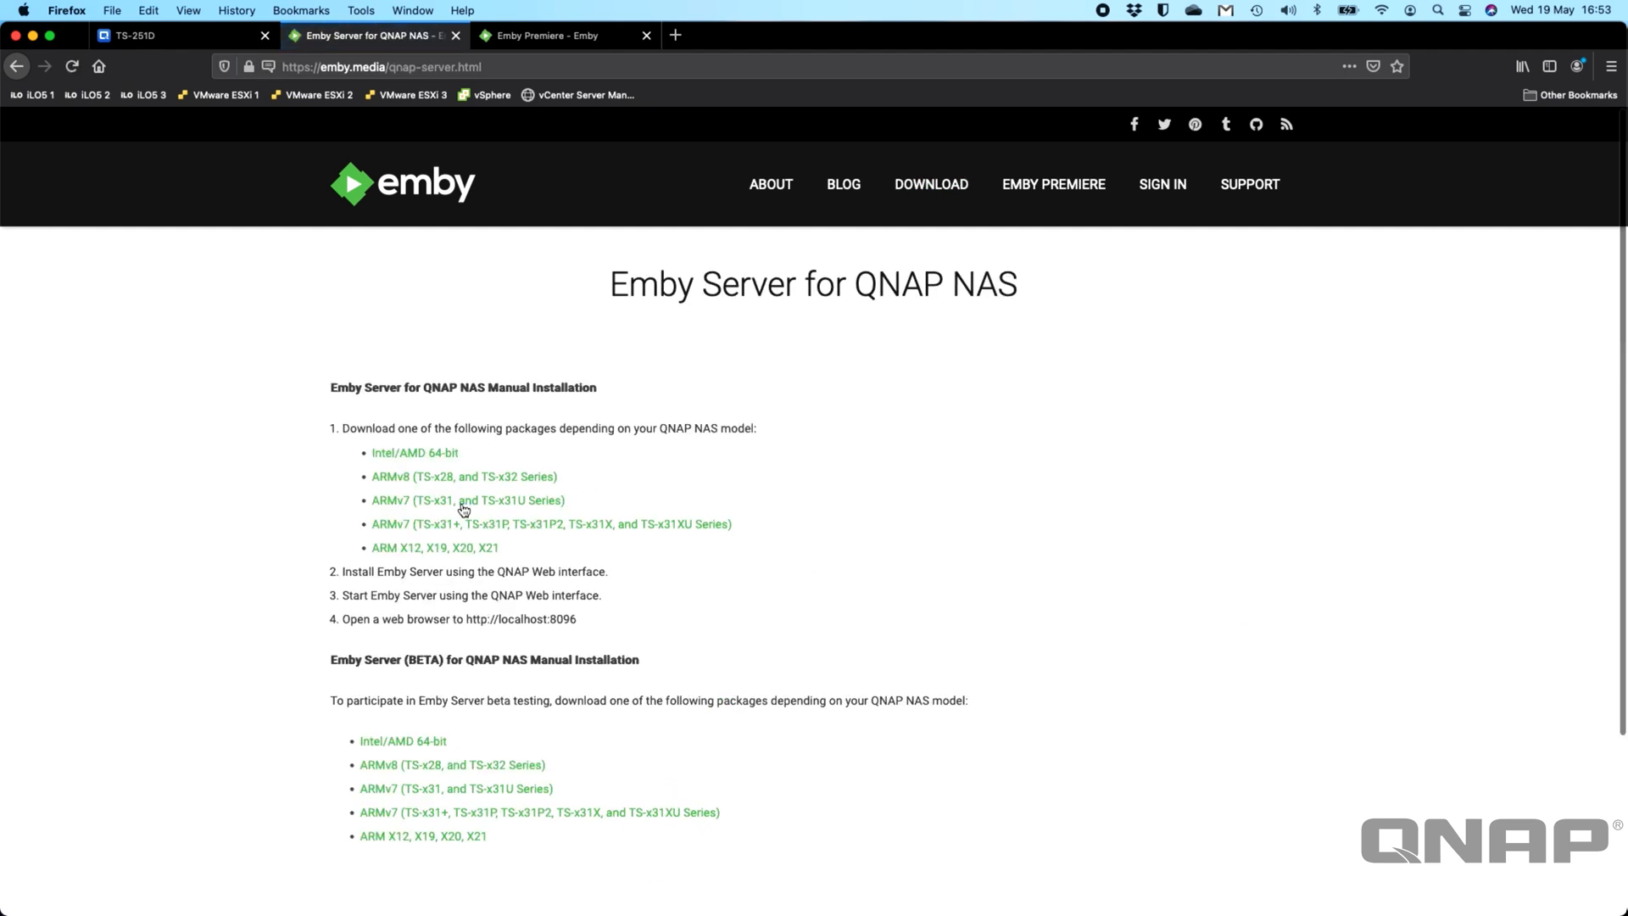
mouse_move(630, 609)
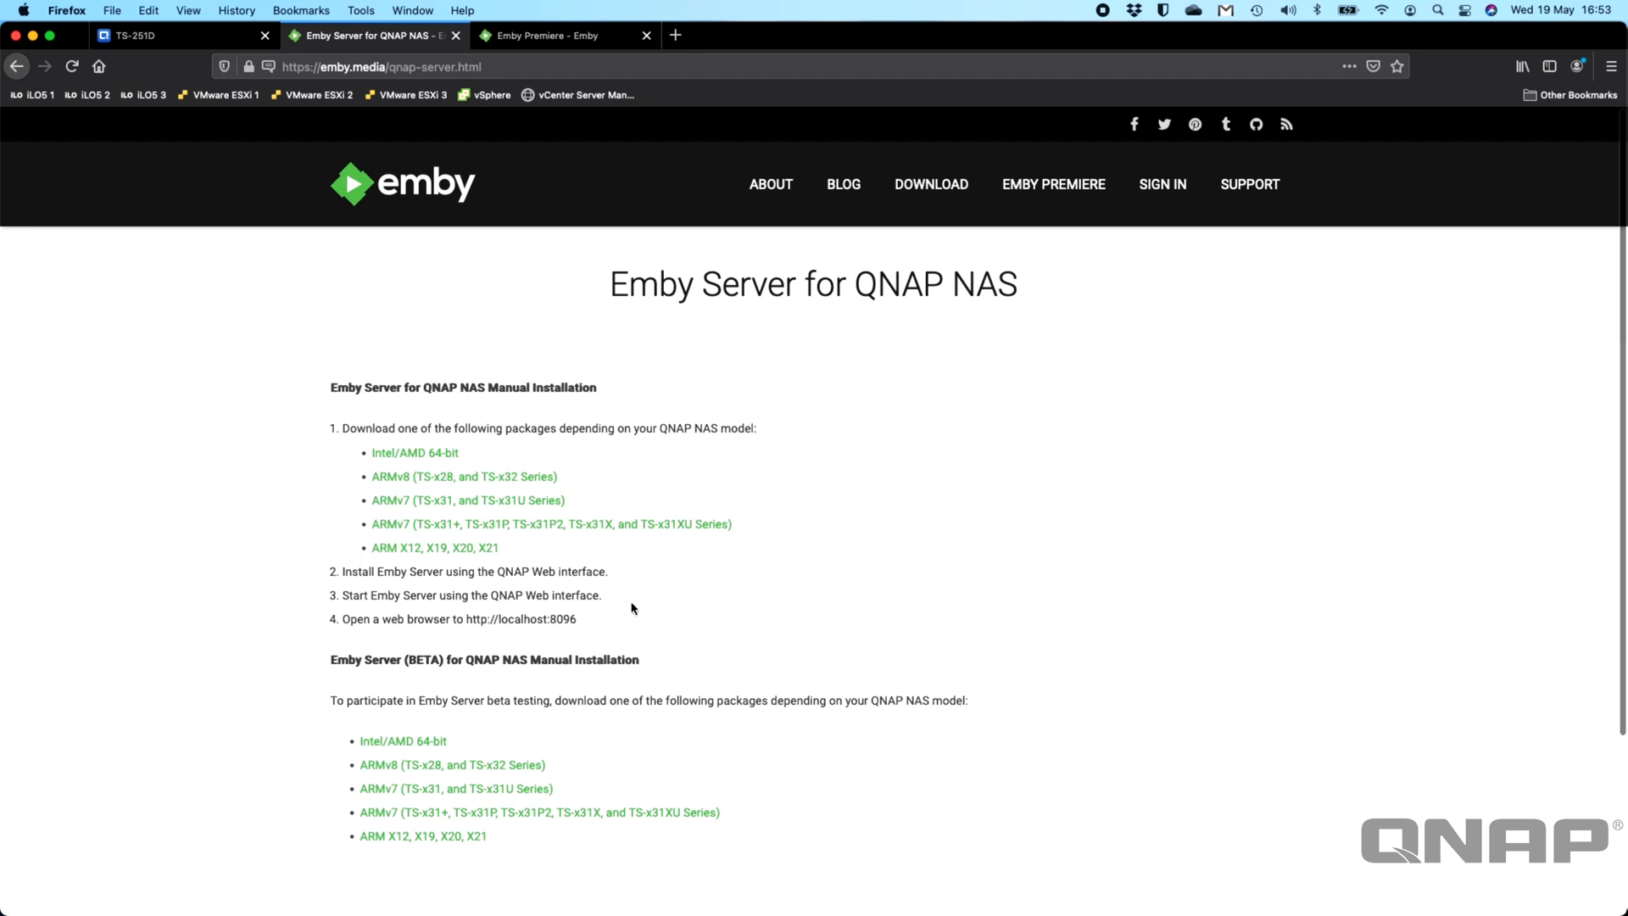
mouse_move(364, 531)
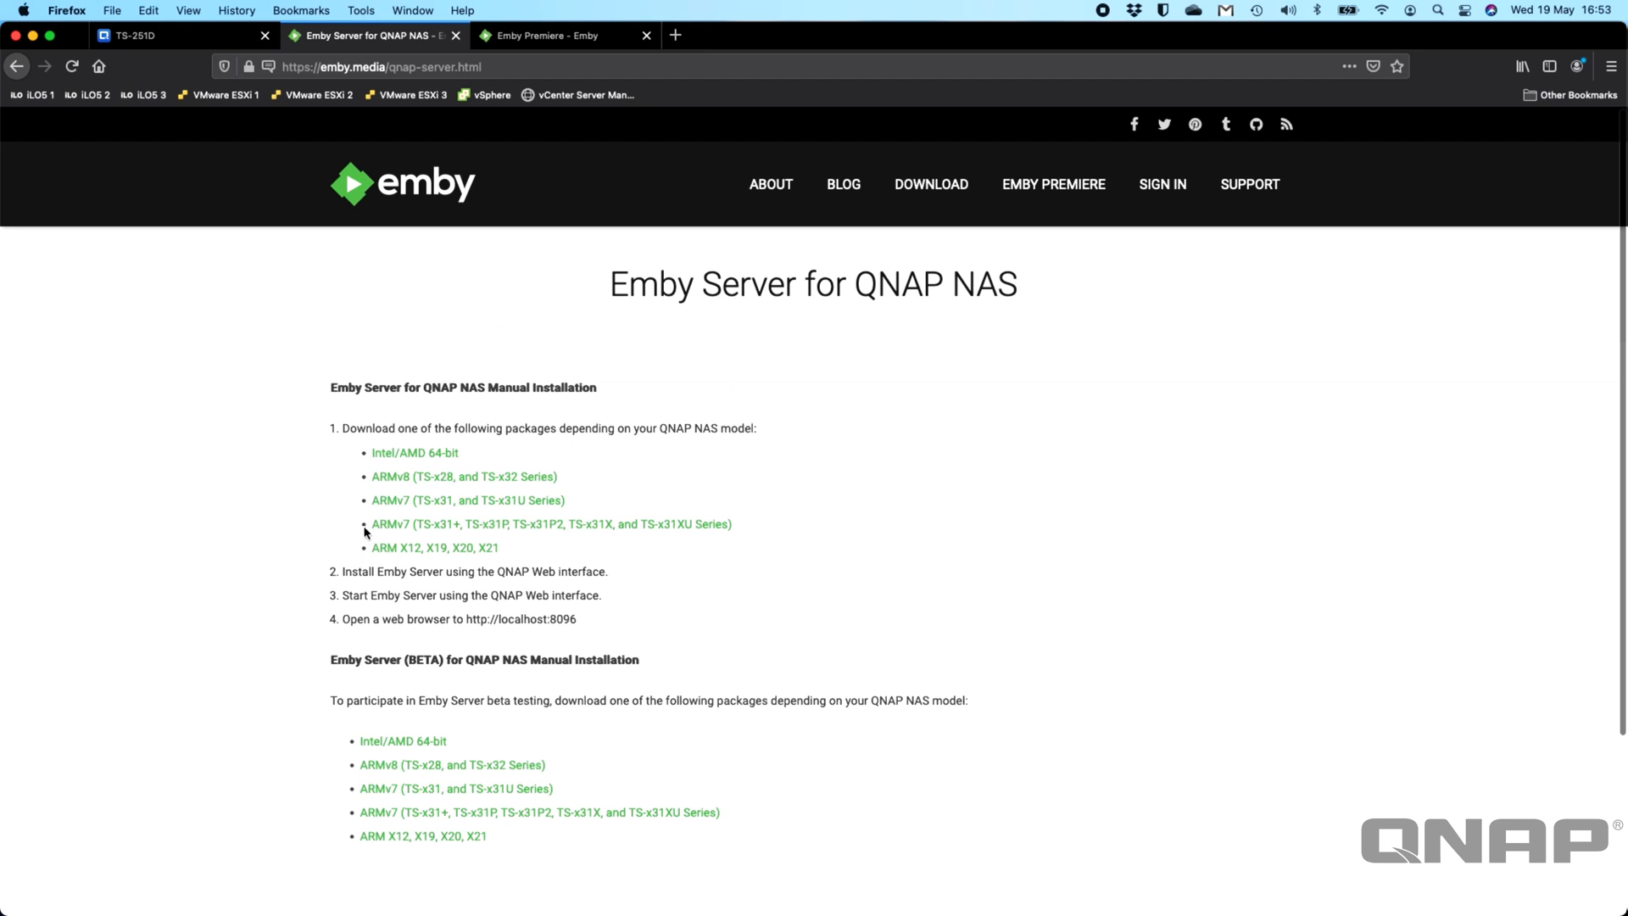
mouse_move(714, 484)
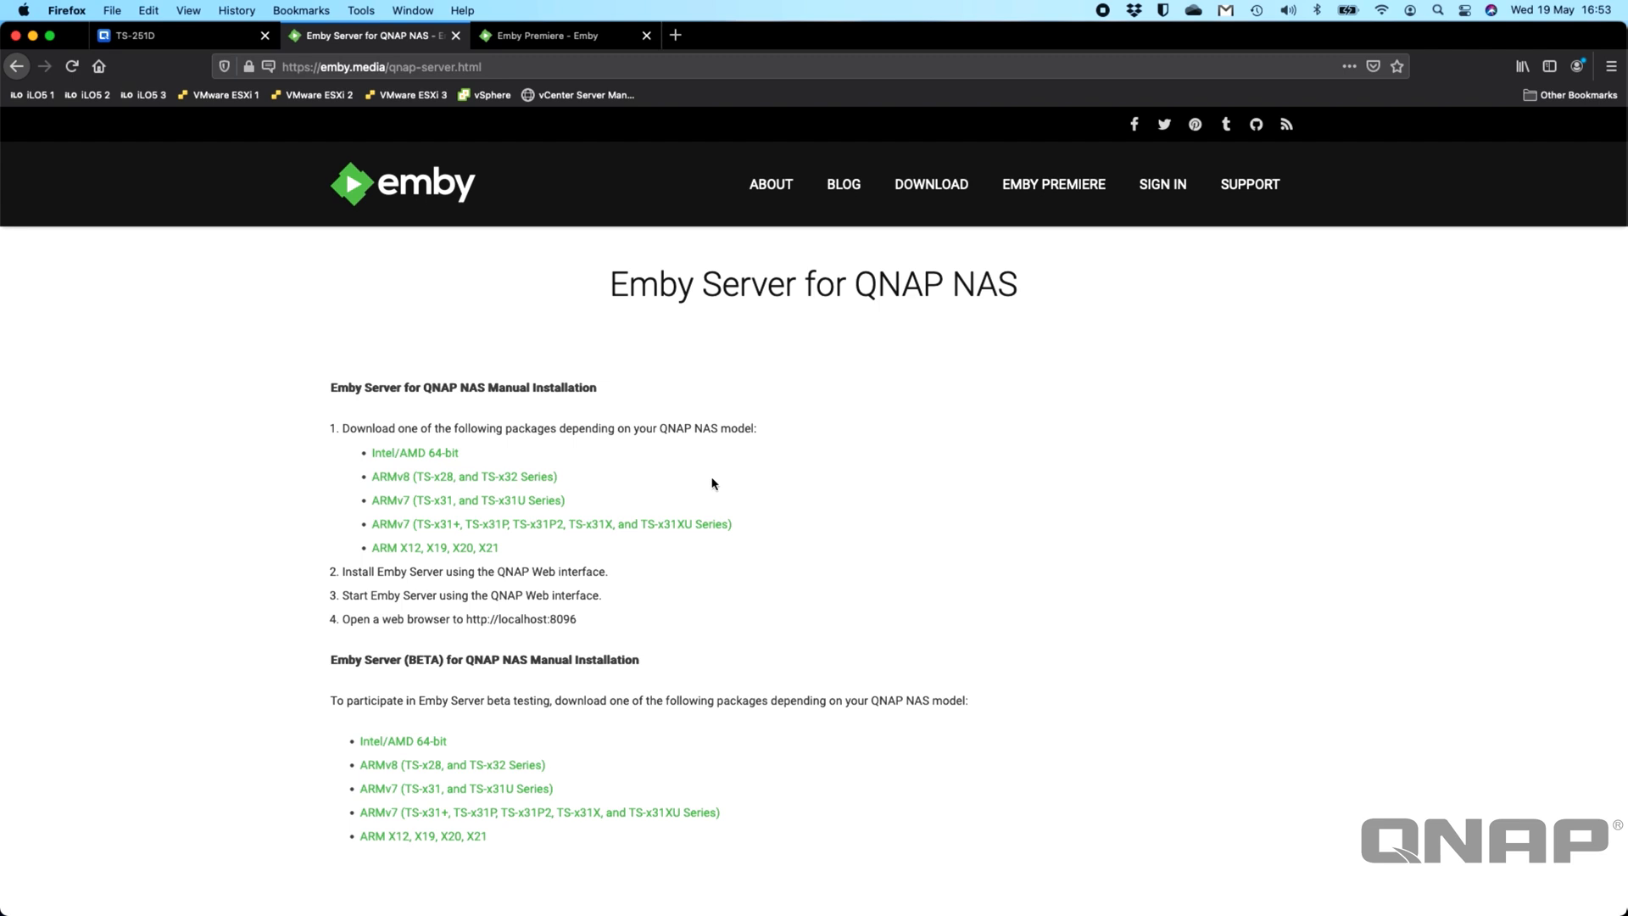
mouse_move(405, 467)
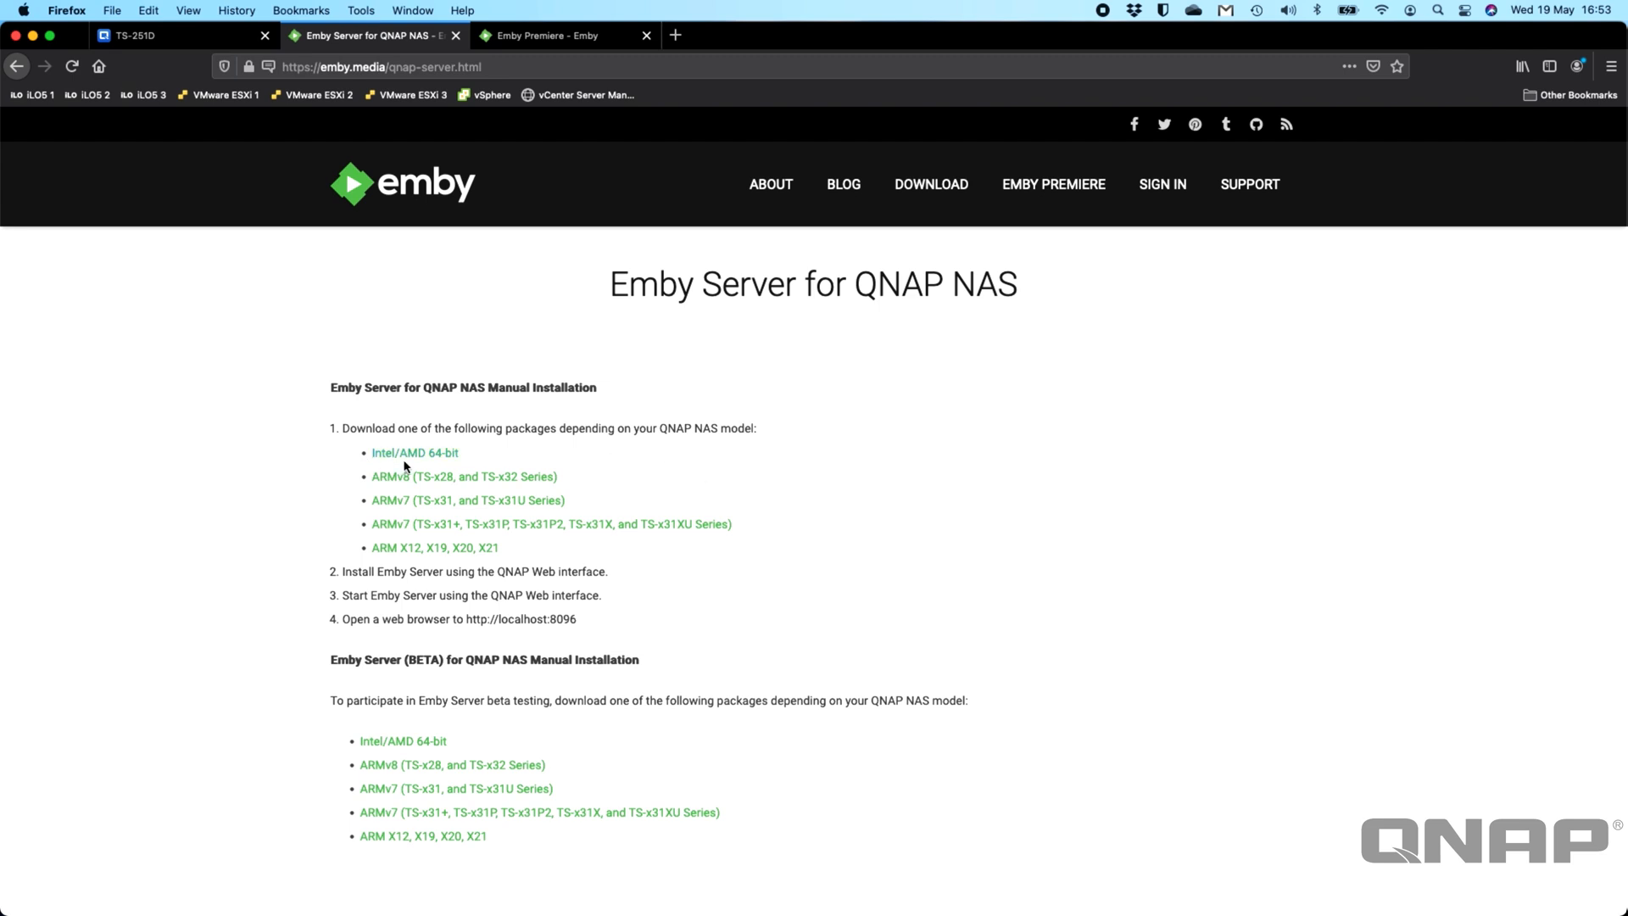
mouse_move(463, 476)
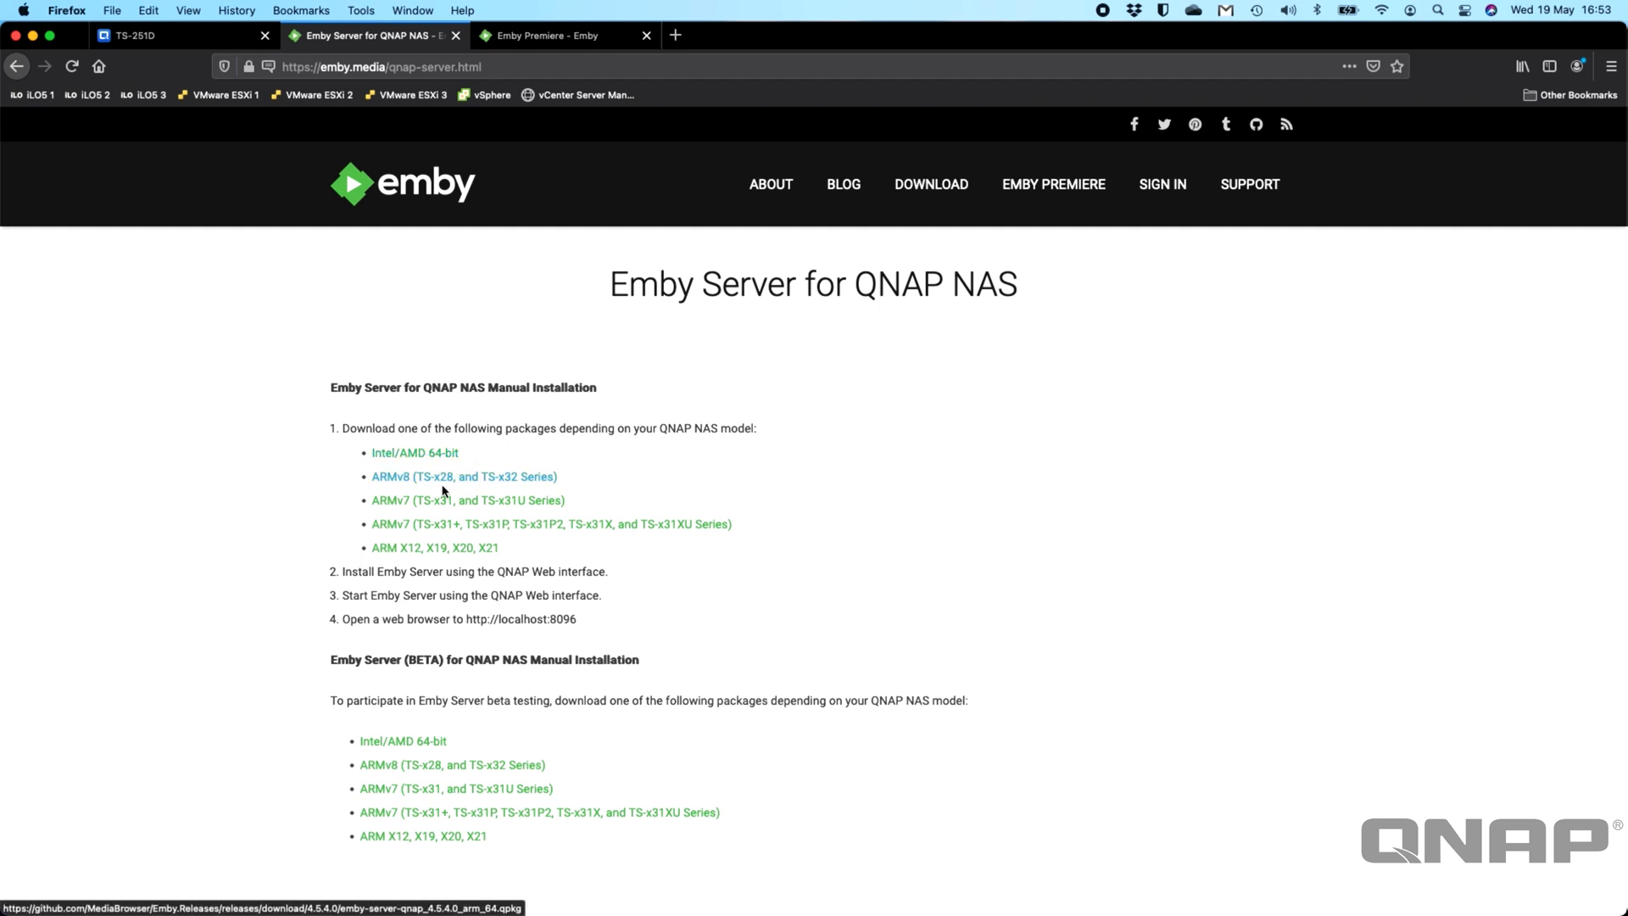
mouse_move(404, 534)
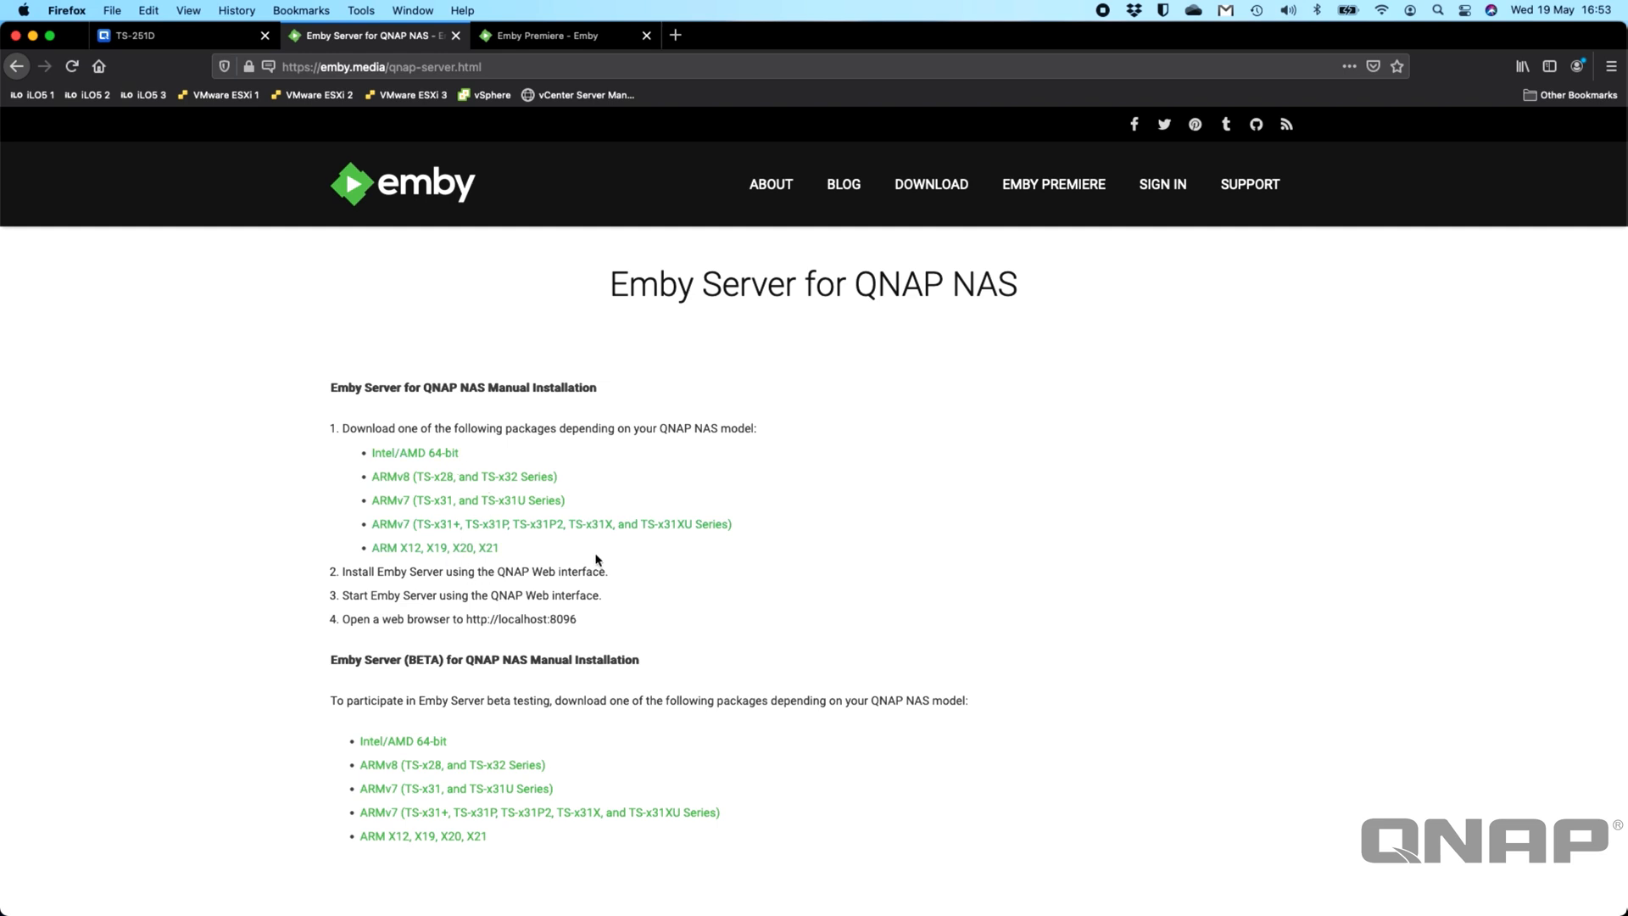
mouse_move(872, 529)
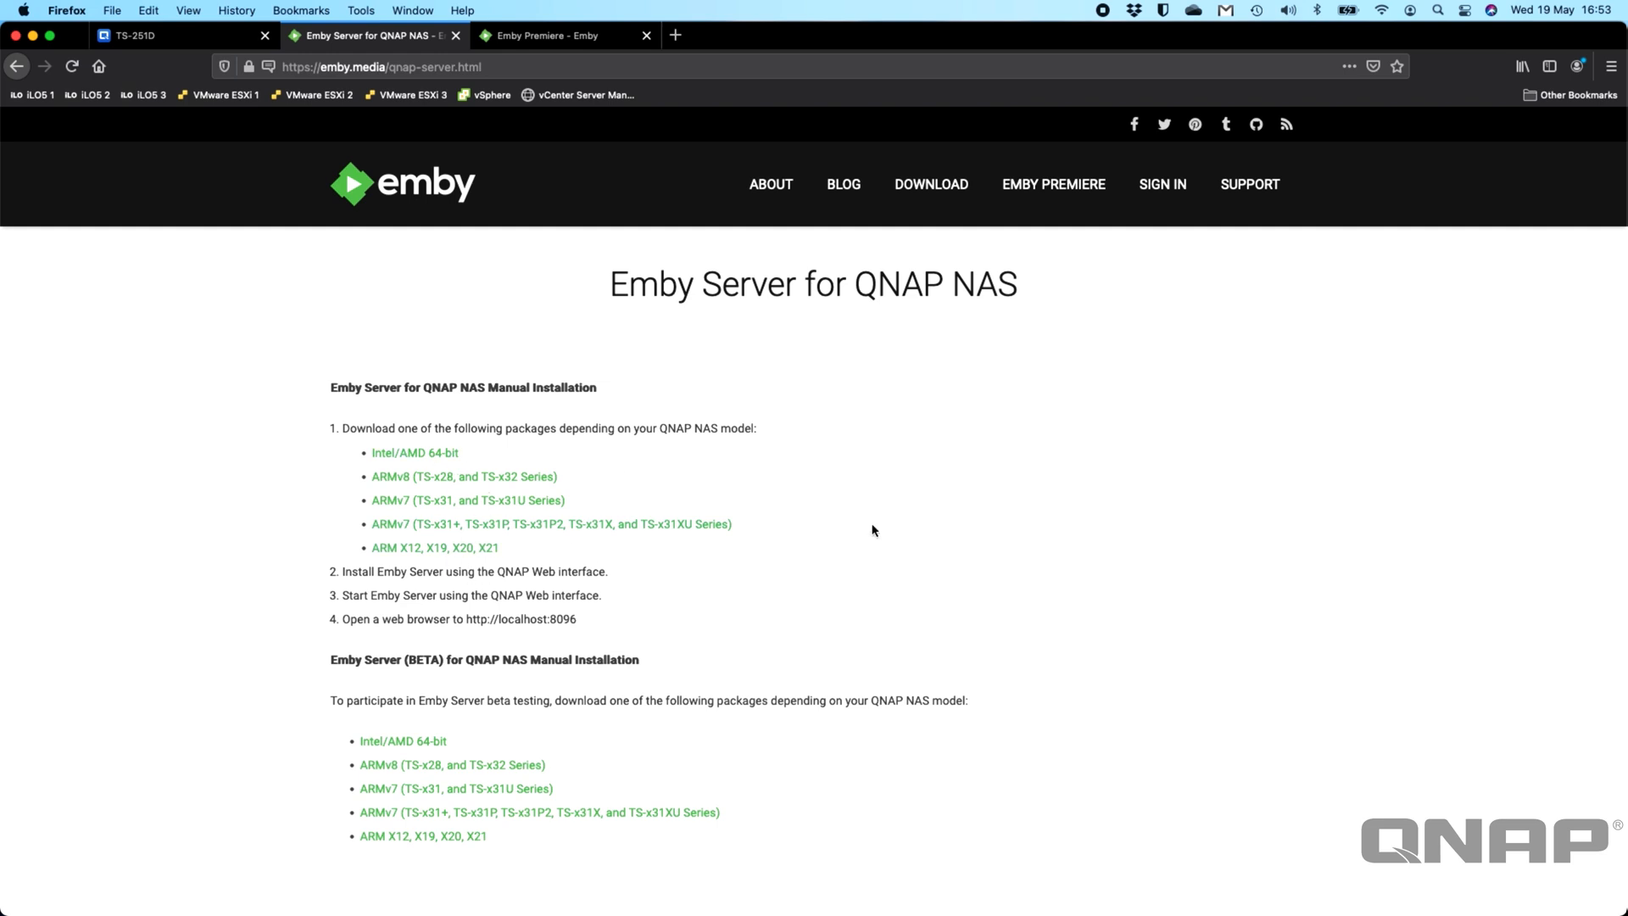
mouse_move(539, 465)
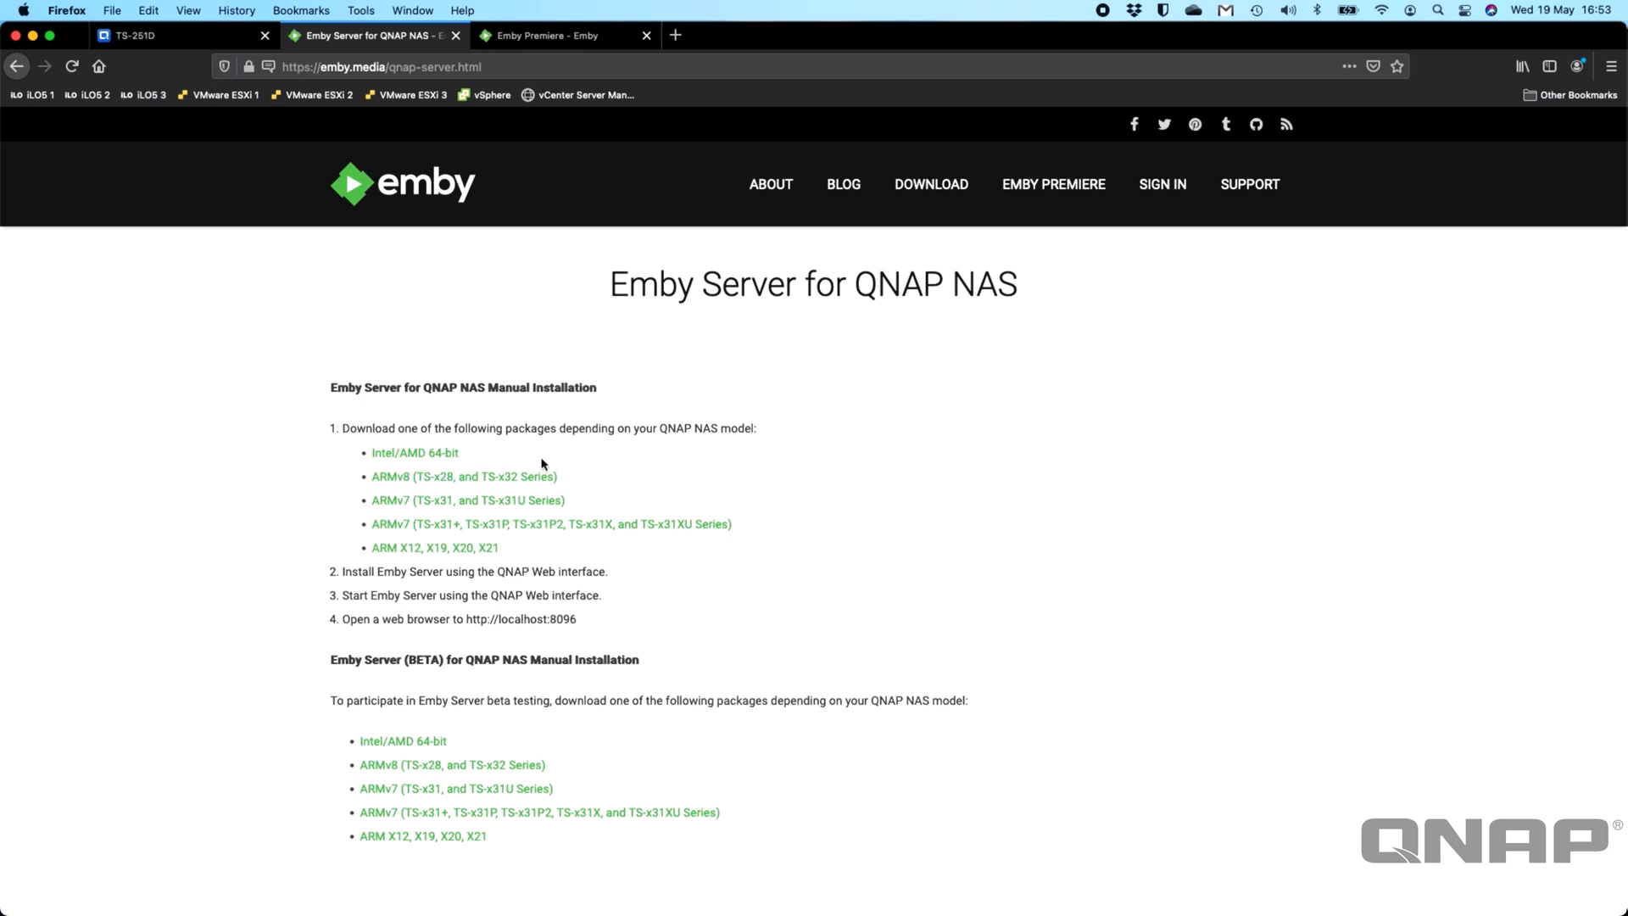
mouse_move(439, 622)
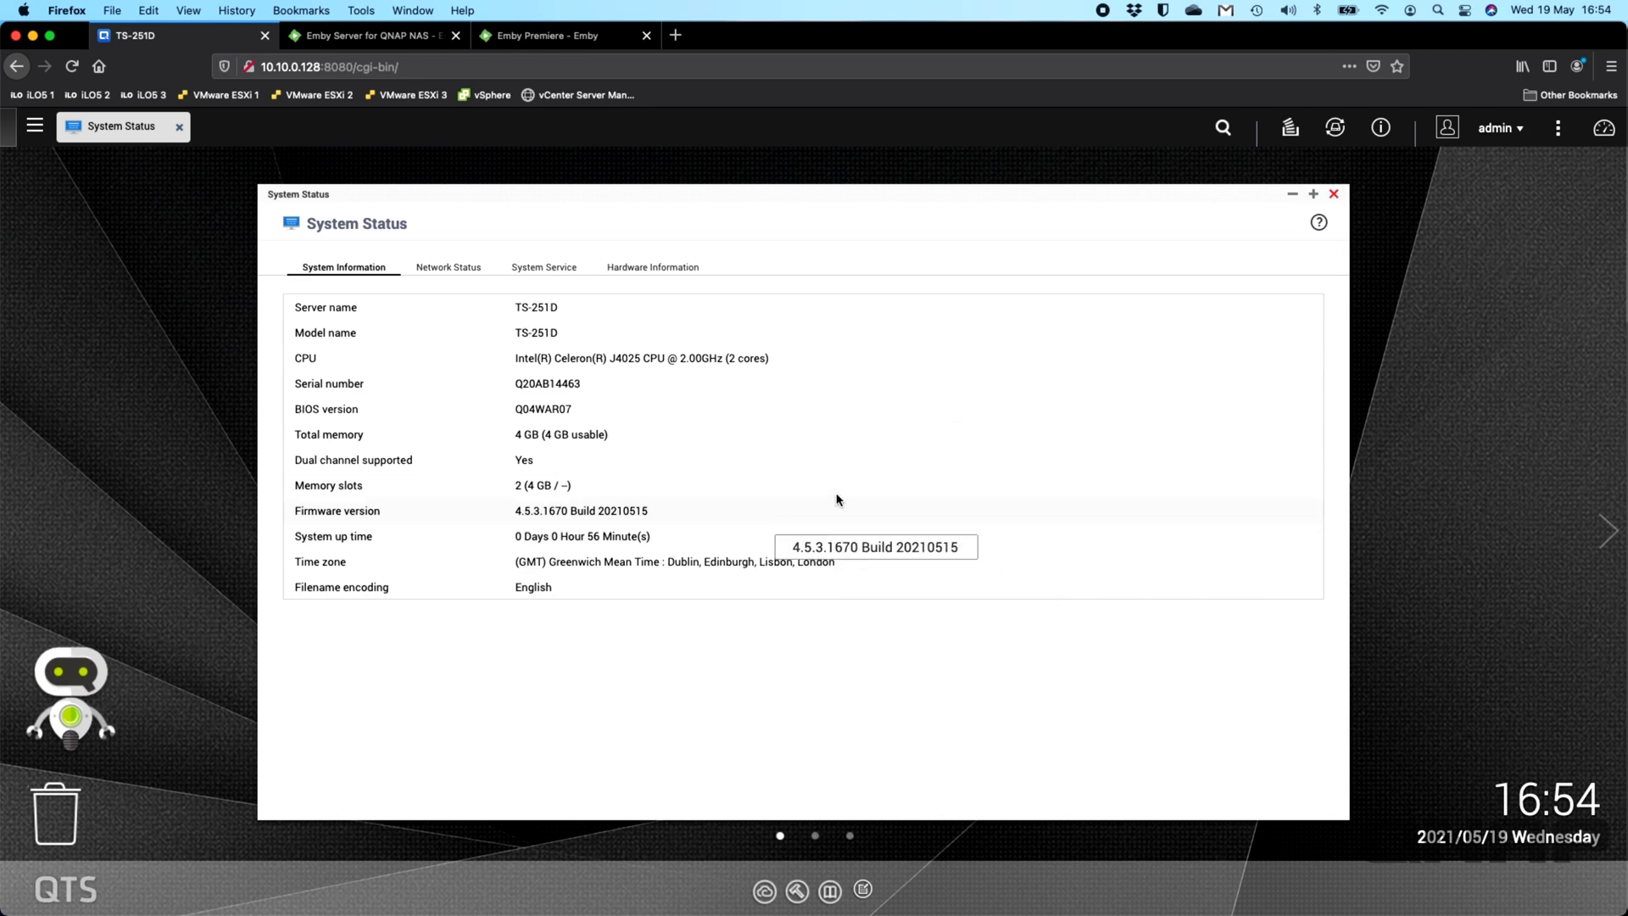
mouse_move(1300, 248)
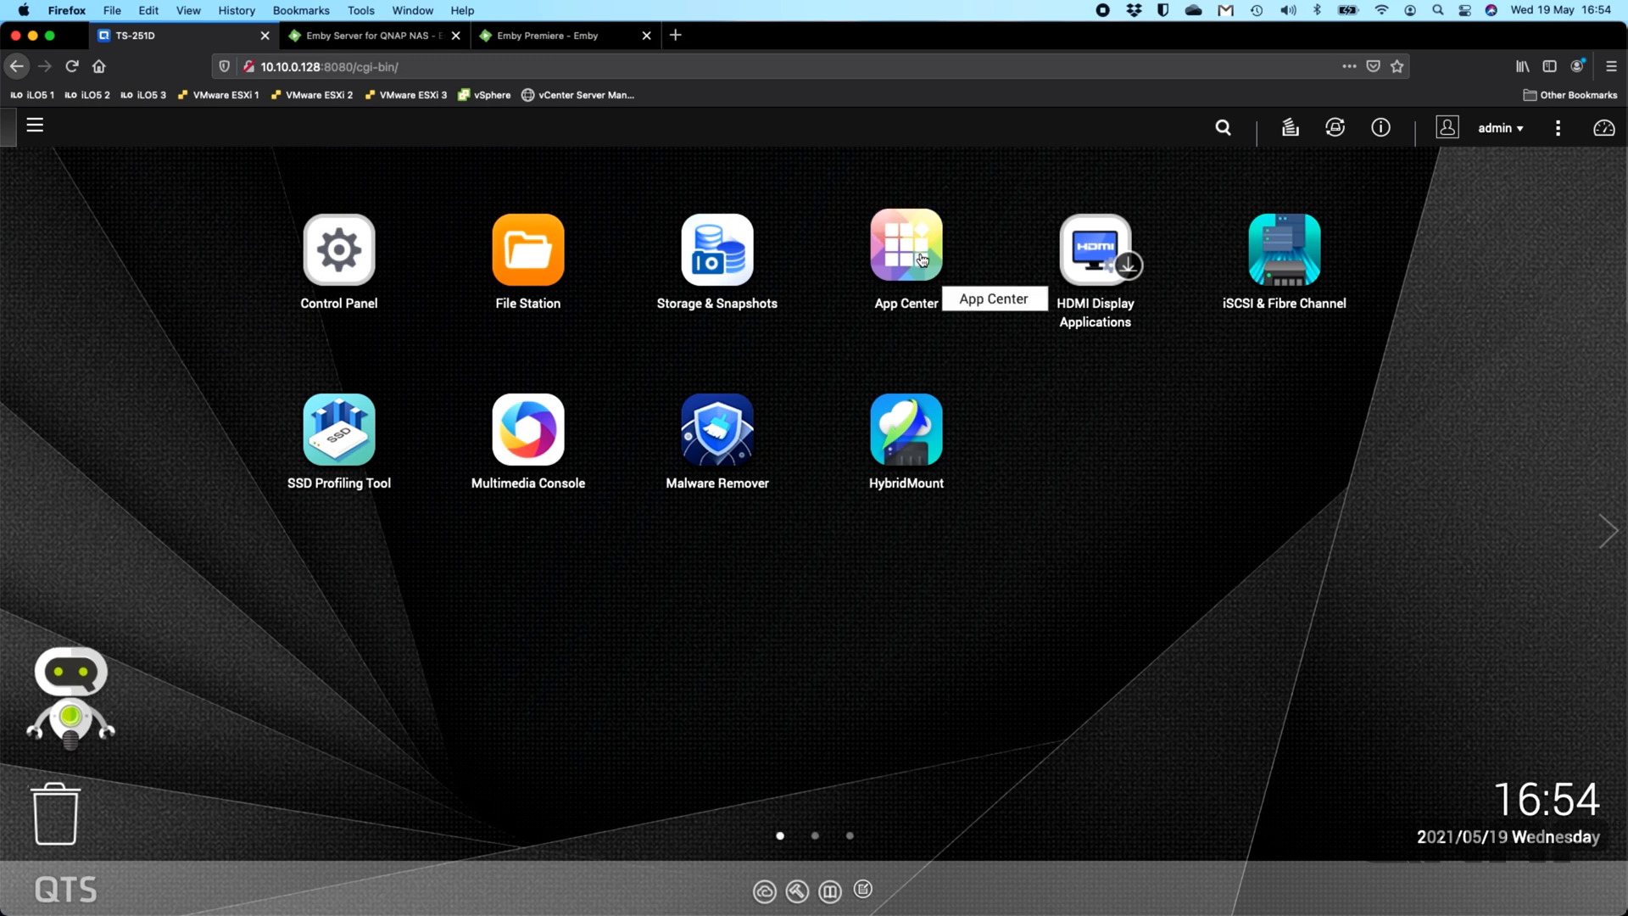
Step: Launch App Center from the QTS desktop to see installed apps
click(904, 249)
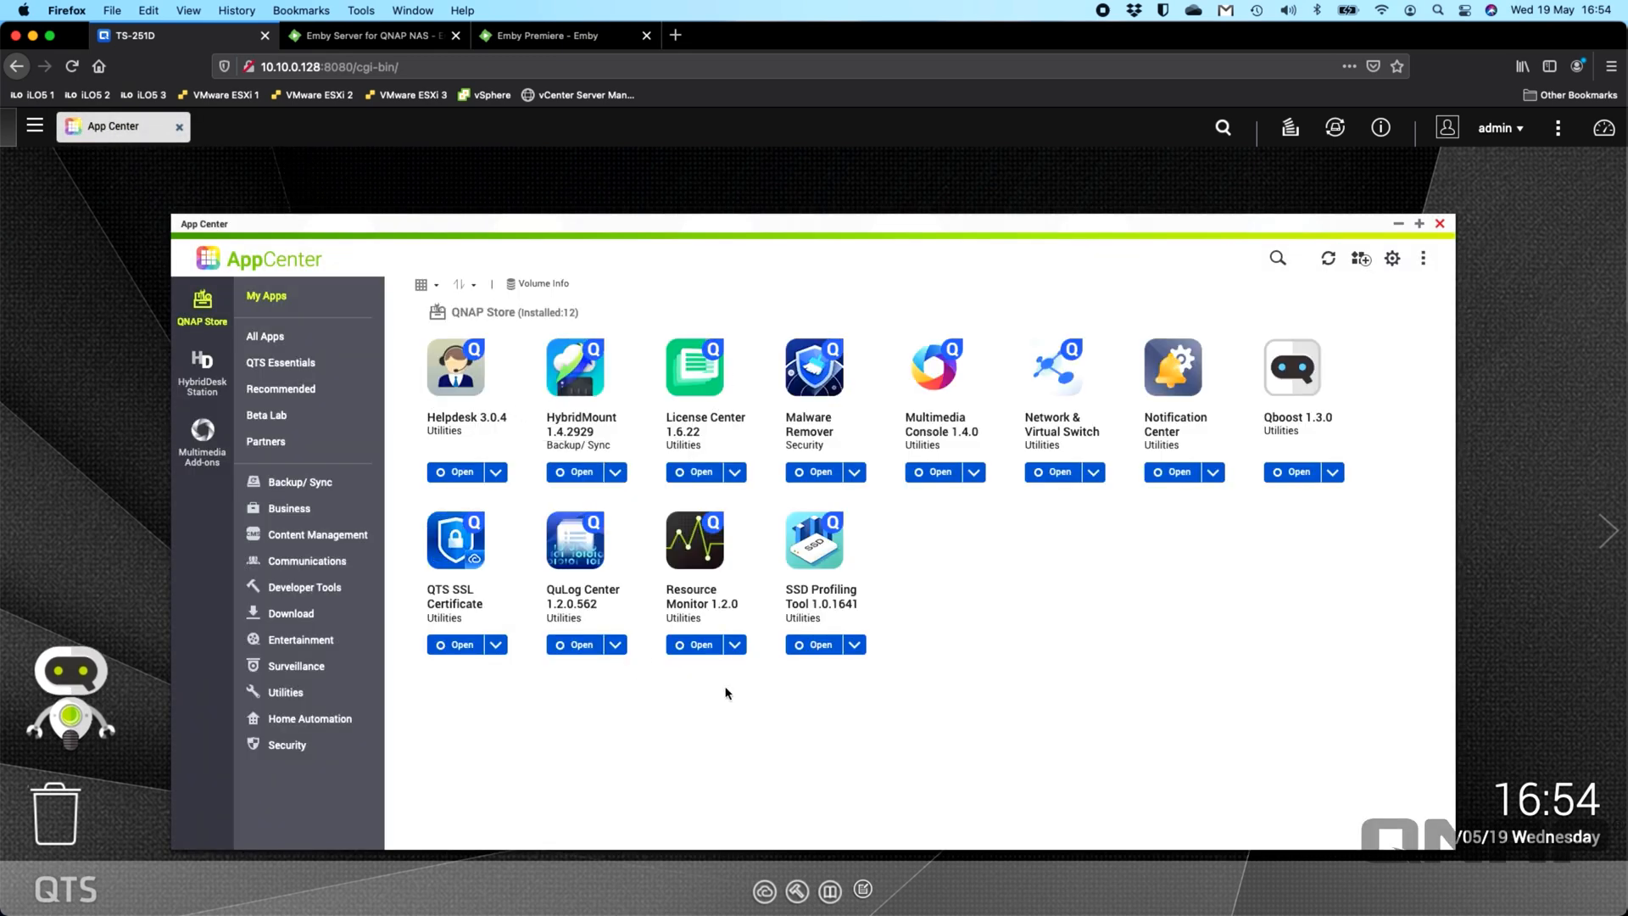
mouse_move(944, 556)
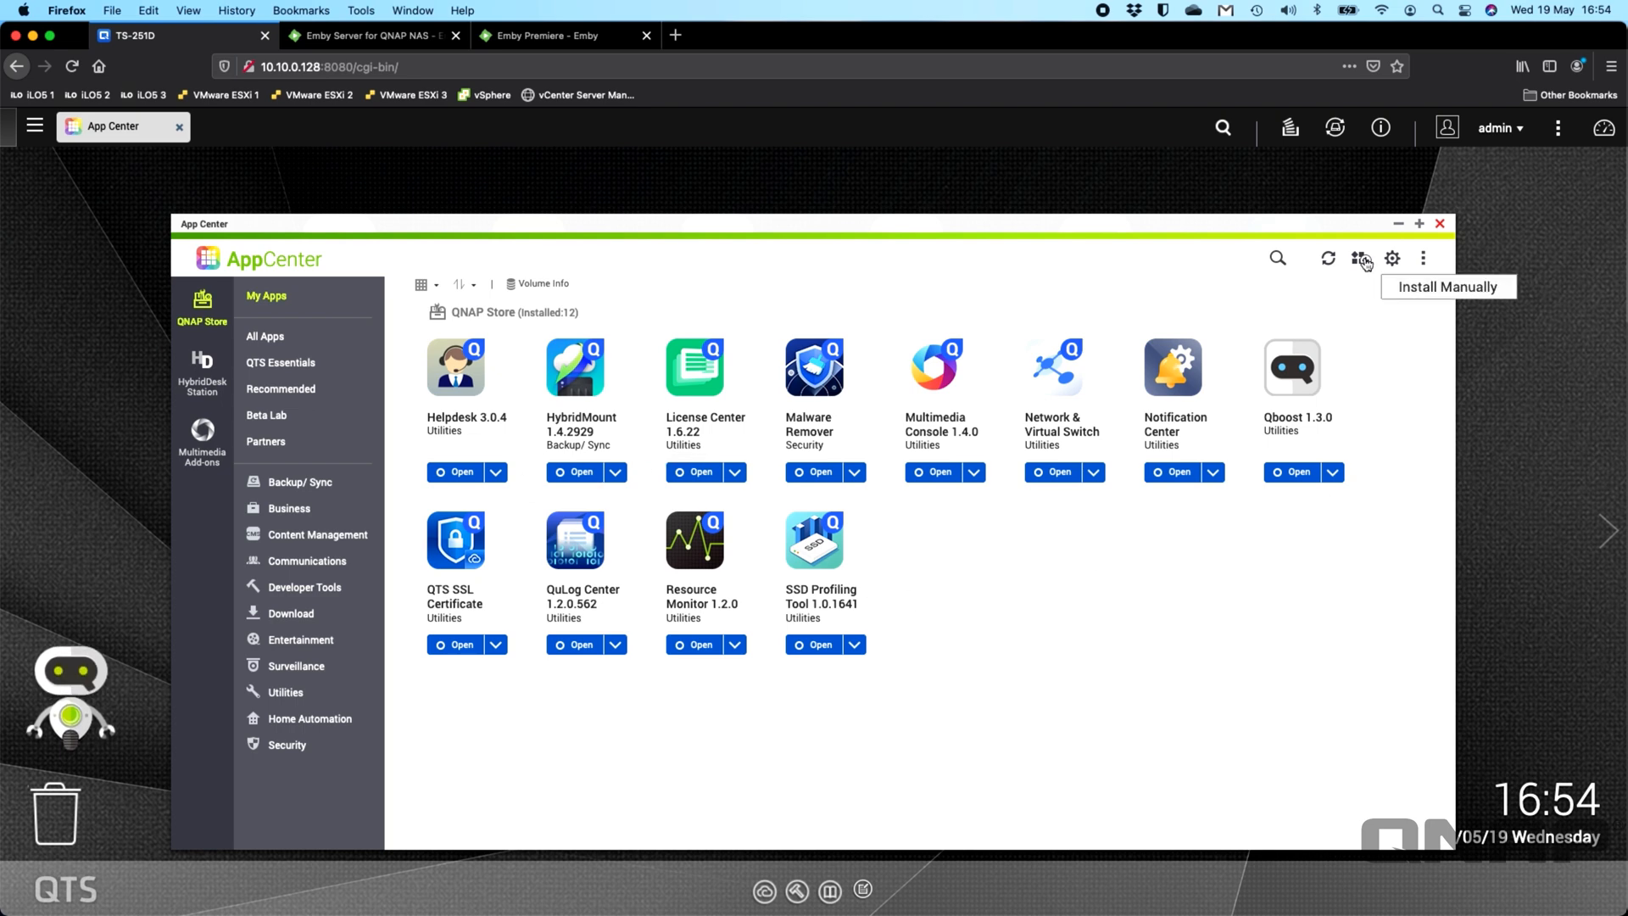
Step: Manually install the downloaded Emby Server x86_64 package through App Center
click(1362, 258)
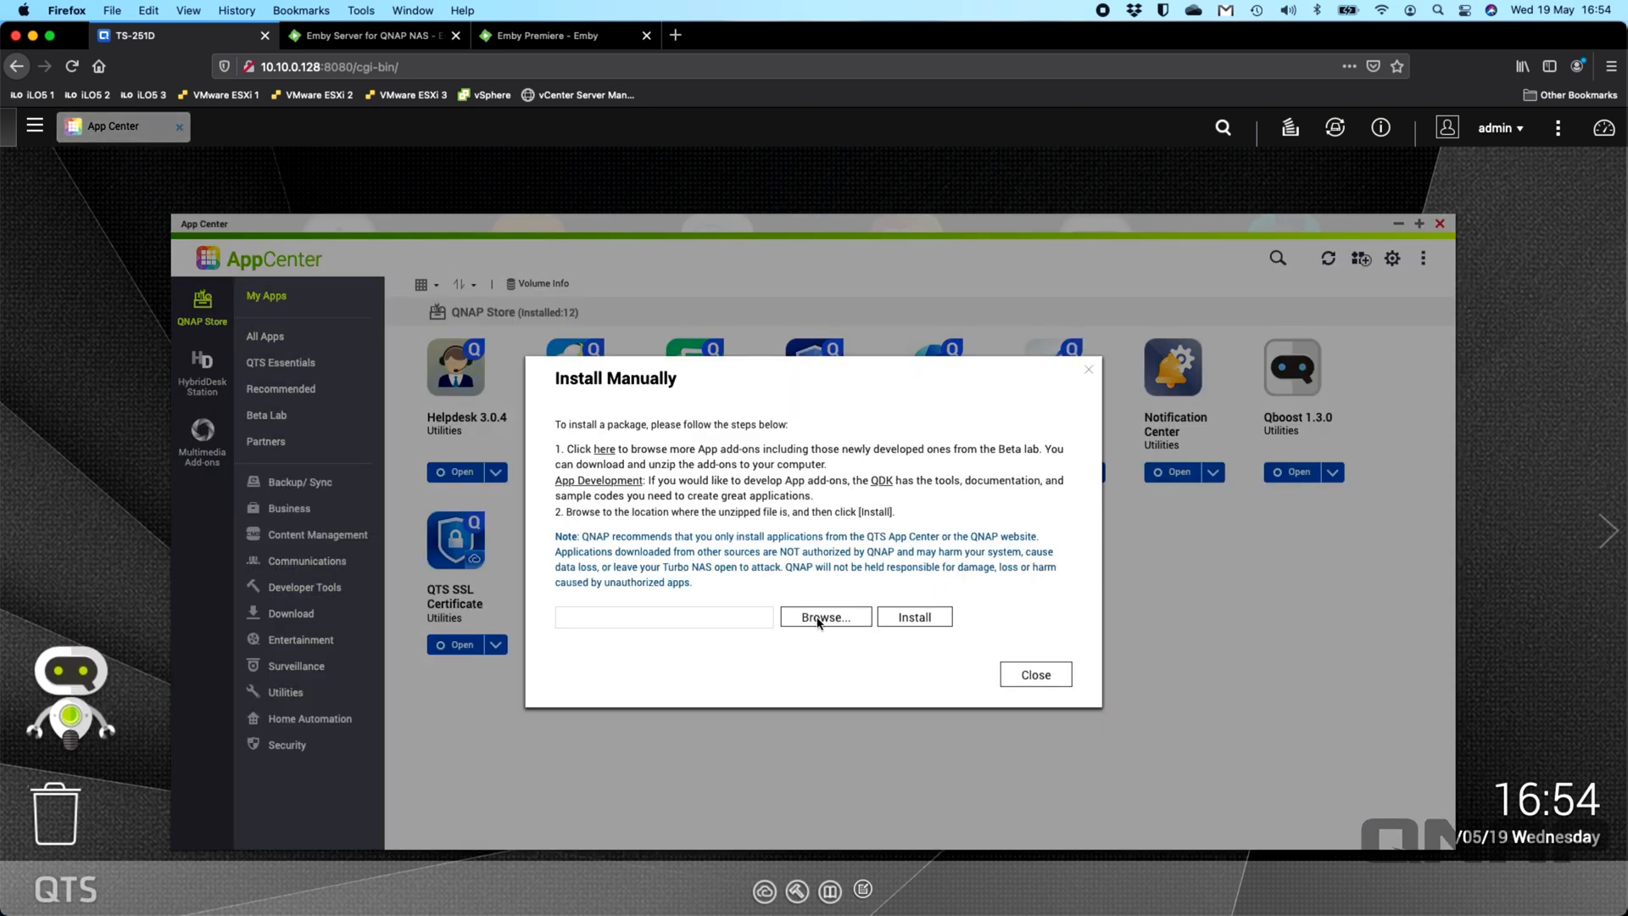
click(825, 617)
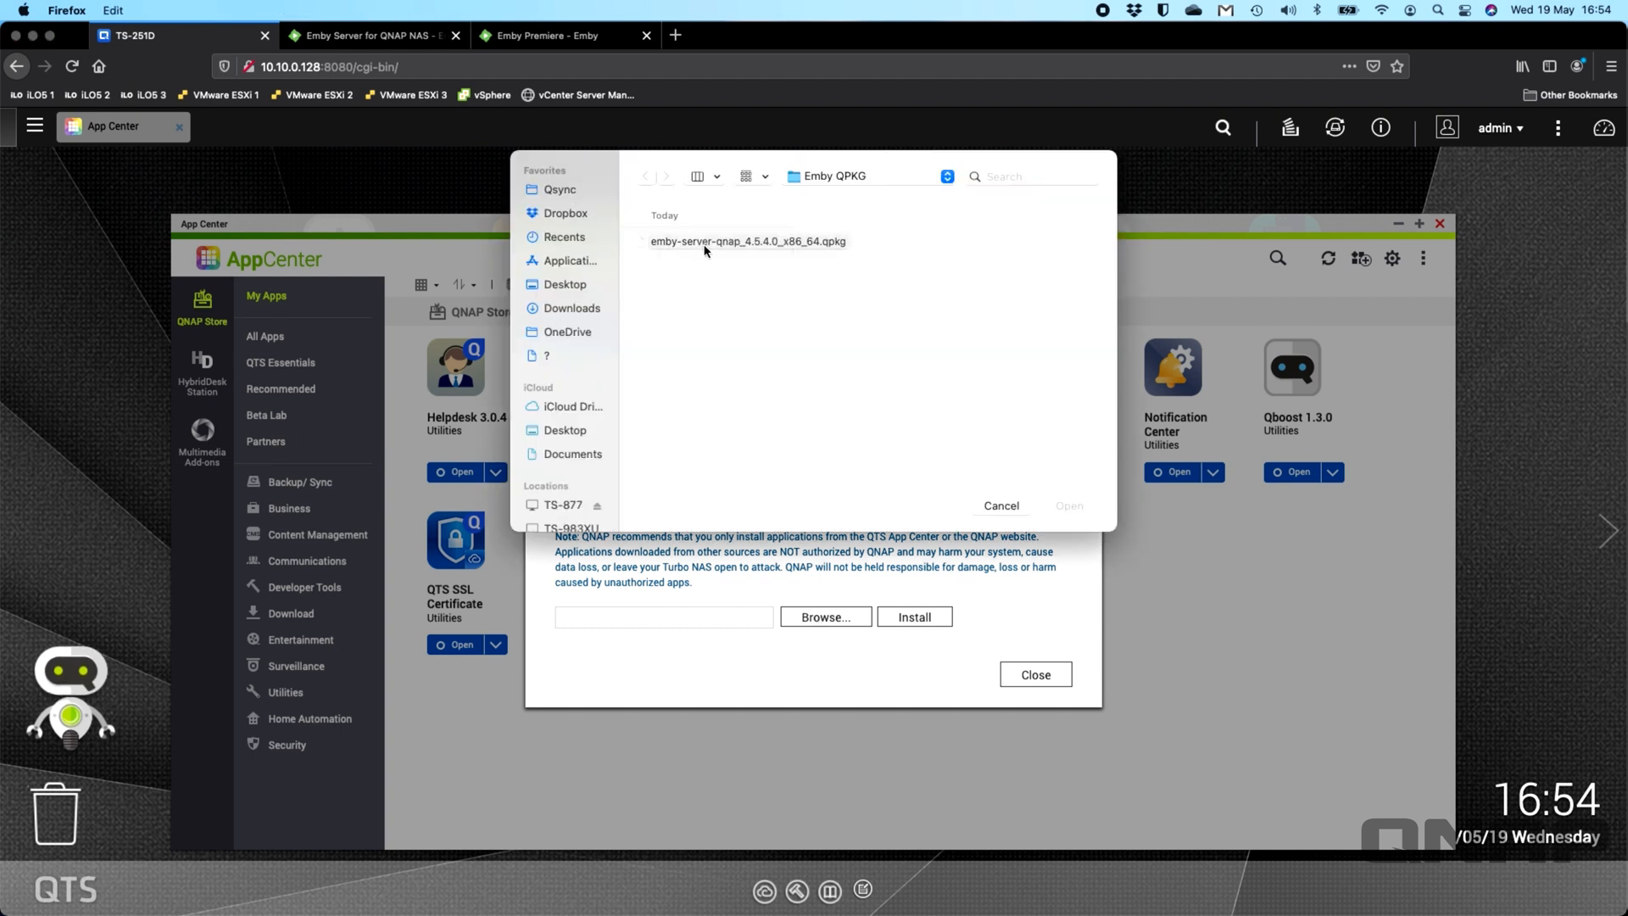
click(746, 241)
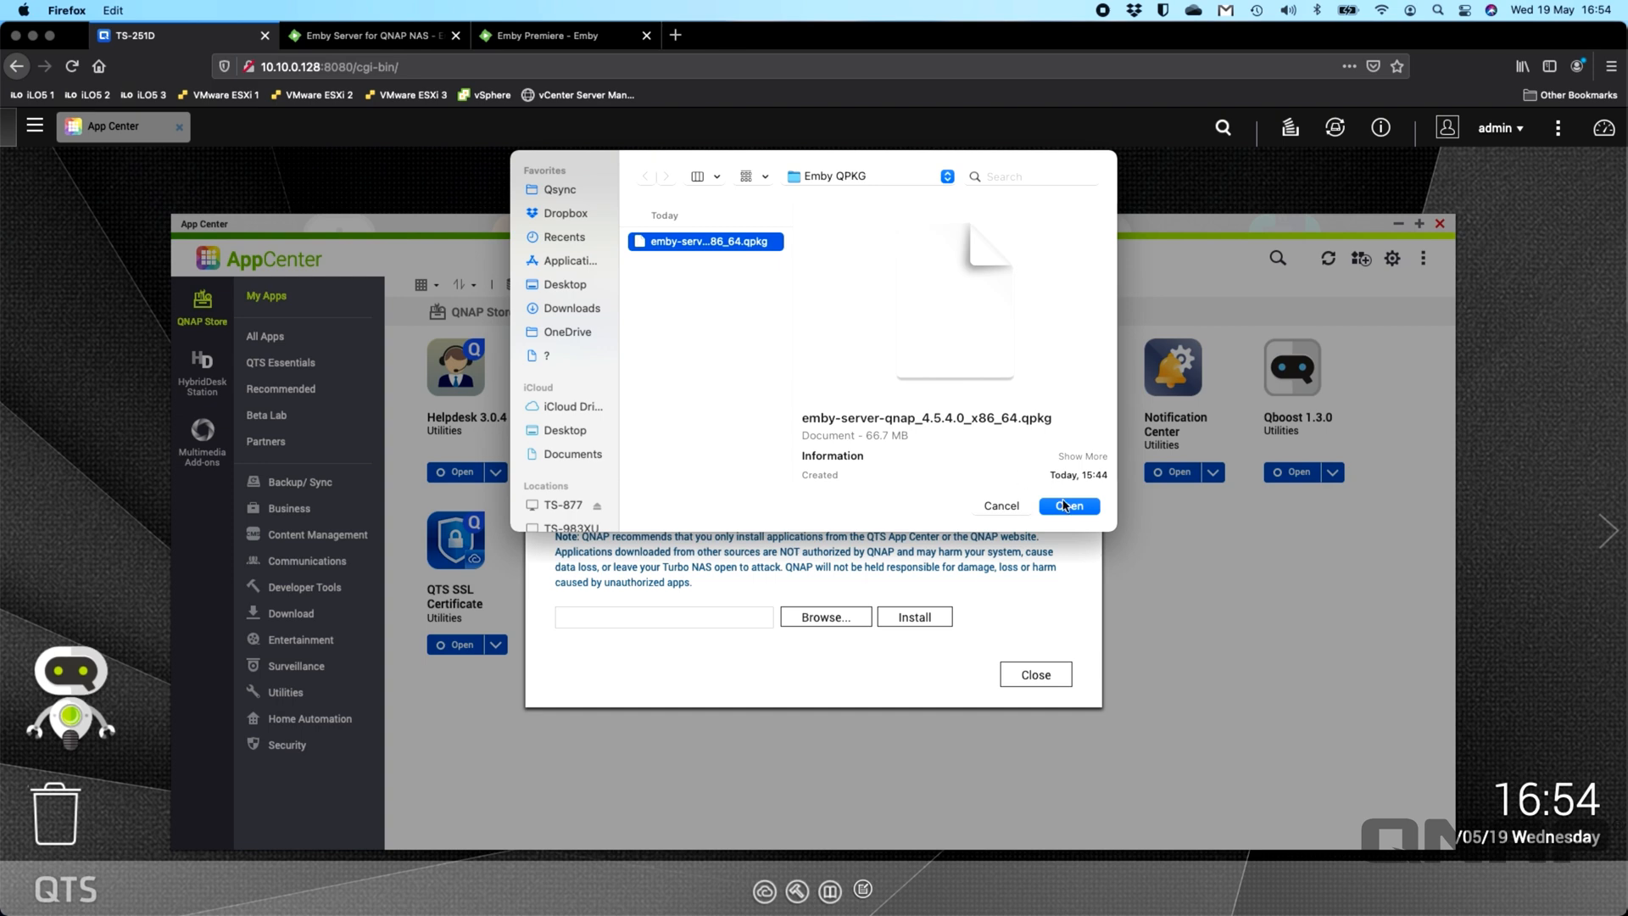
click(1066, 506)
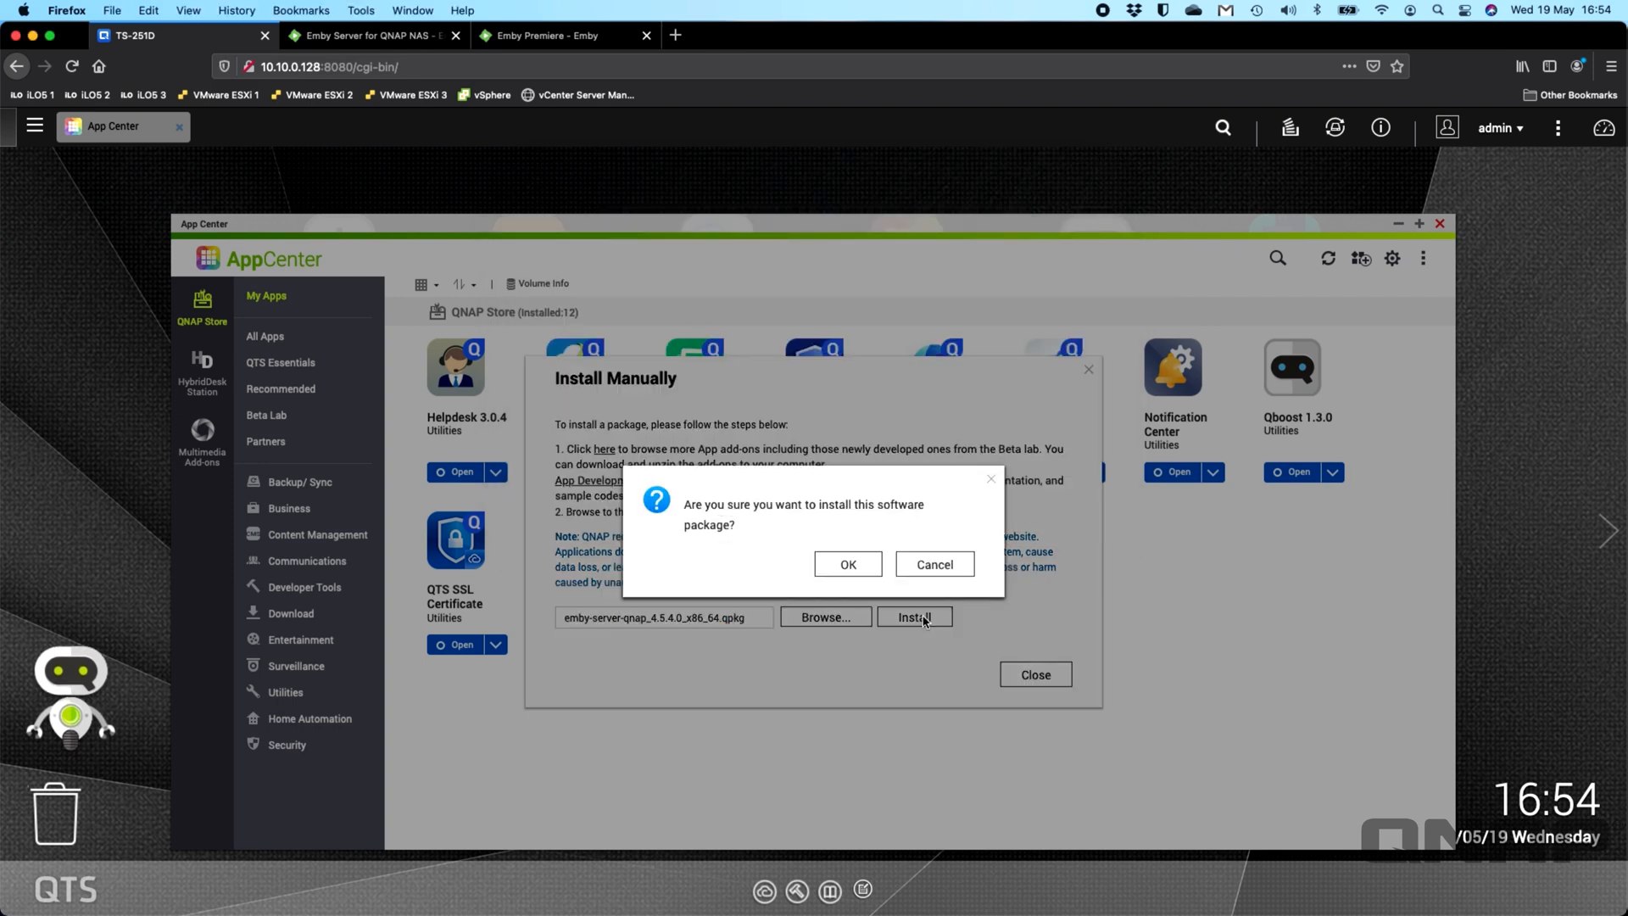
click(848, 563)
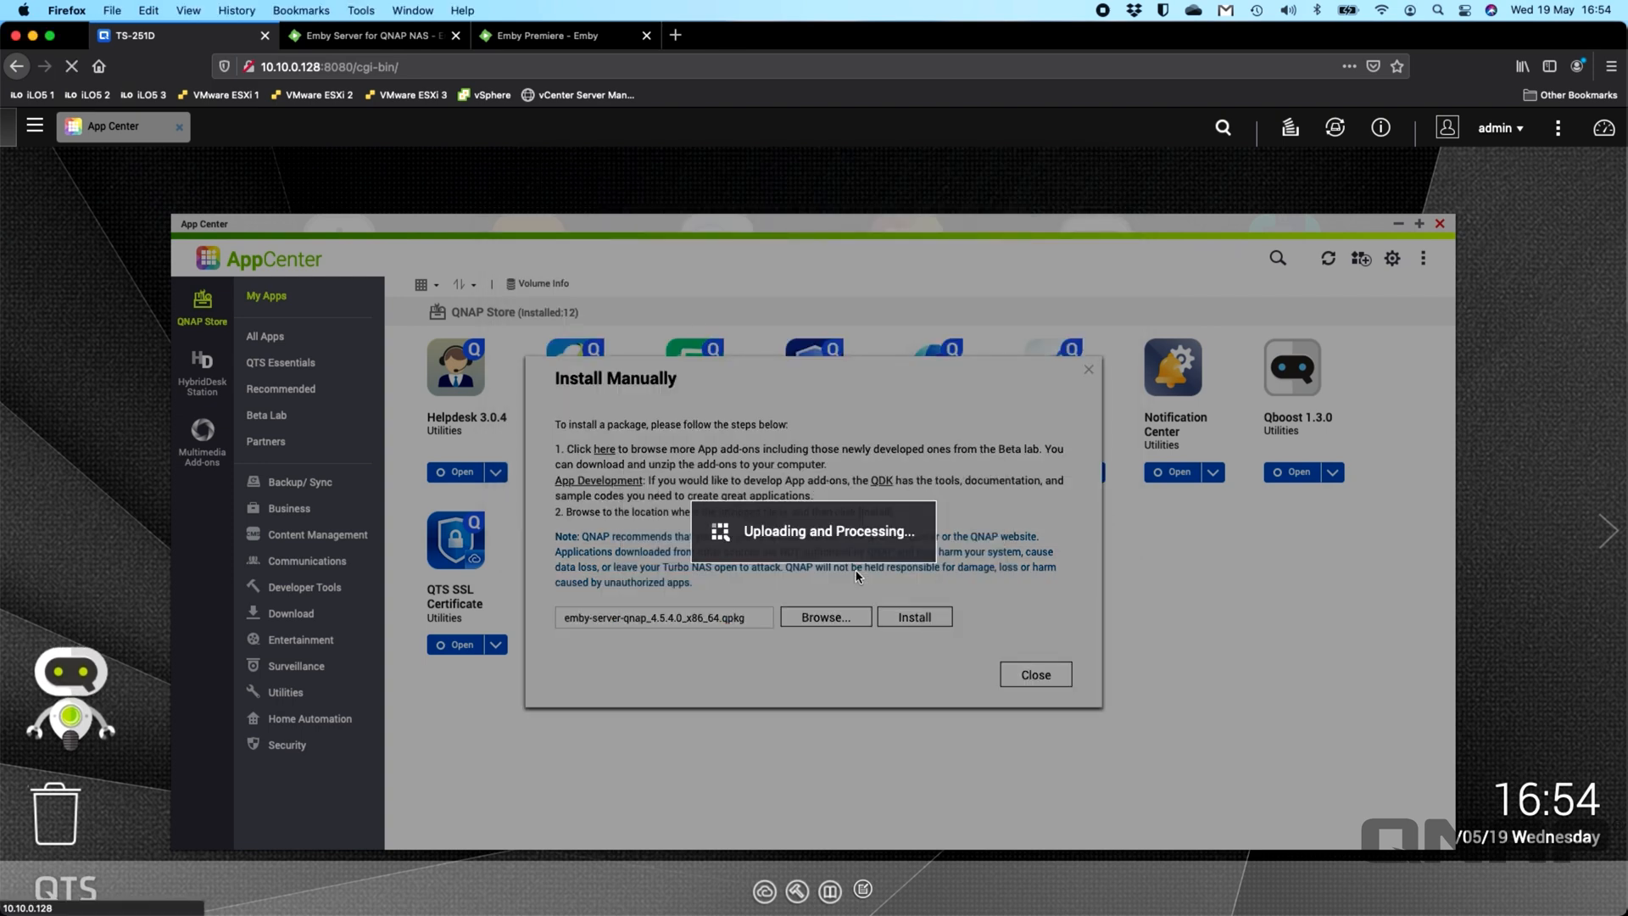
click(912, 615)
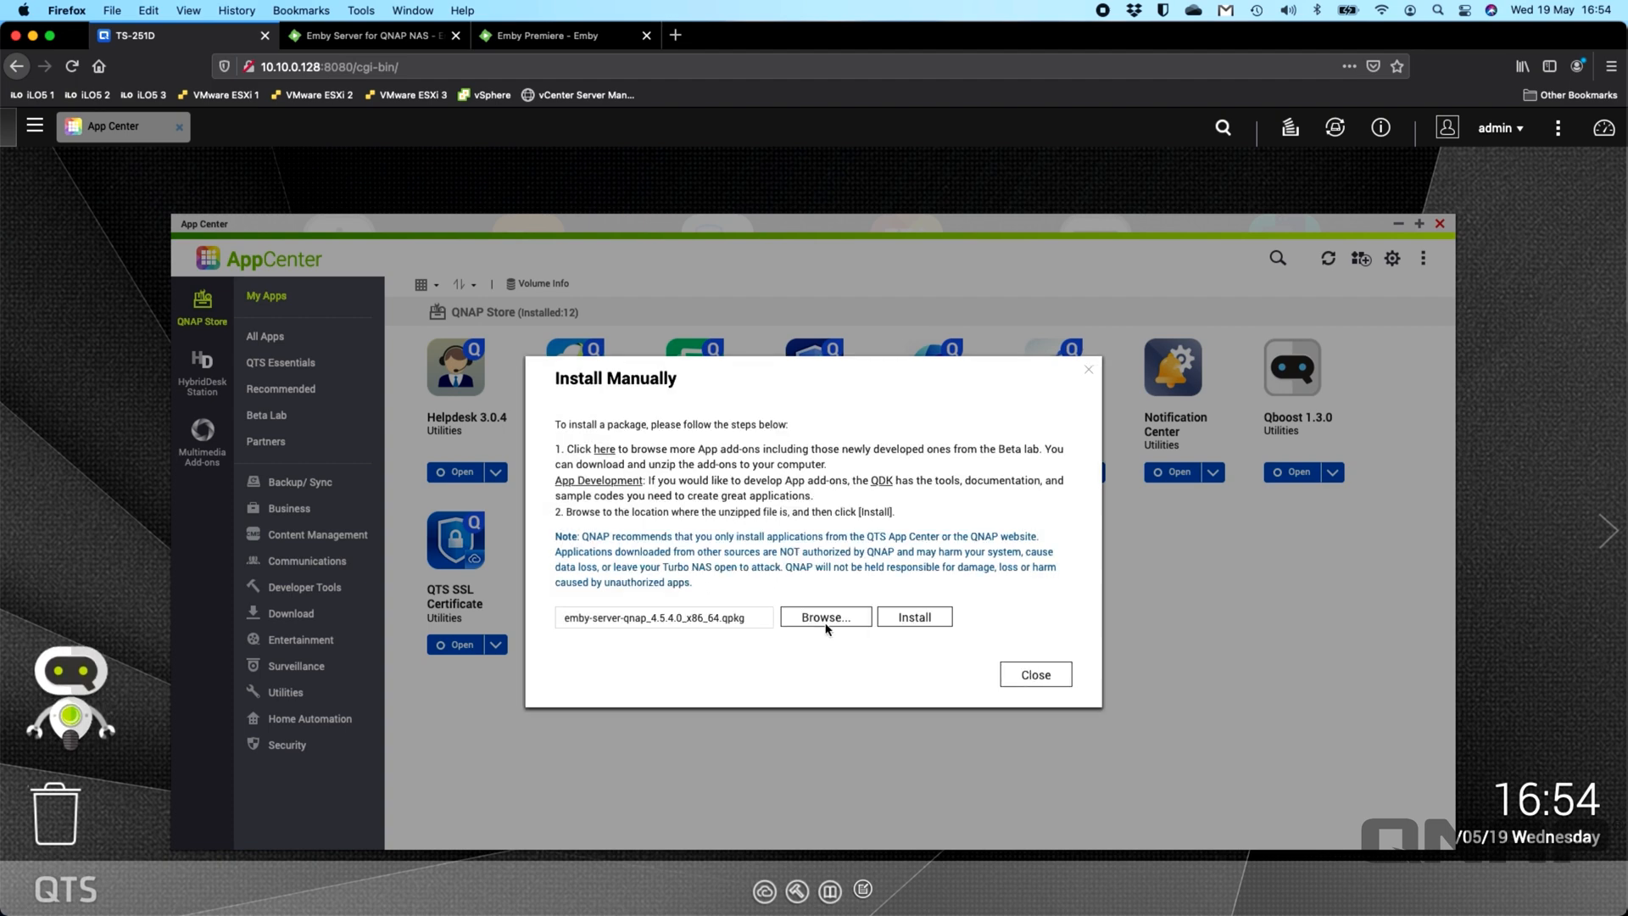
click(913, 617)
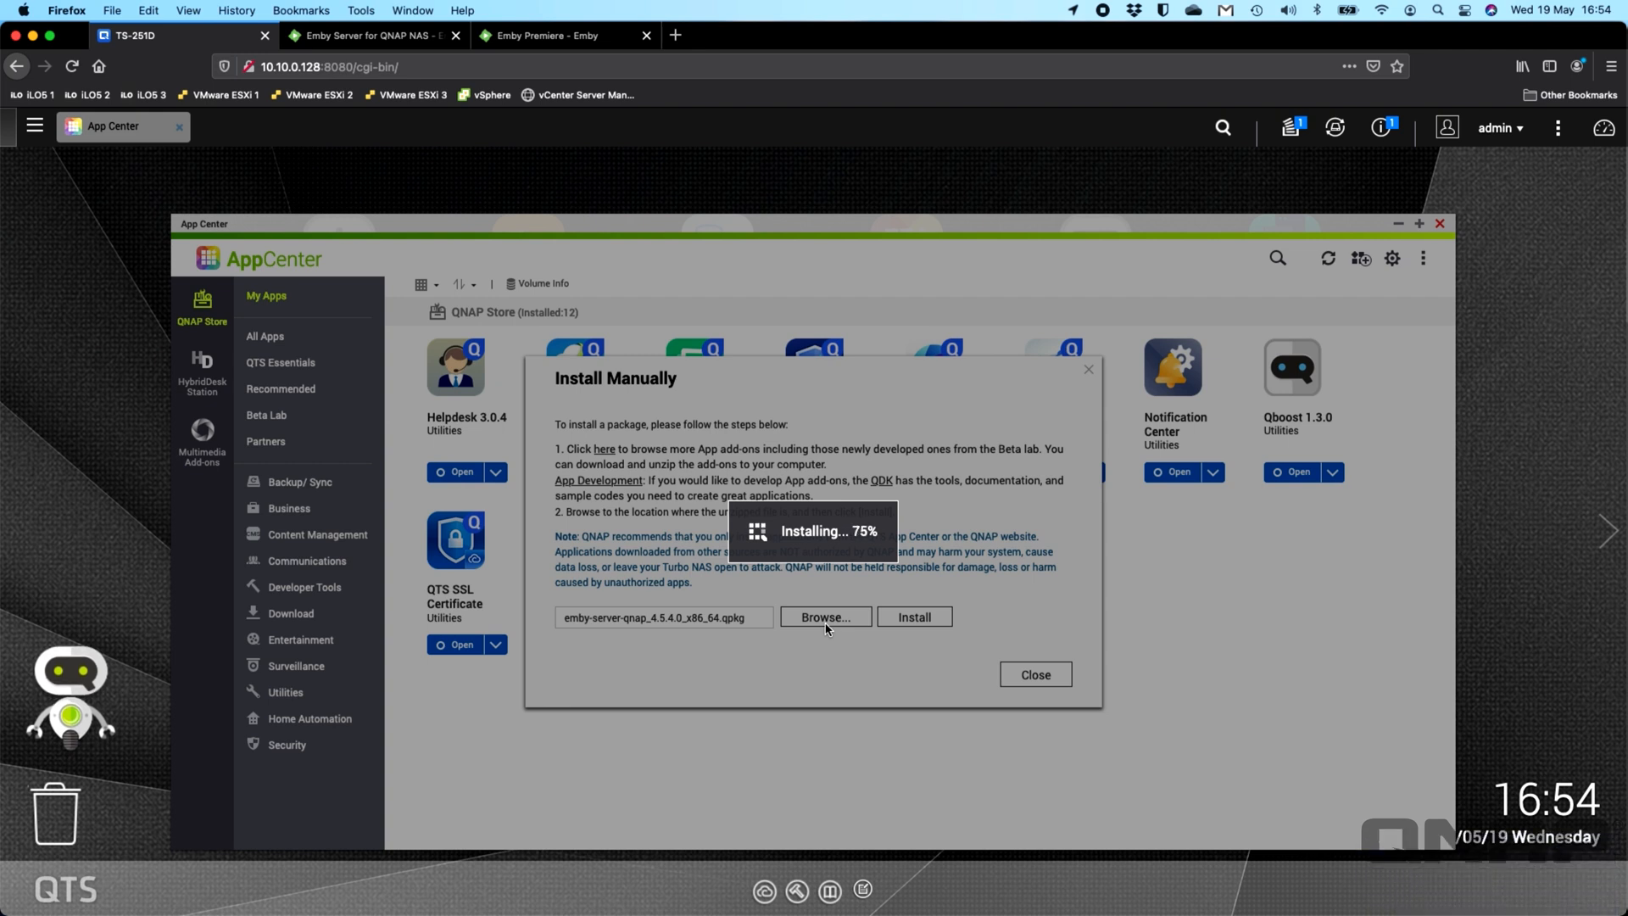
mouse_move(839, 588)
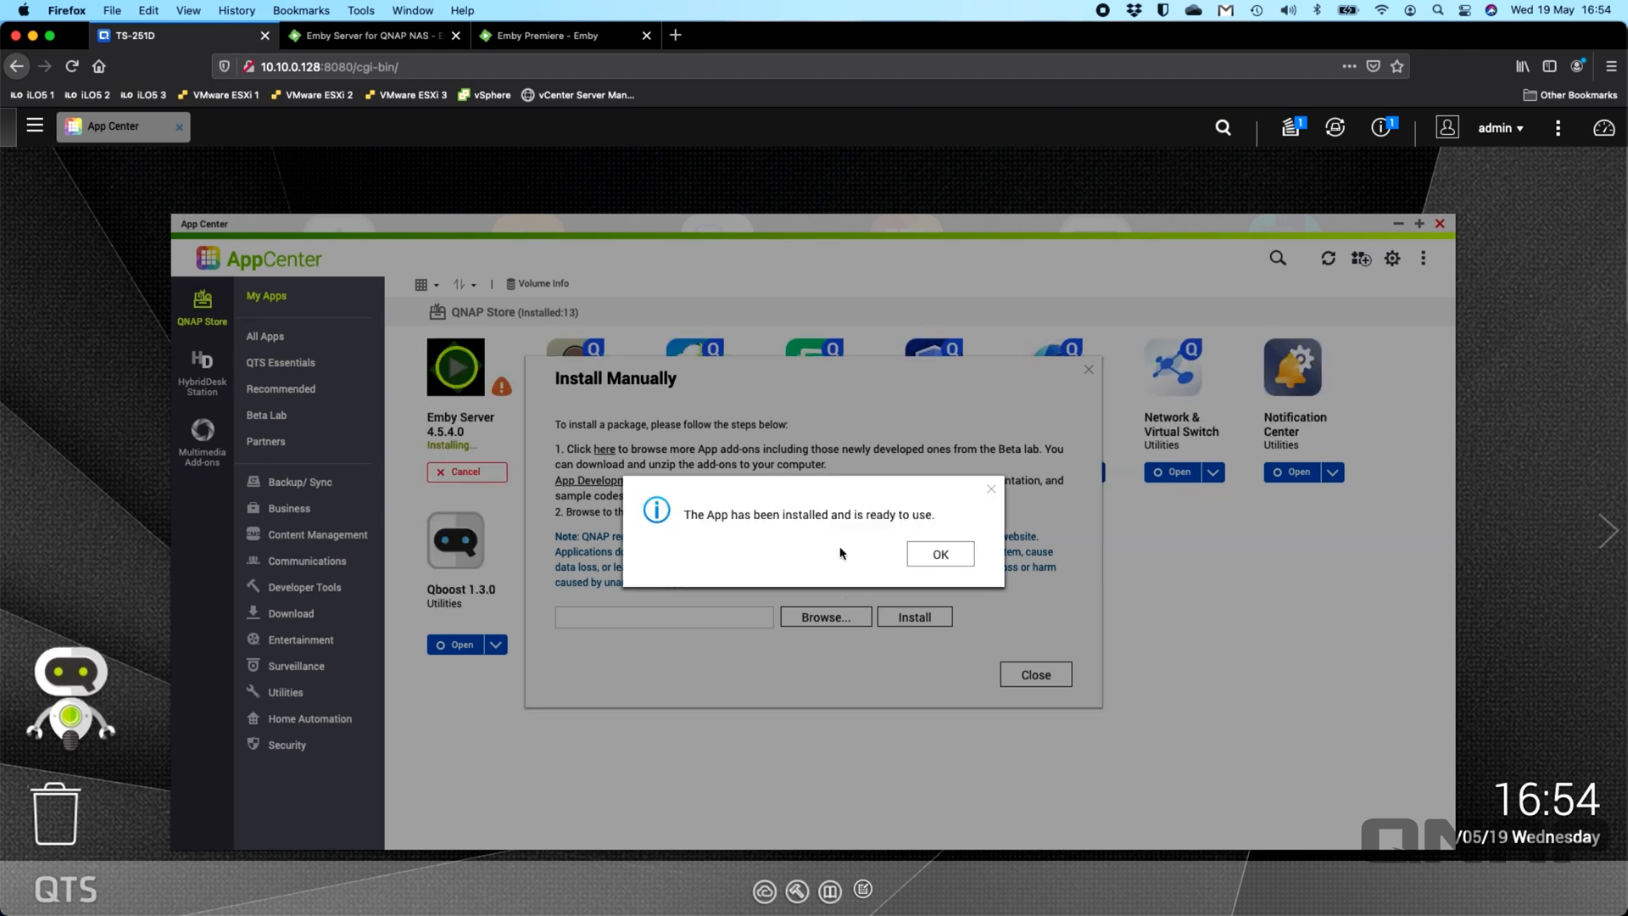
Step: Acknowledge the successful Emby Server install and leave the manual installation window
click(938, 553)
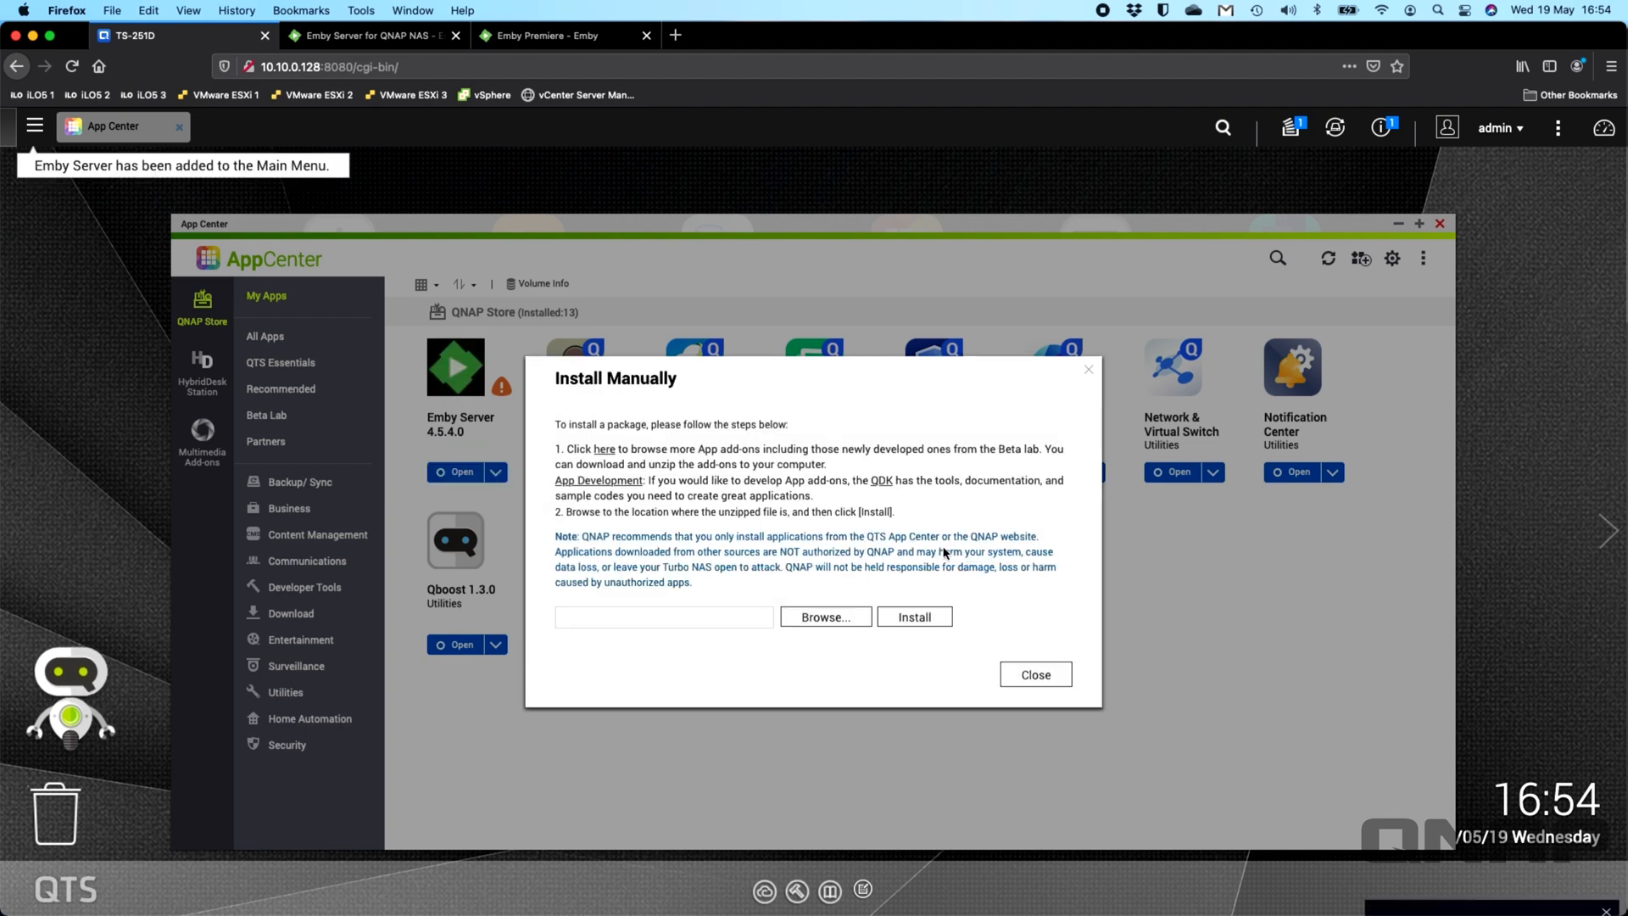
click(1032, 673)
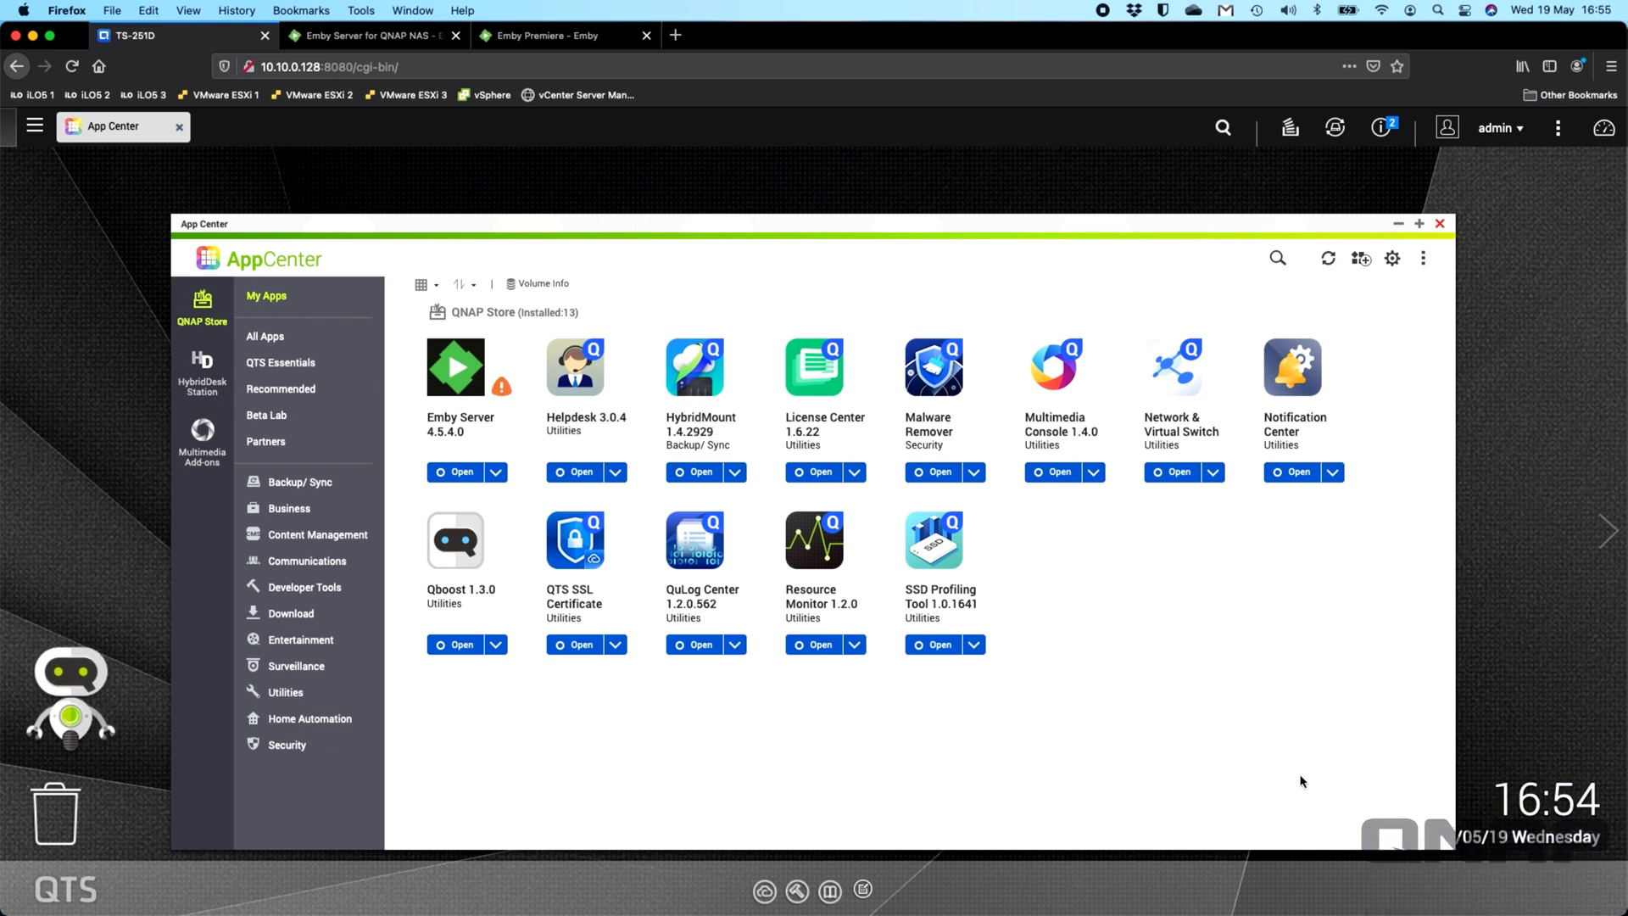
mouse_move(1223, 711)
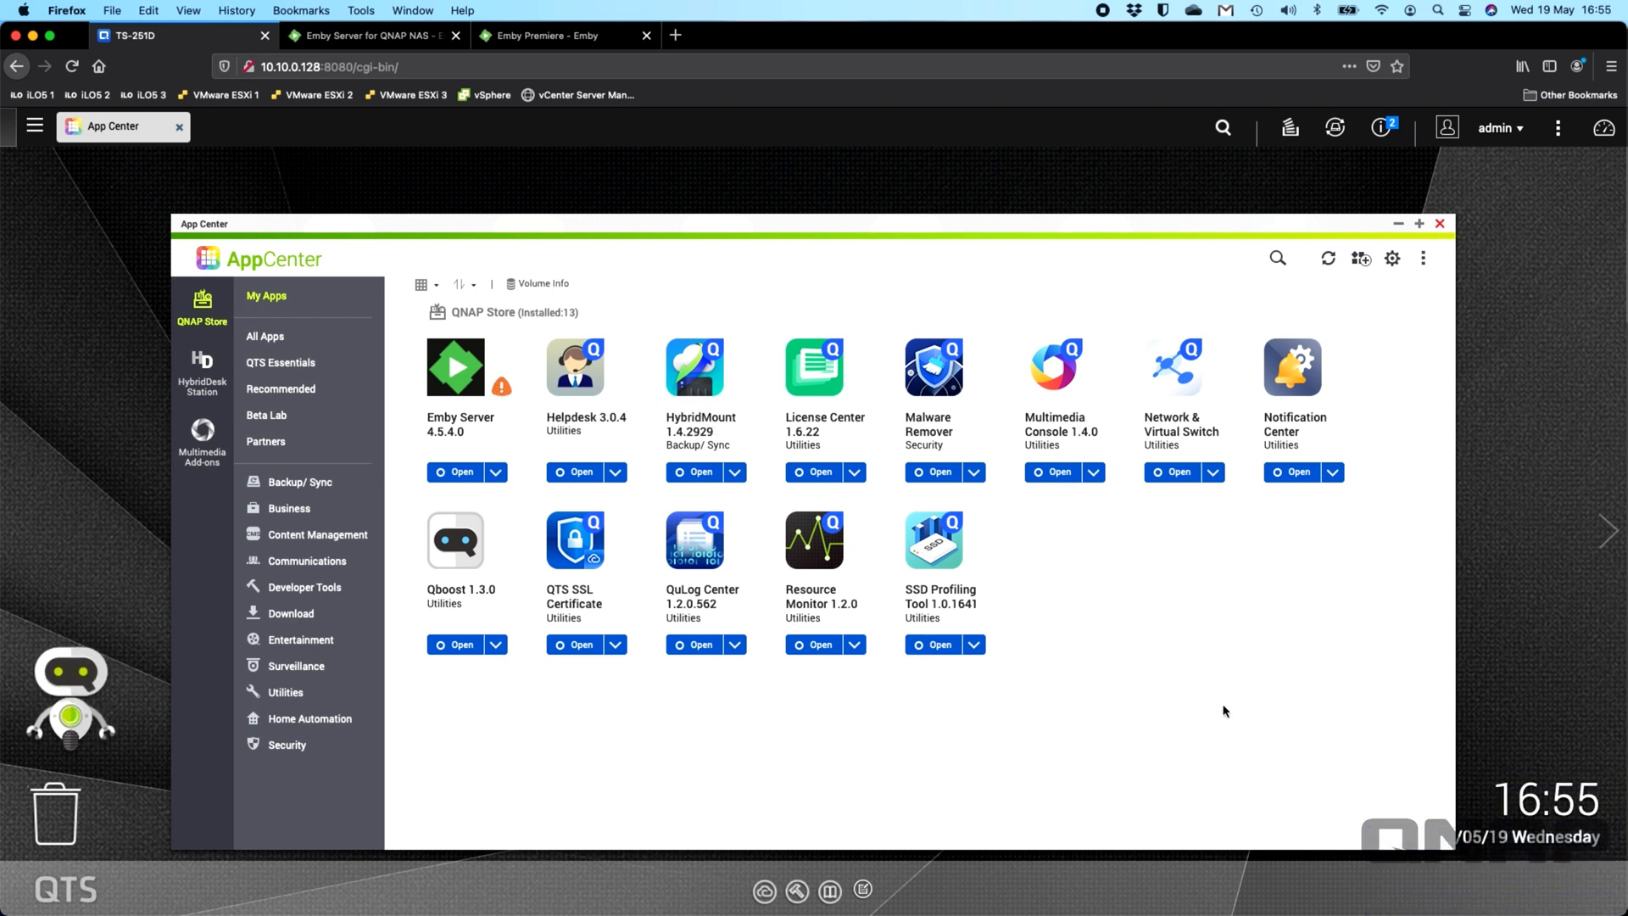
mouse_move(498, 445)
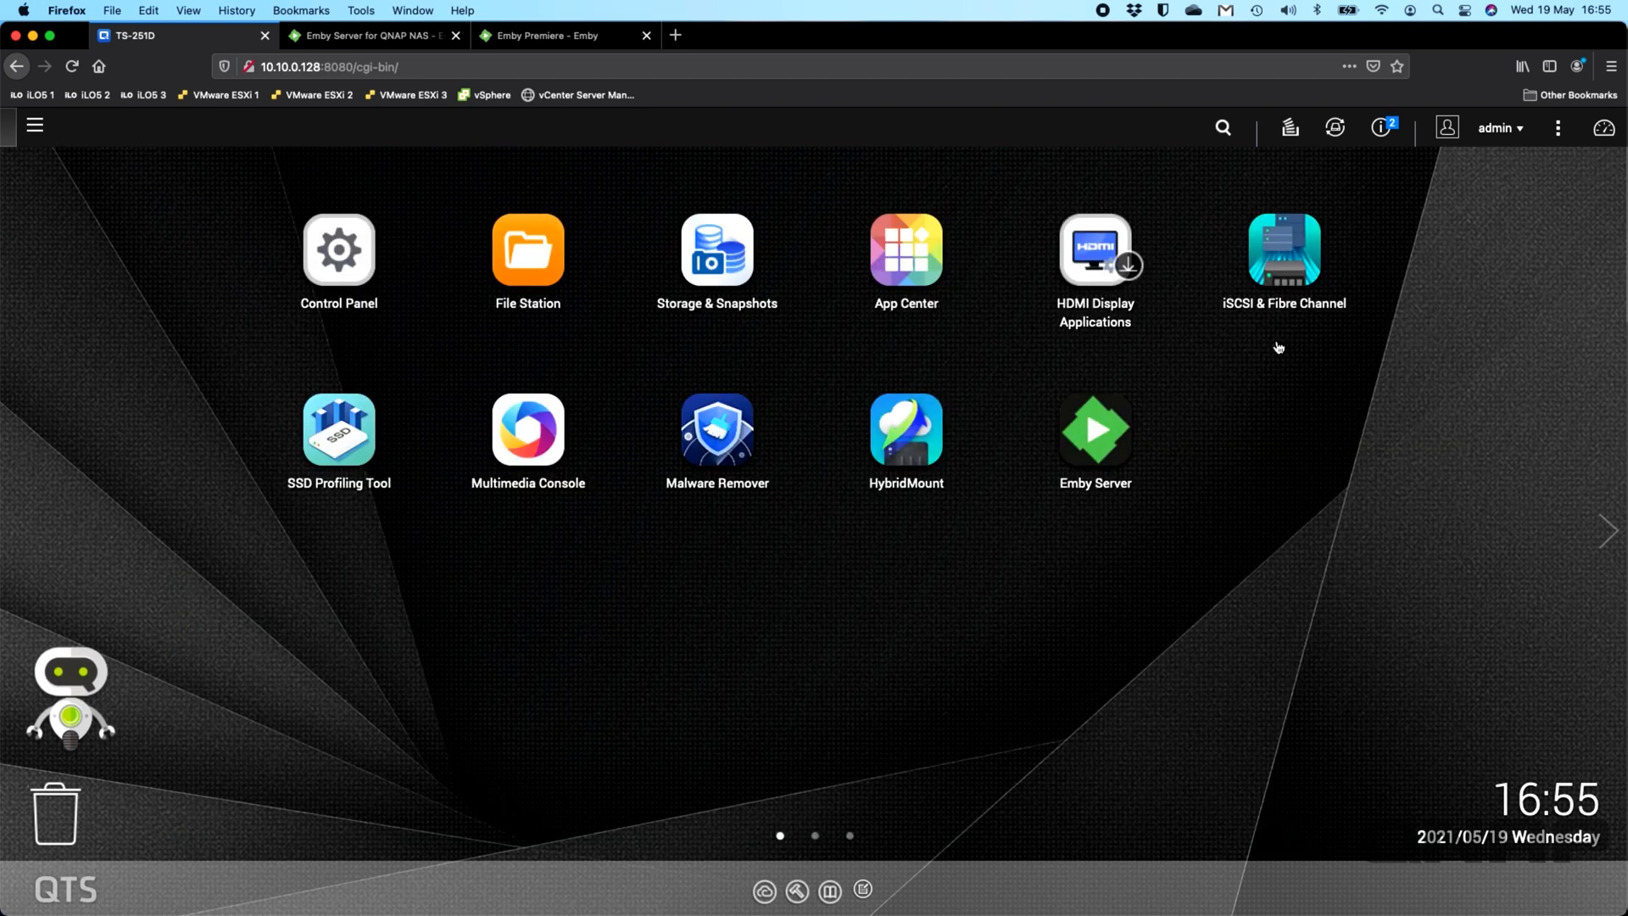
mouse_move(1093, 429)
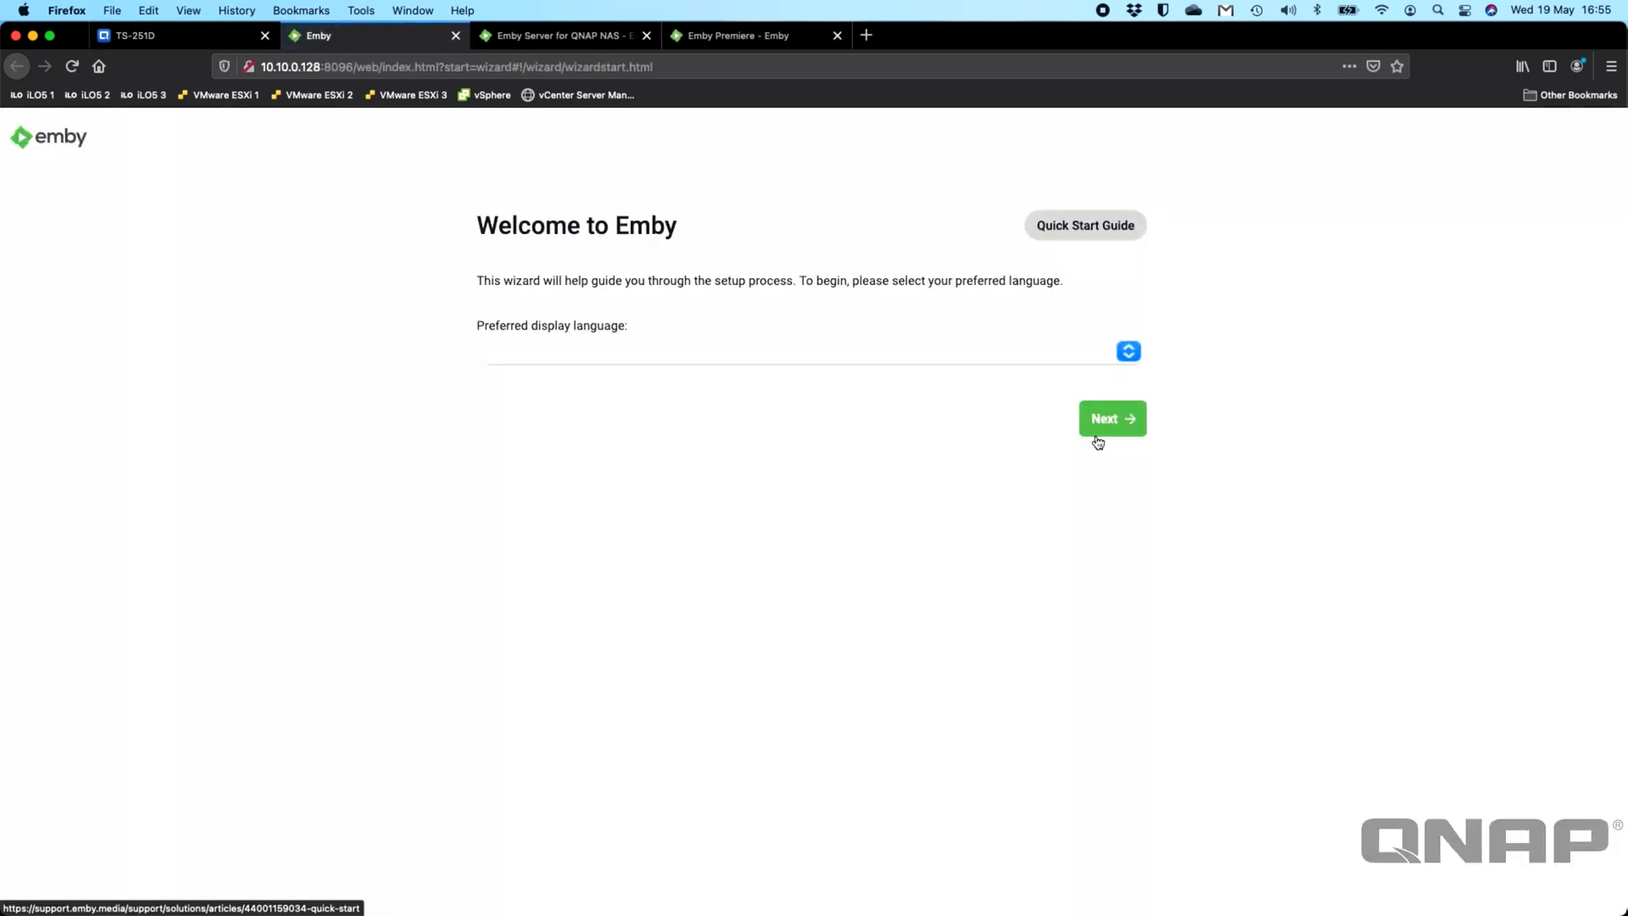
mouse_move(317, 69)
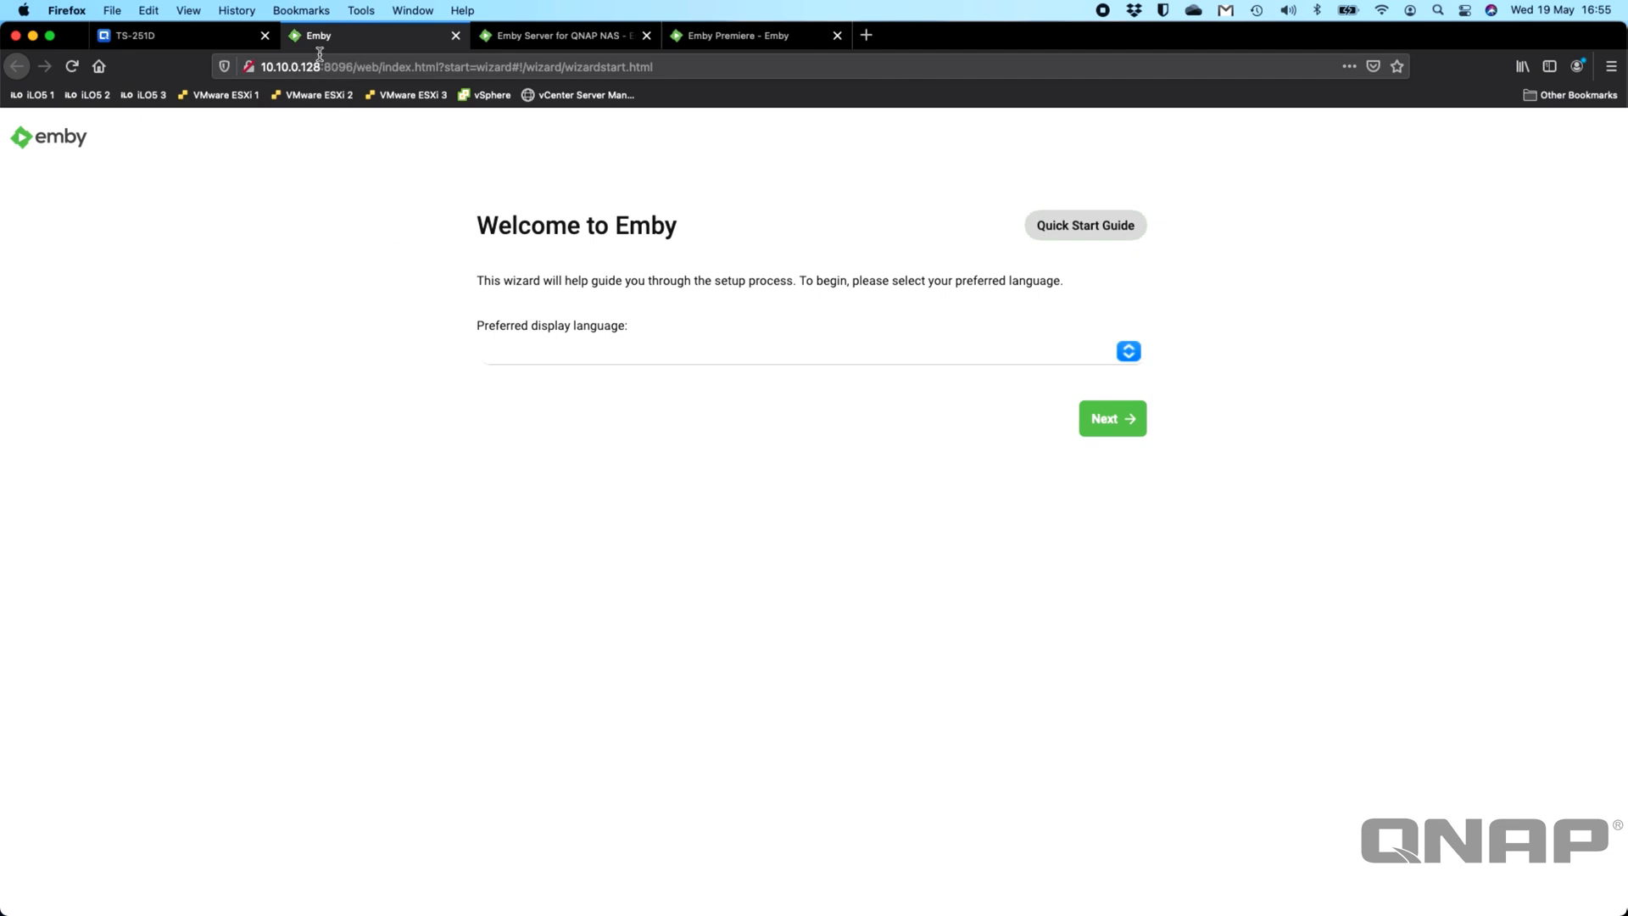
mouse_move(469, 197)
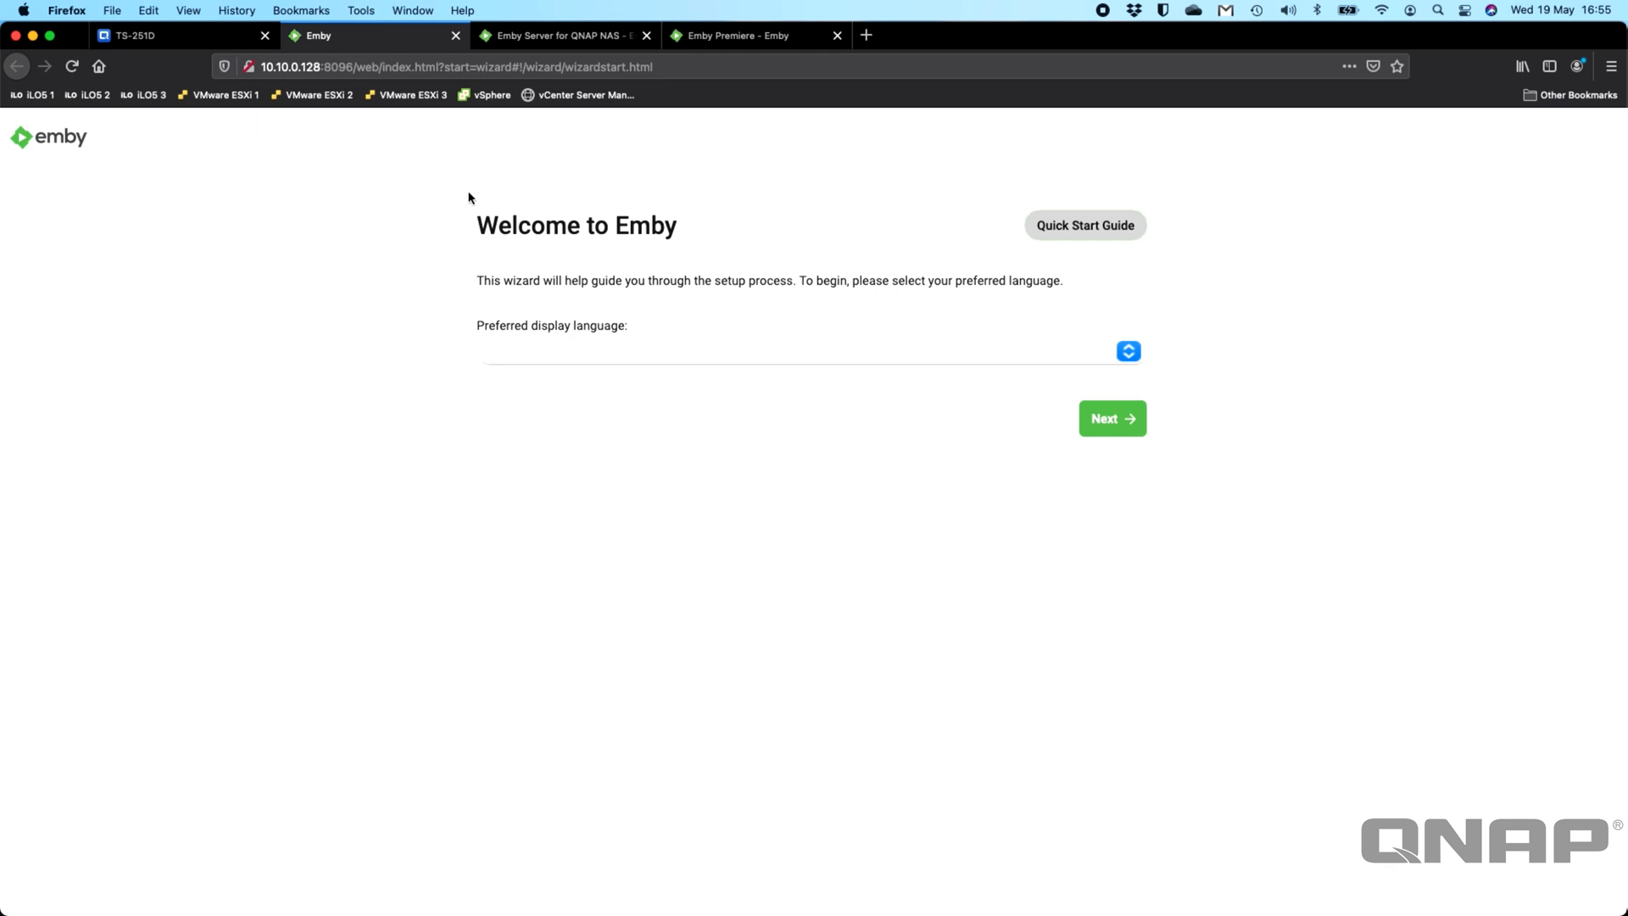
mouse_move(395, 94)
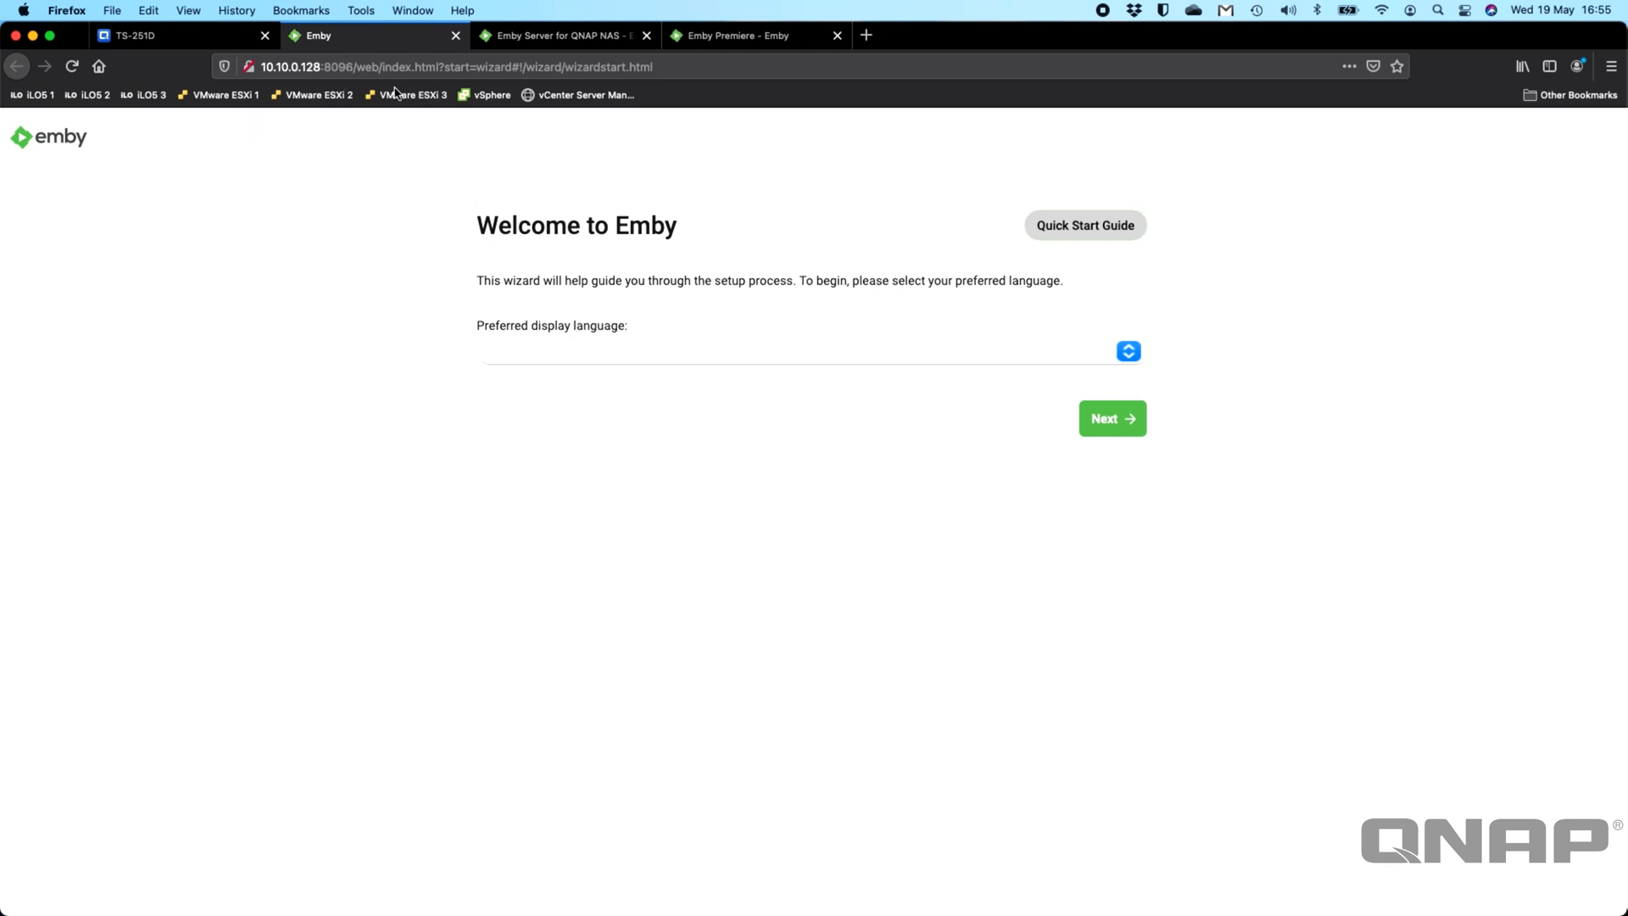
mouse_move(843, 387)
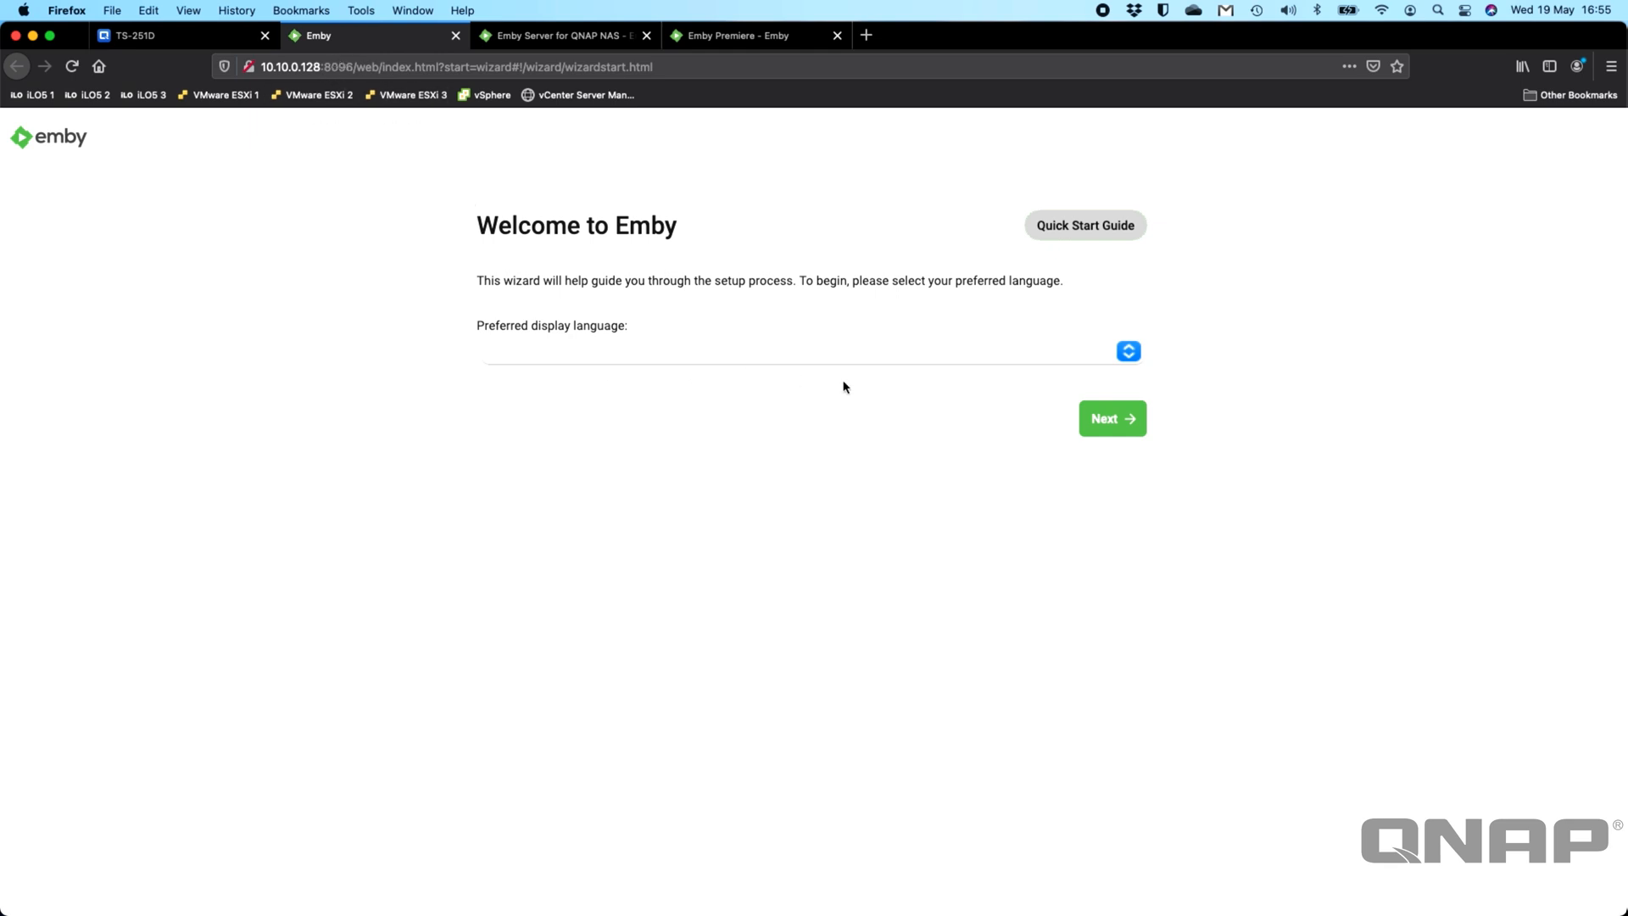
mouse_move(850, 362)
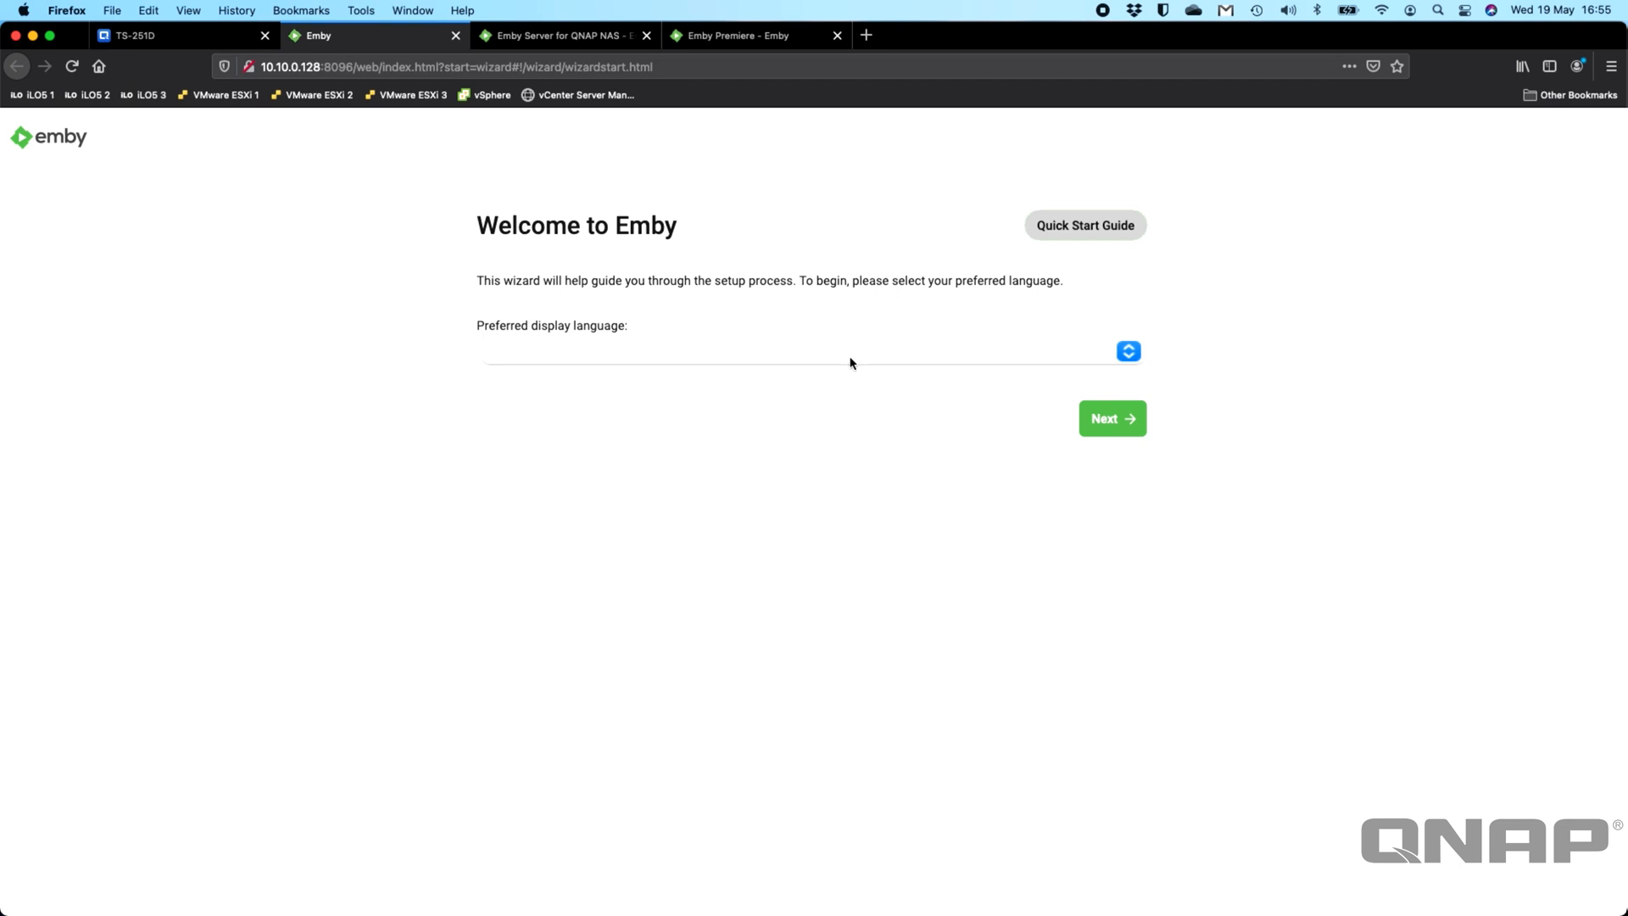
Step: Choose English (United Kingdom) as display language and save the first admin user
click(812, 351)
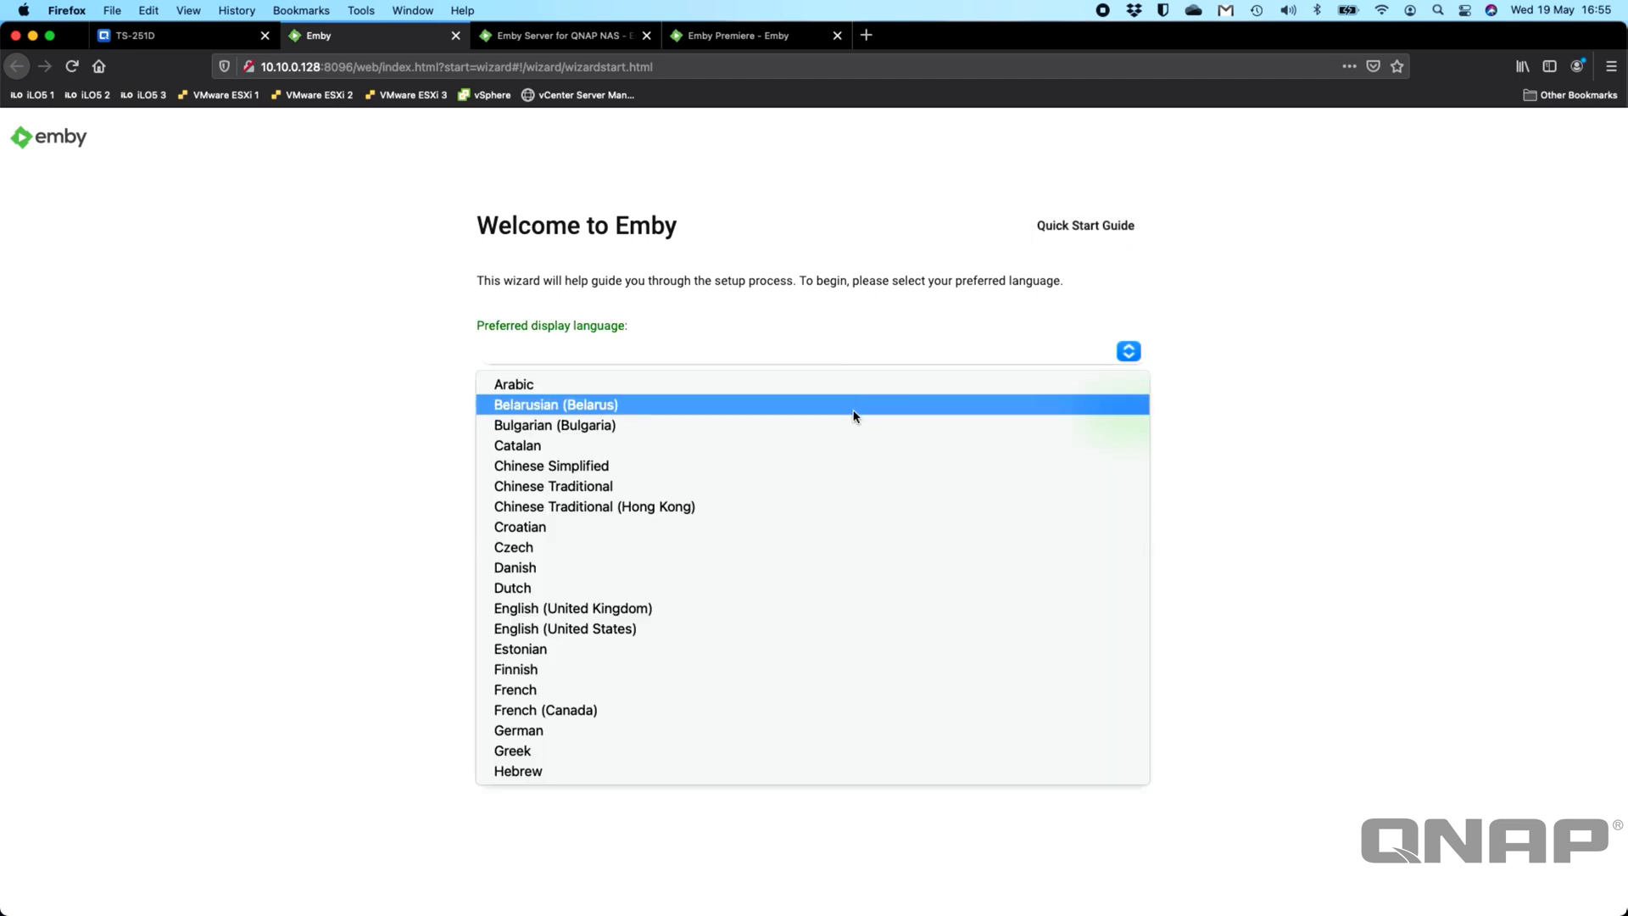
click(573, 608)
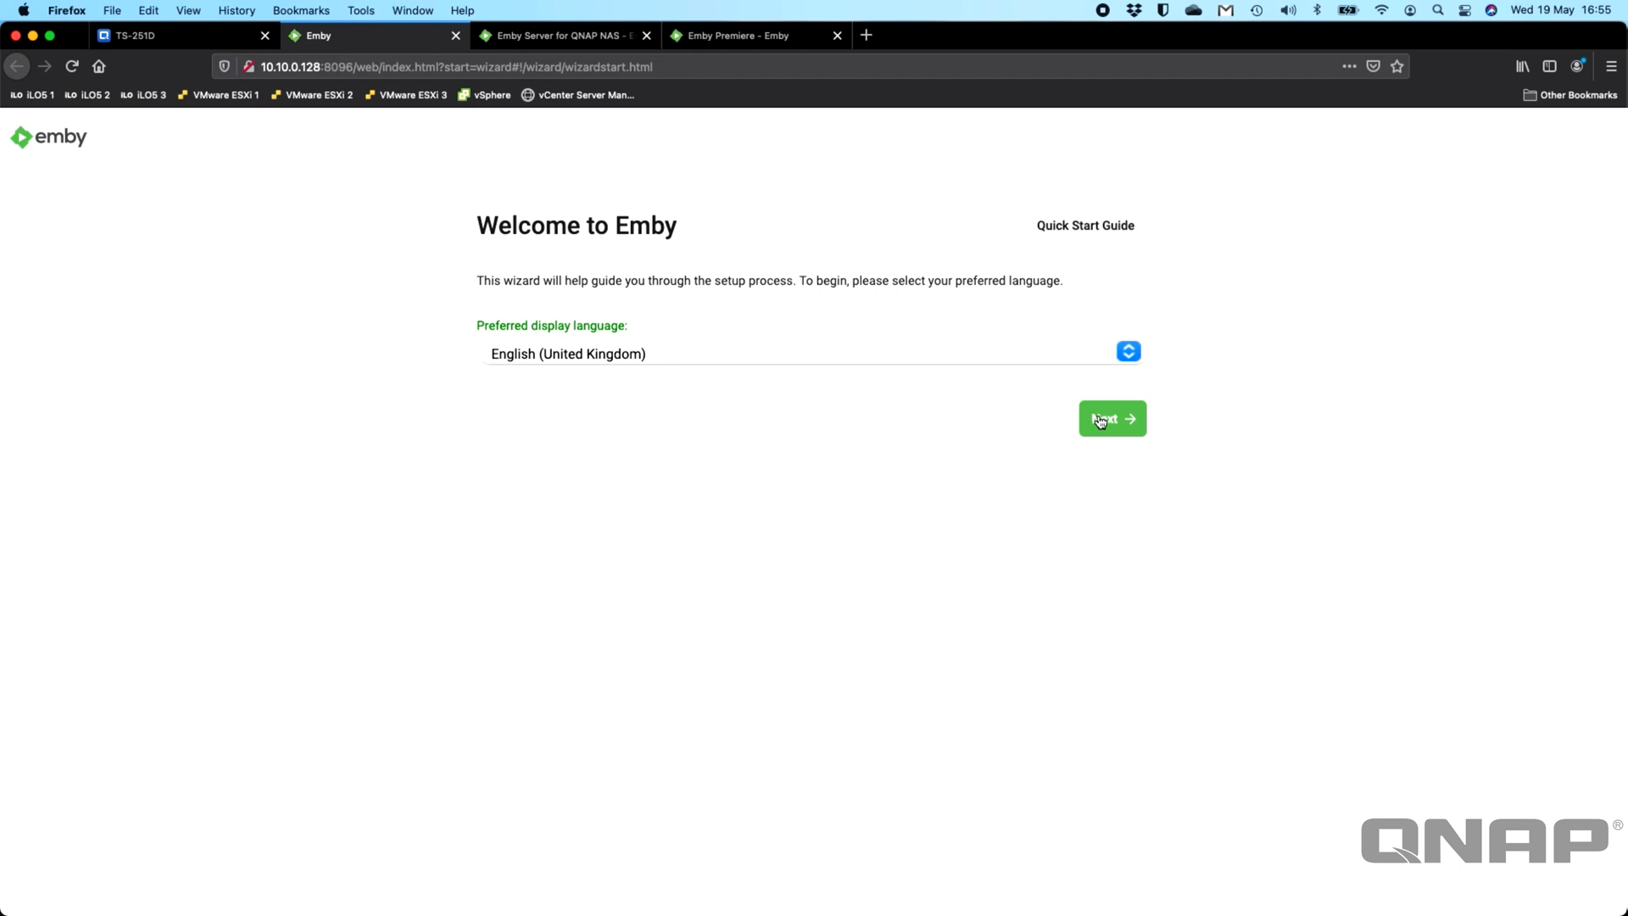
click(1110, 419)
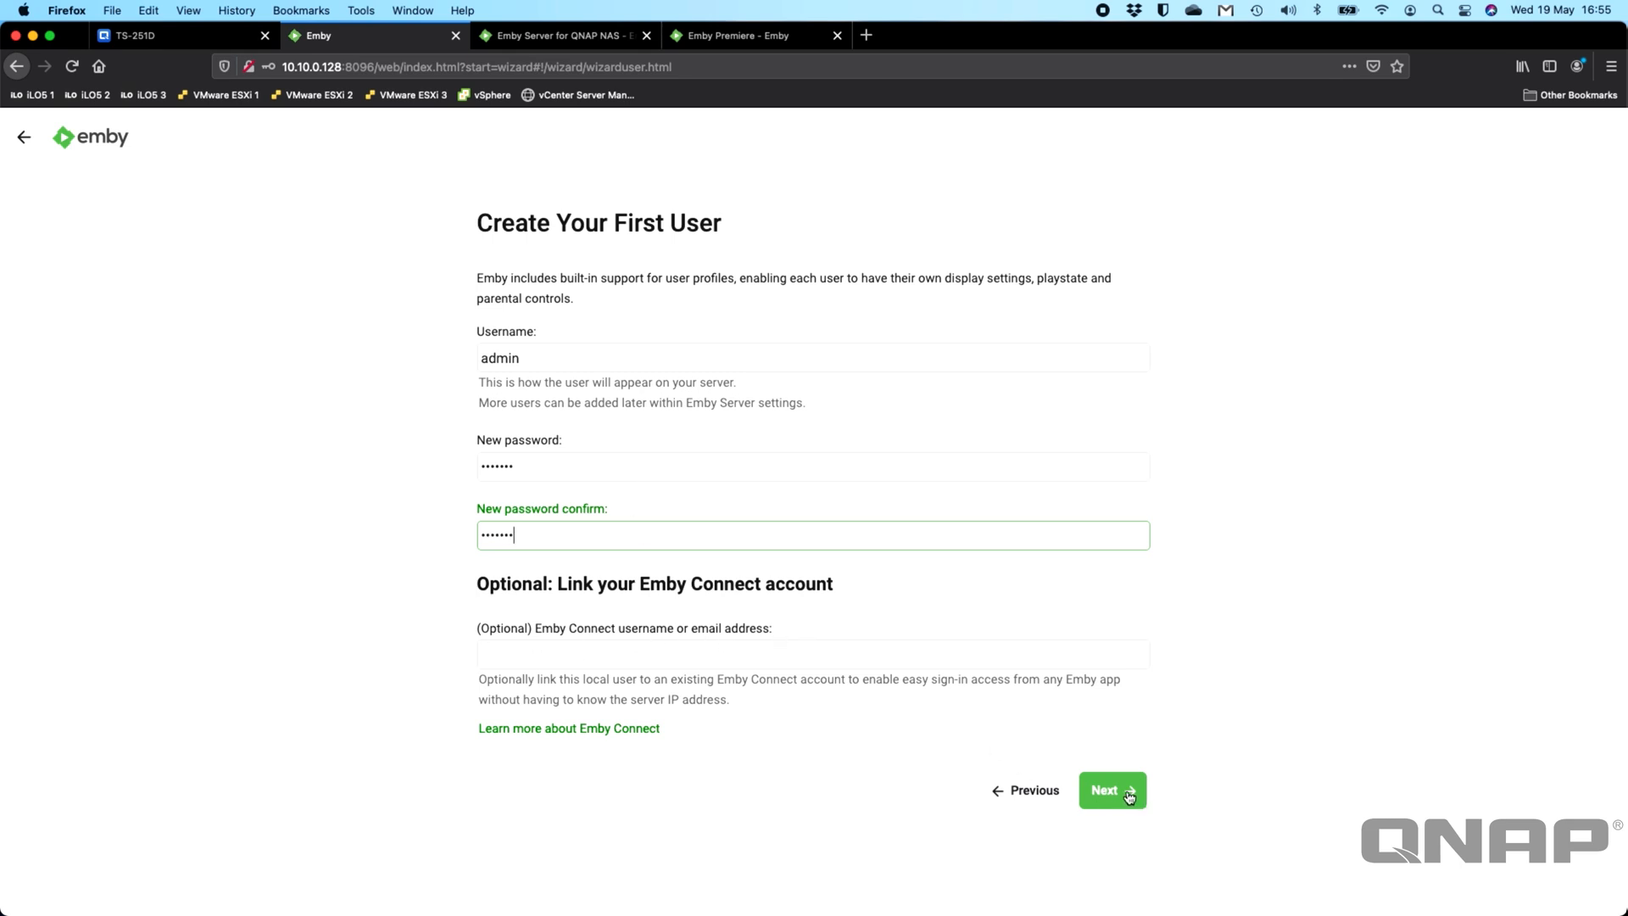
click(1111, 788)
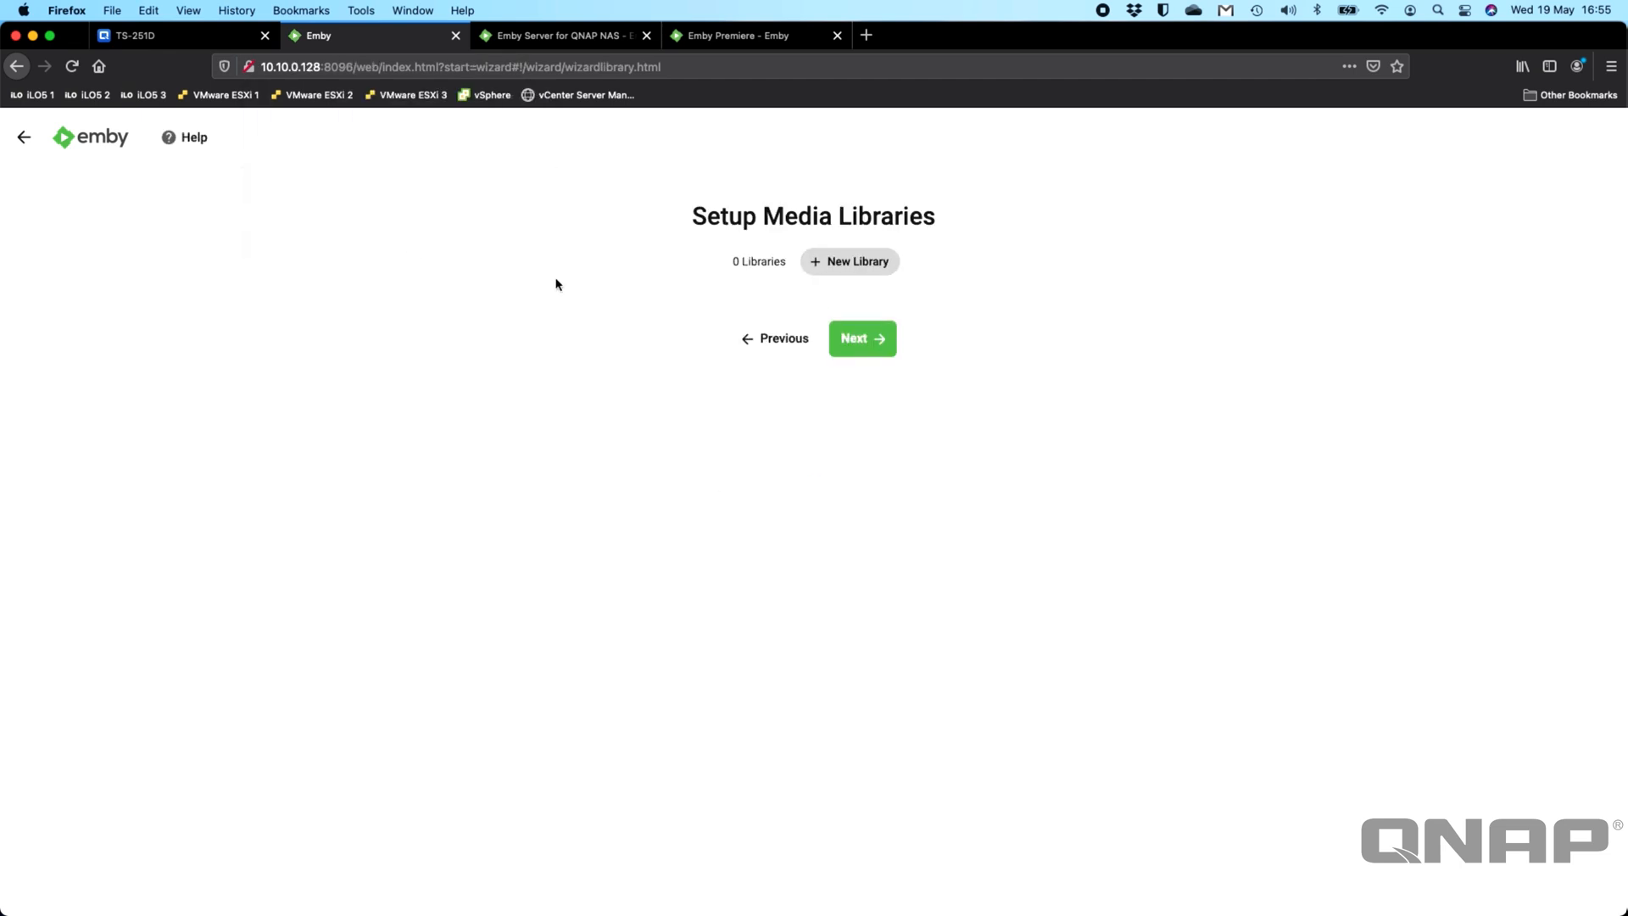
Step: Start a new library with Movies as its content type
click(848, 261)
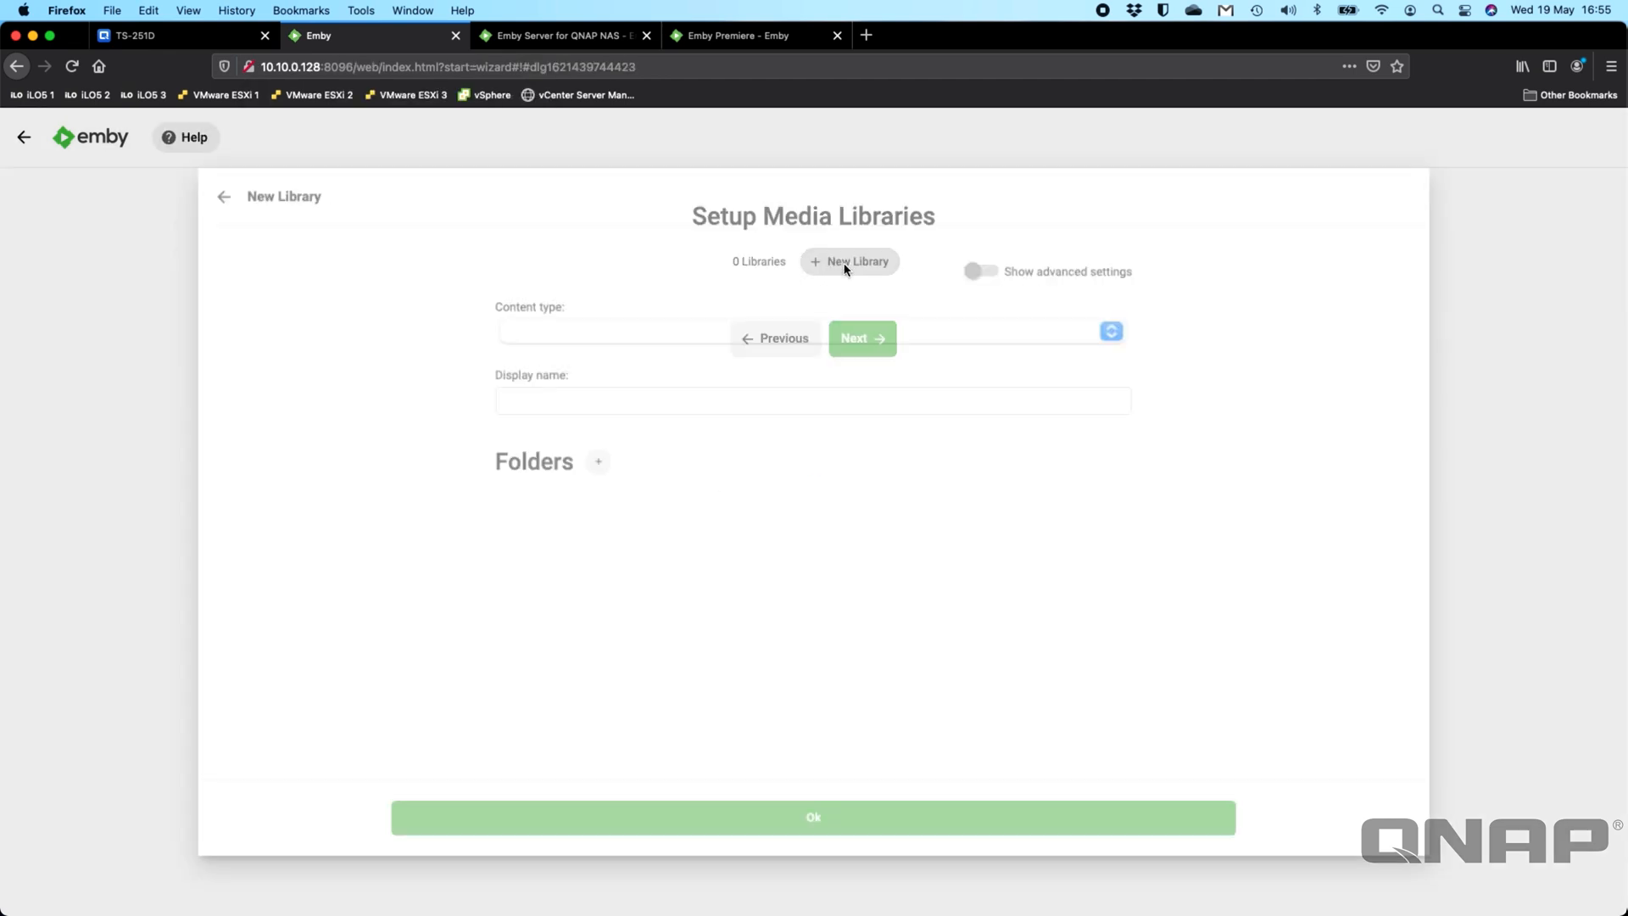
click(813, 331)
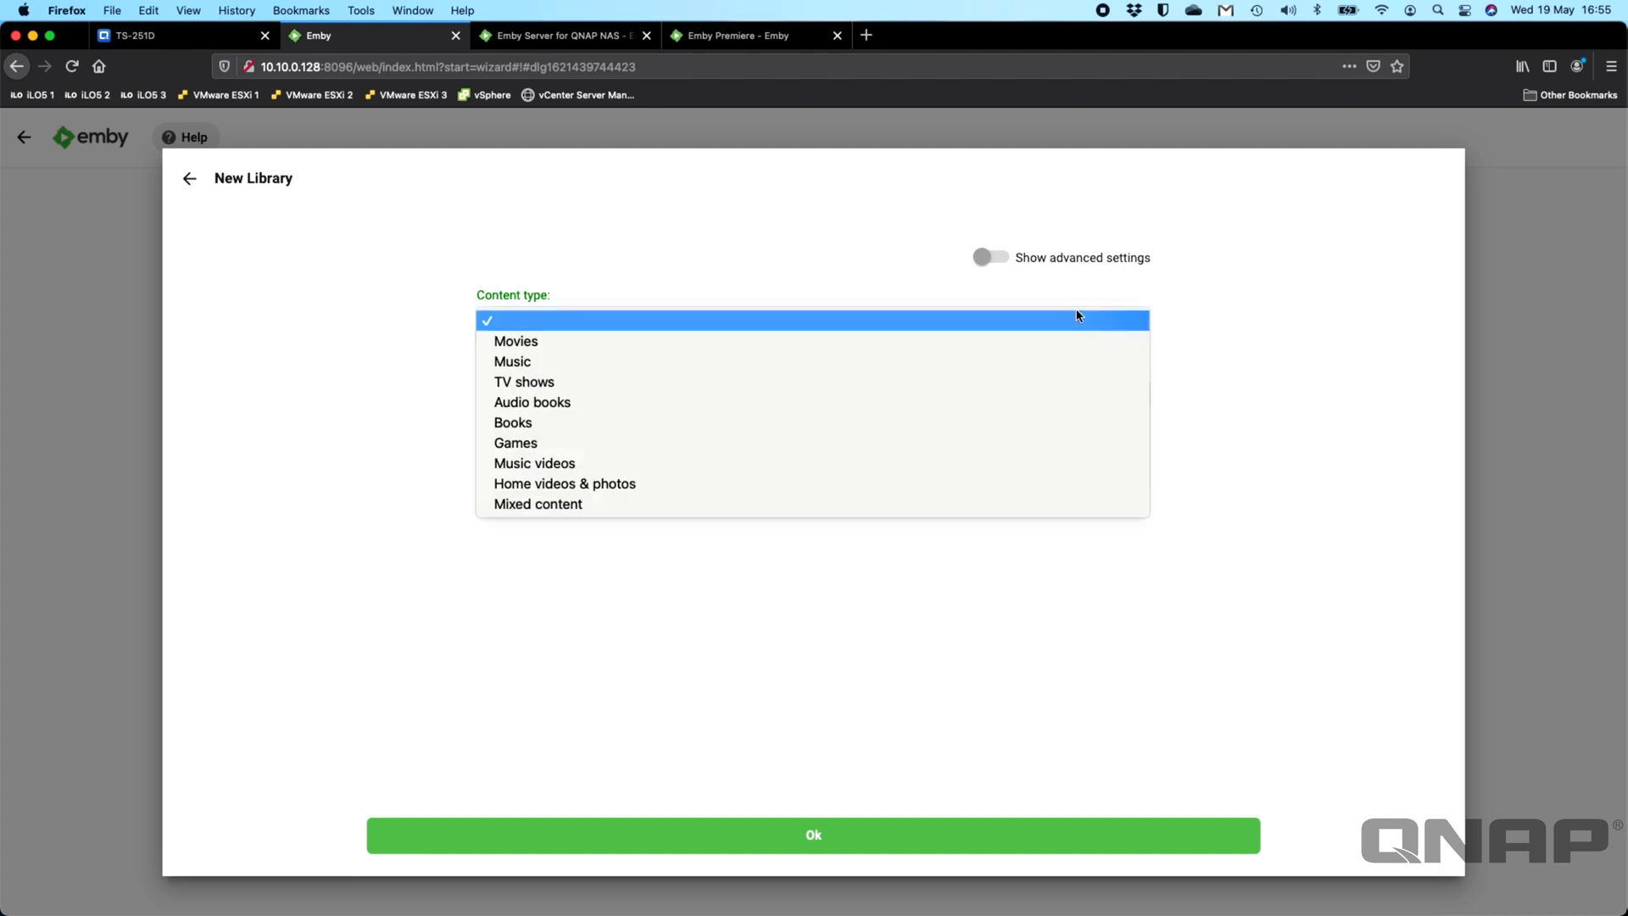
click(516, 340)
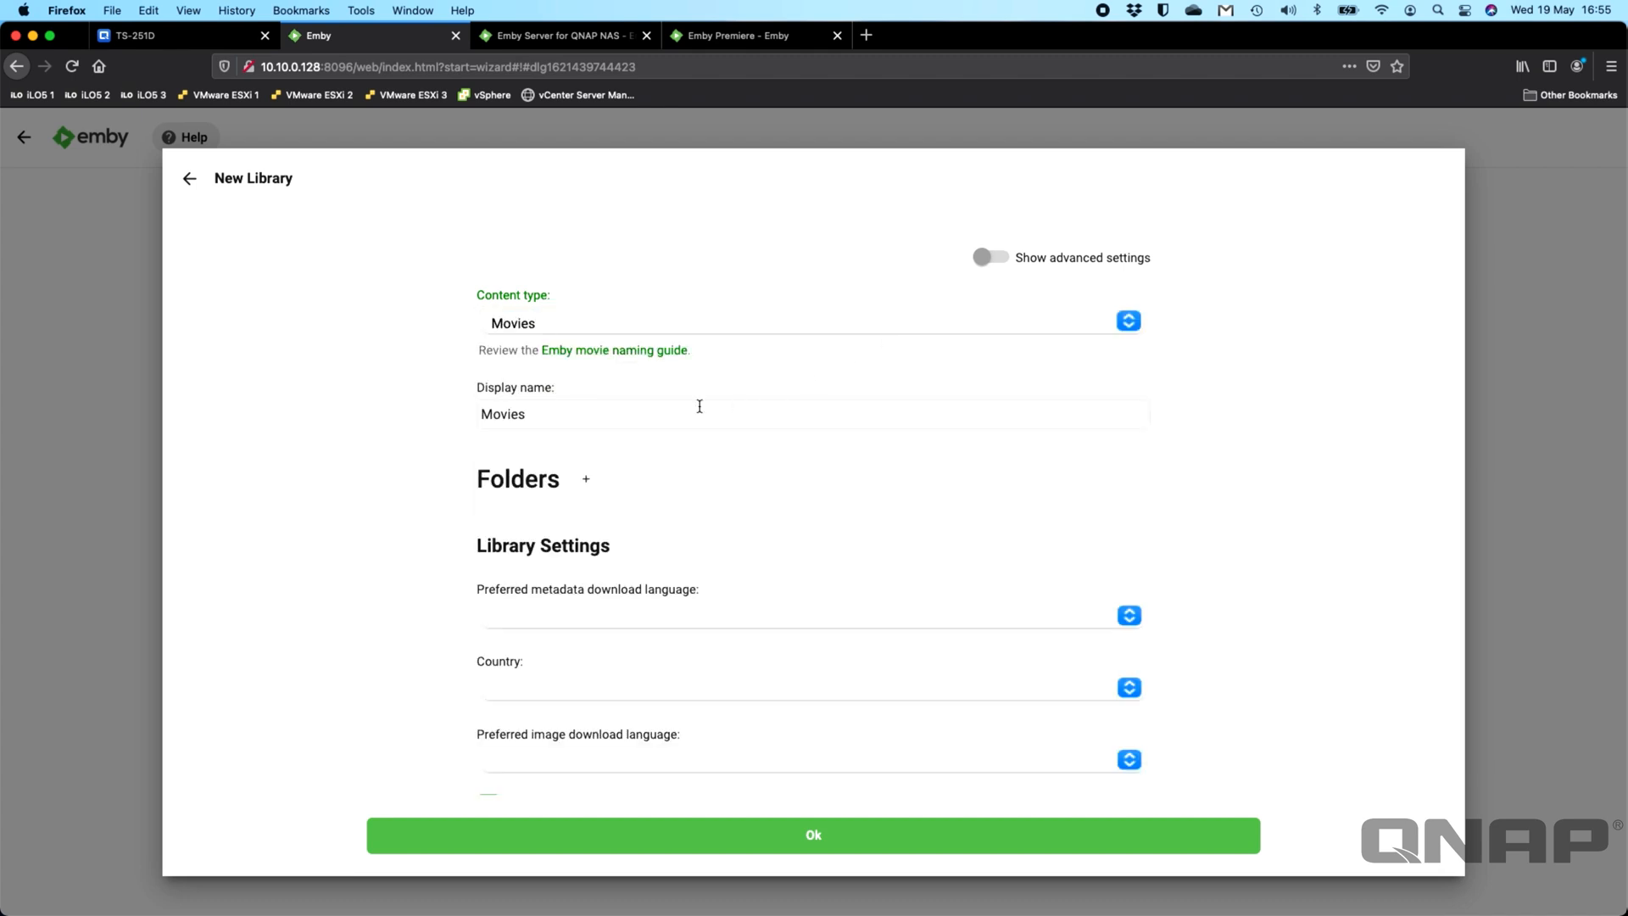
mouse_move(597, 482)
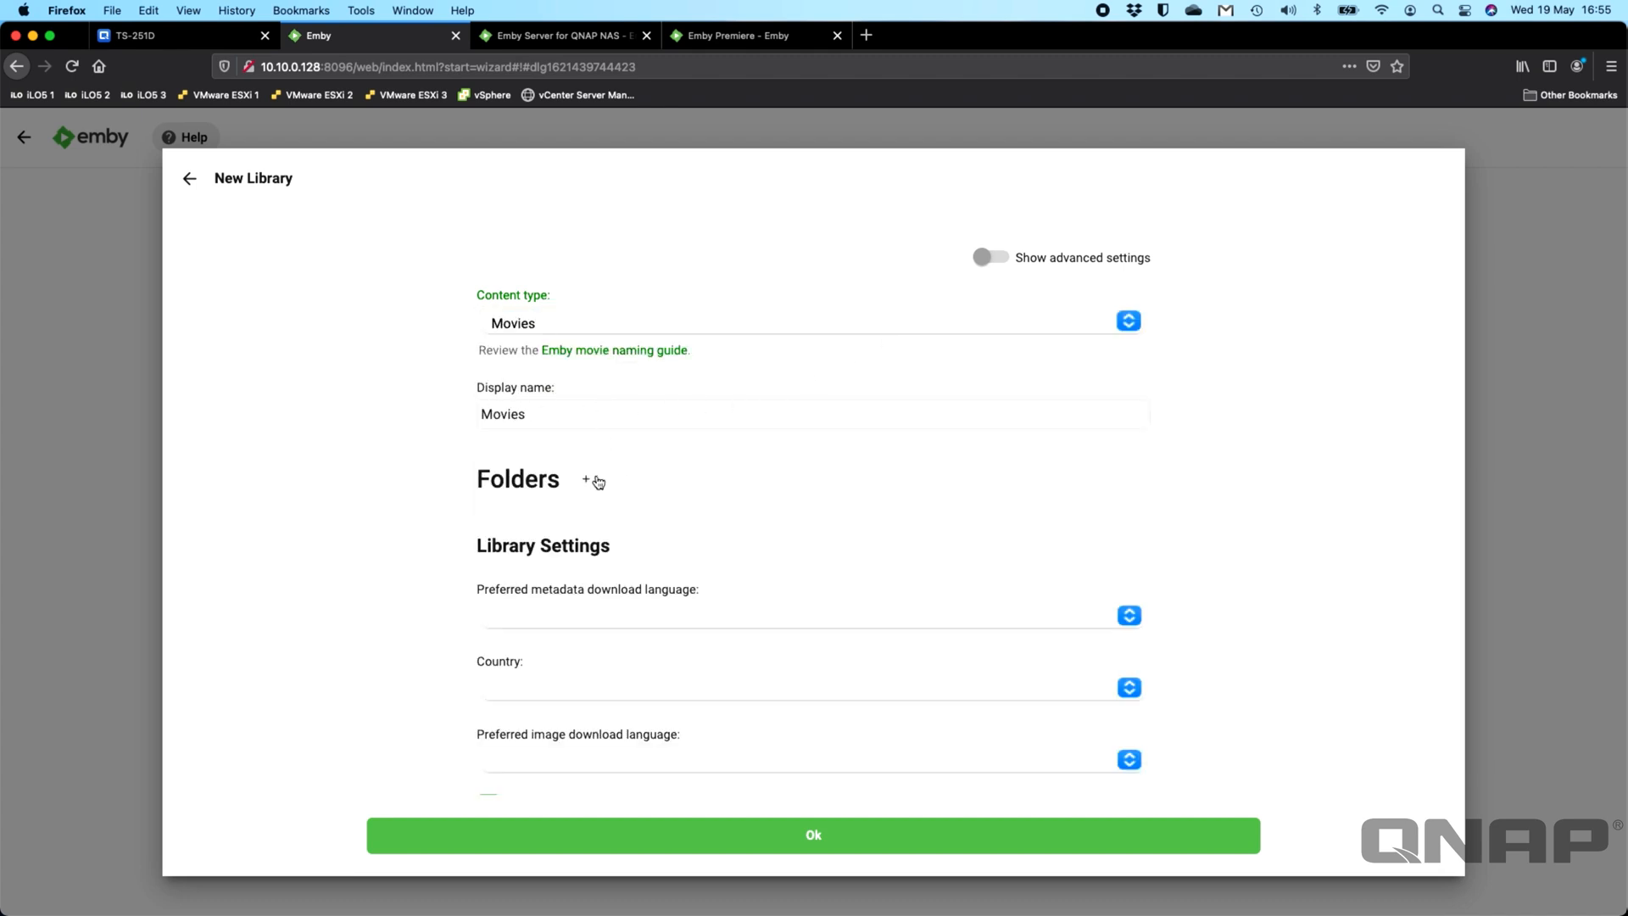
mouse_move(583, 480)
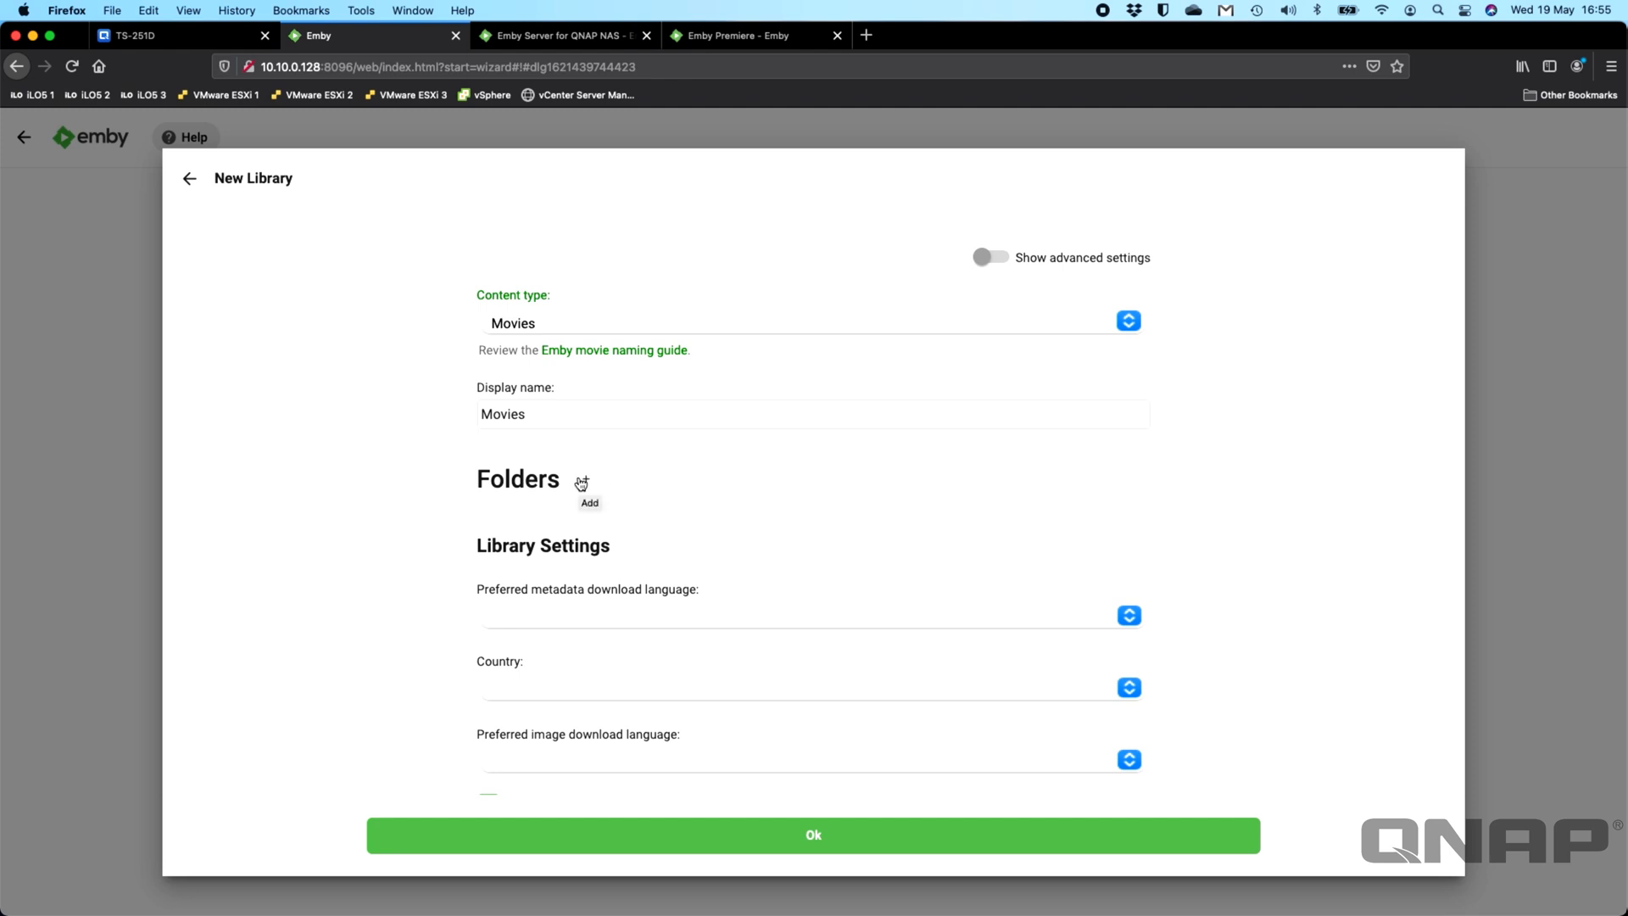
Step: Browse to /share/CACHEDEV1_DATA/Movies as the library's media folder
click(583, 482)
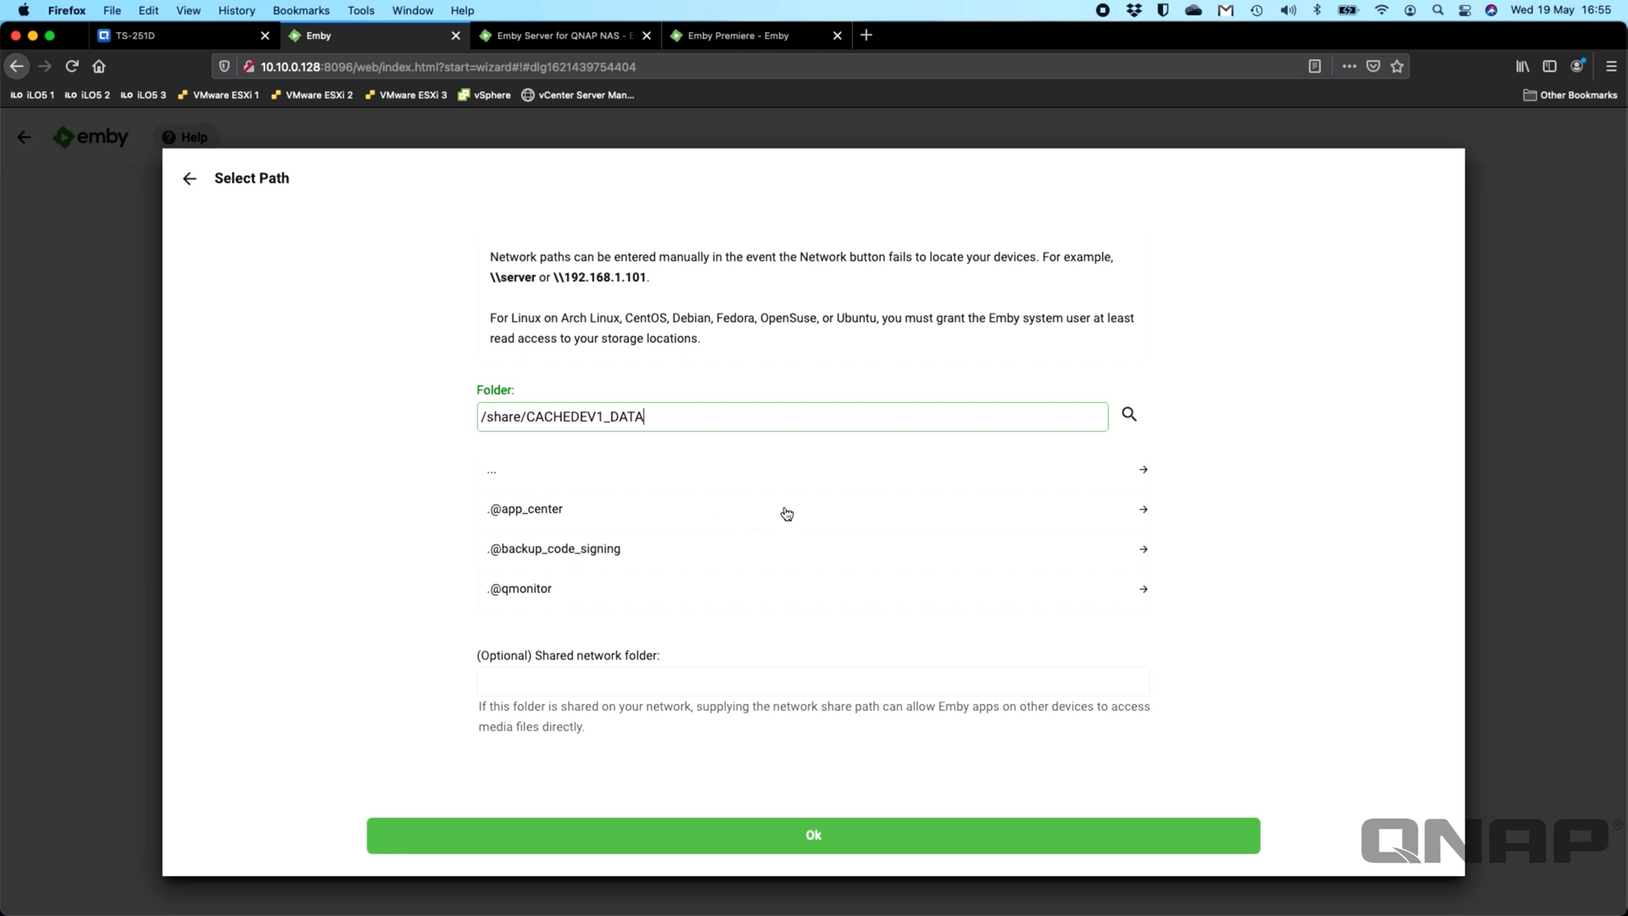
scroll(down, 3)
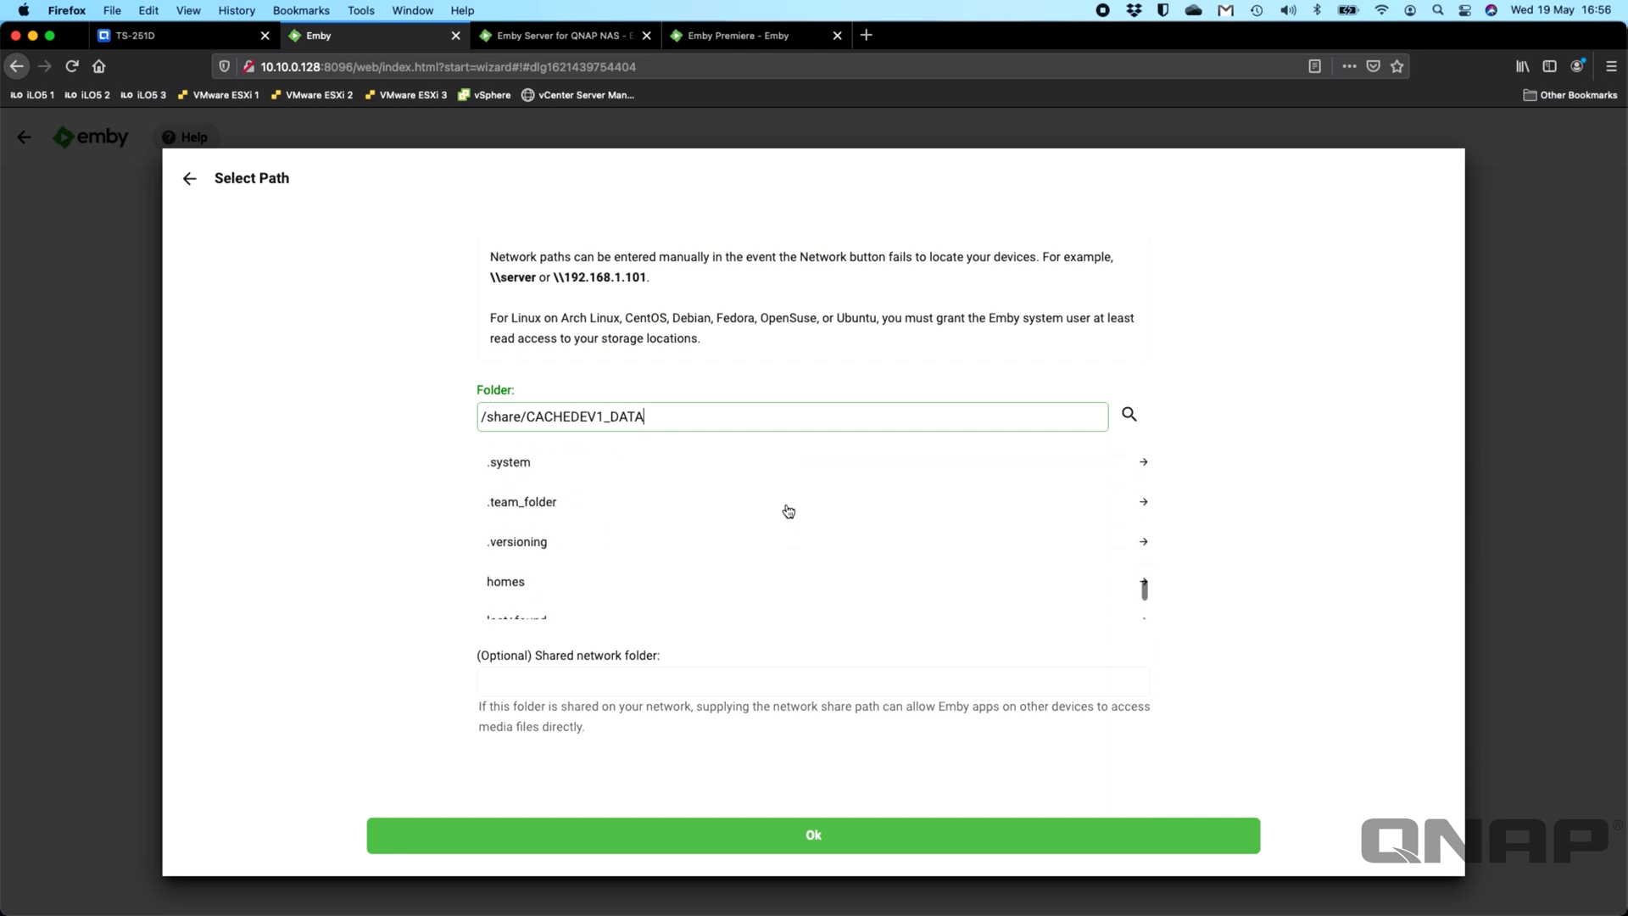
scroll(down, 3)
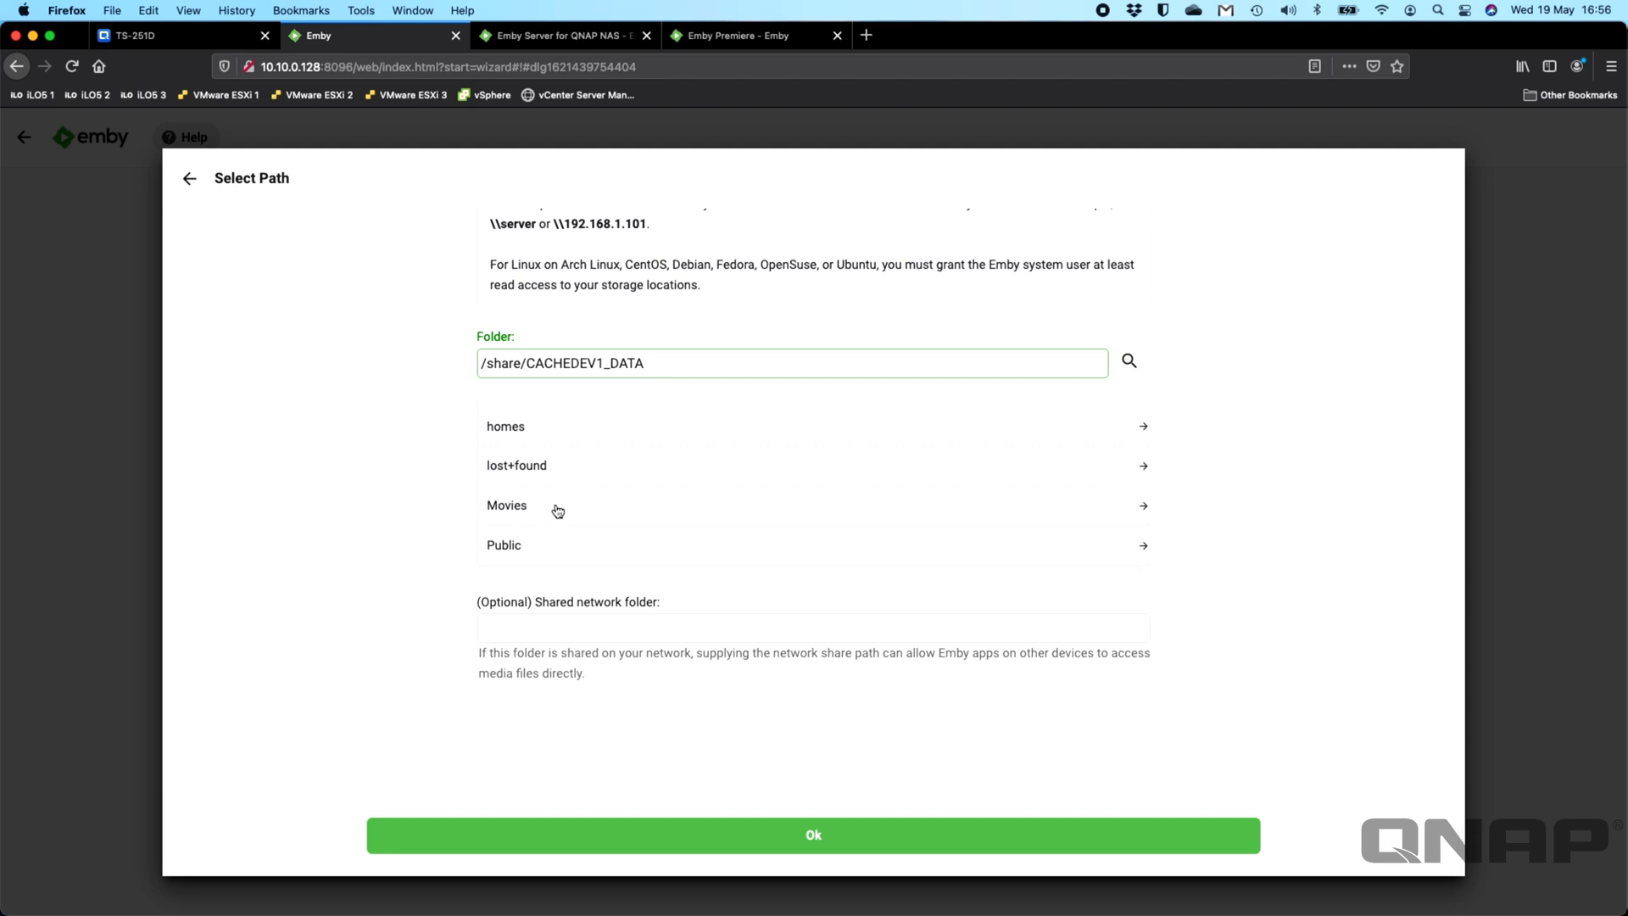
click(507, 505)
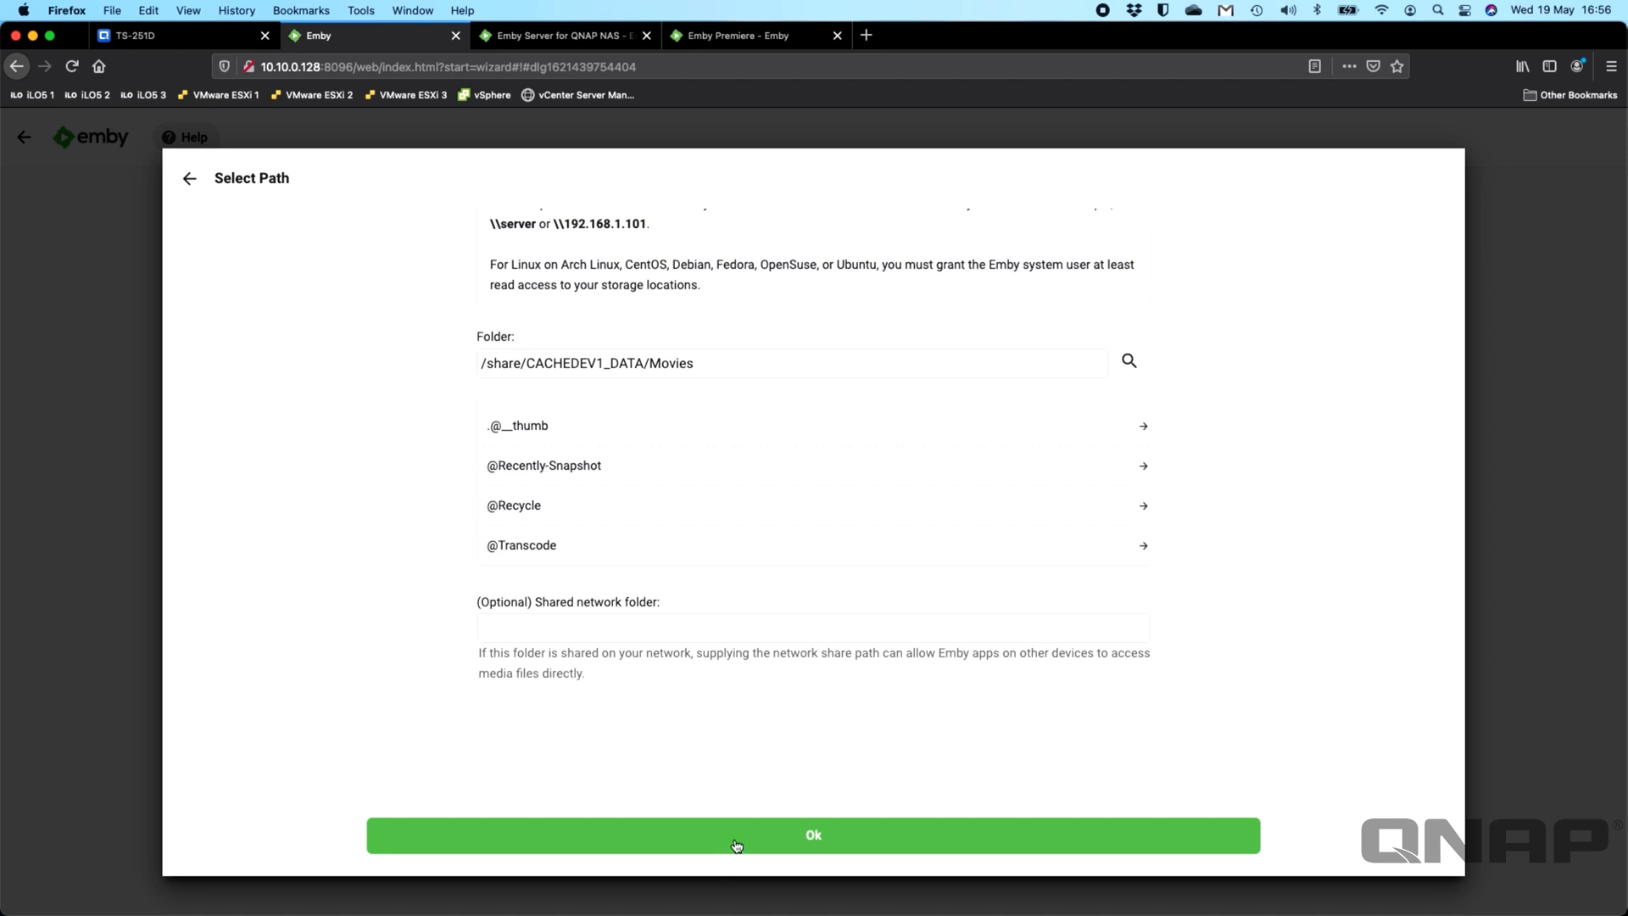
Step: Confirm the Movies folder and set the image download language to English
click(813, 835)
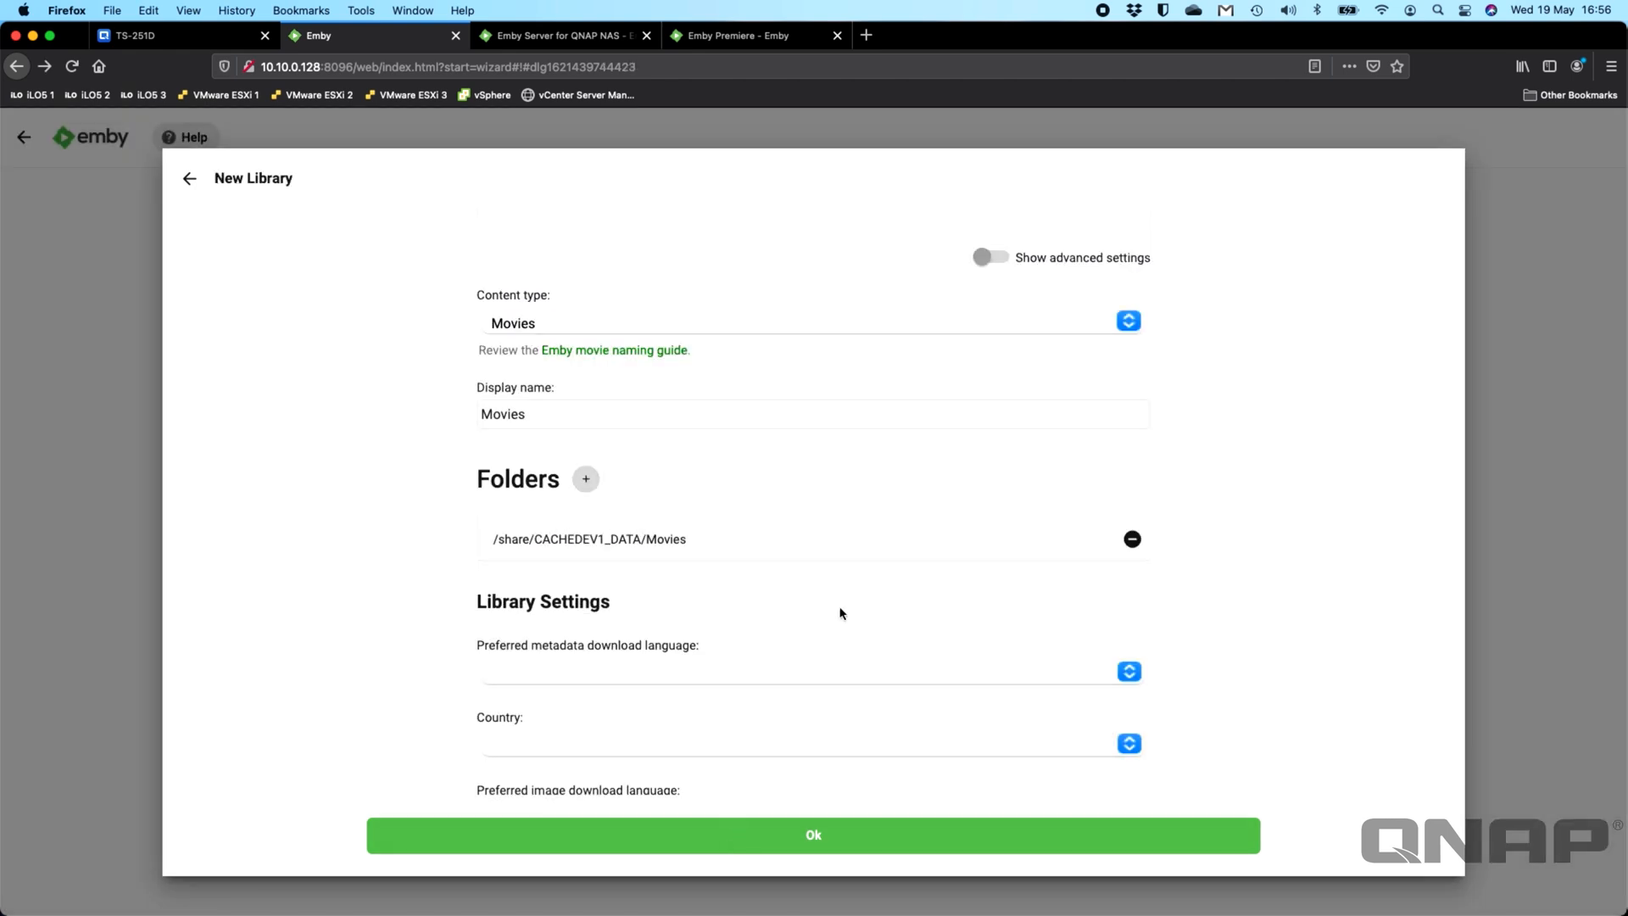
scroll(down, 3)
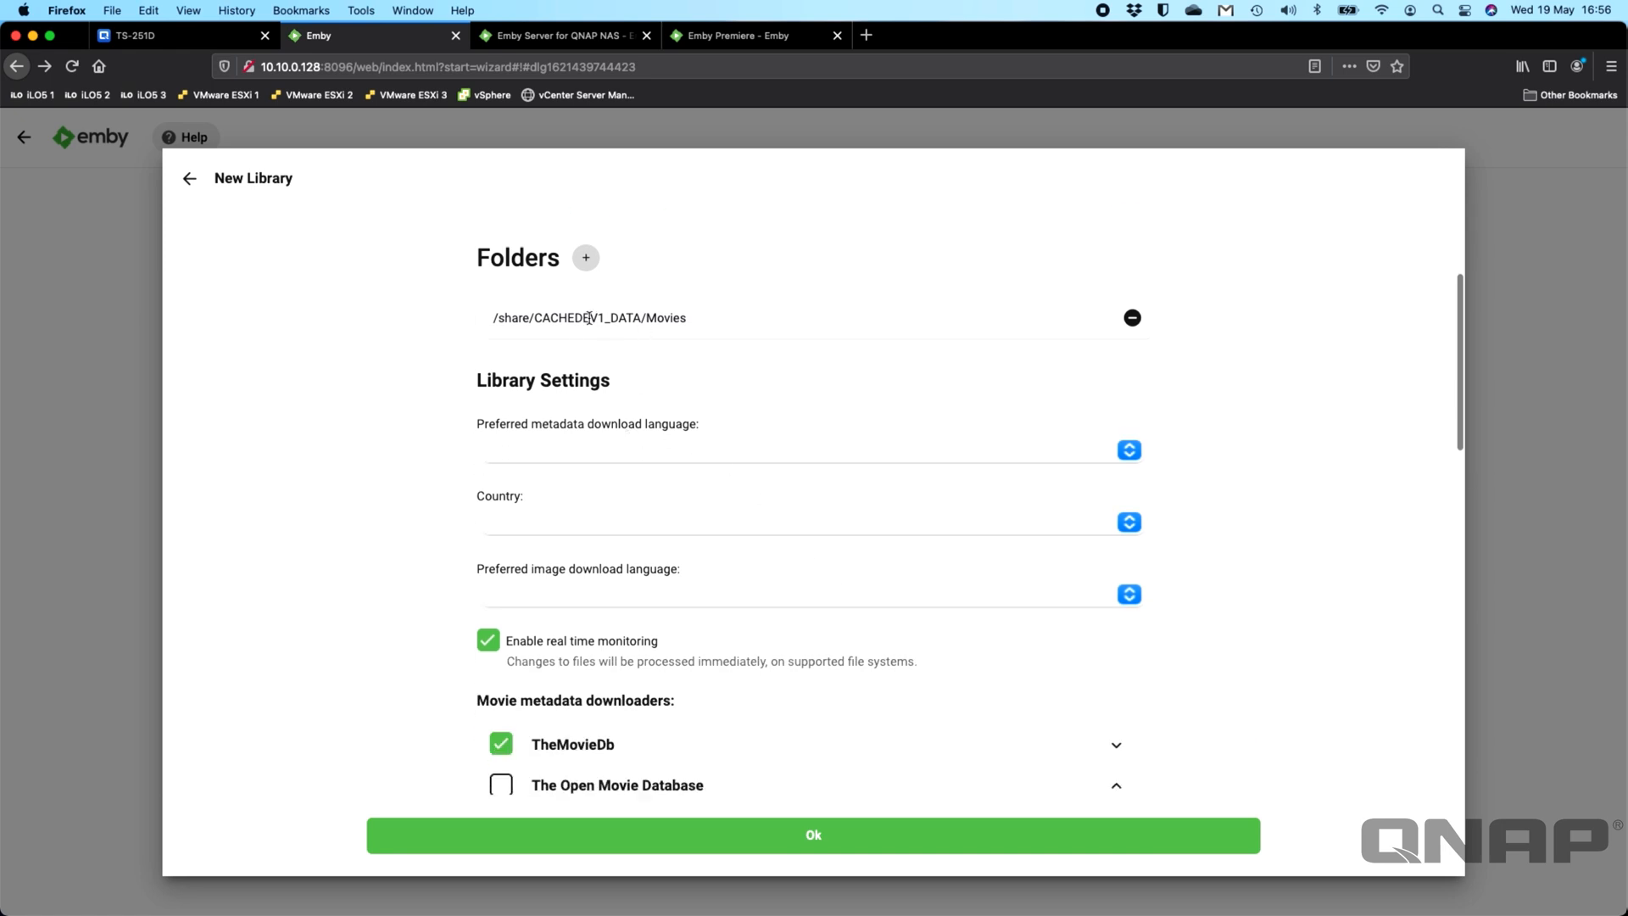
mouse_move(802, 448)
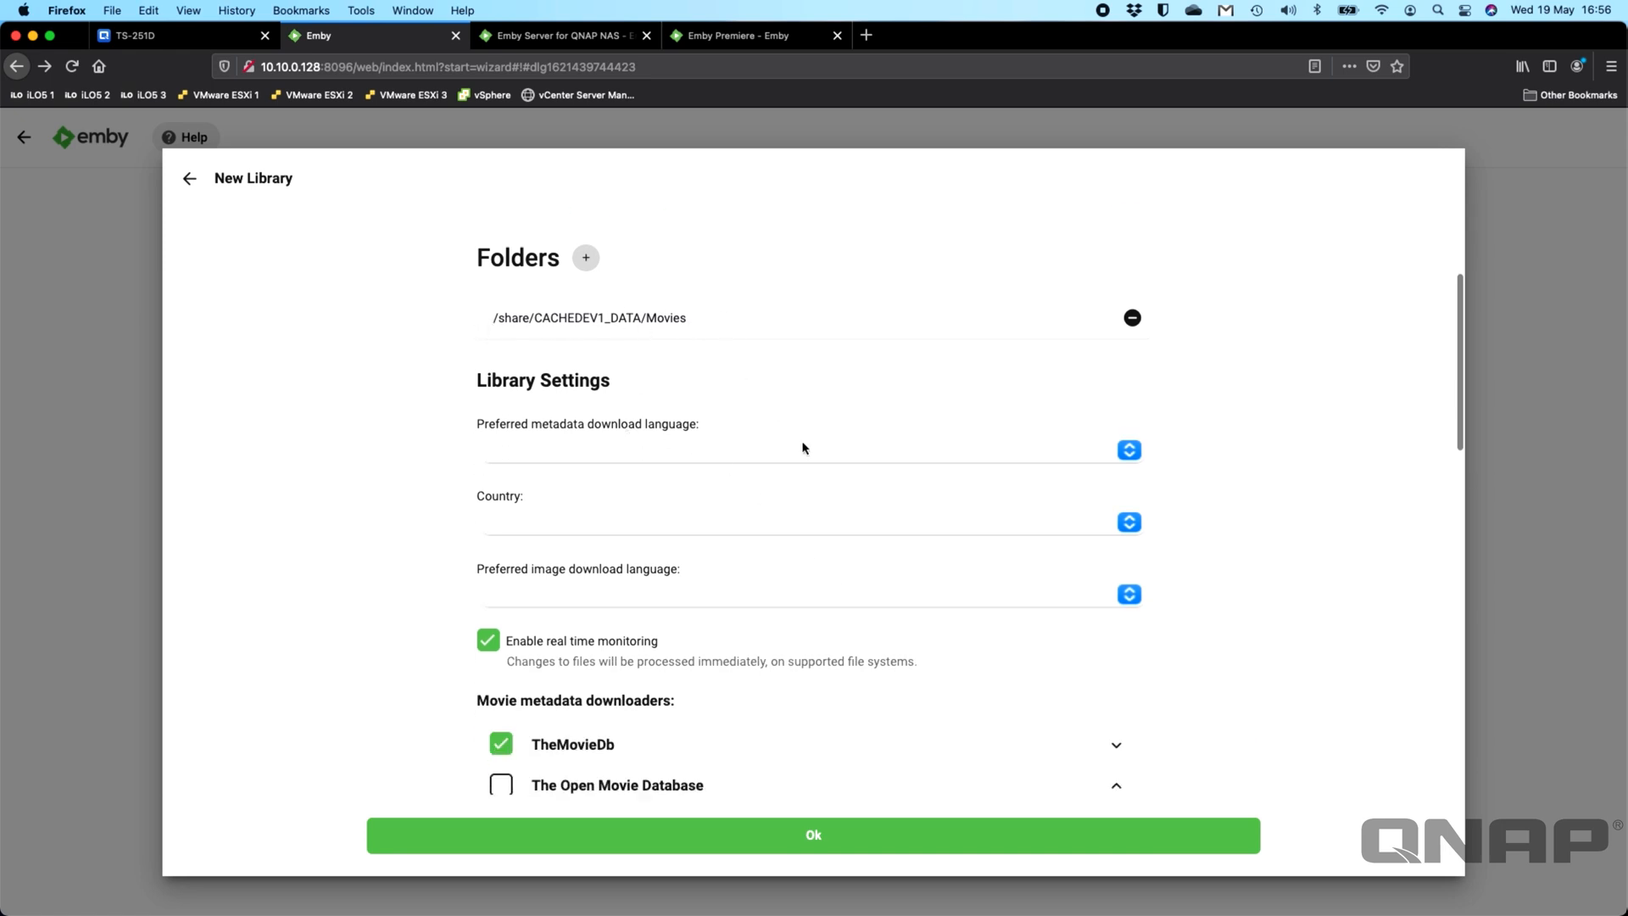
click(1129, 449)
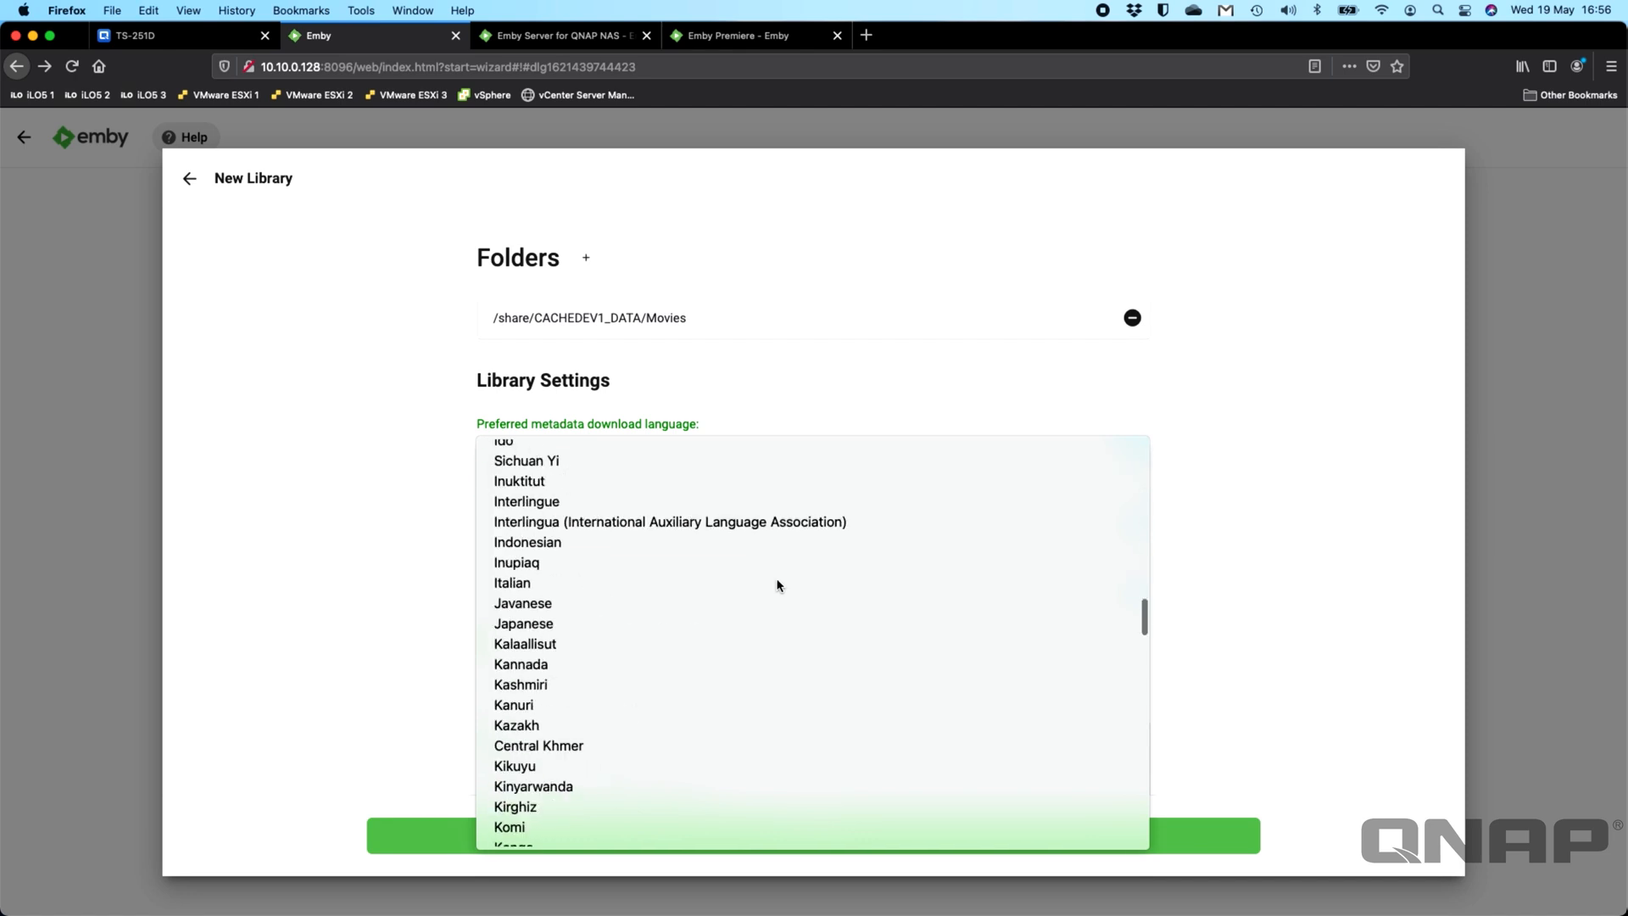
scroll(down, 3)
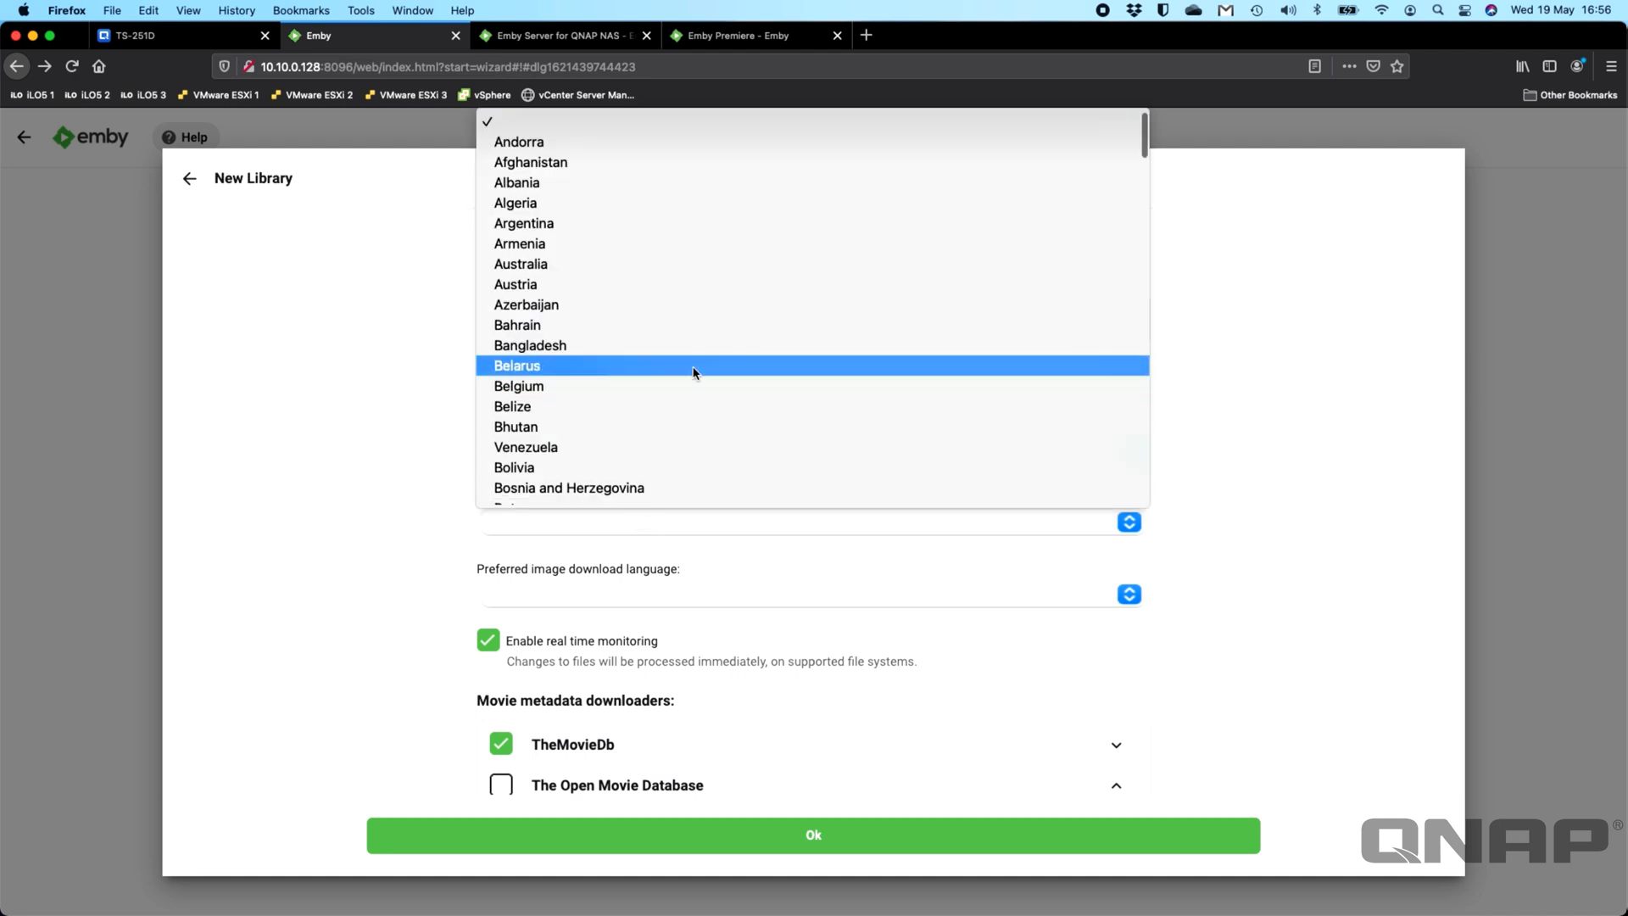
scroll(down, 3)
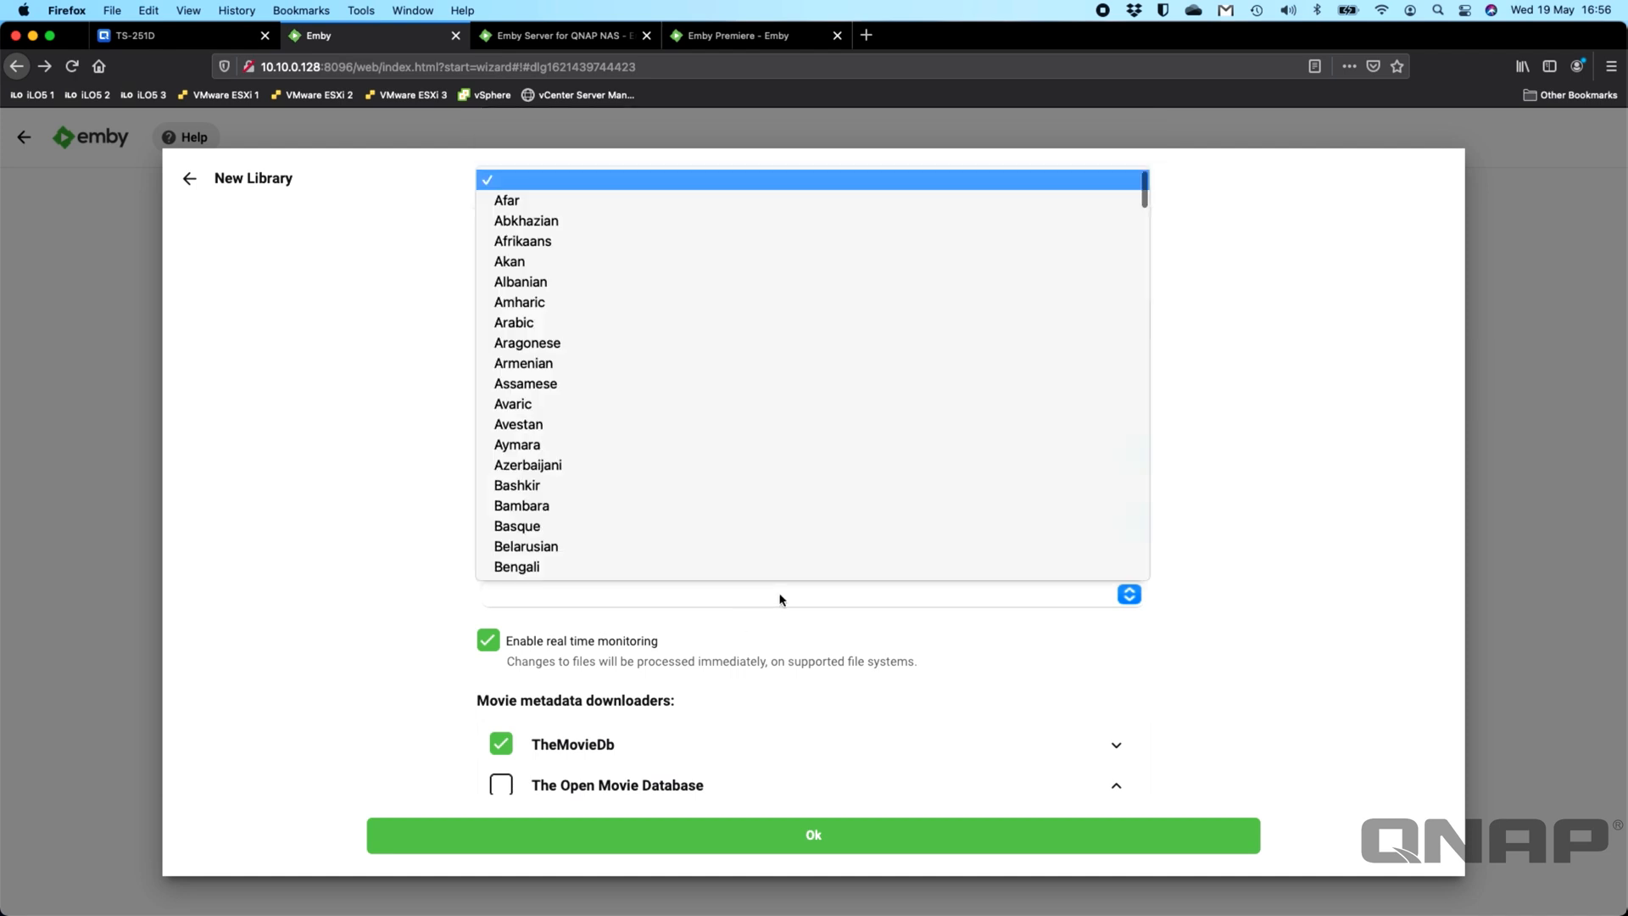
scroll(down, 3)
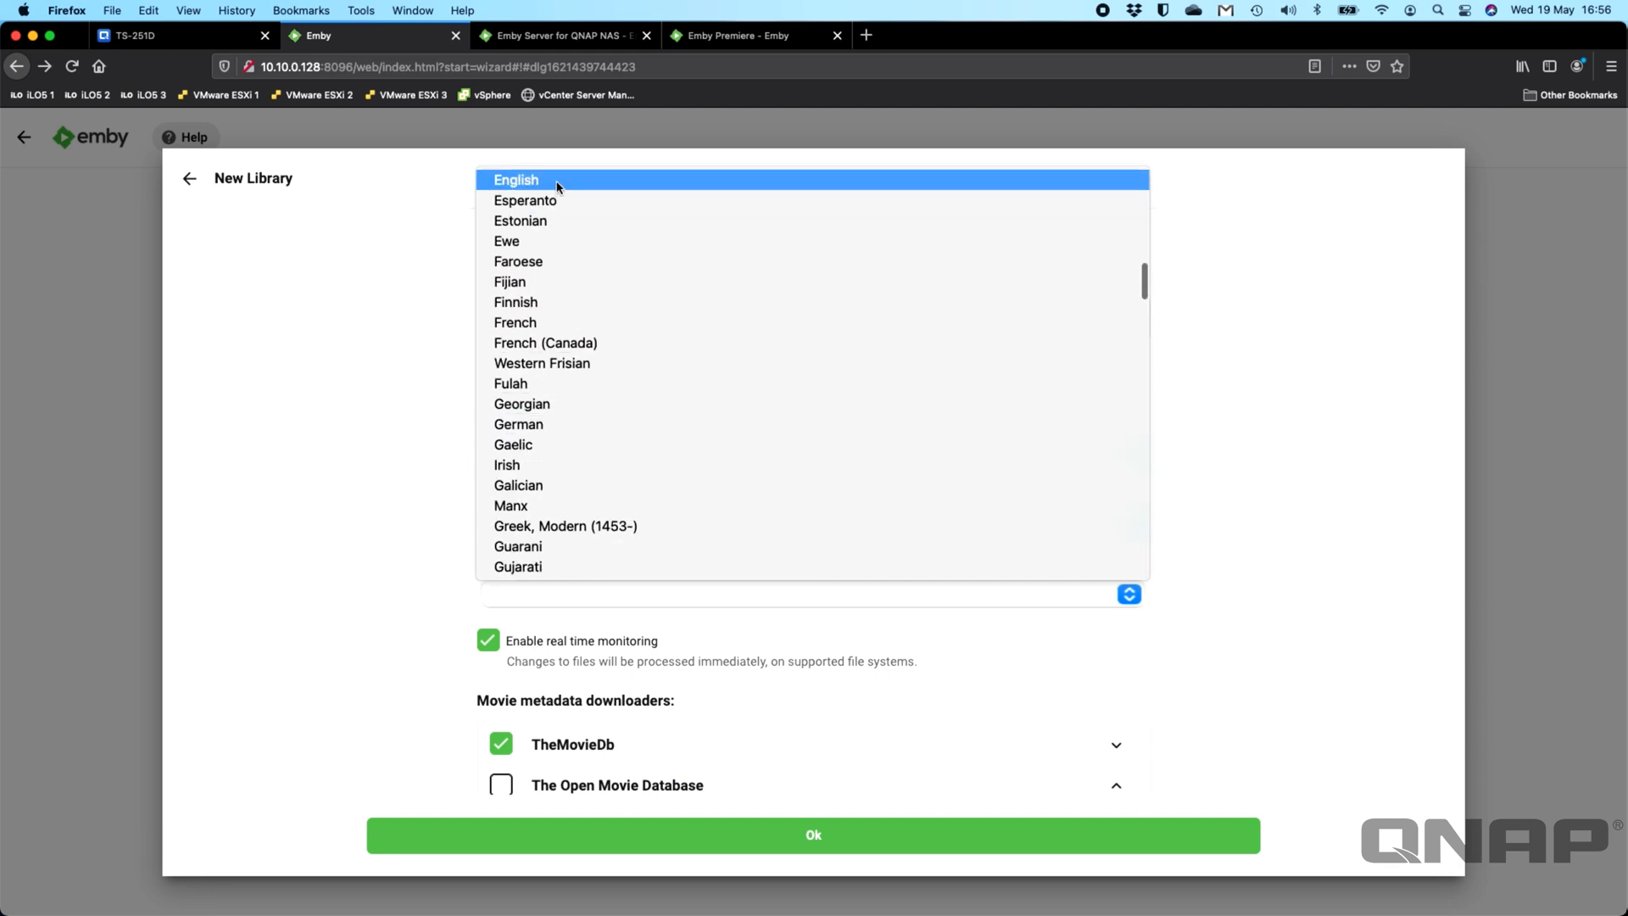
click(515, 180)
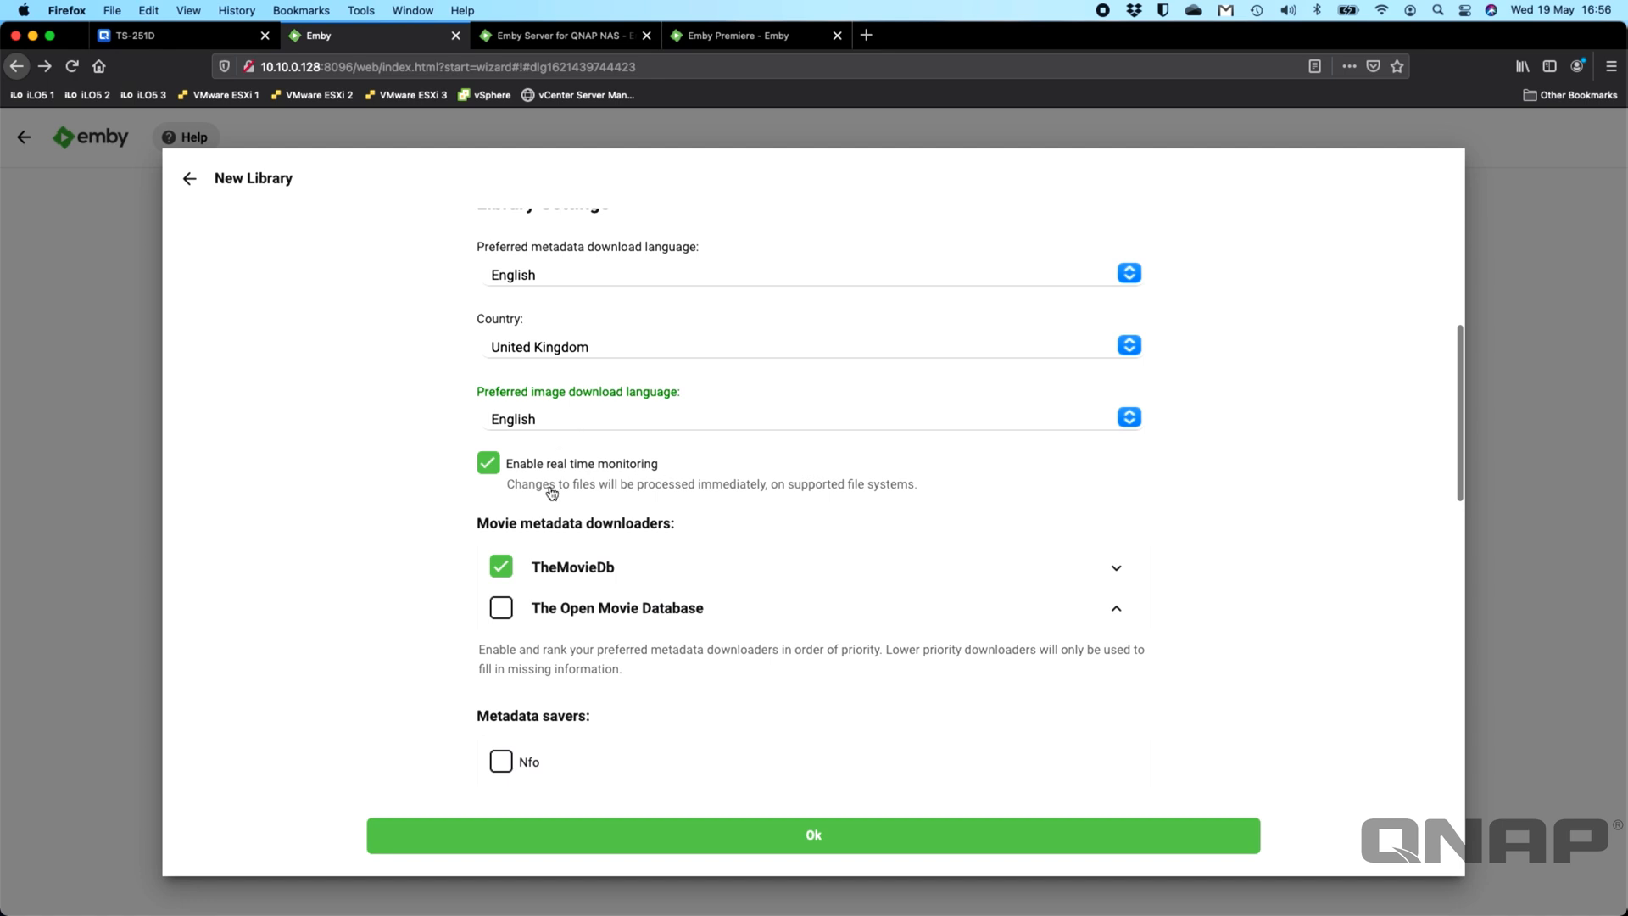
mouse_move(676, 507)
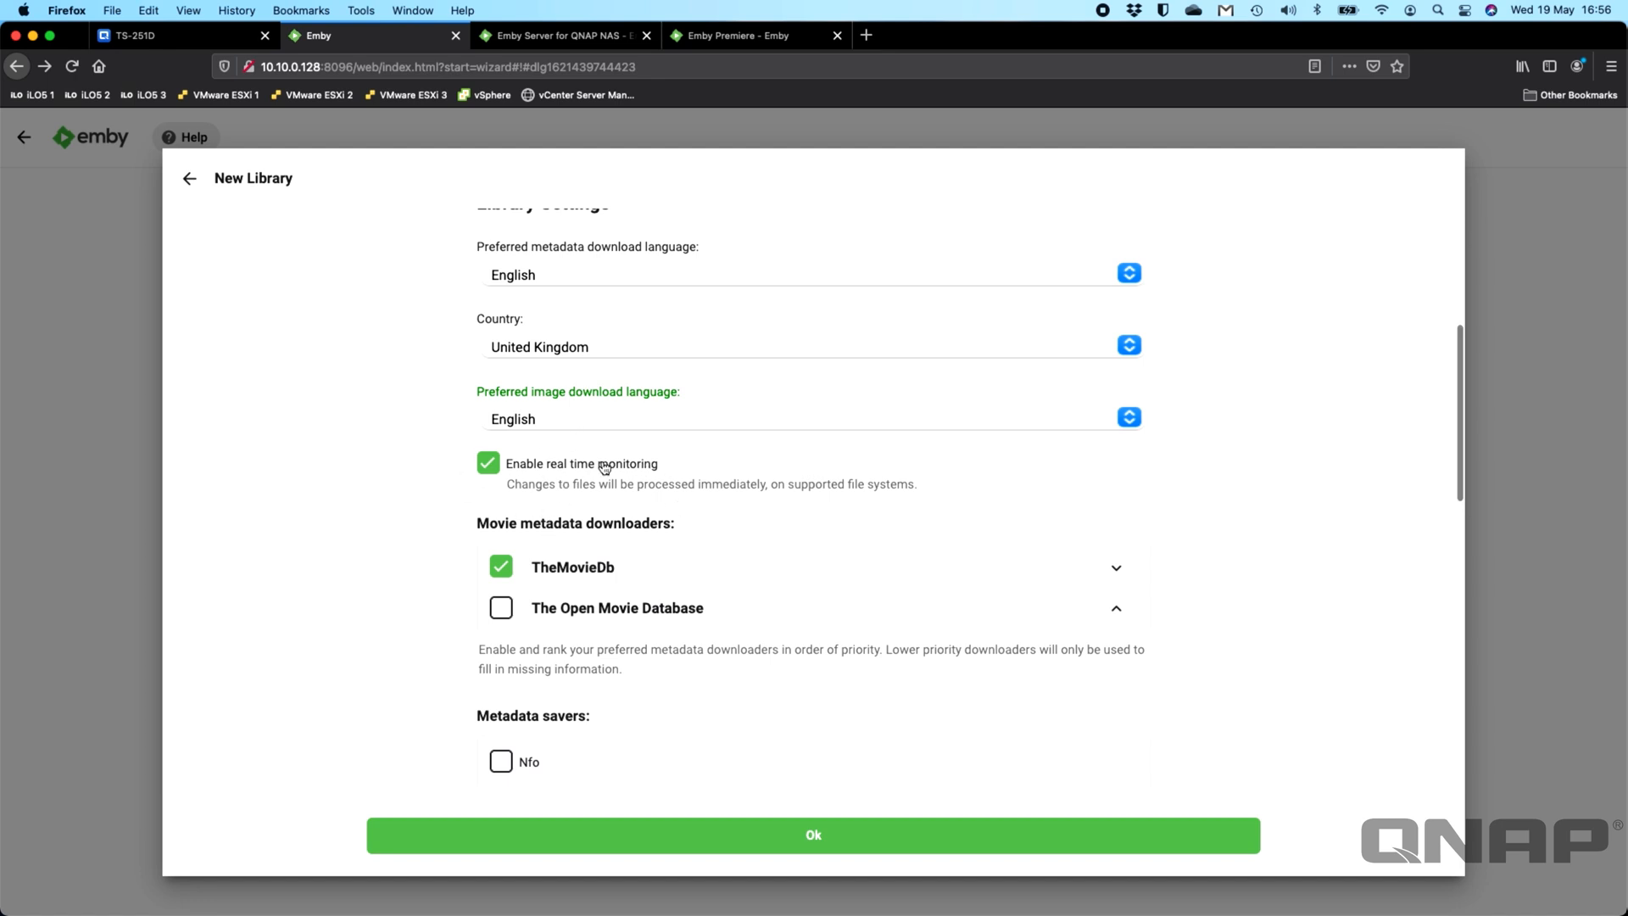
Step: Review thumbnail and subtitle settings, keeping Open Subtitles, hash matching and saving subtitles enabled
scroll(down, 3)
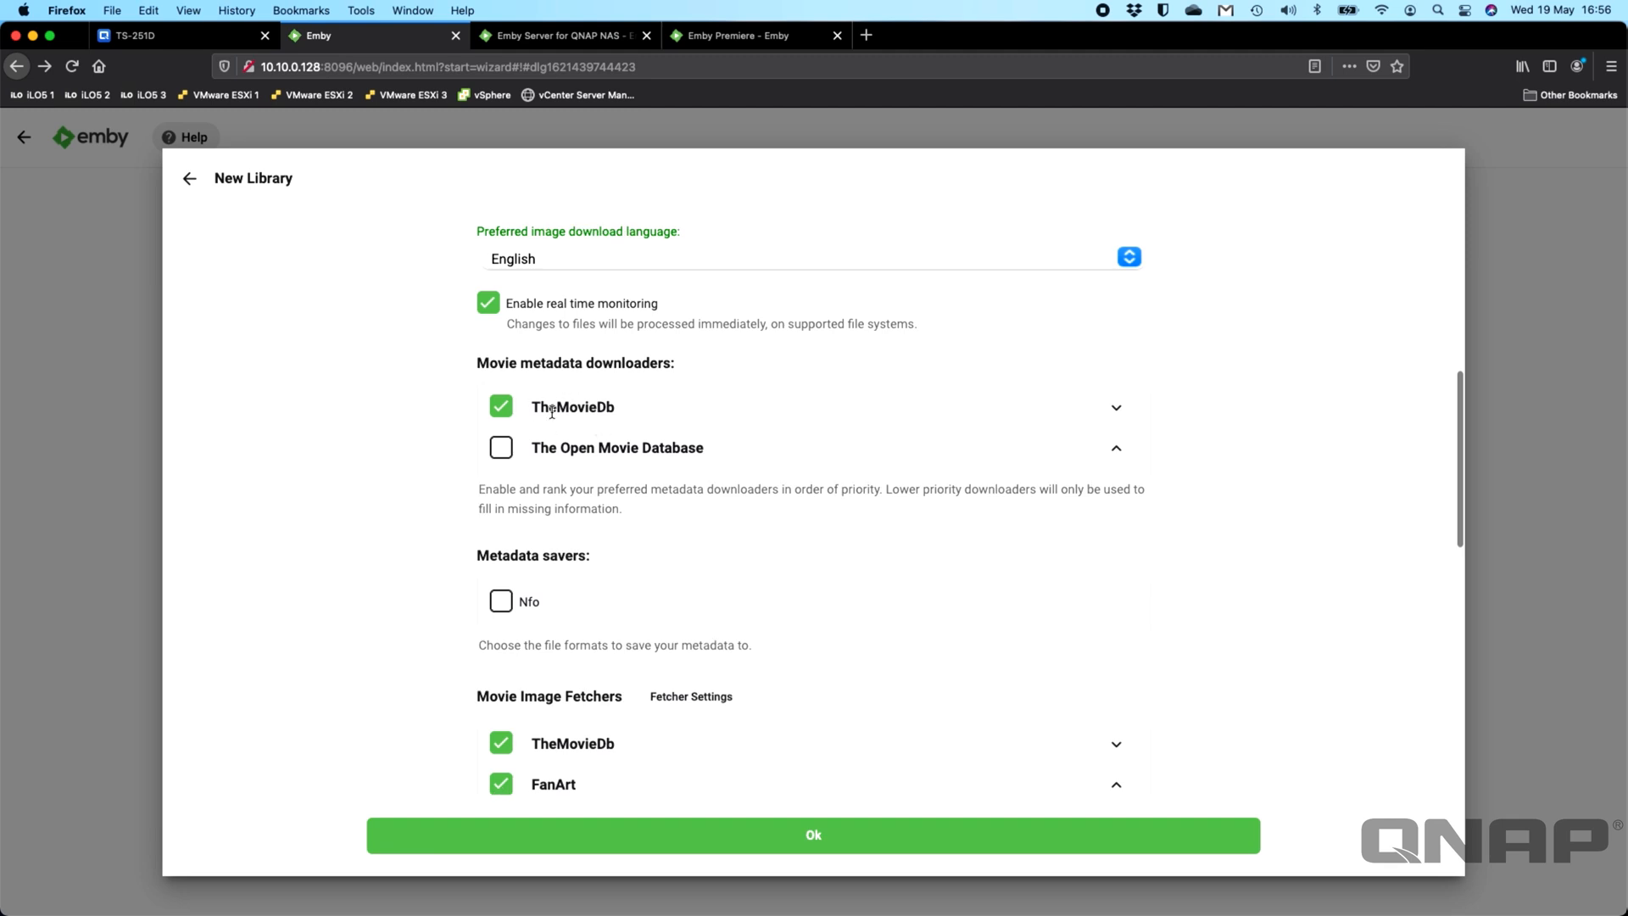
mouse_move(199, 513)
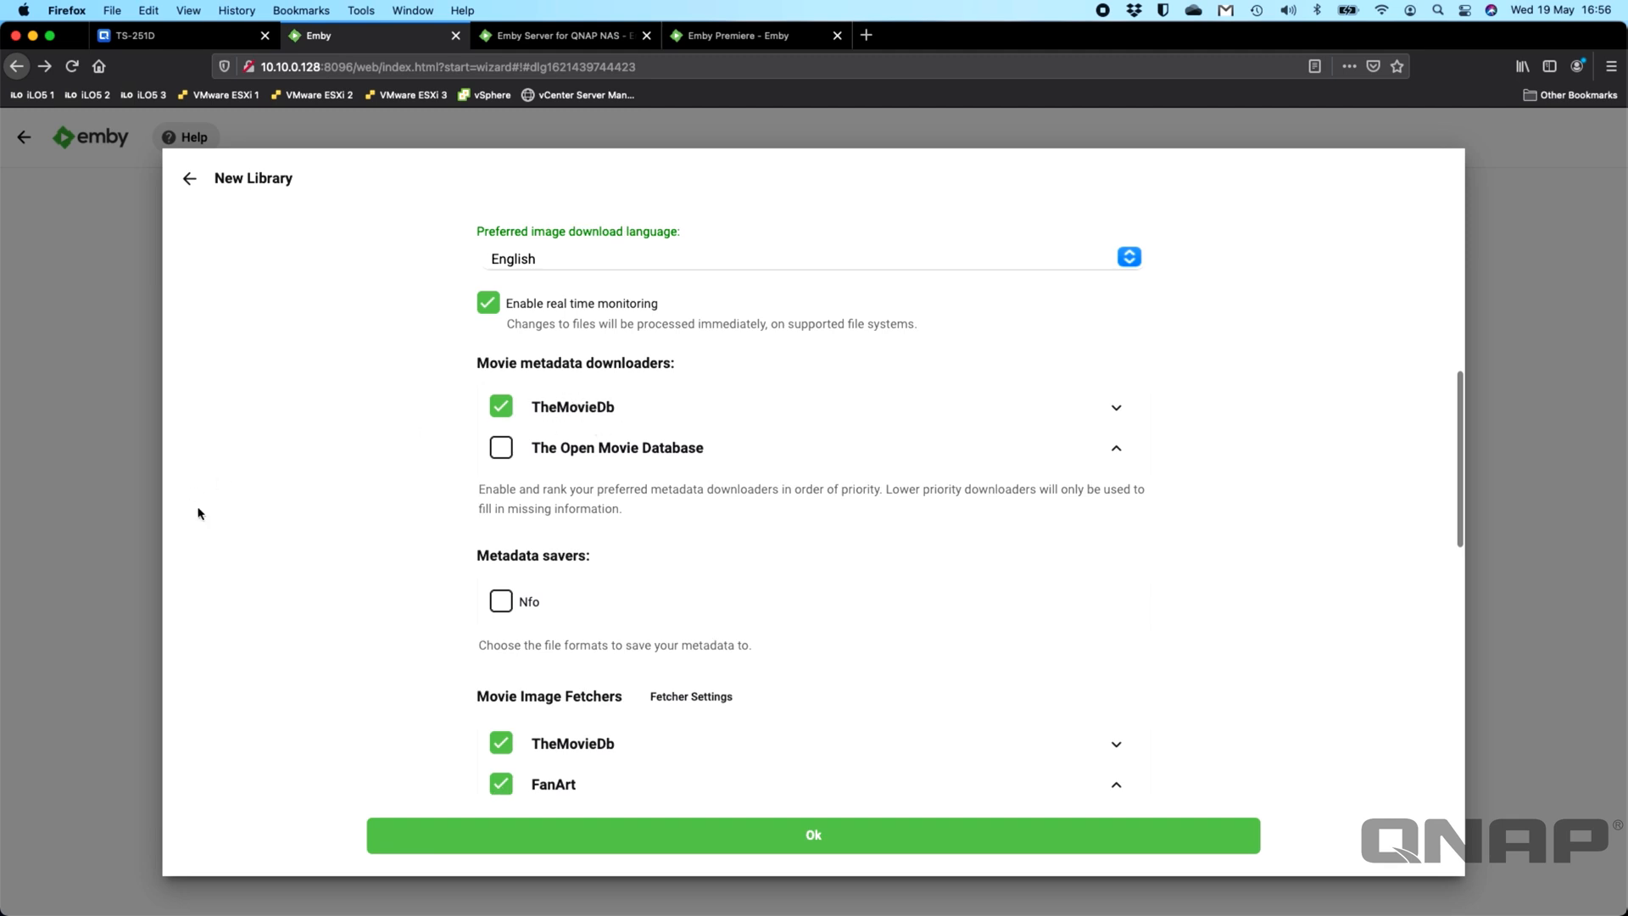
scroll(down, 3)
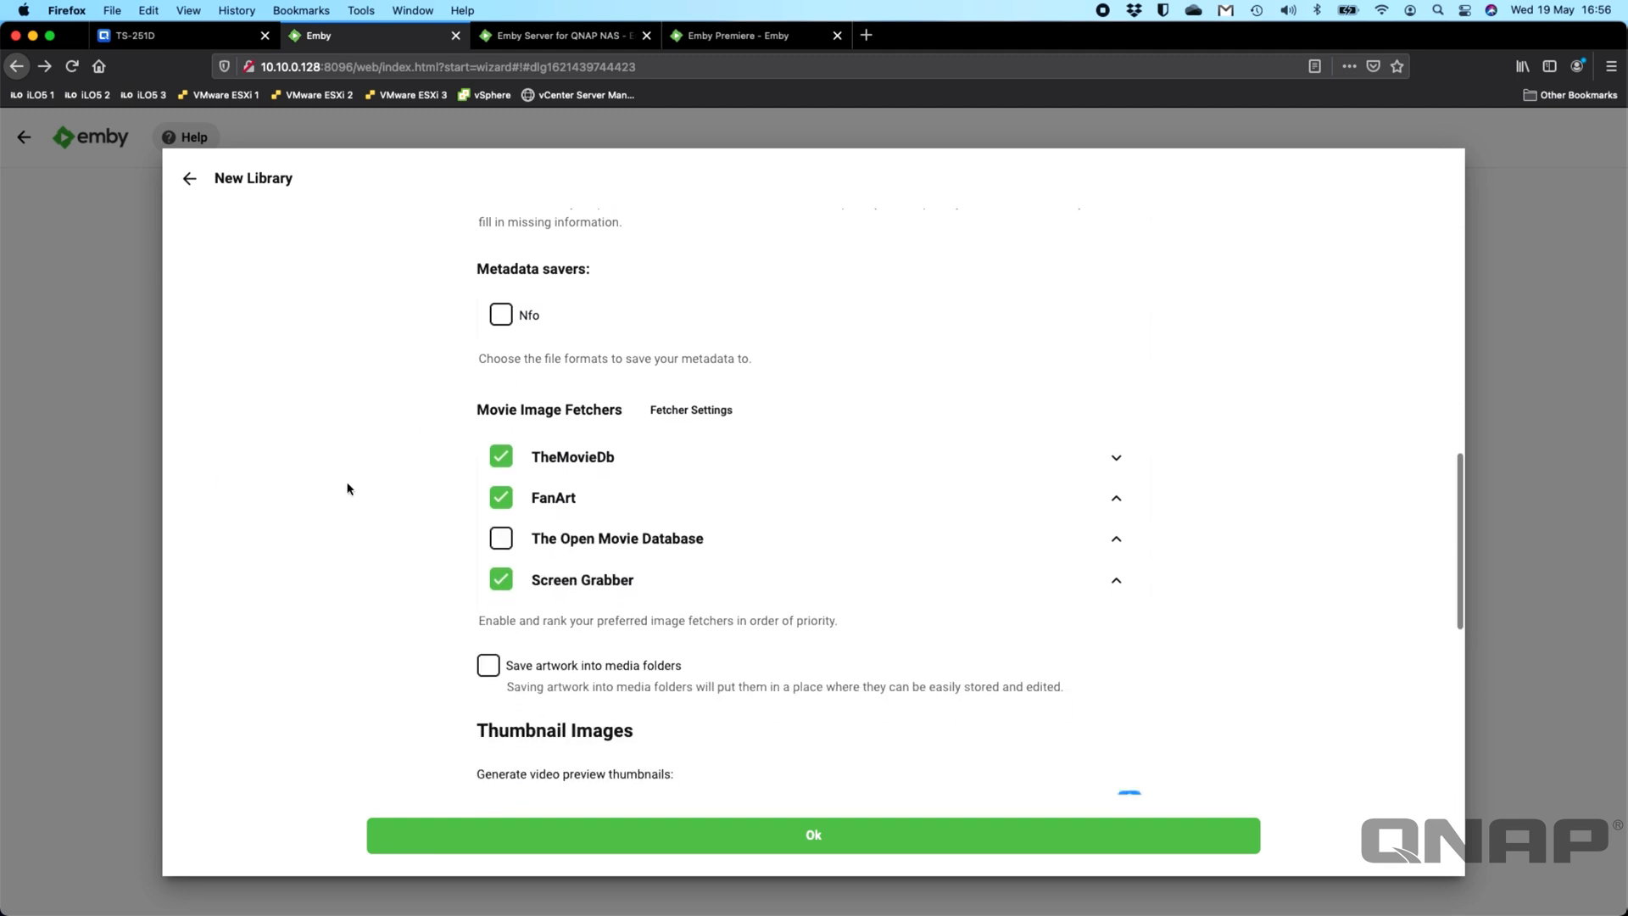
scroll(down, 3)
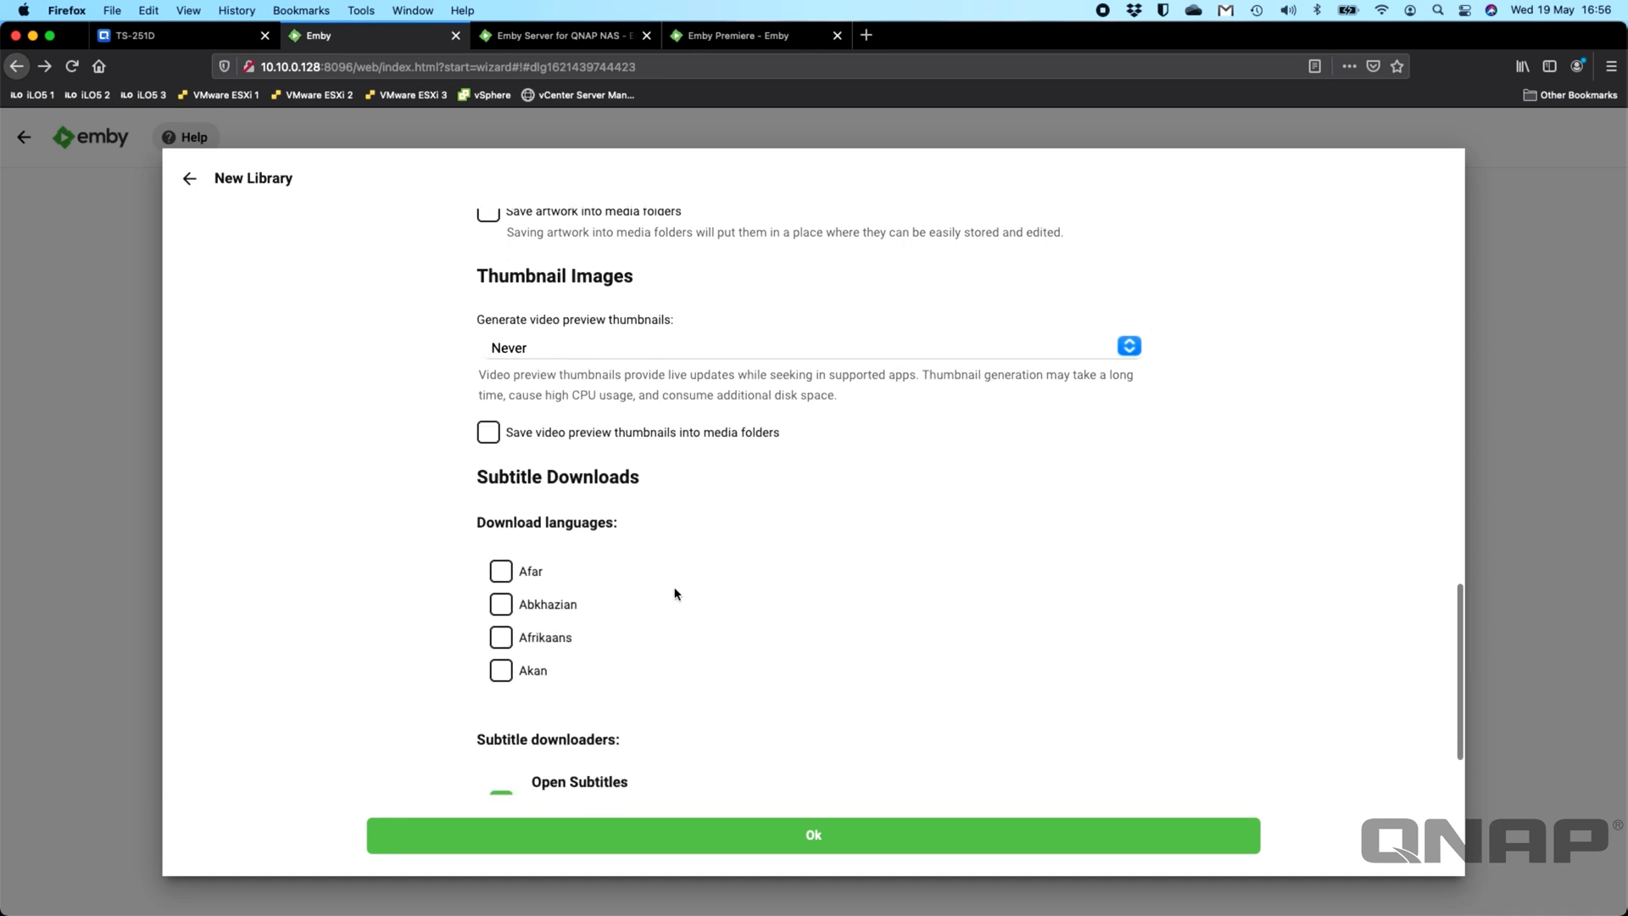
scroll(down, 3)
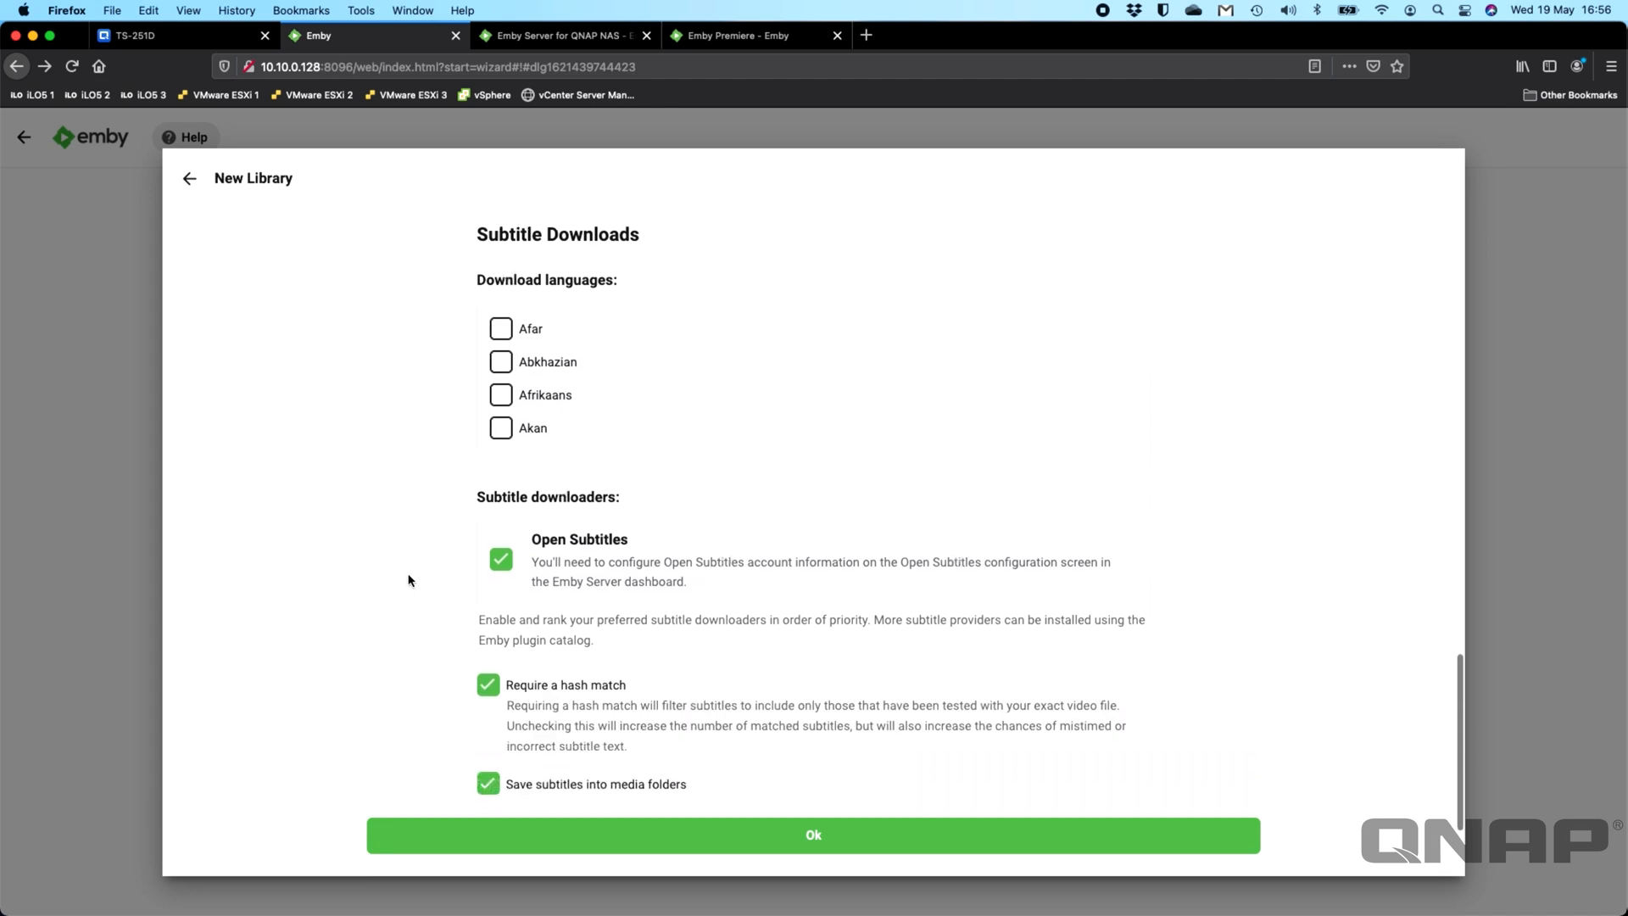
scroll(down, 3)
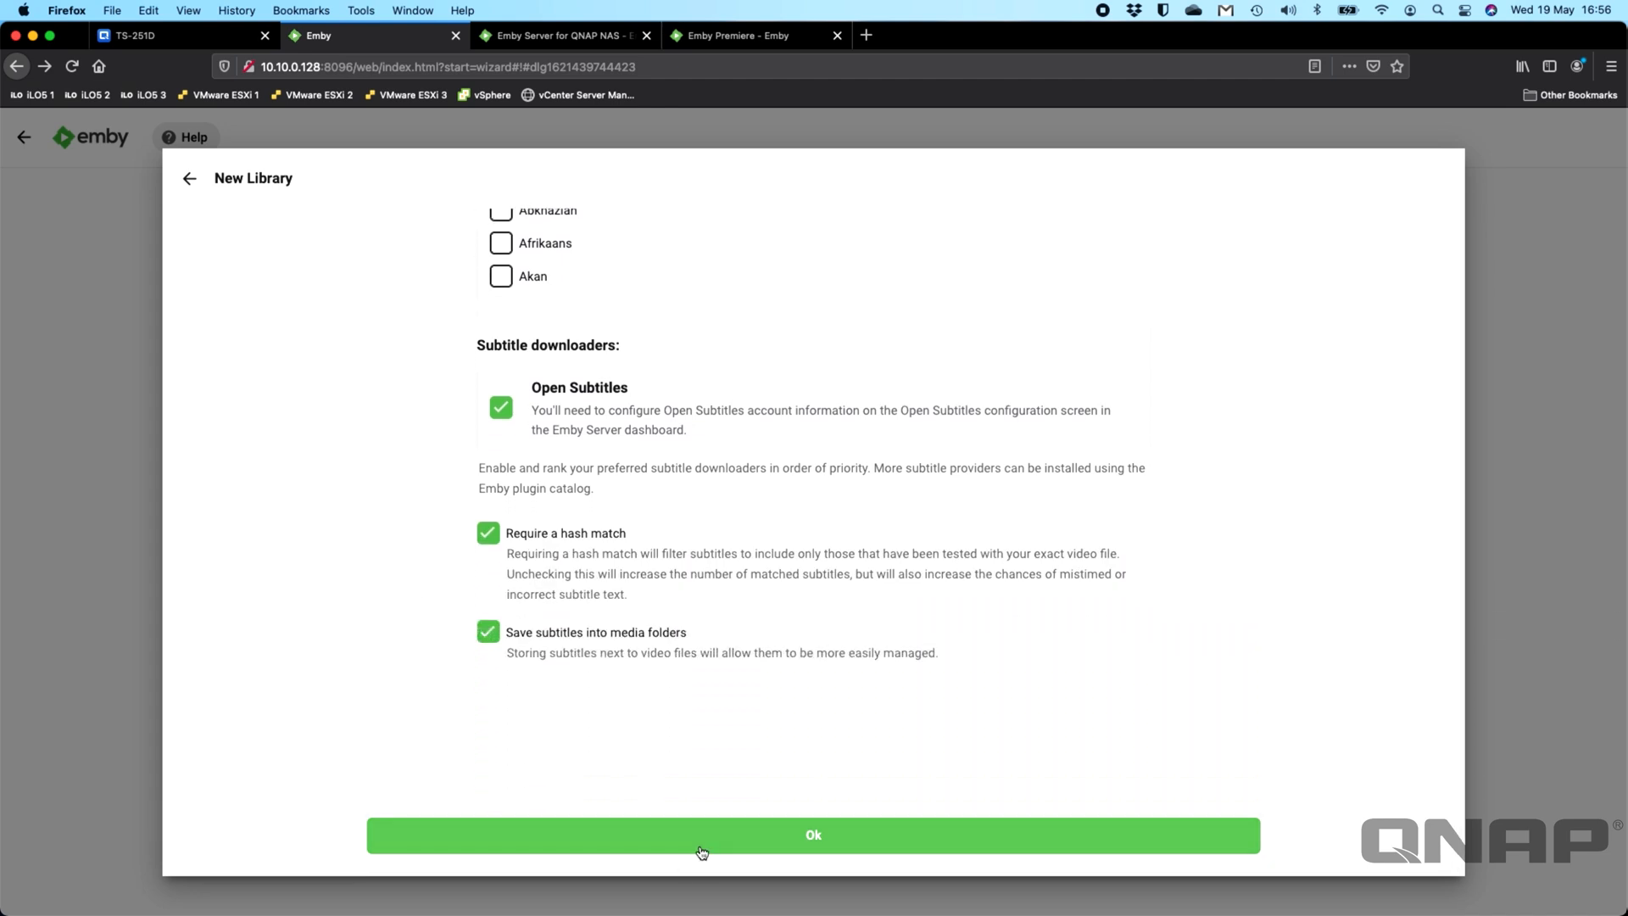
Step: Save the Movies library and set United Kingdom as the metadata country
click(813, 834)
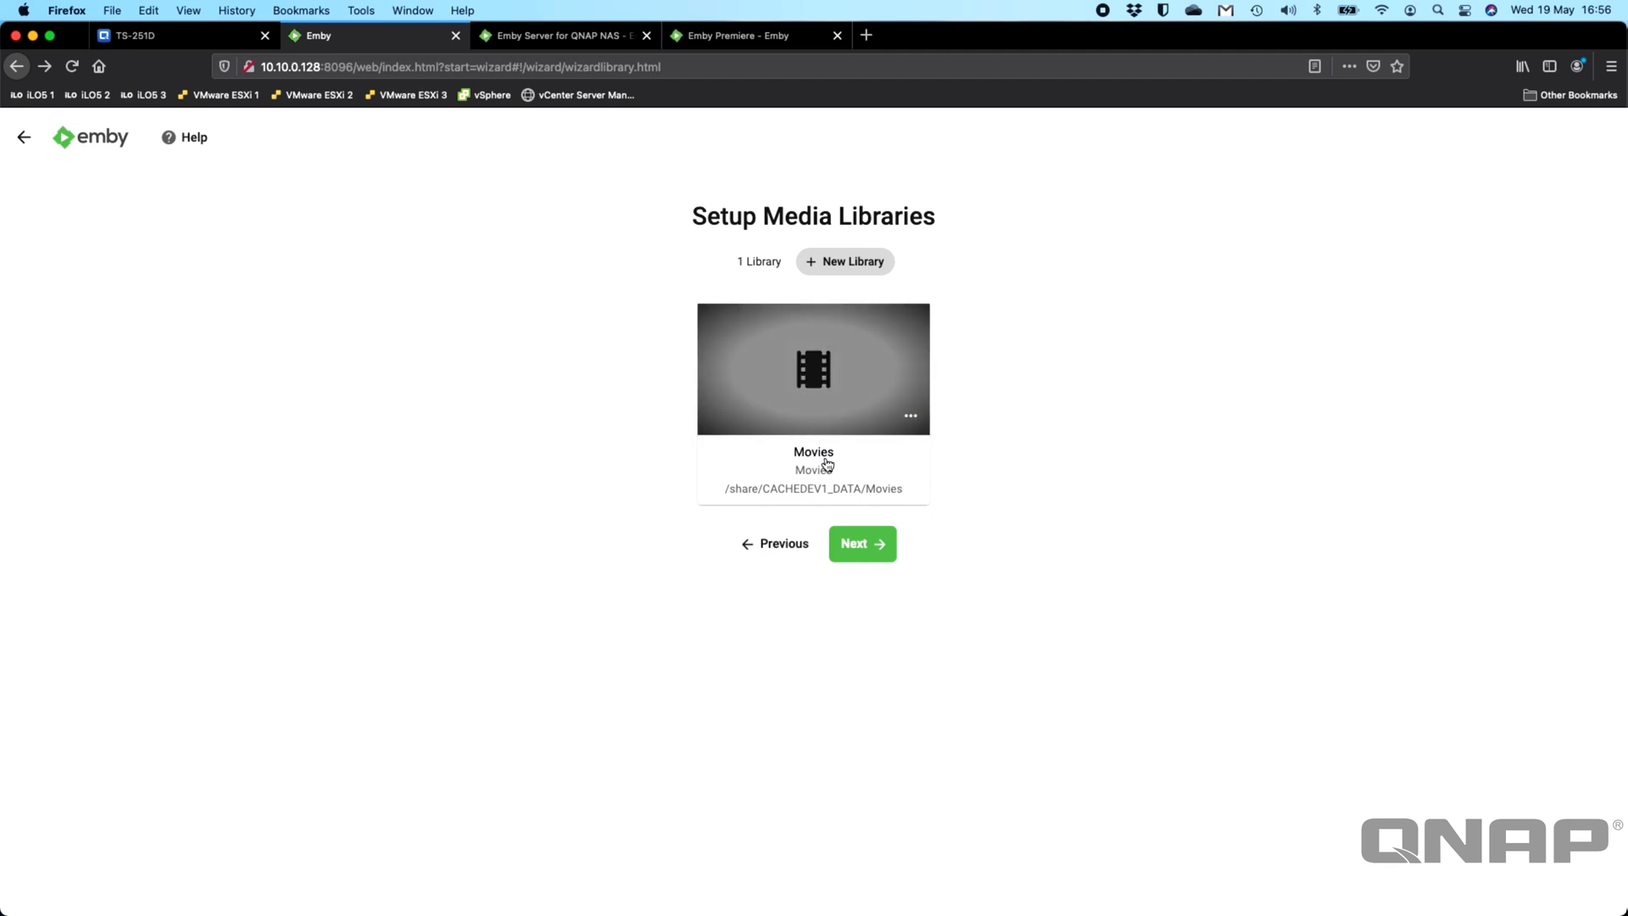
click(862, 542)
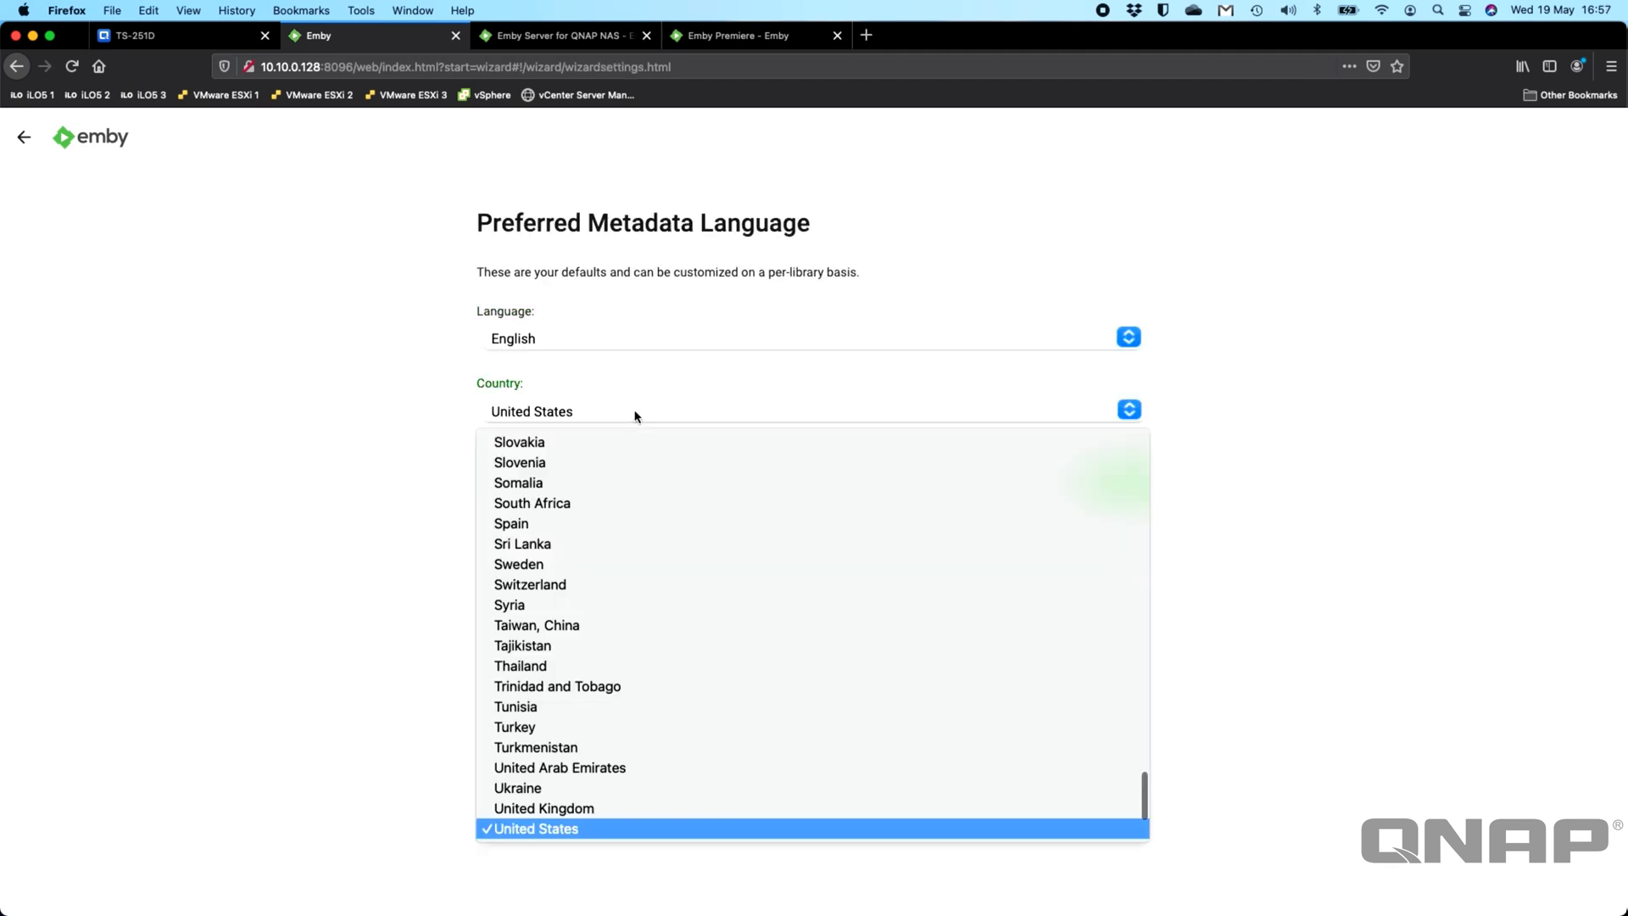
click(543, 808)
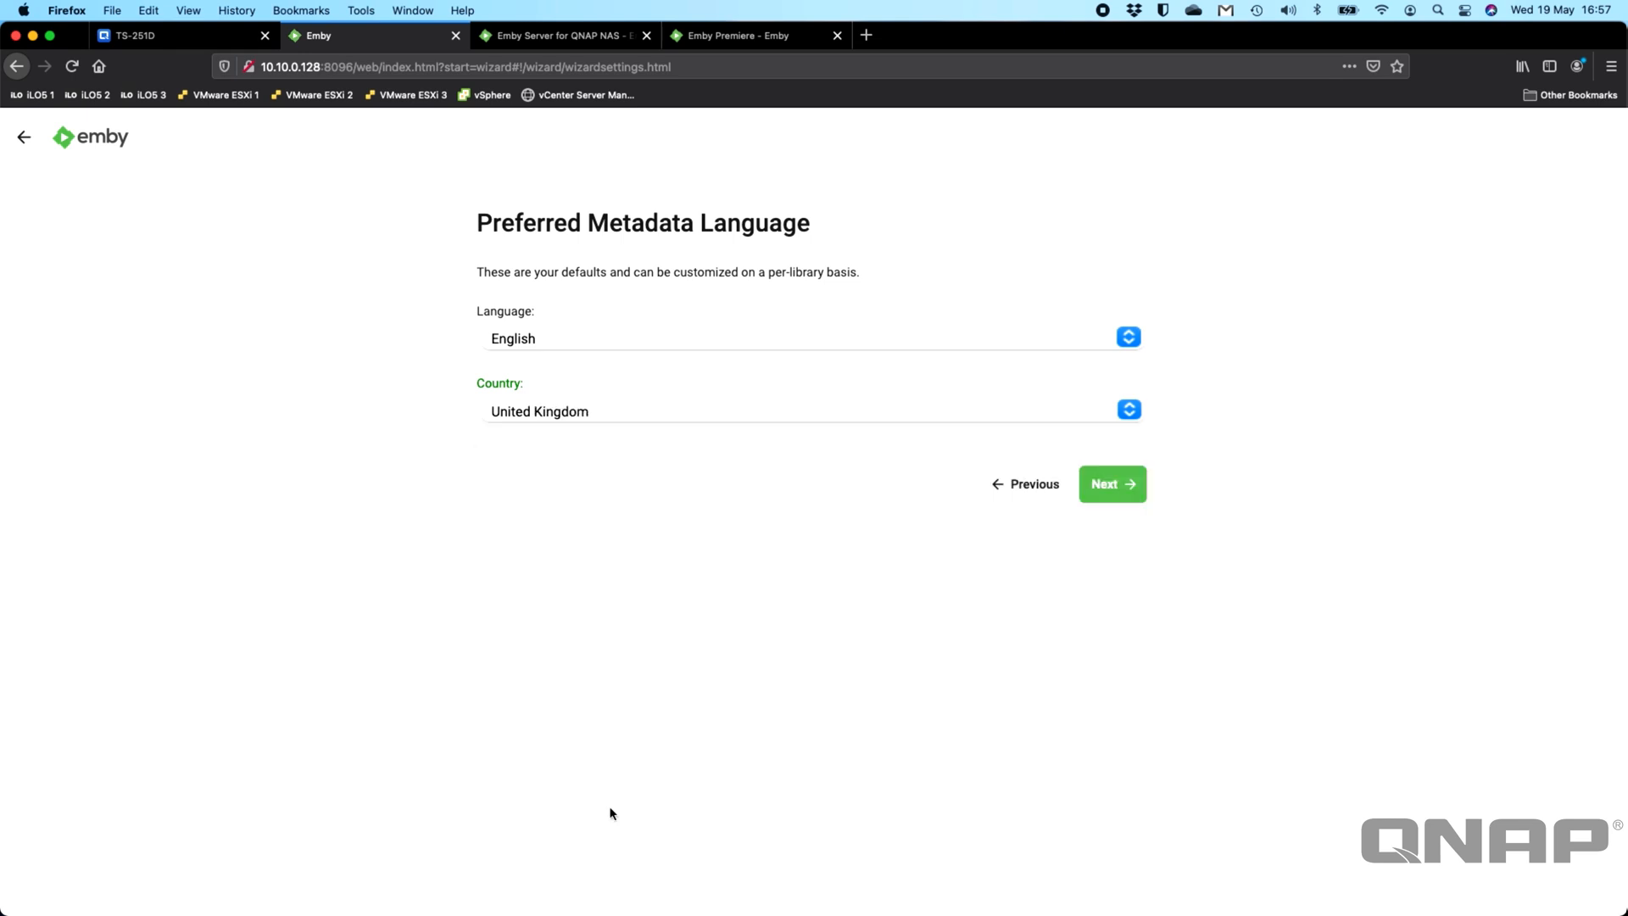
mouse_move(938, 809)
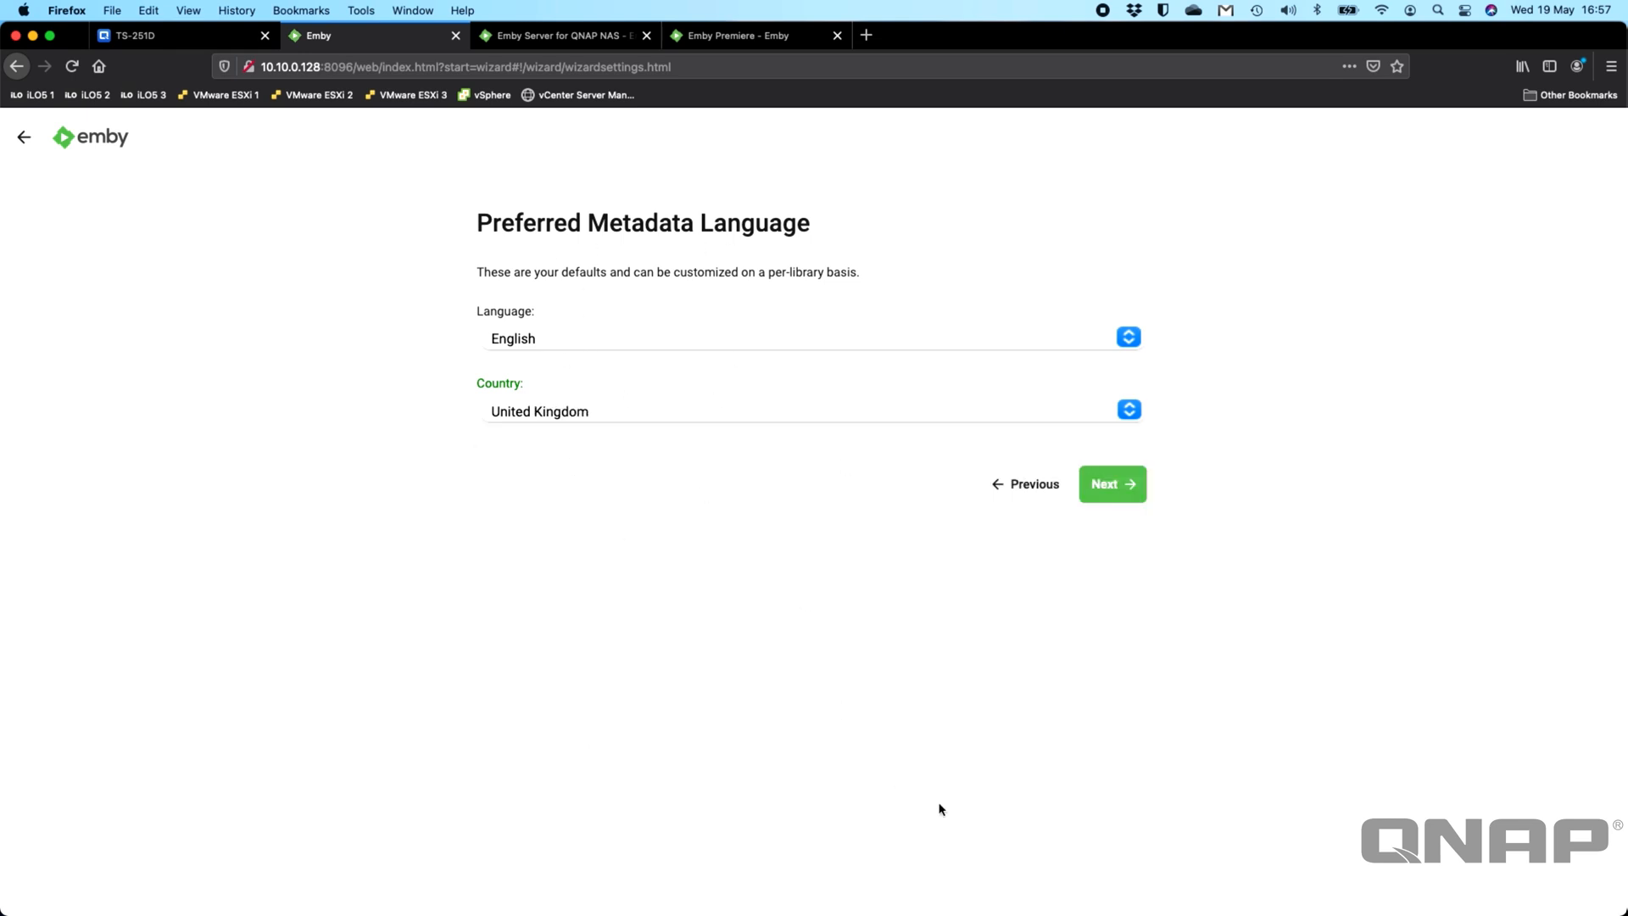
click(1111, 483)
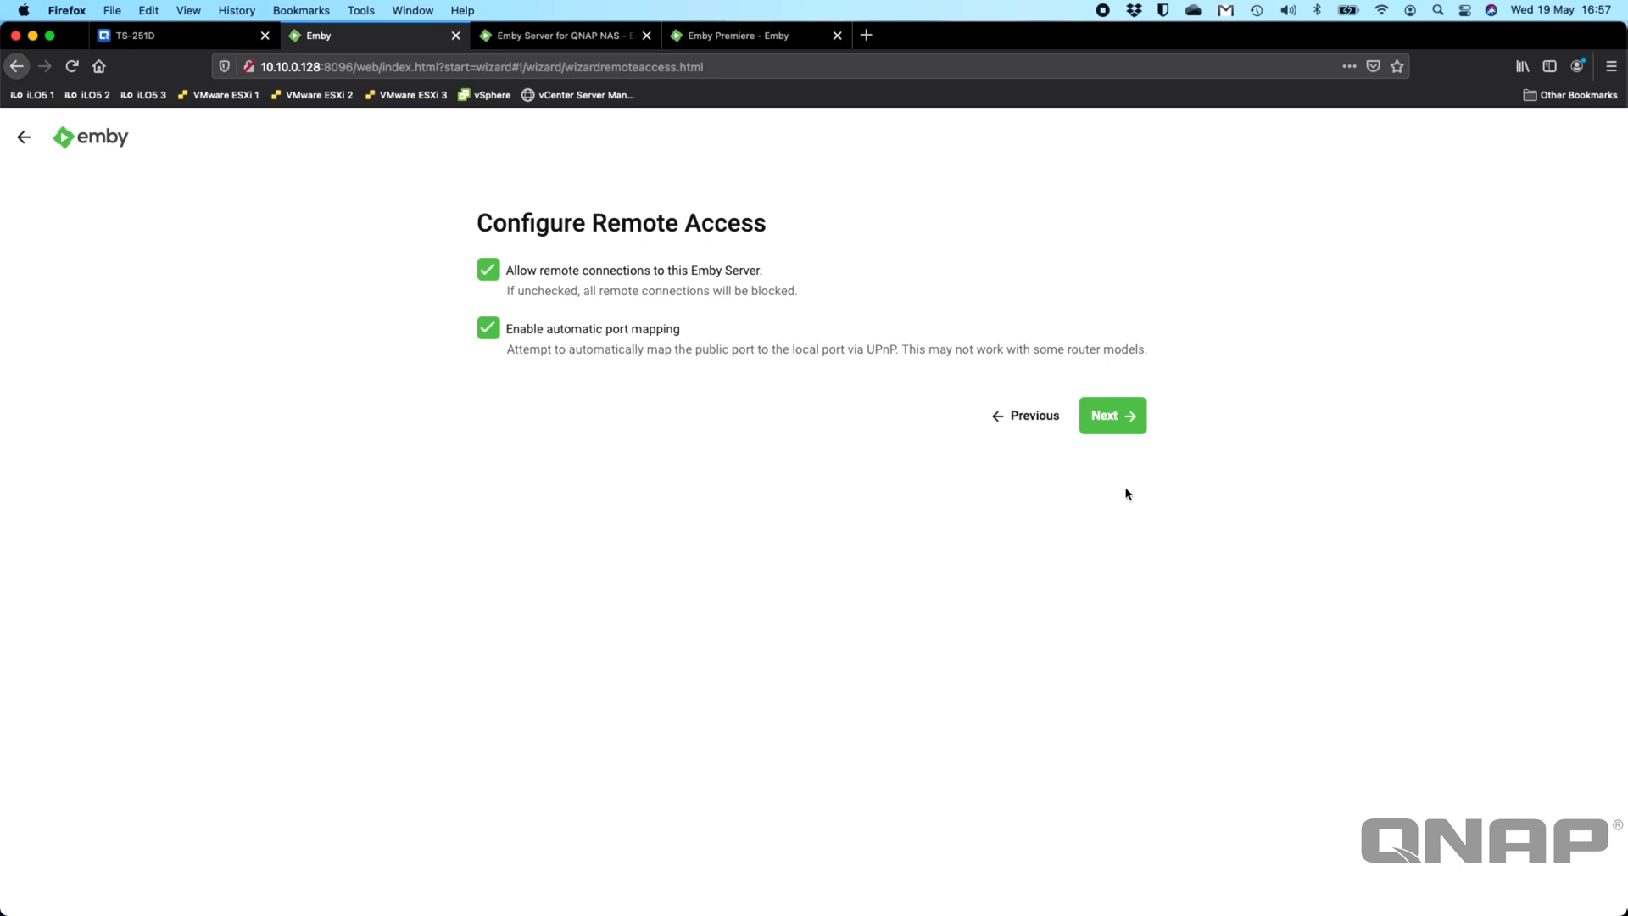
Step: Disable remote connections and port mapping, accept the terms and finish the wizard
click(489, 270)
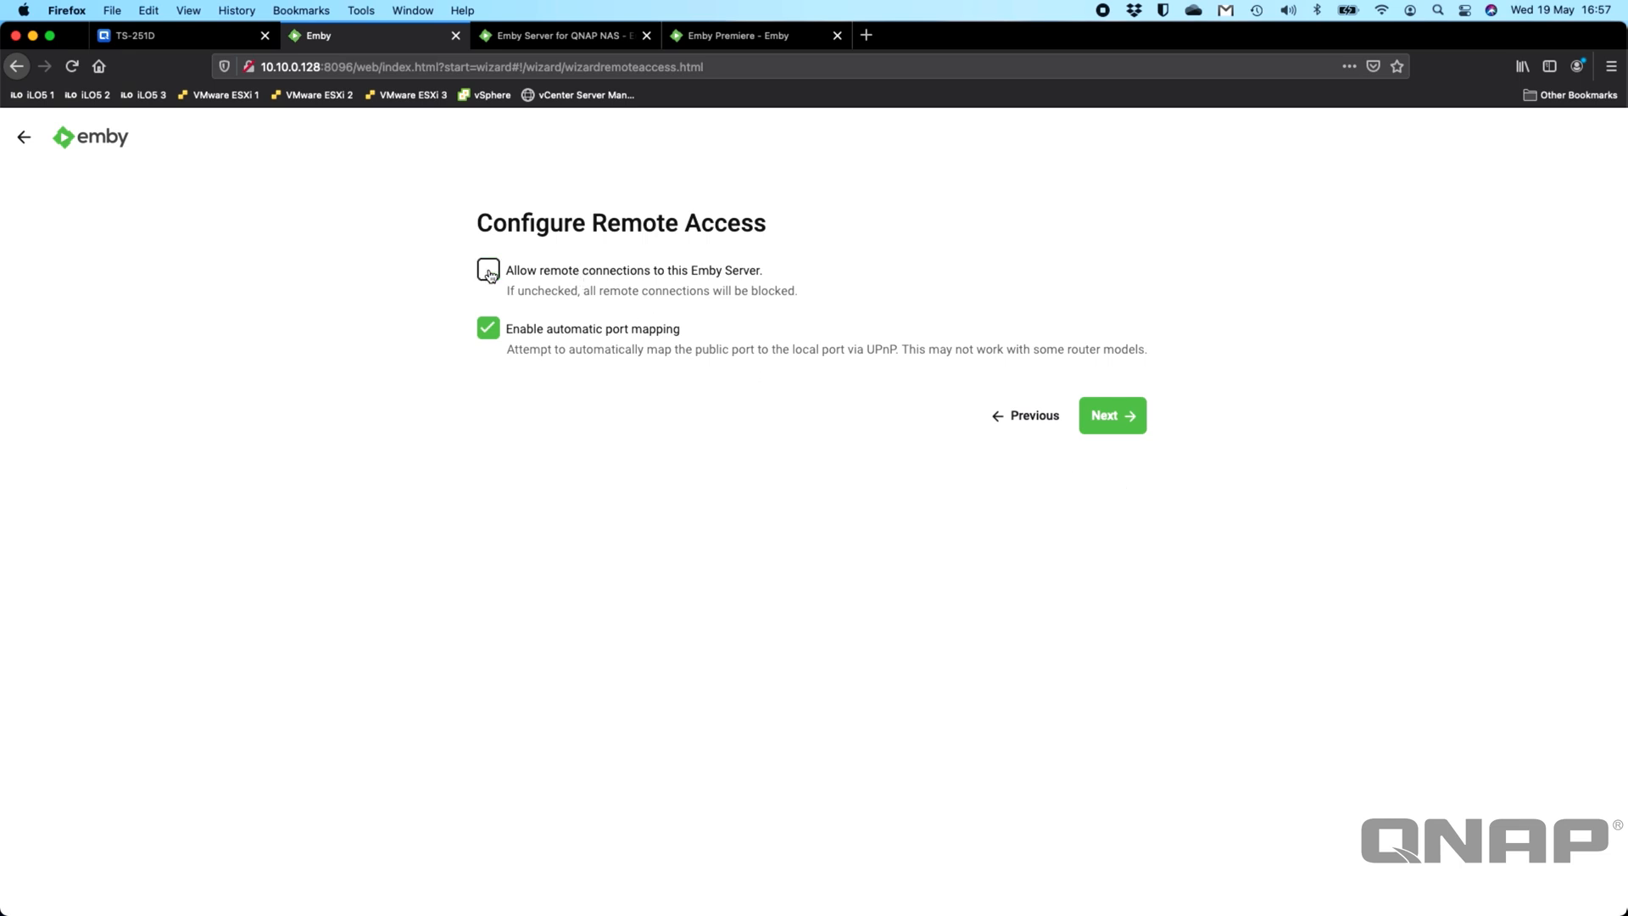
click(489, 328)
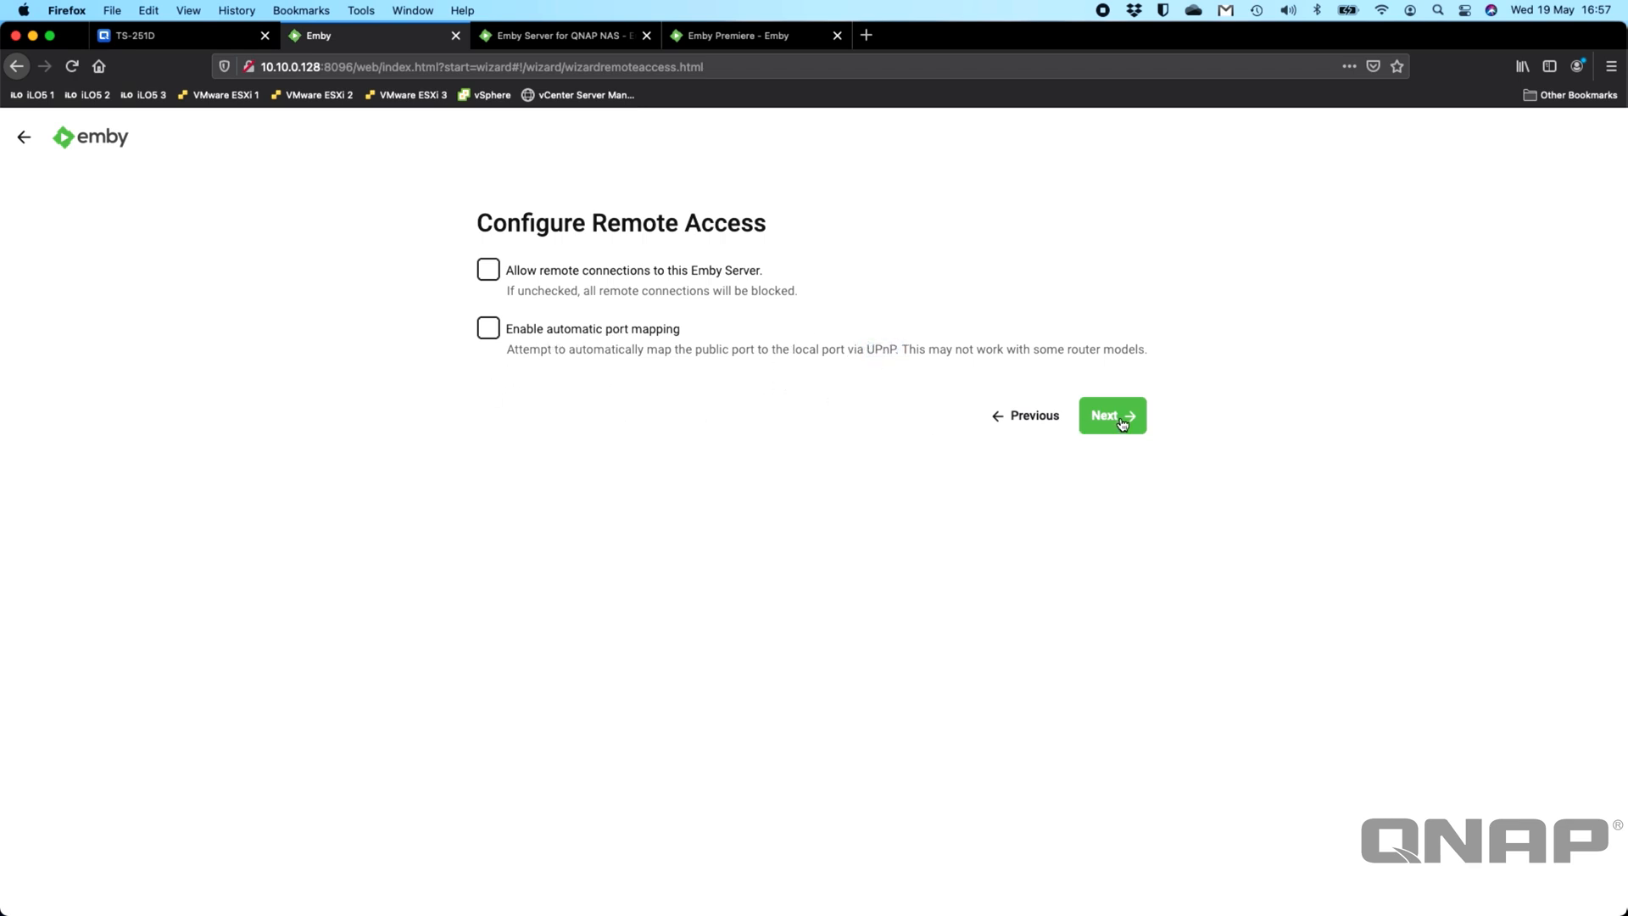
click(1111, 414)
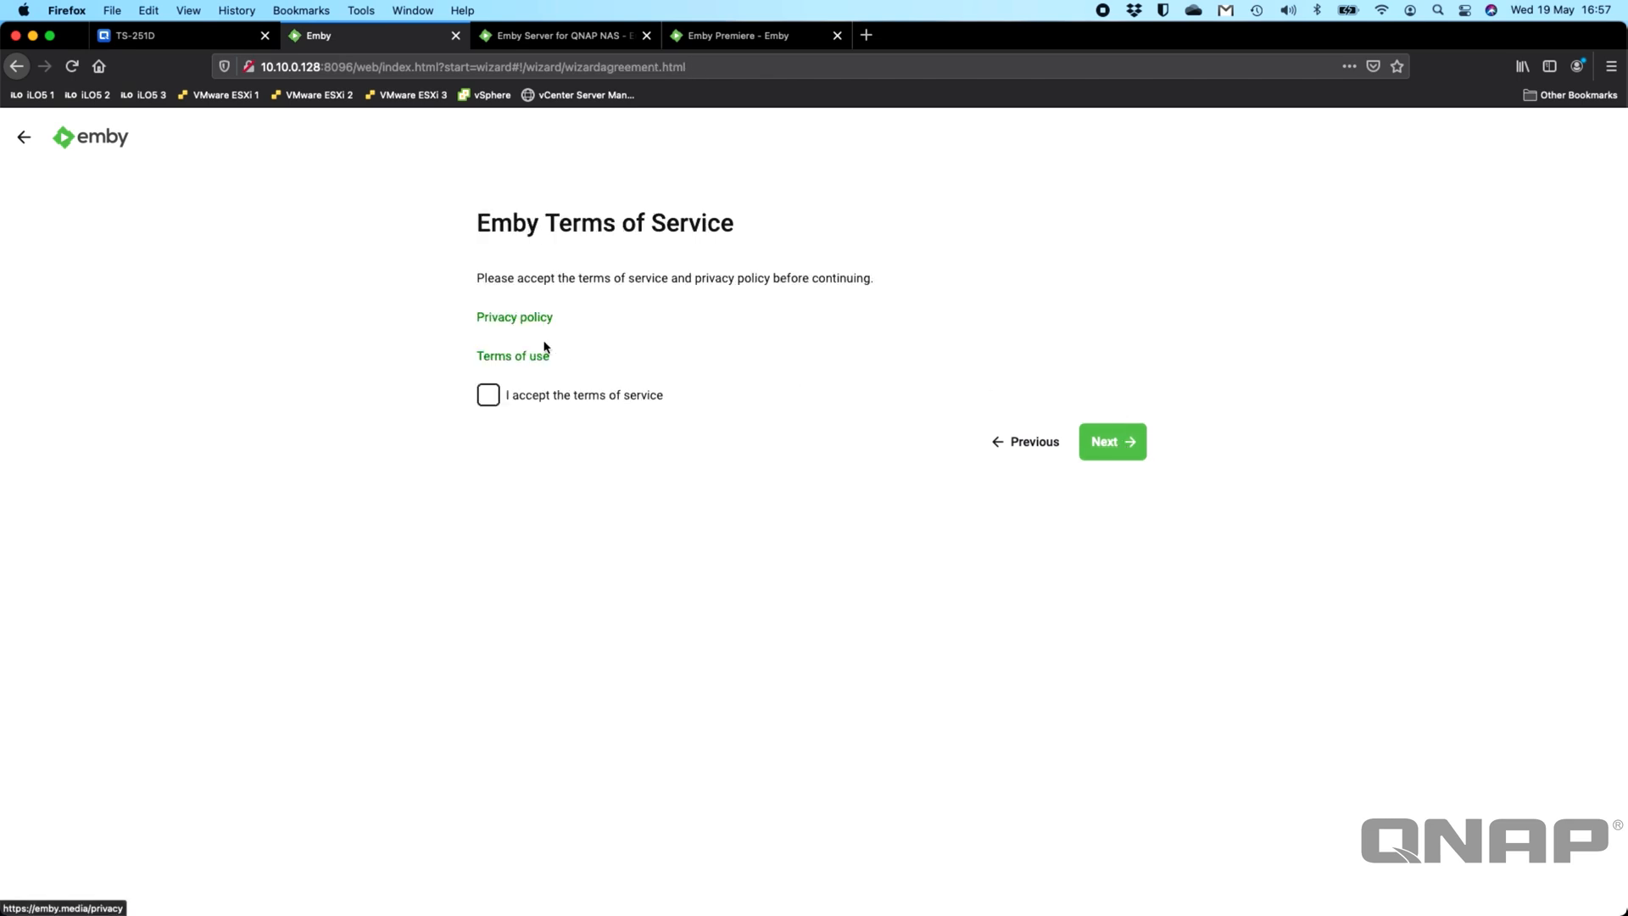
click(1112, 441)
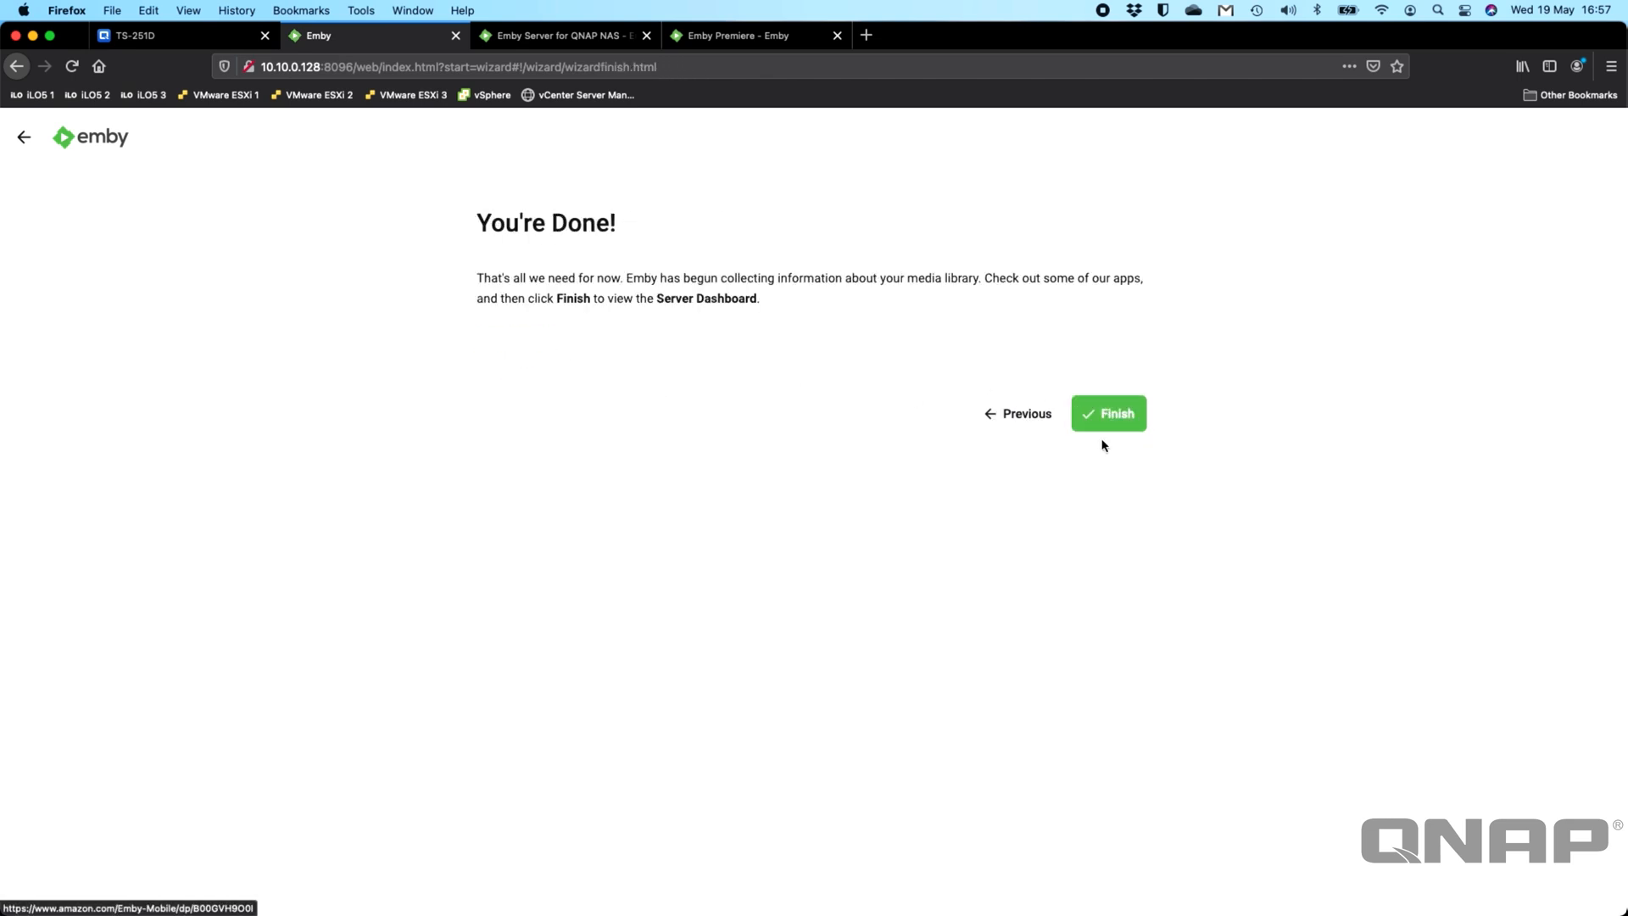
click(1108, 414)
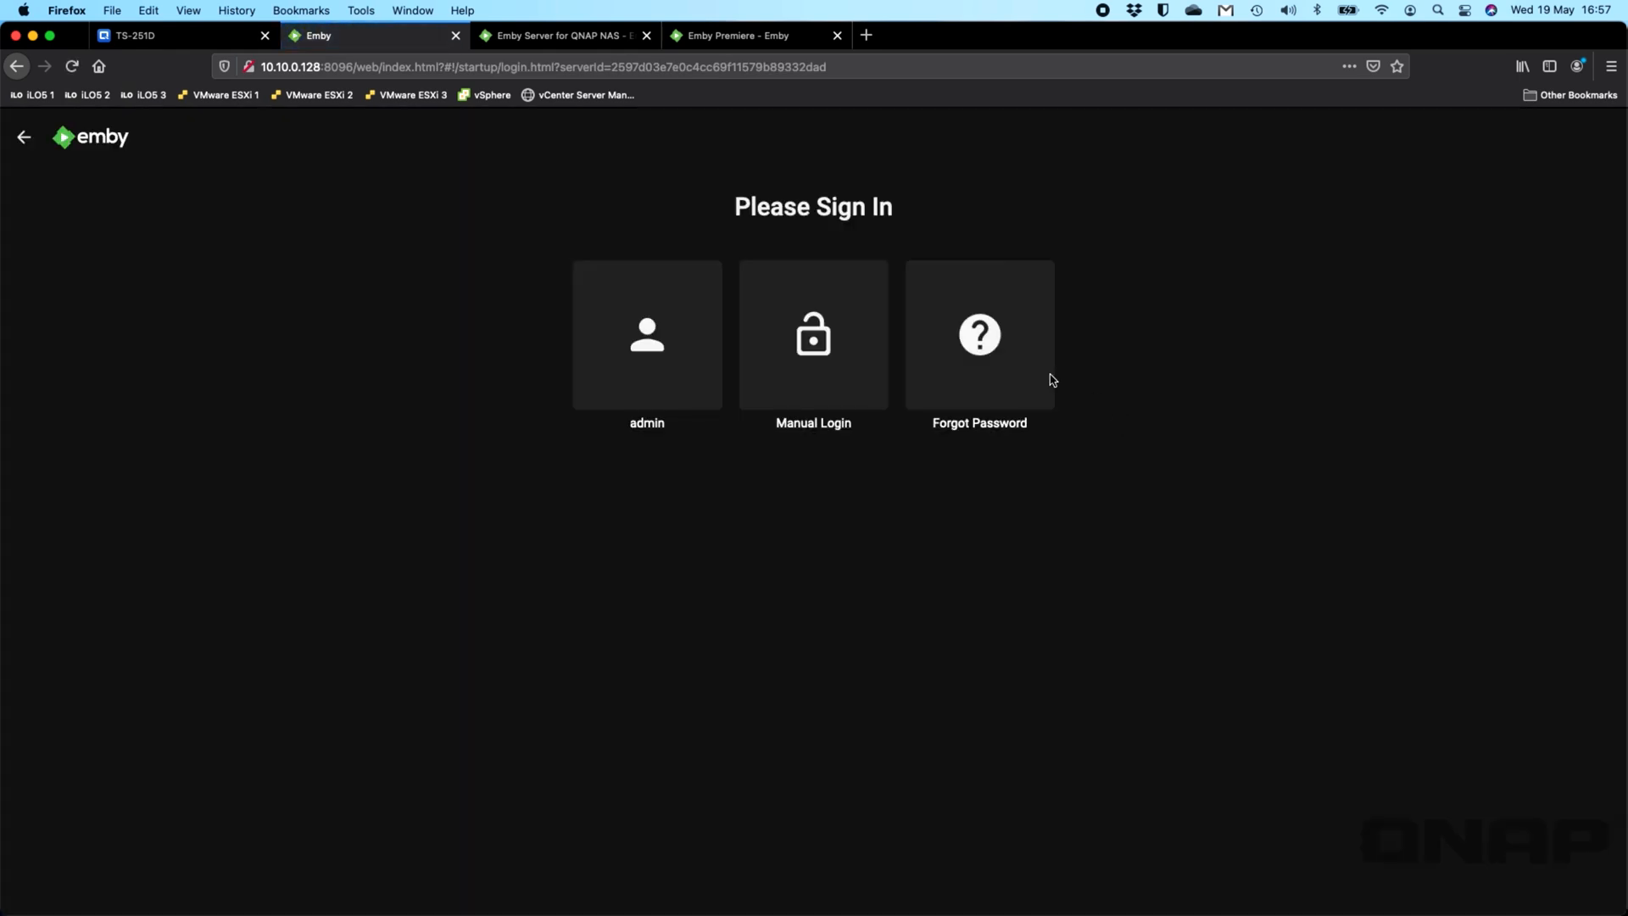
Step: Sign in manually as the admin user and open Wonder Woman 1984 from Latest Movies
click(646, 334)
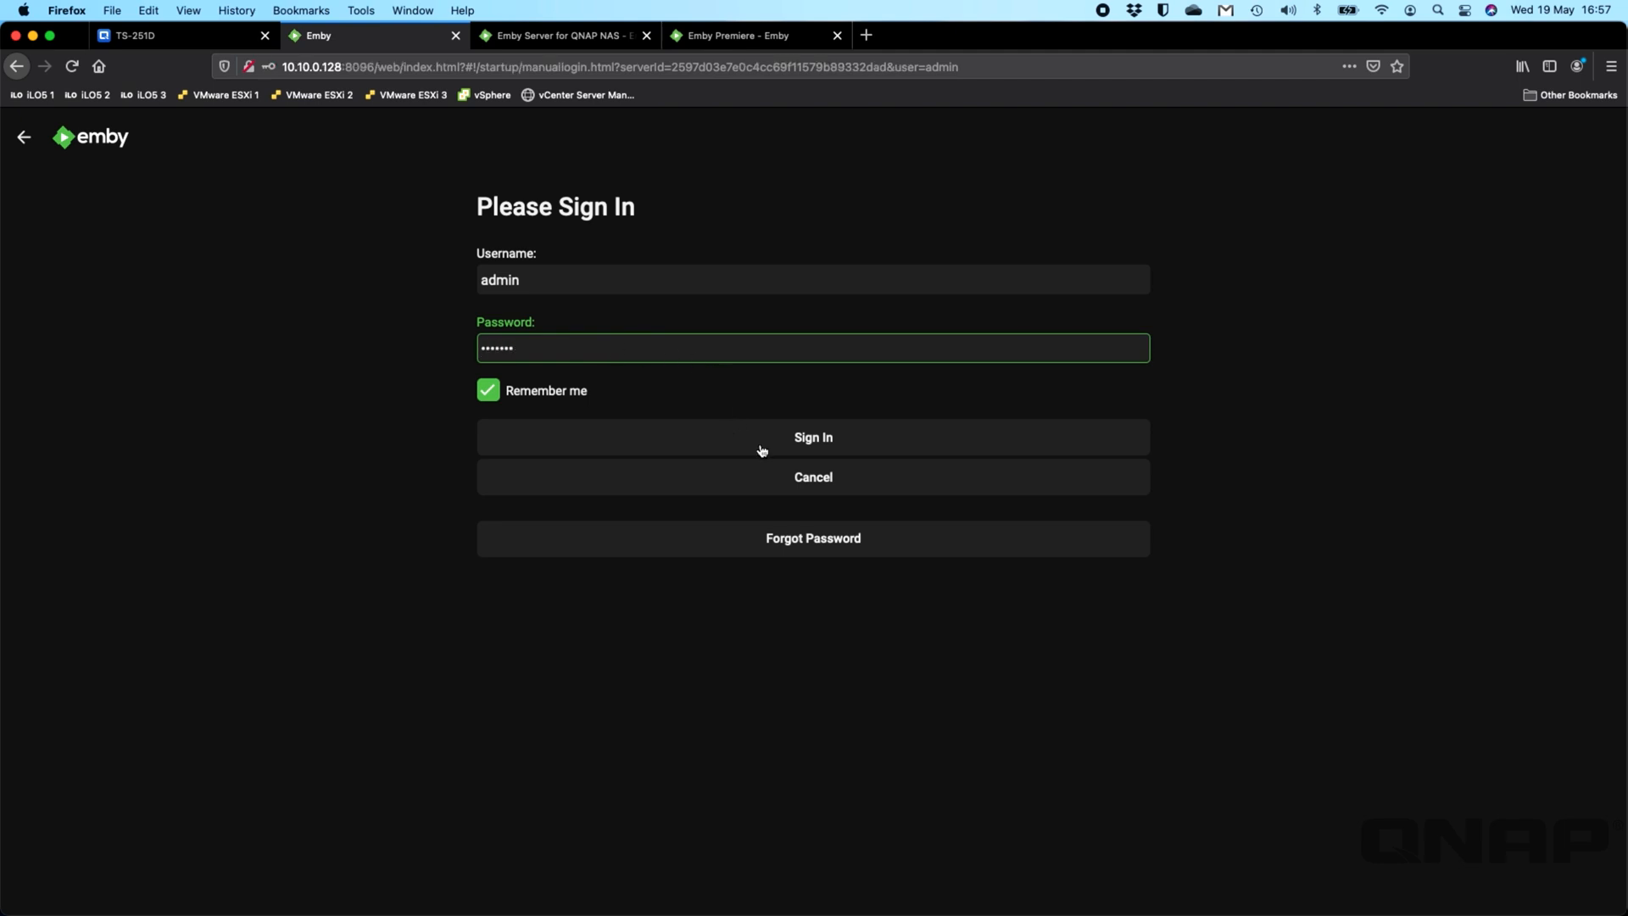
click(813, 438)
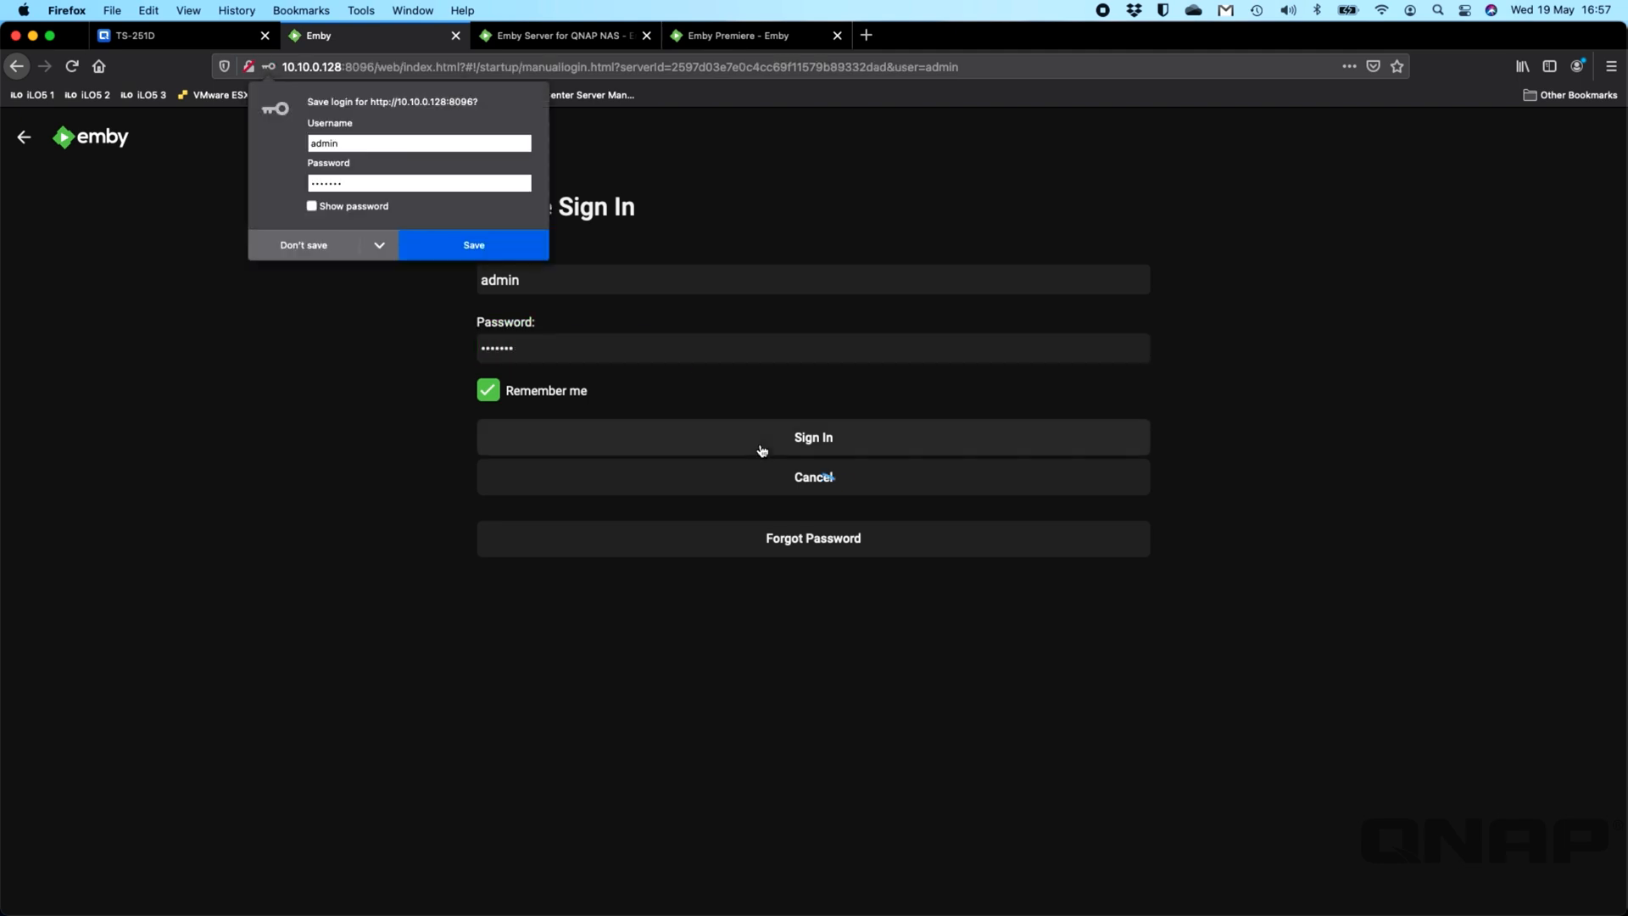
click(812, 437)
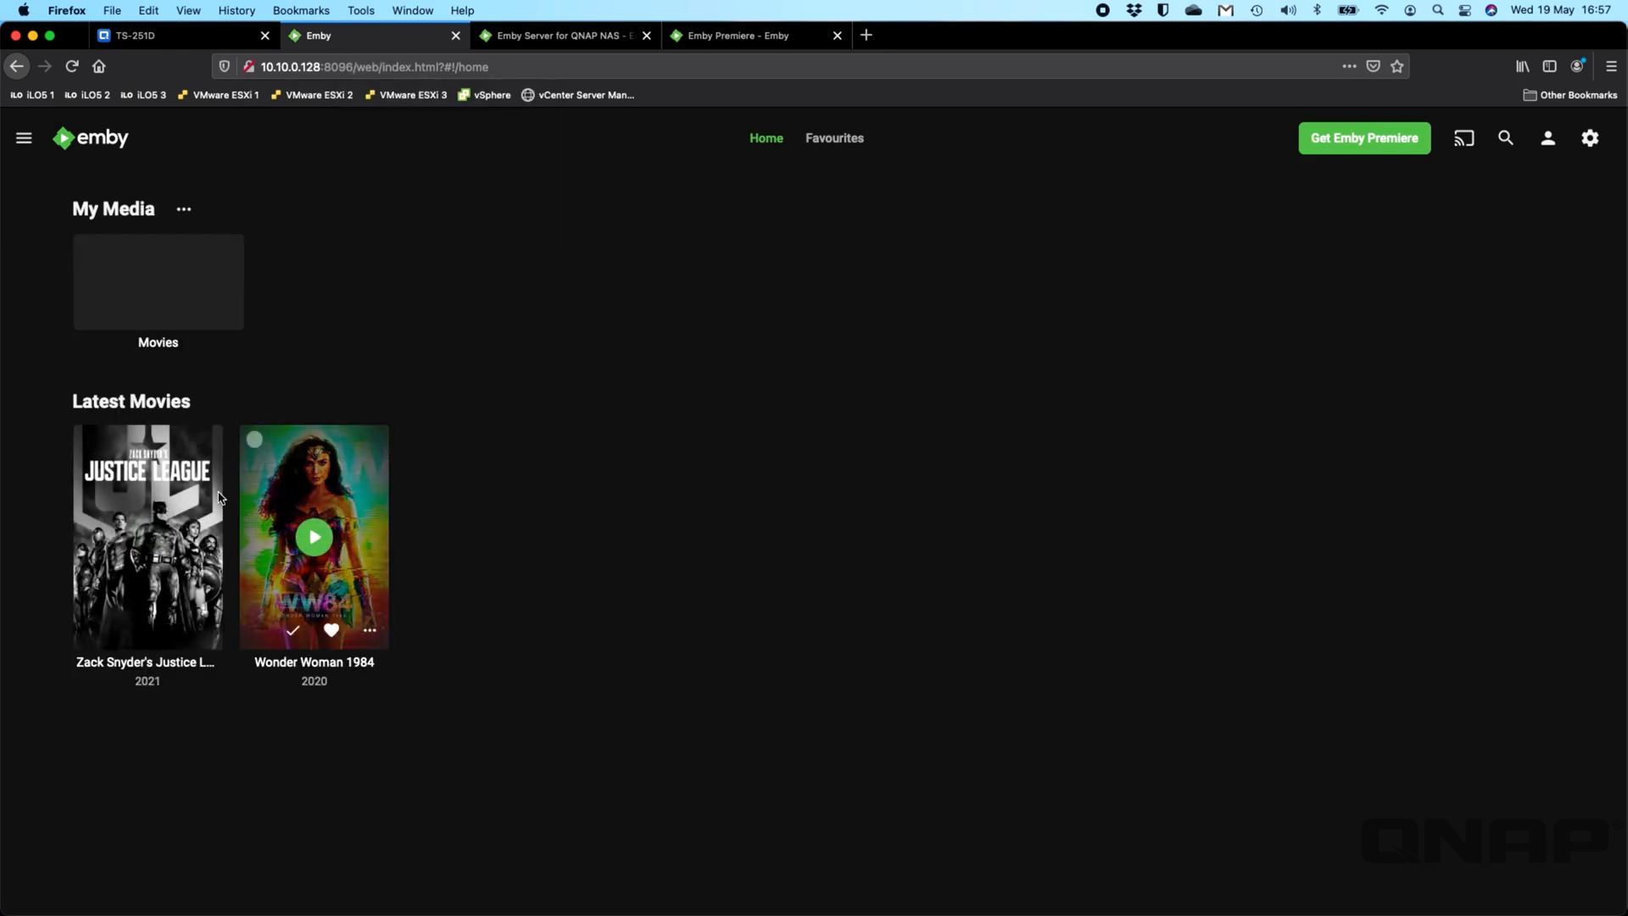
mouse_move(724, 706)
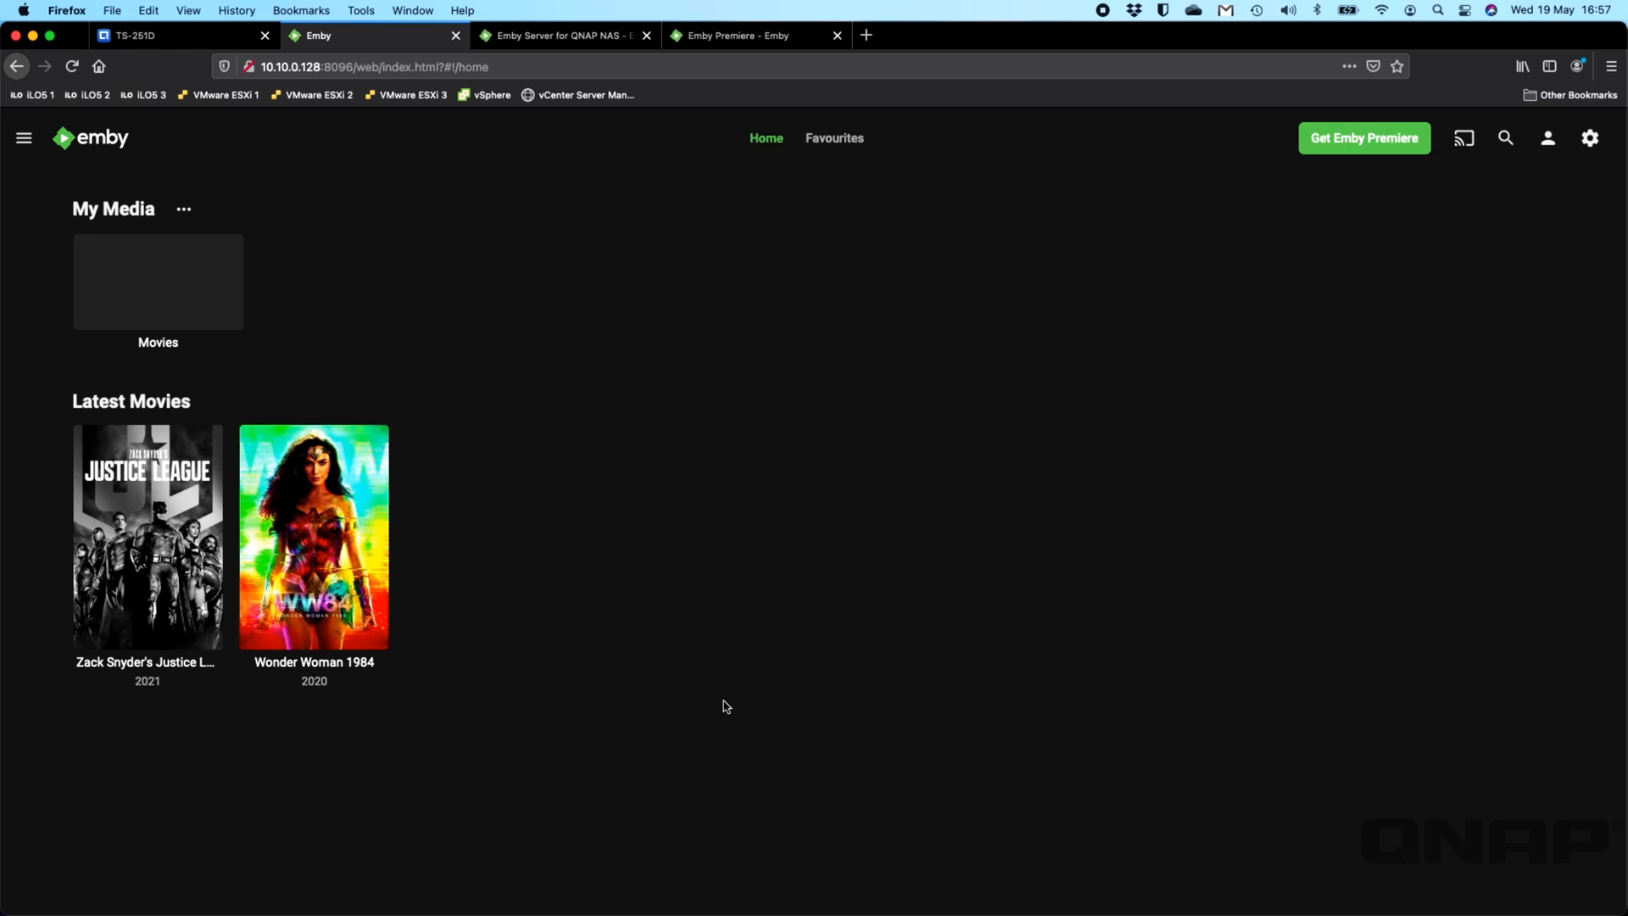
click(313, 536)
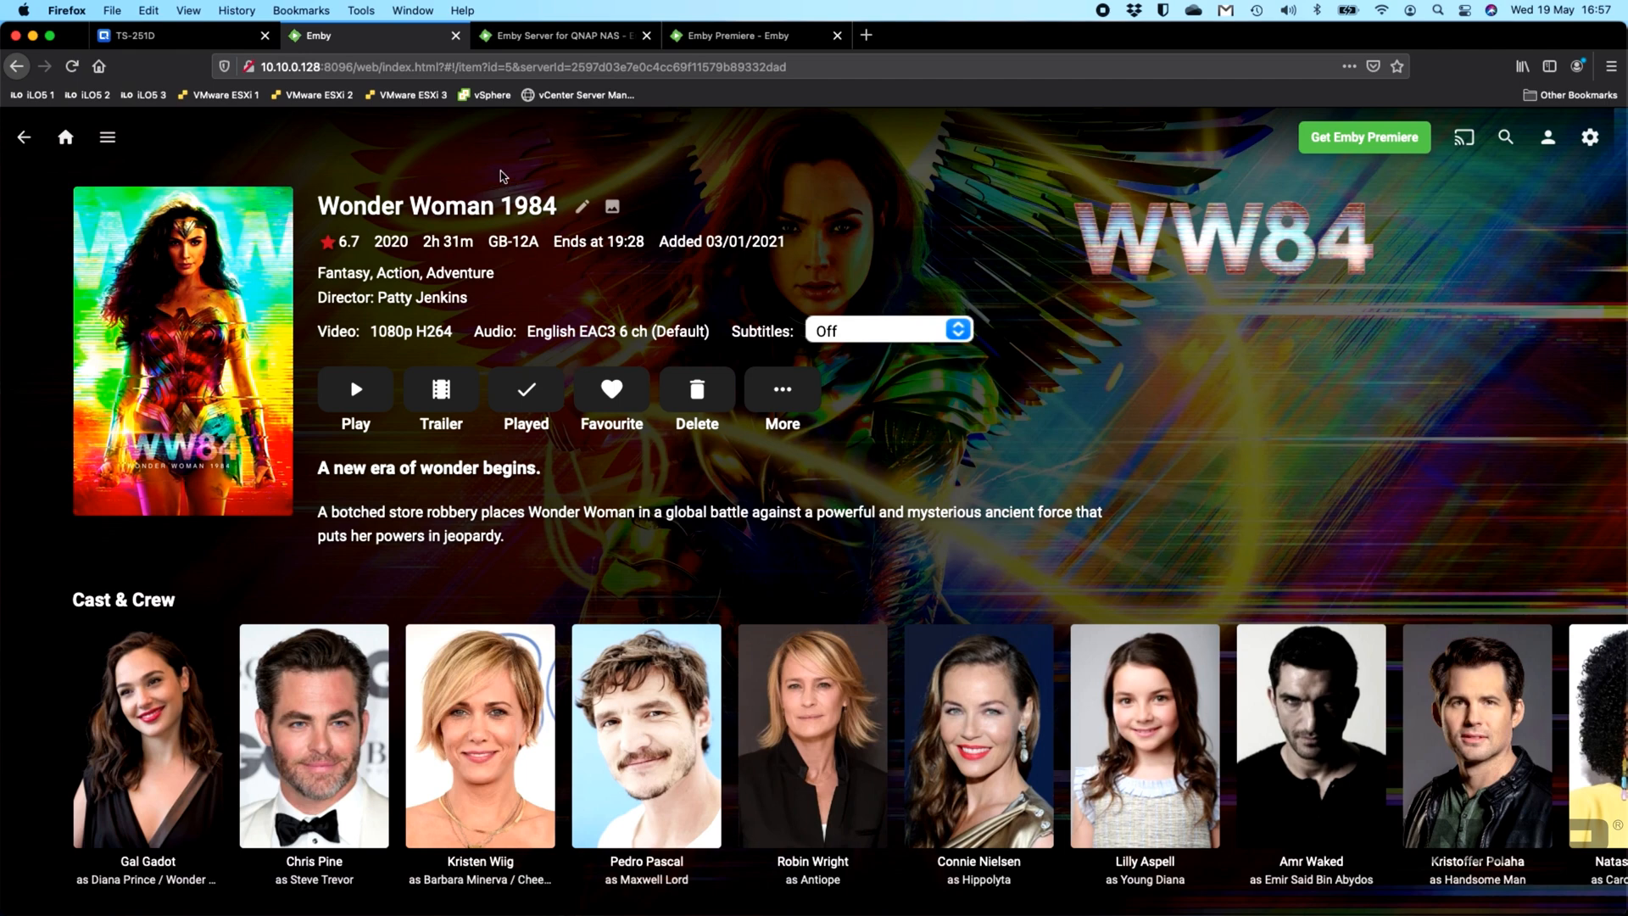
mouse_move(181, 39)
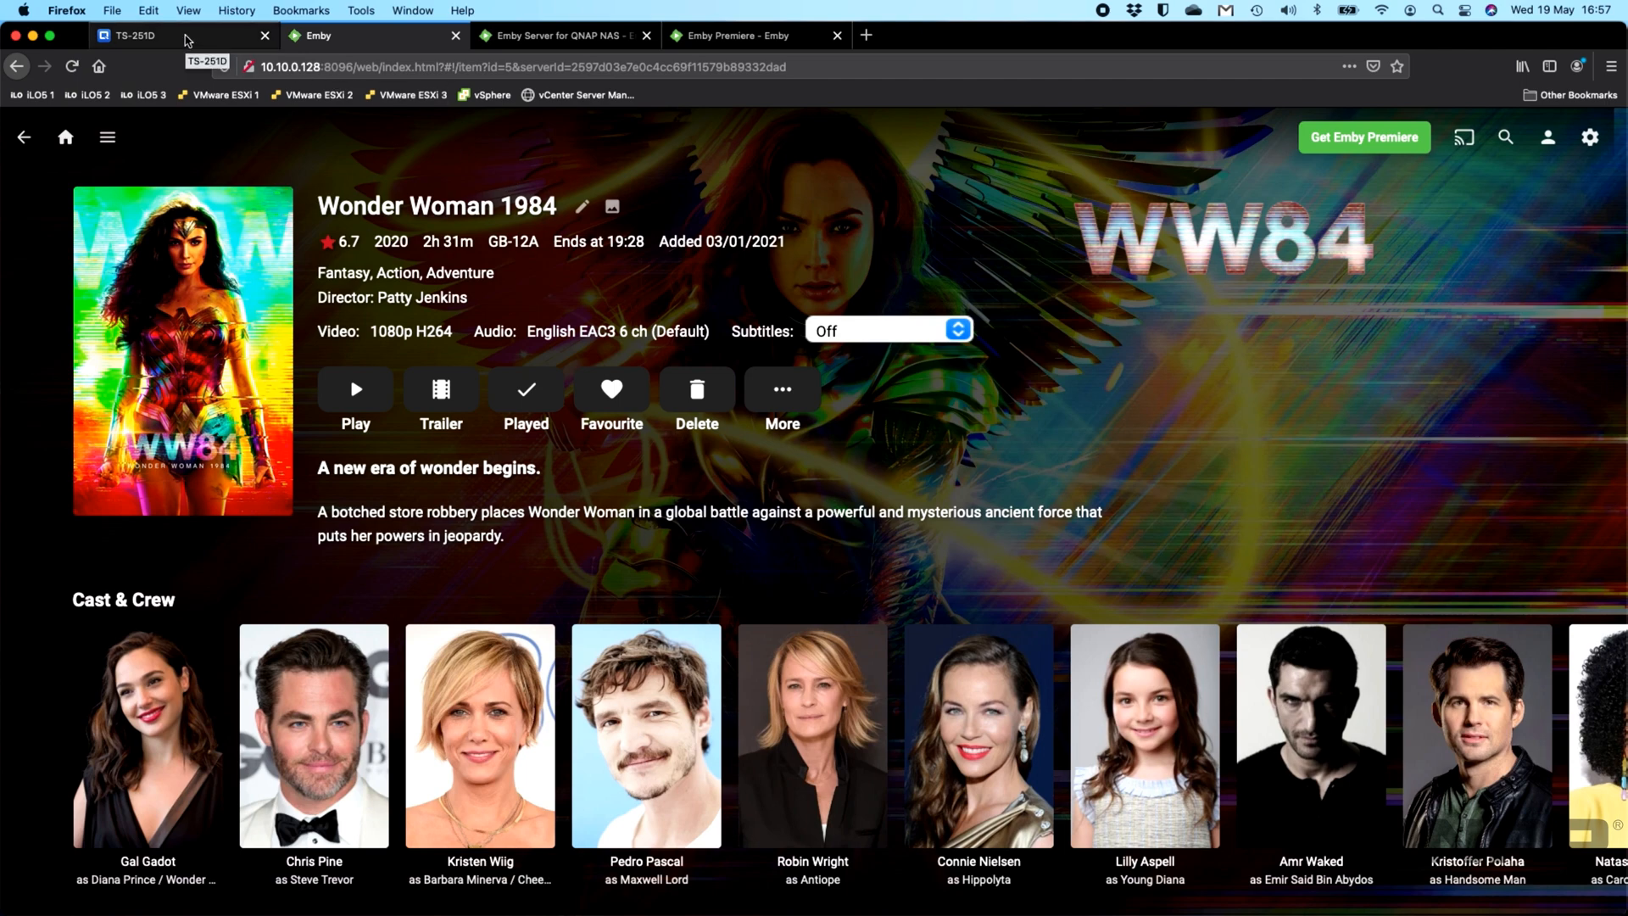
Step: Show the Movies share in File Station with both MKV files
click(156, 34)
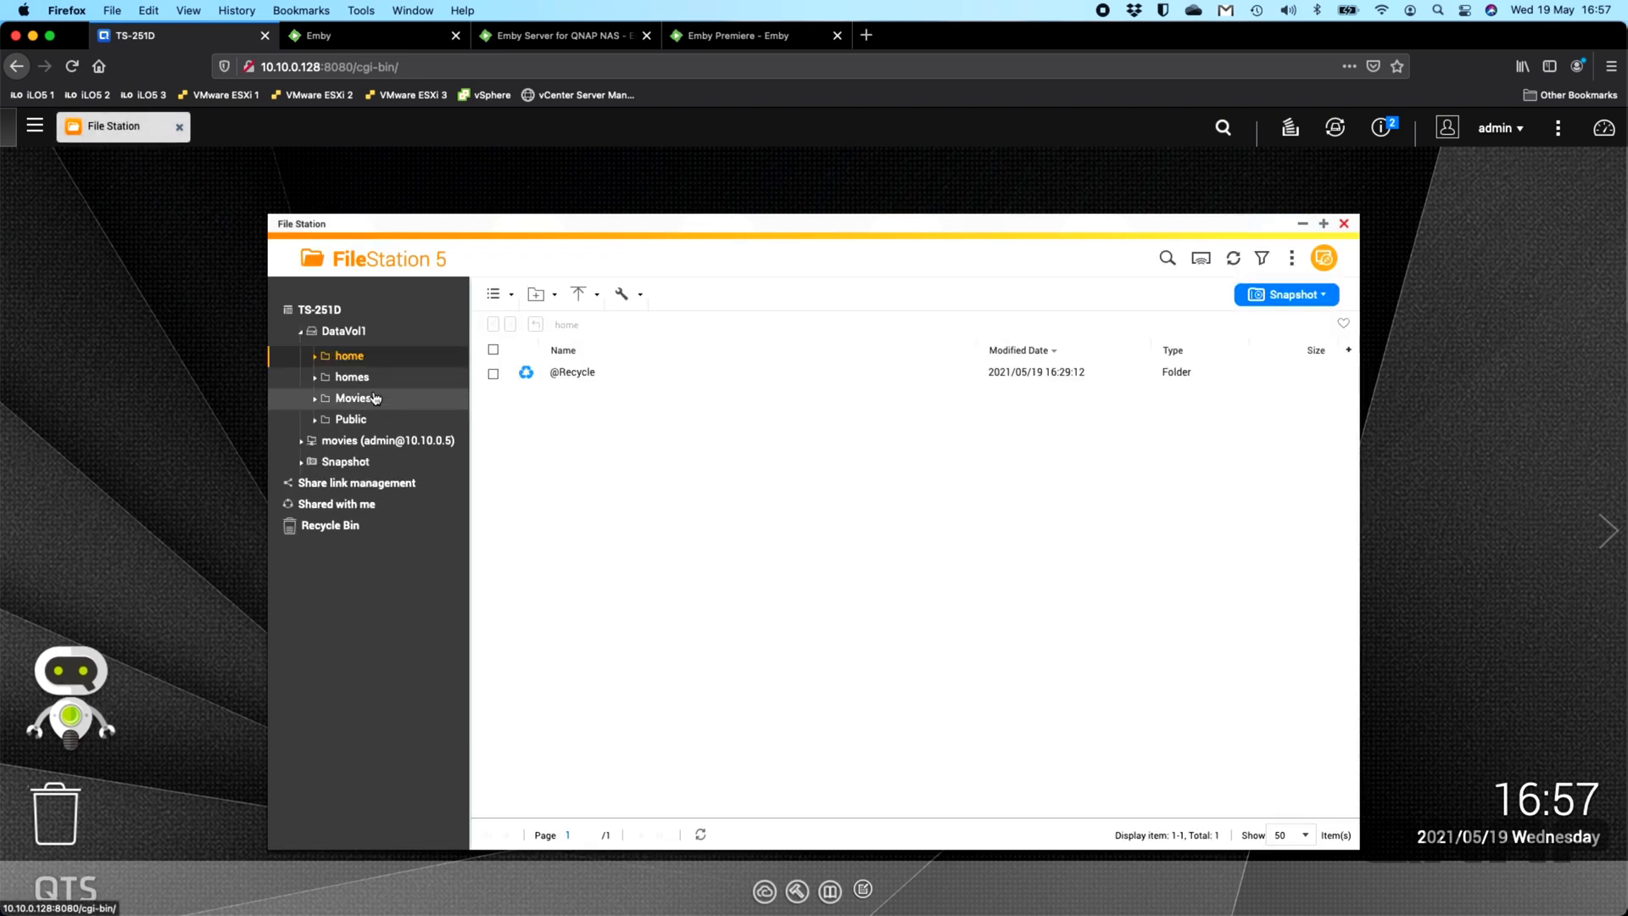
click(353, 397)
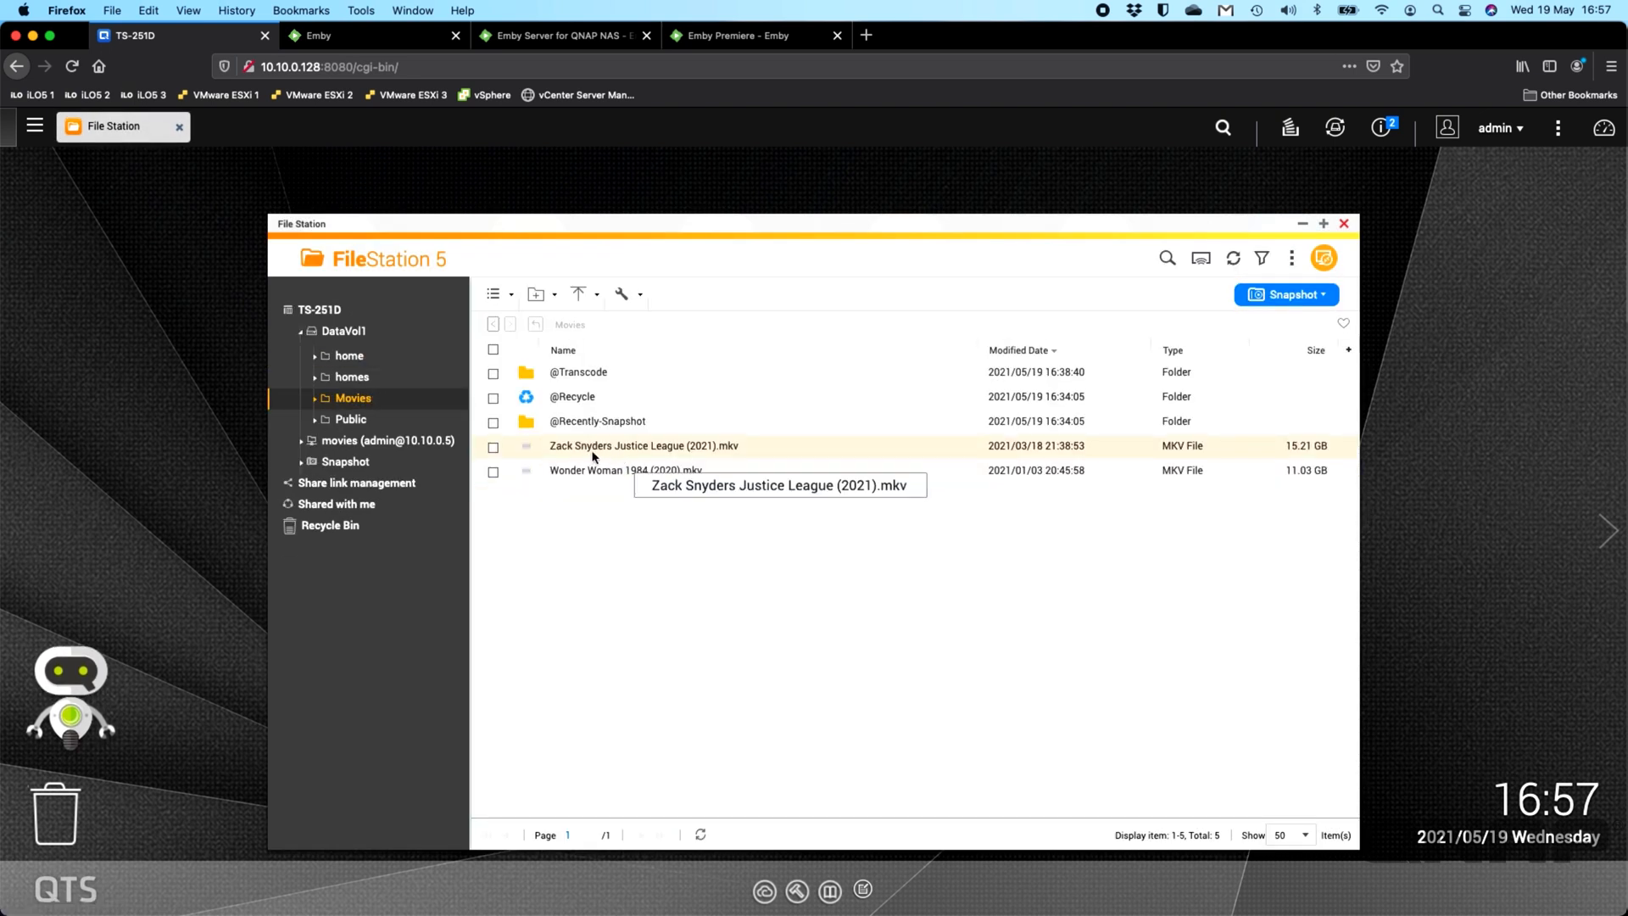
mouse_move(680, 465)
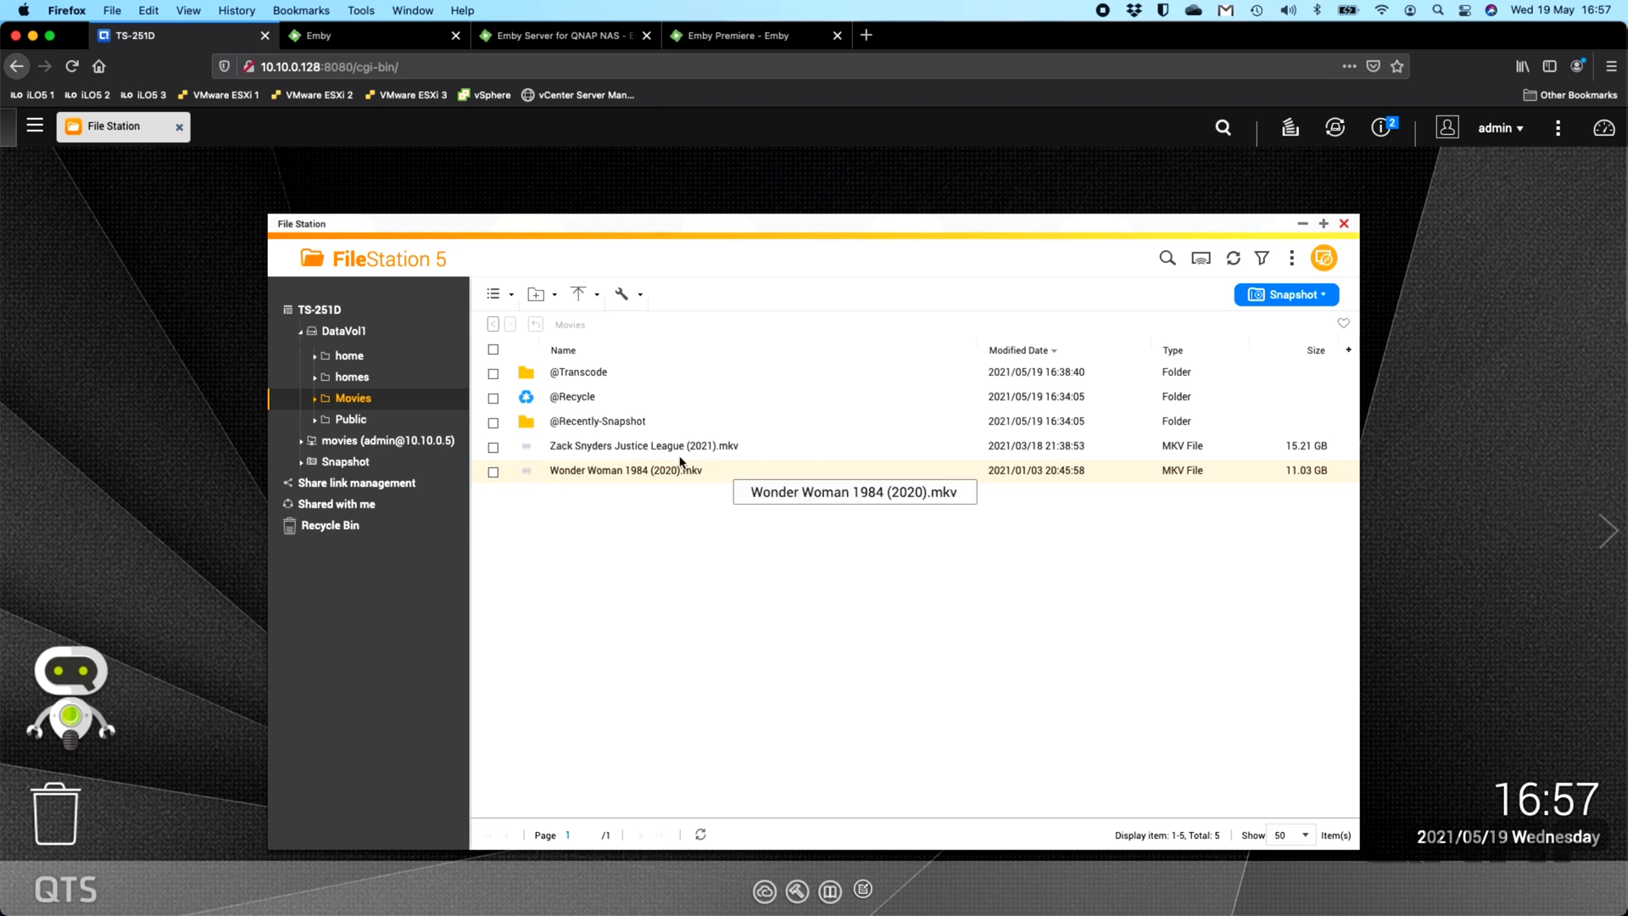
mouse_move(562, 490)
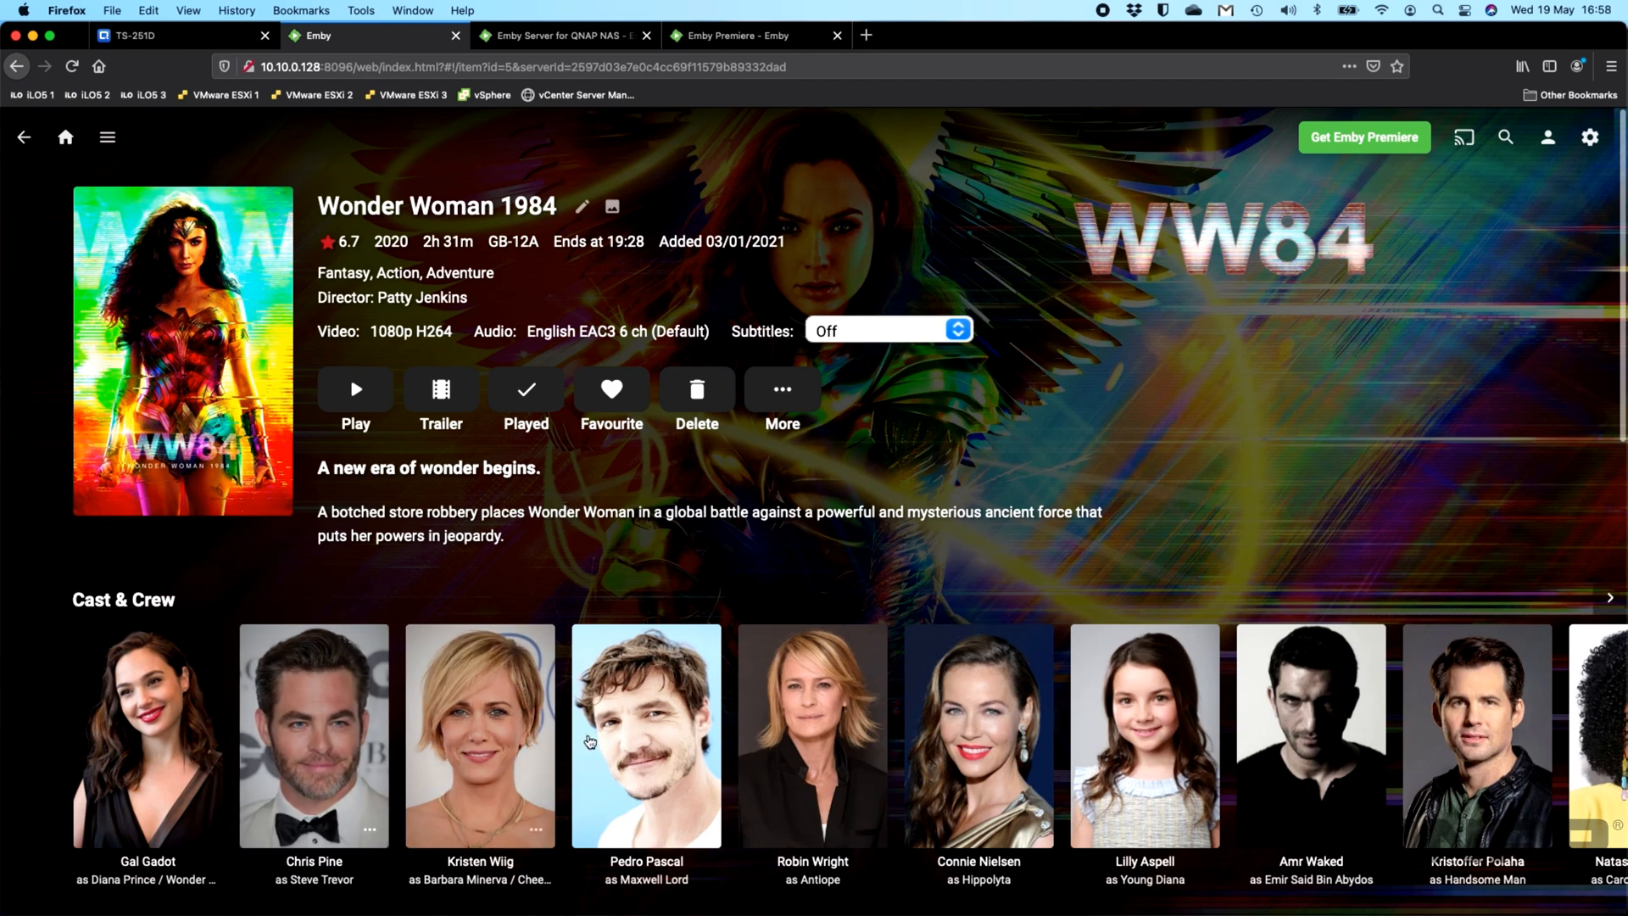
scroll(down, 3)
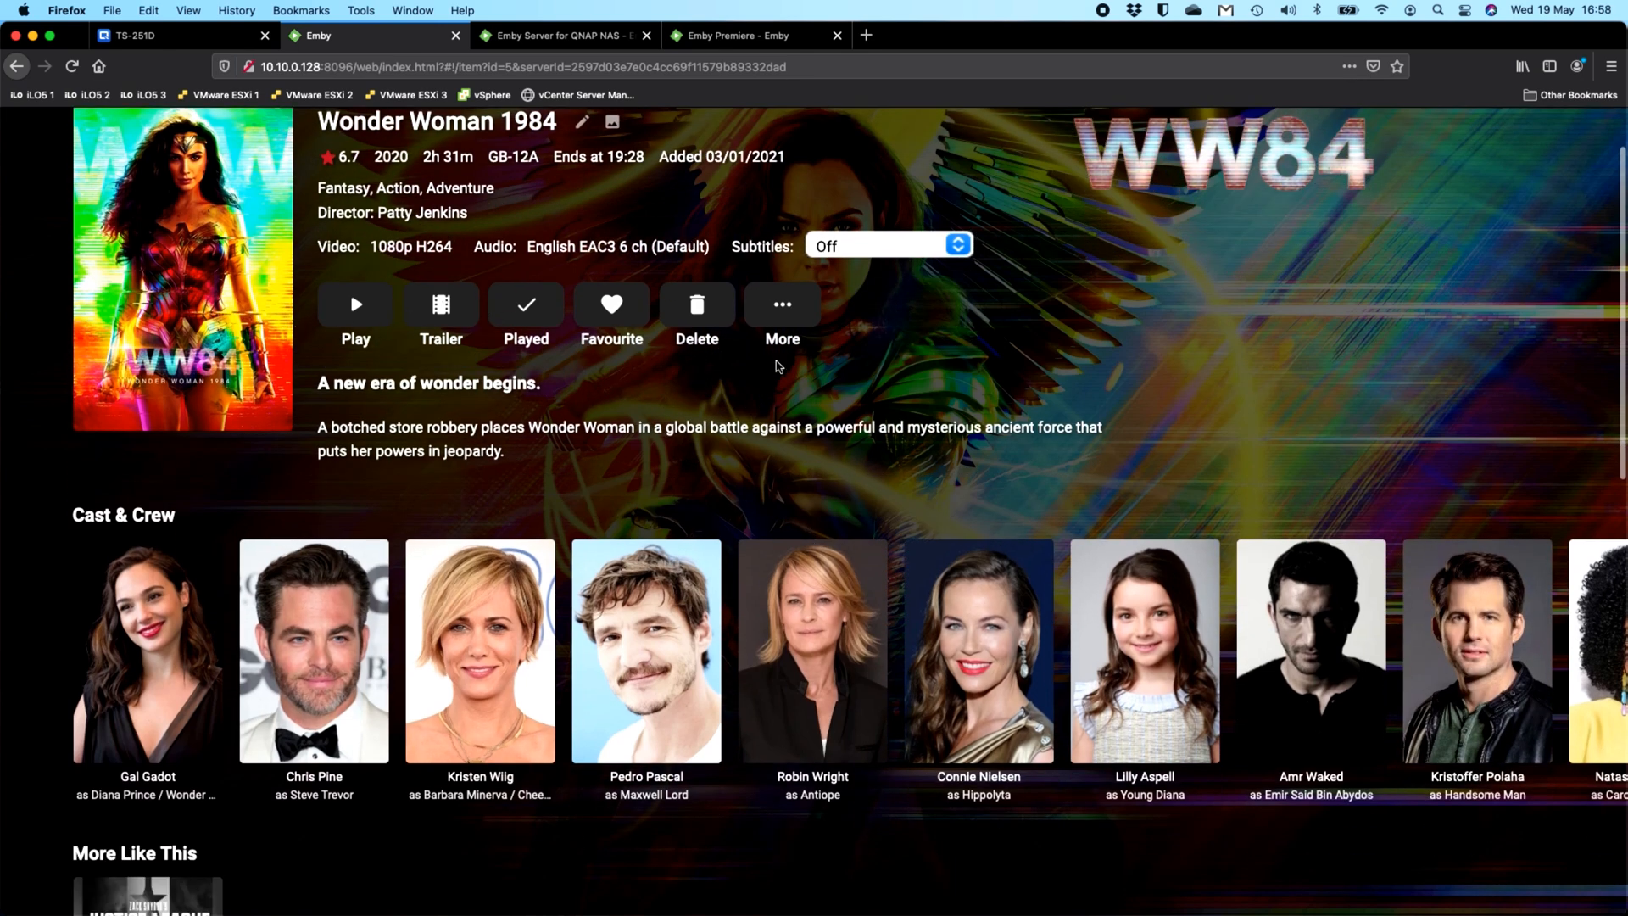
scroll(down, 3)
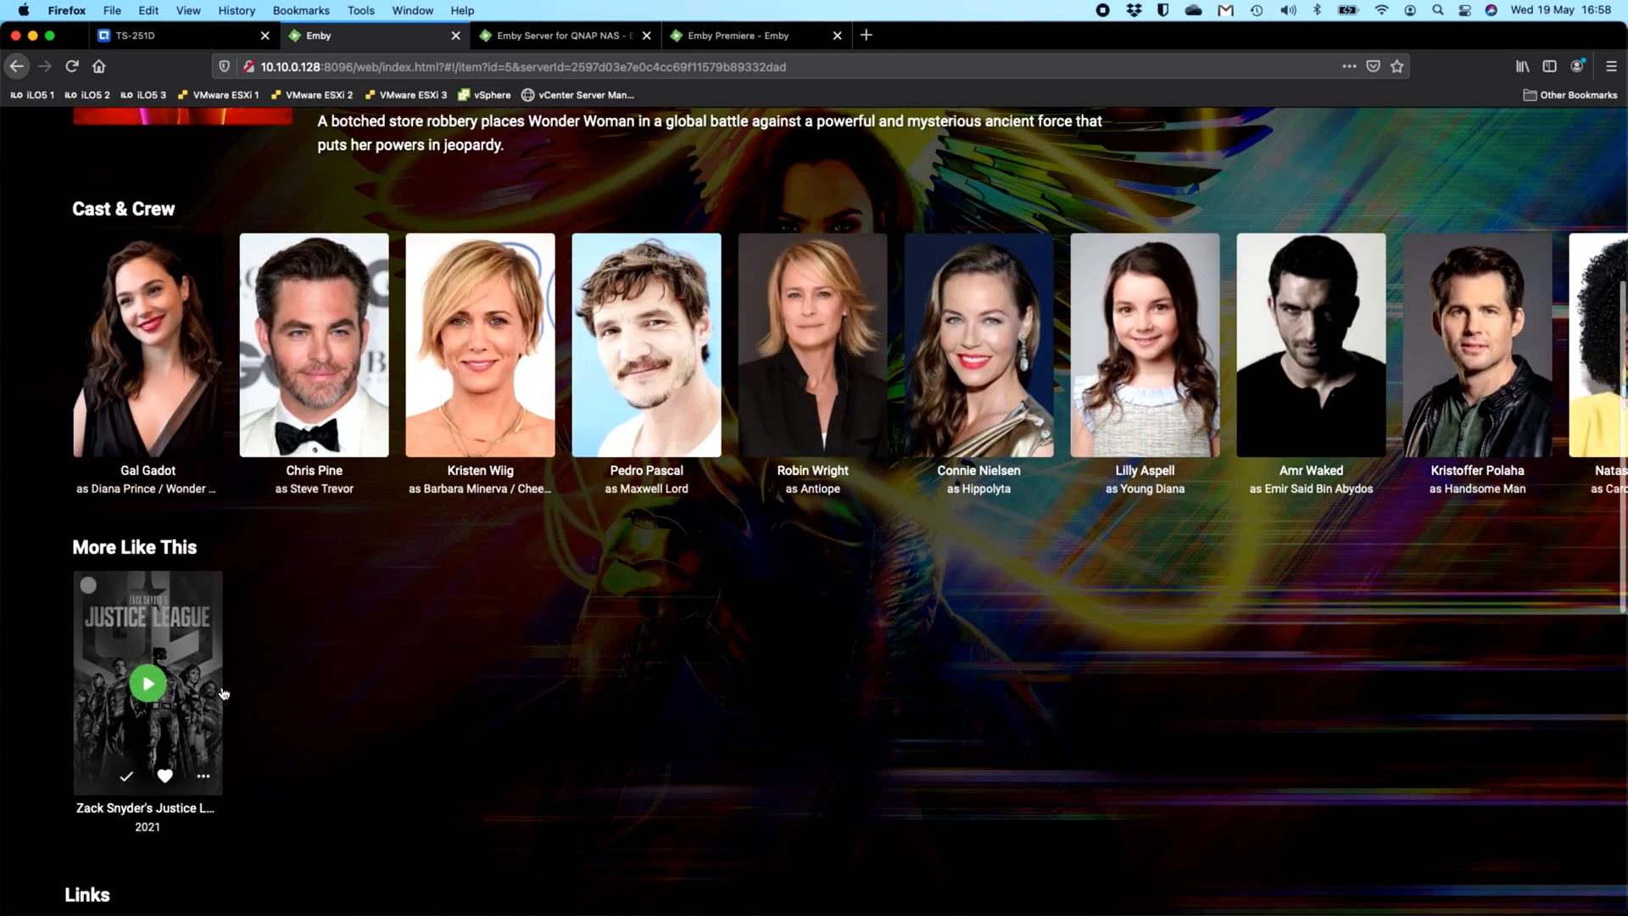
scroll(down, 3)
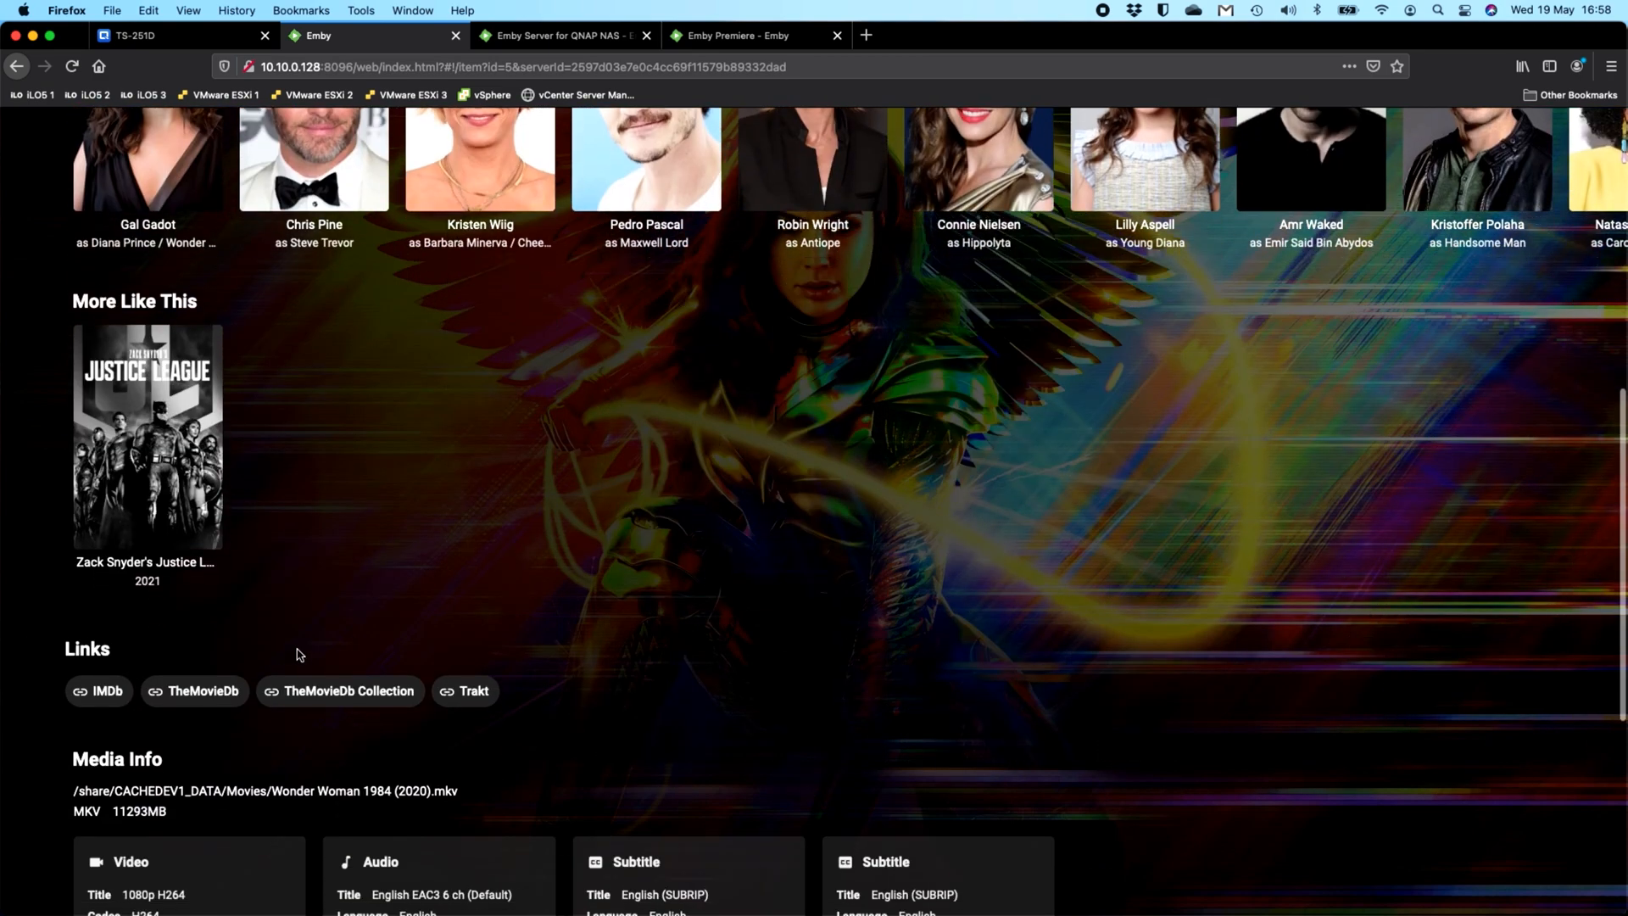
scroll(down, 3)
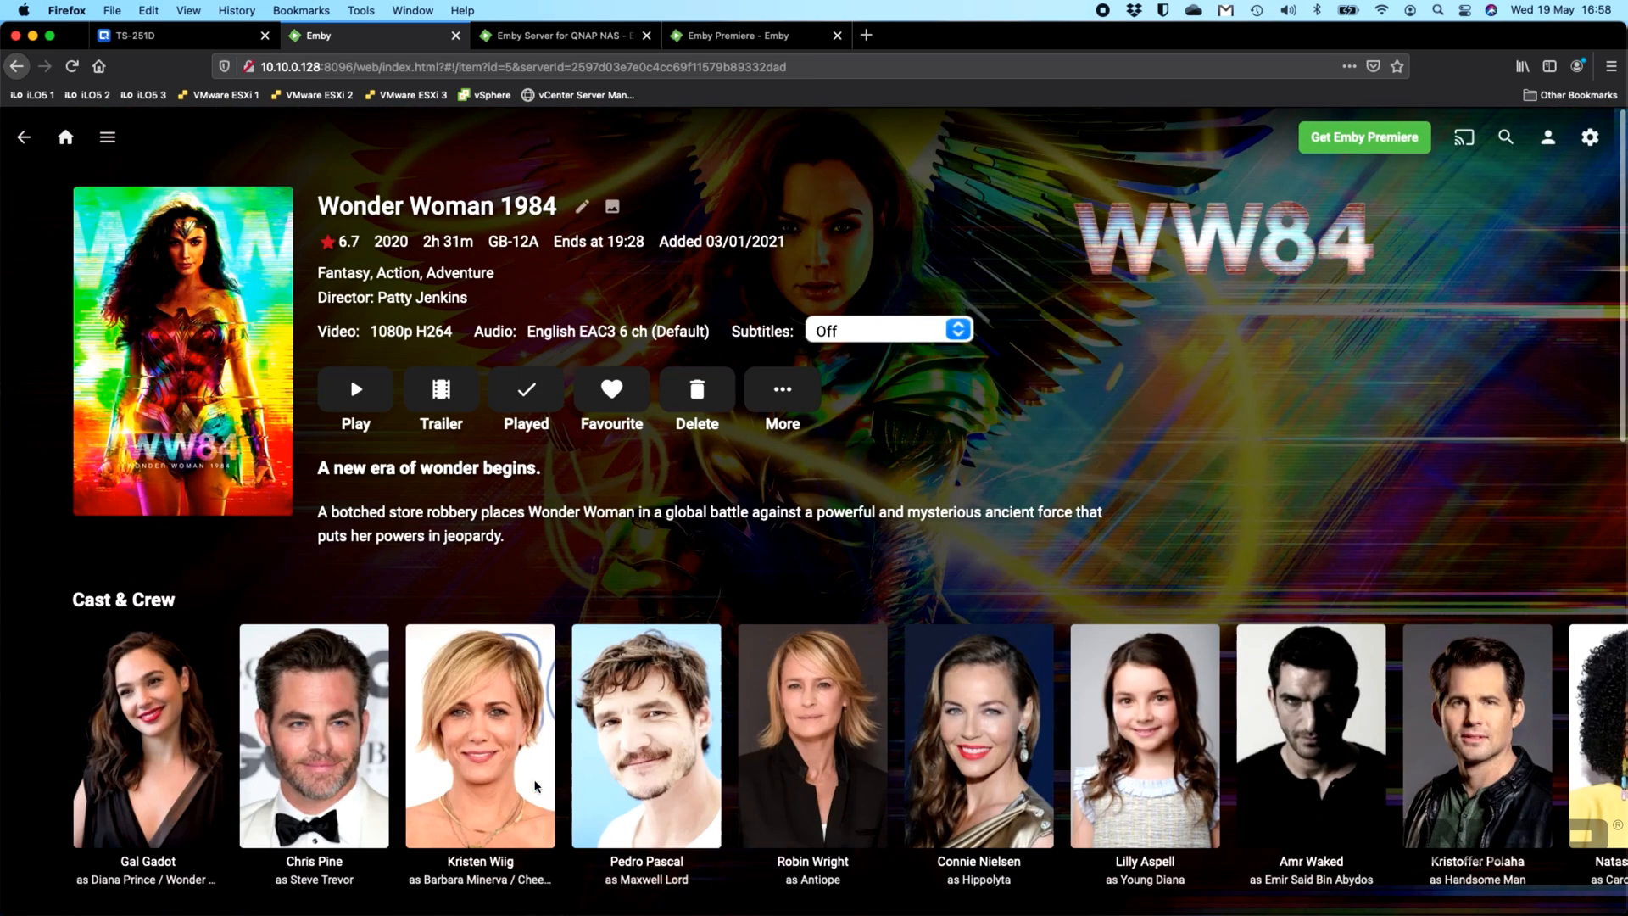
mouse_move(354, 390)
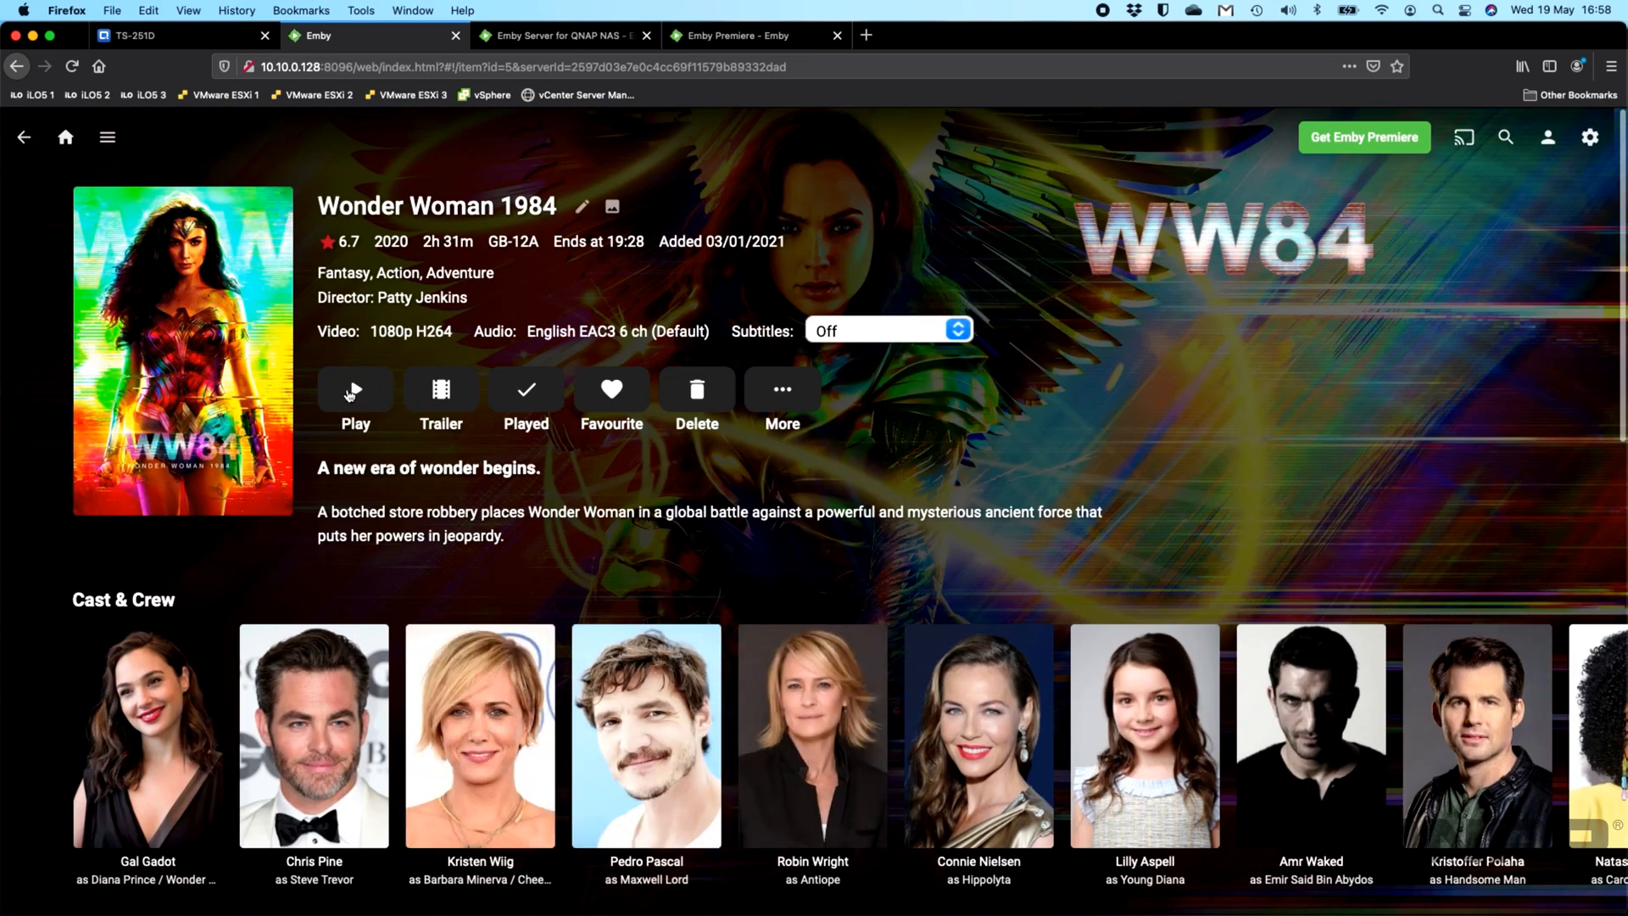
mouse_move(354, 396)
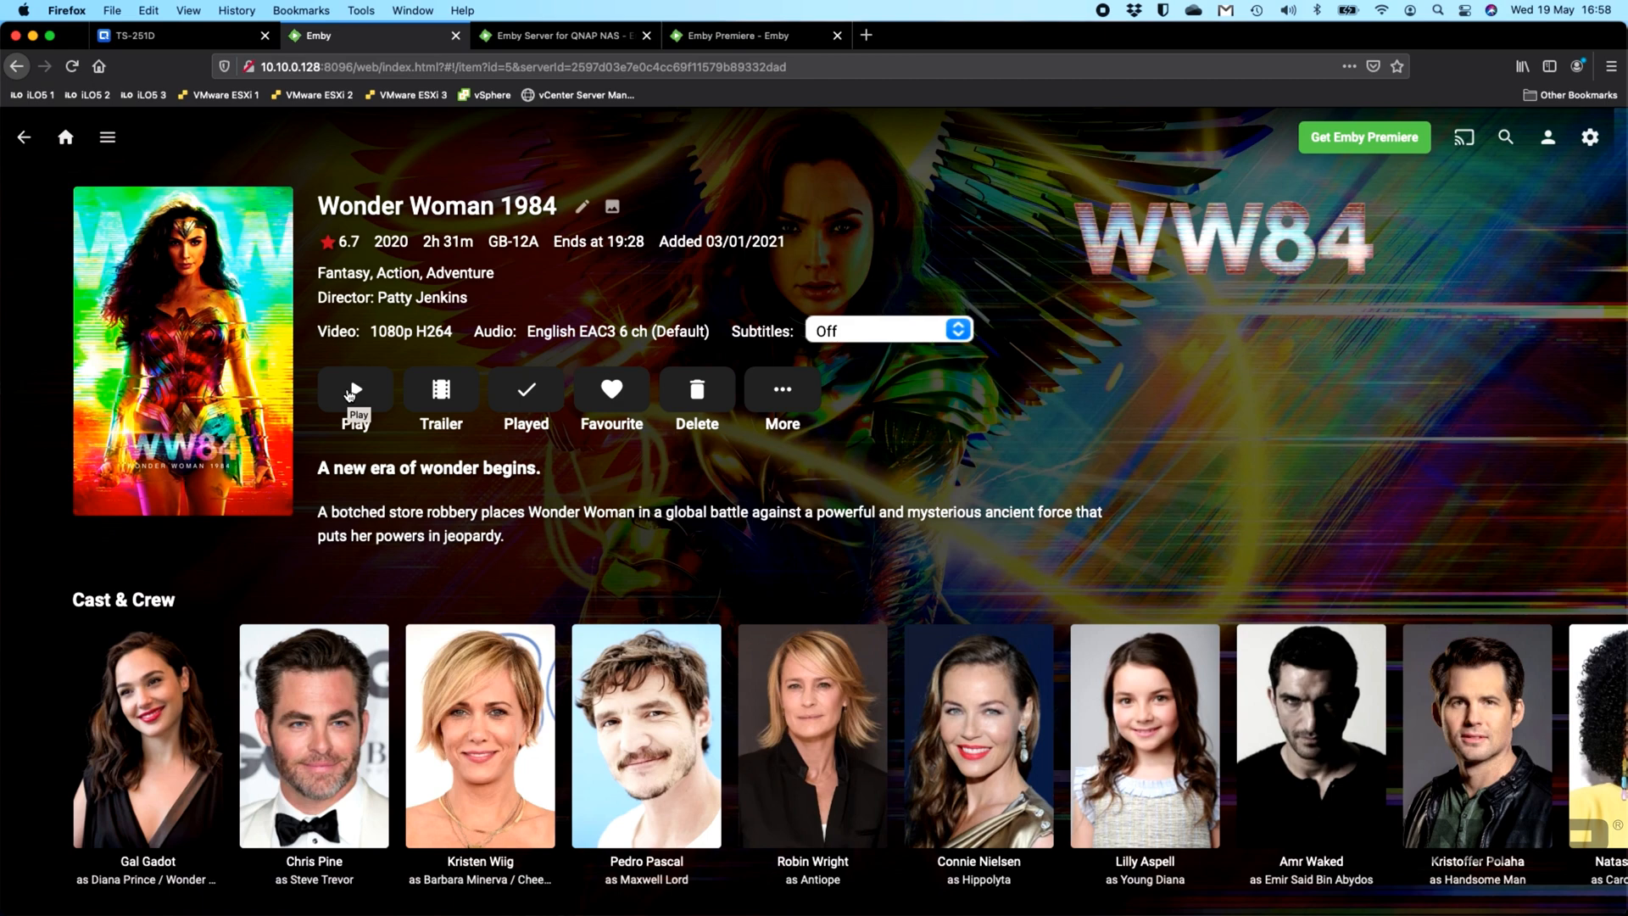
Step: Play Wonder Woman 1984 briefly, pause it and return to the Emby home screen
click(354, 395)
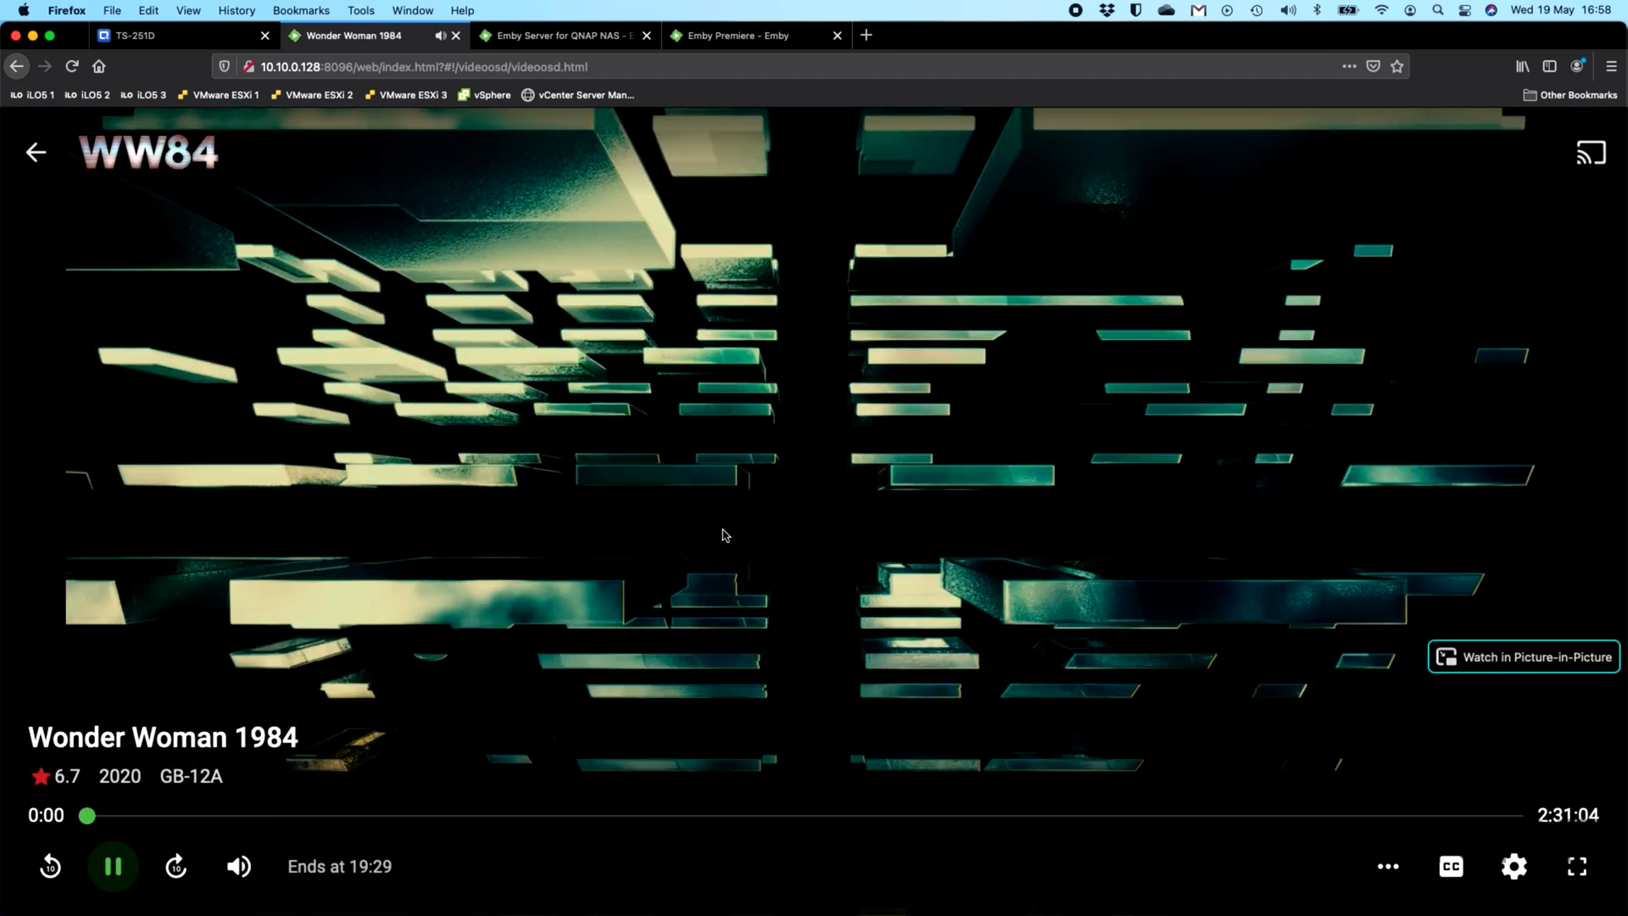
click(112, 866)
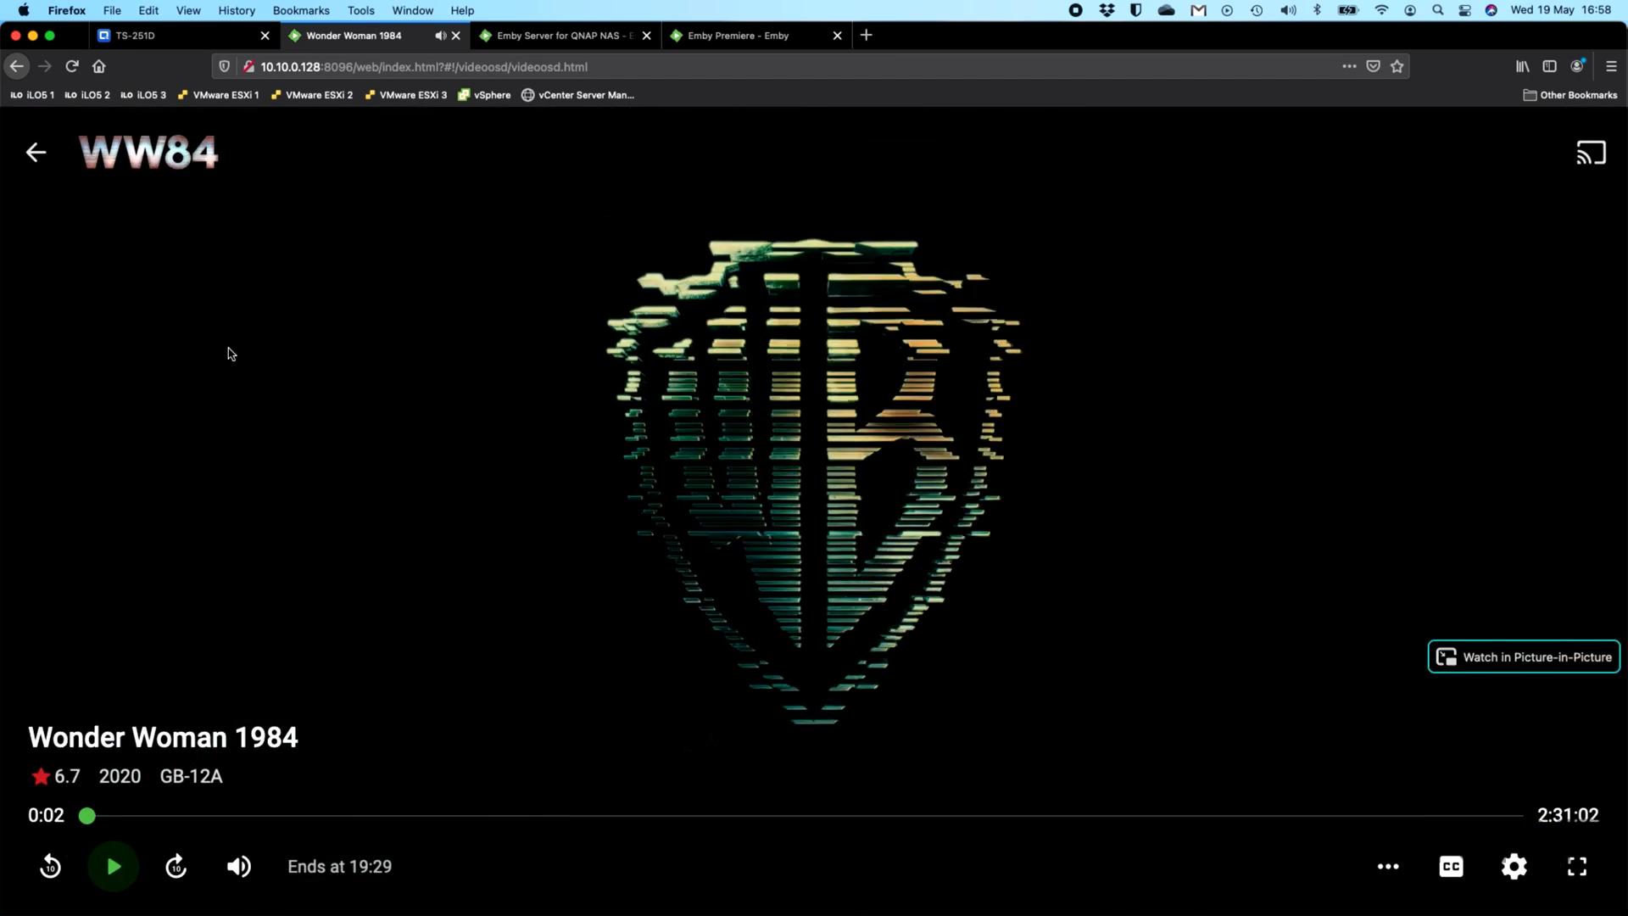
click(36, 151)
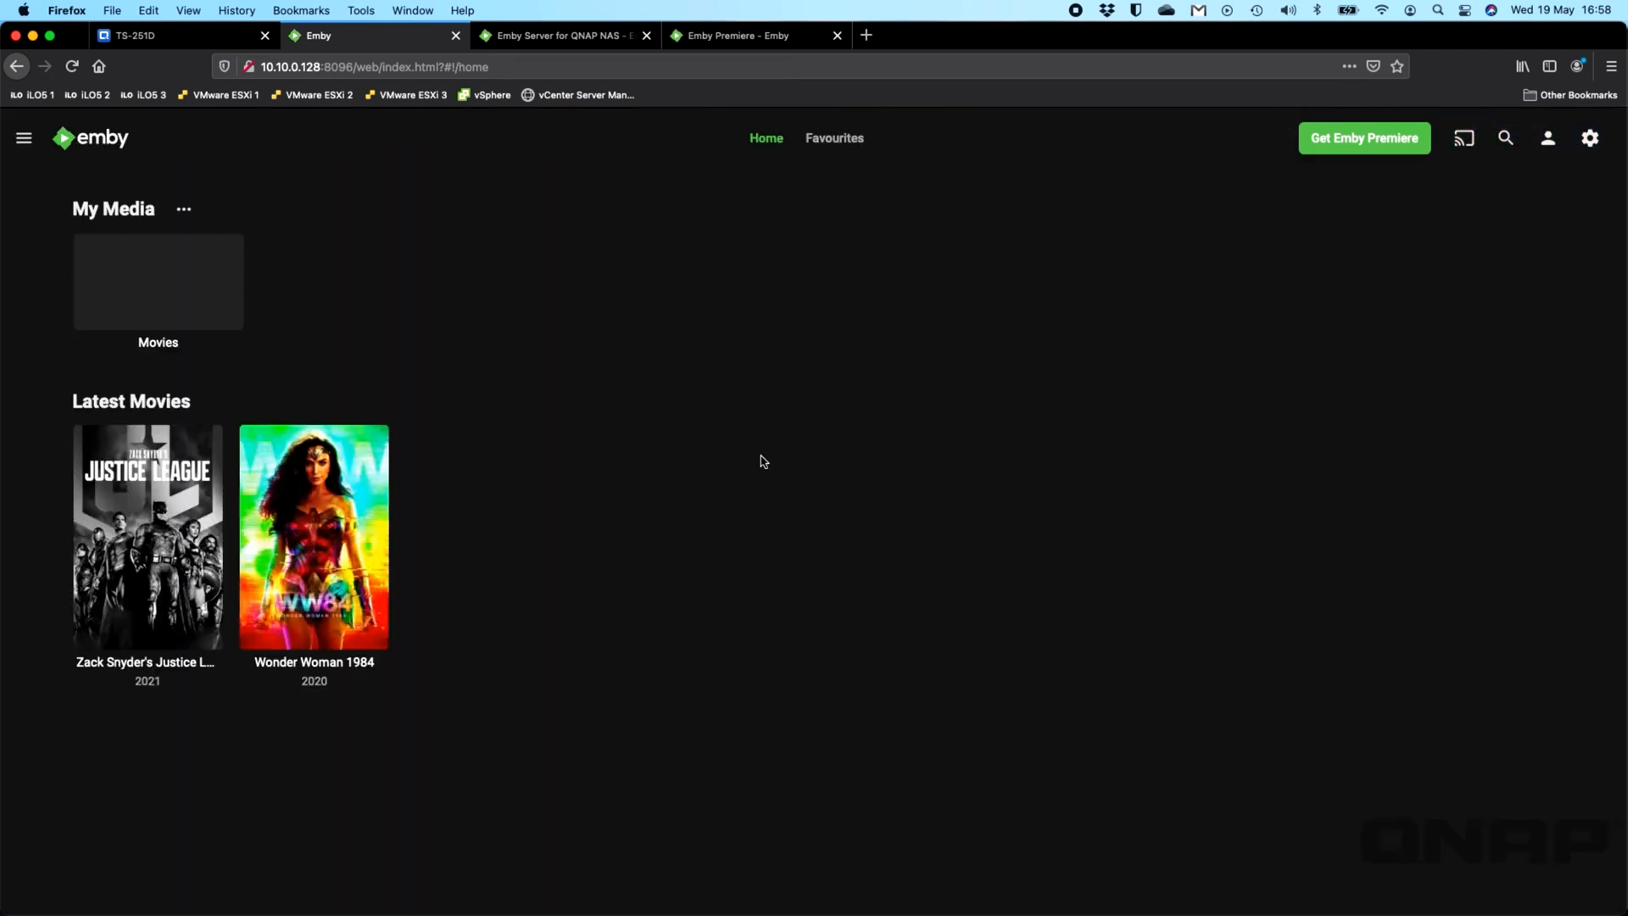
mouse_move(1338, 178)
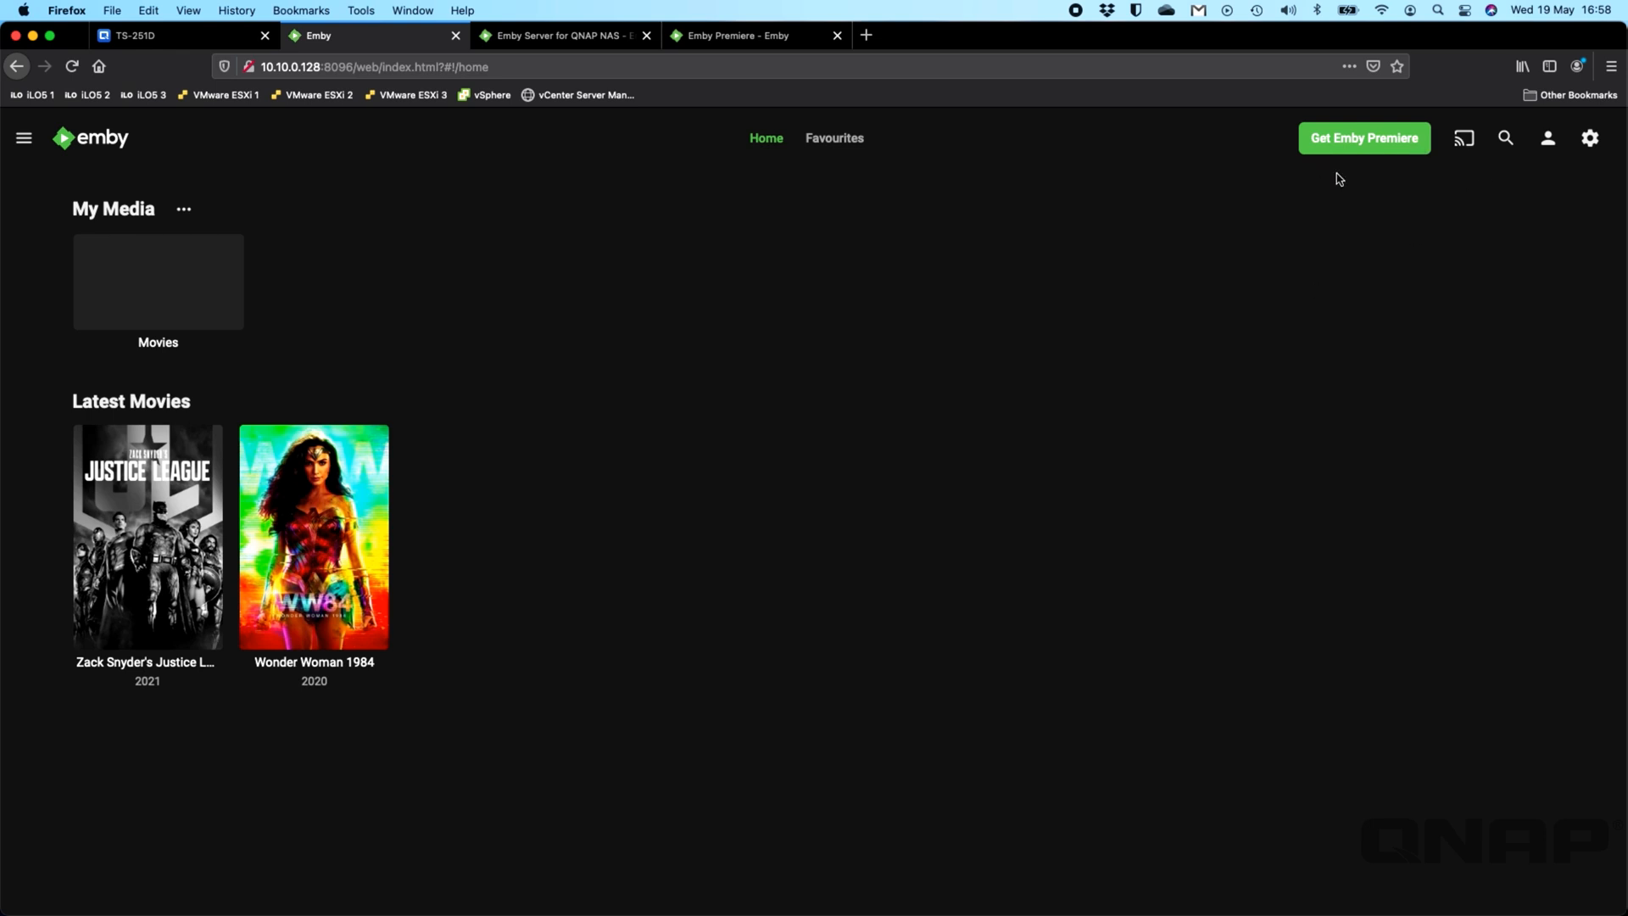
mouse_move(1353, 137)
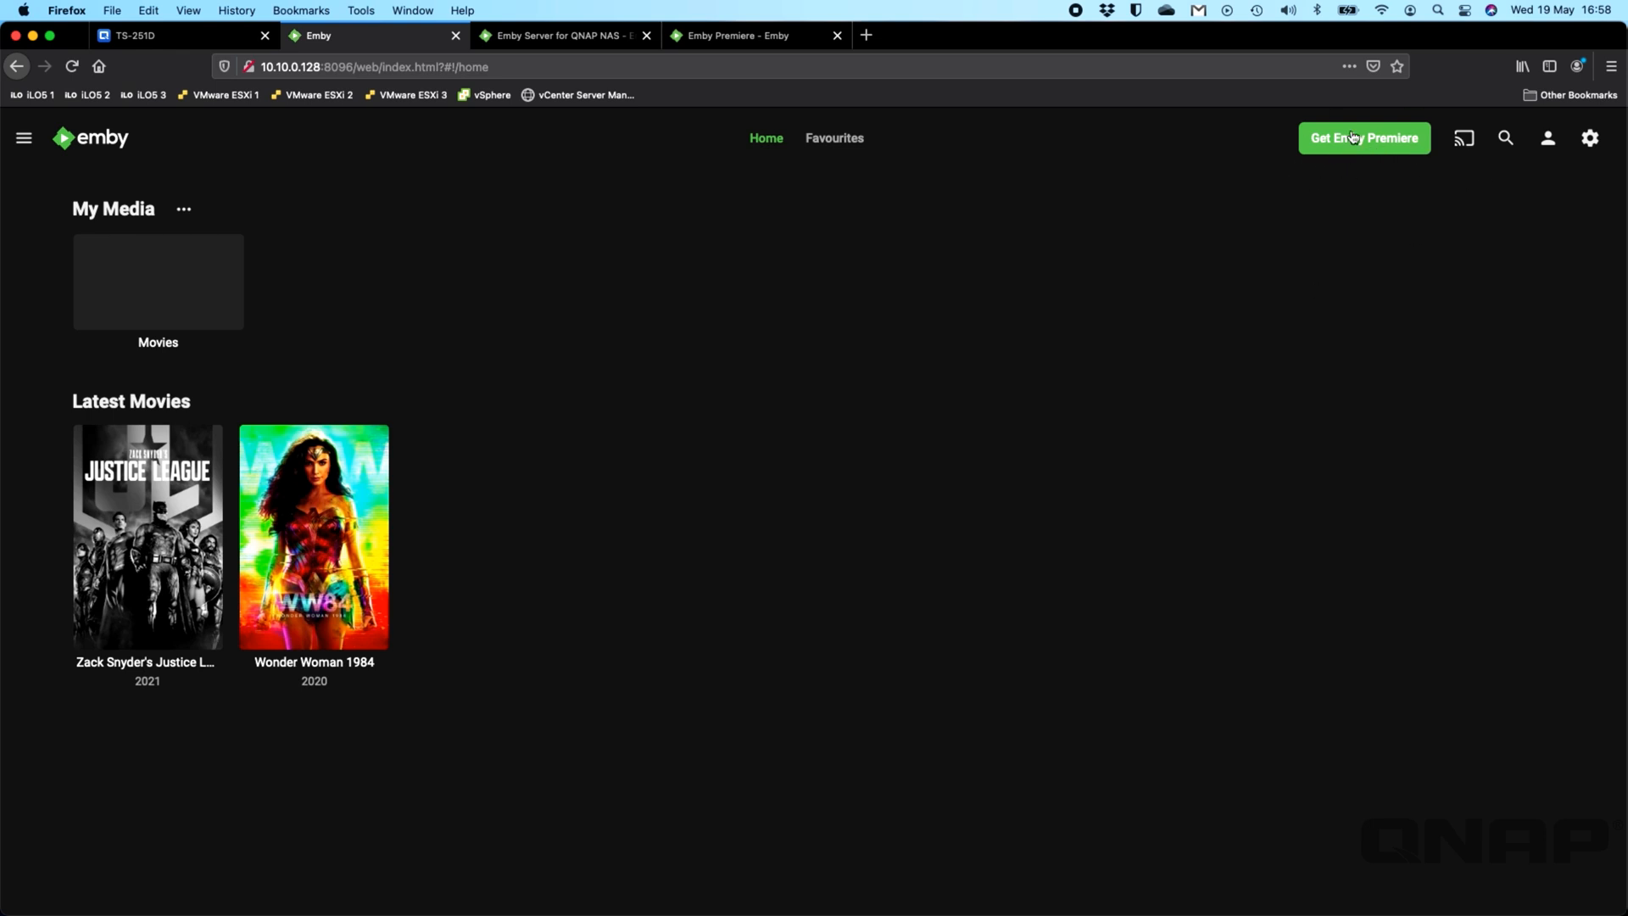
mouse_move(976, 326)
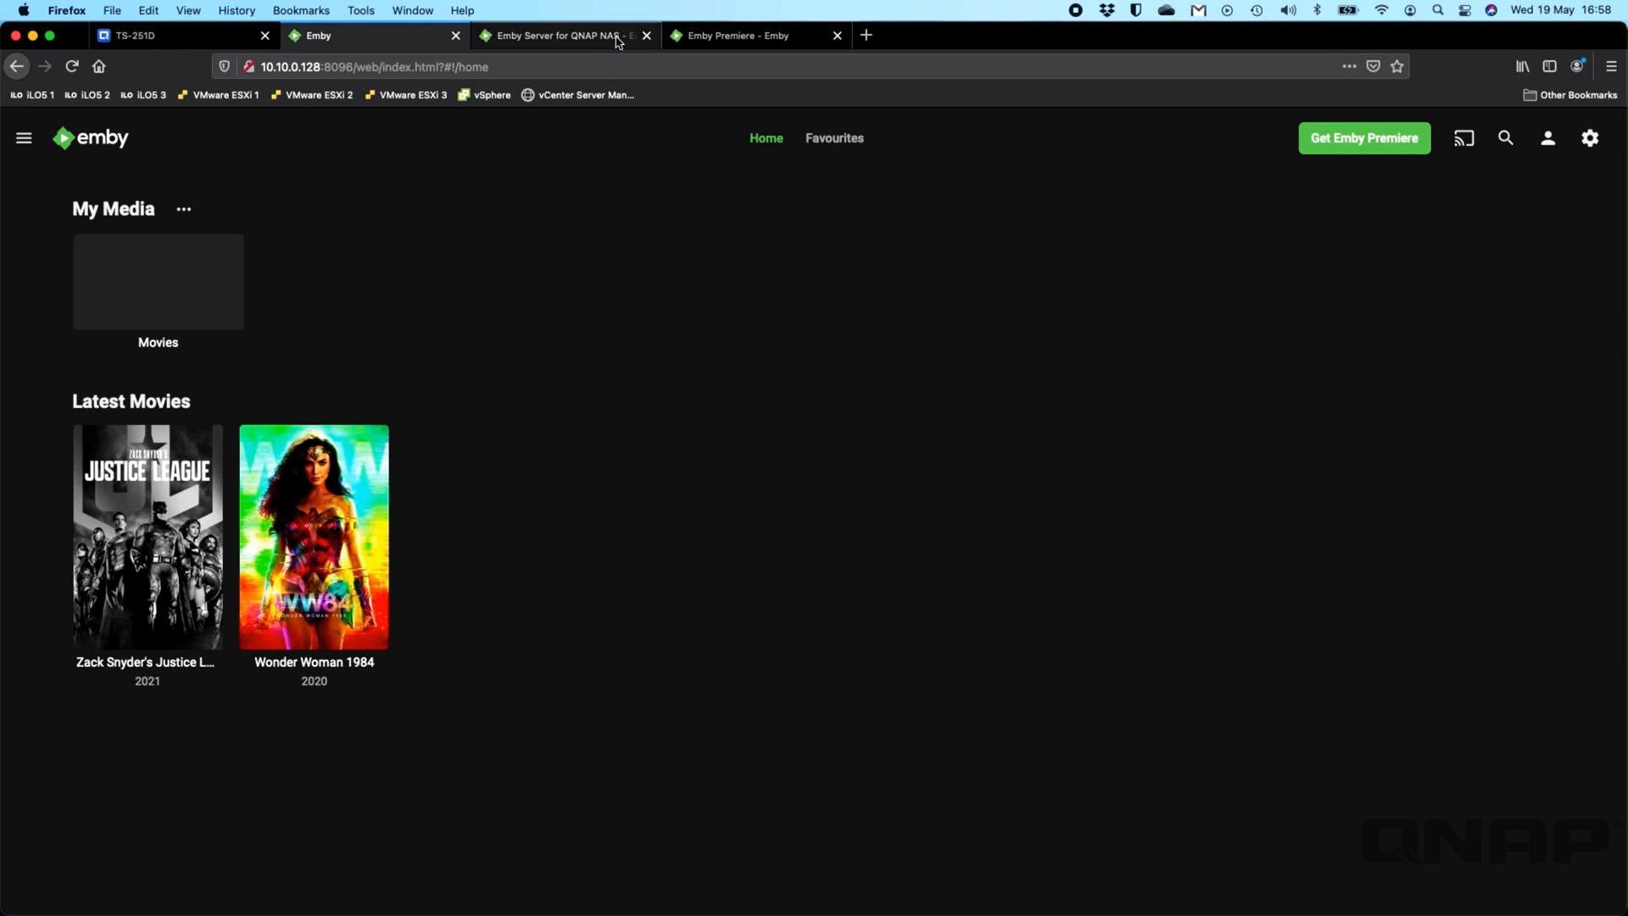
Step: Switch to the Emby Premiere page listing Monthly, 1 Year and Lifetime licences
click(737, 36)
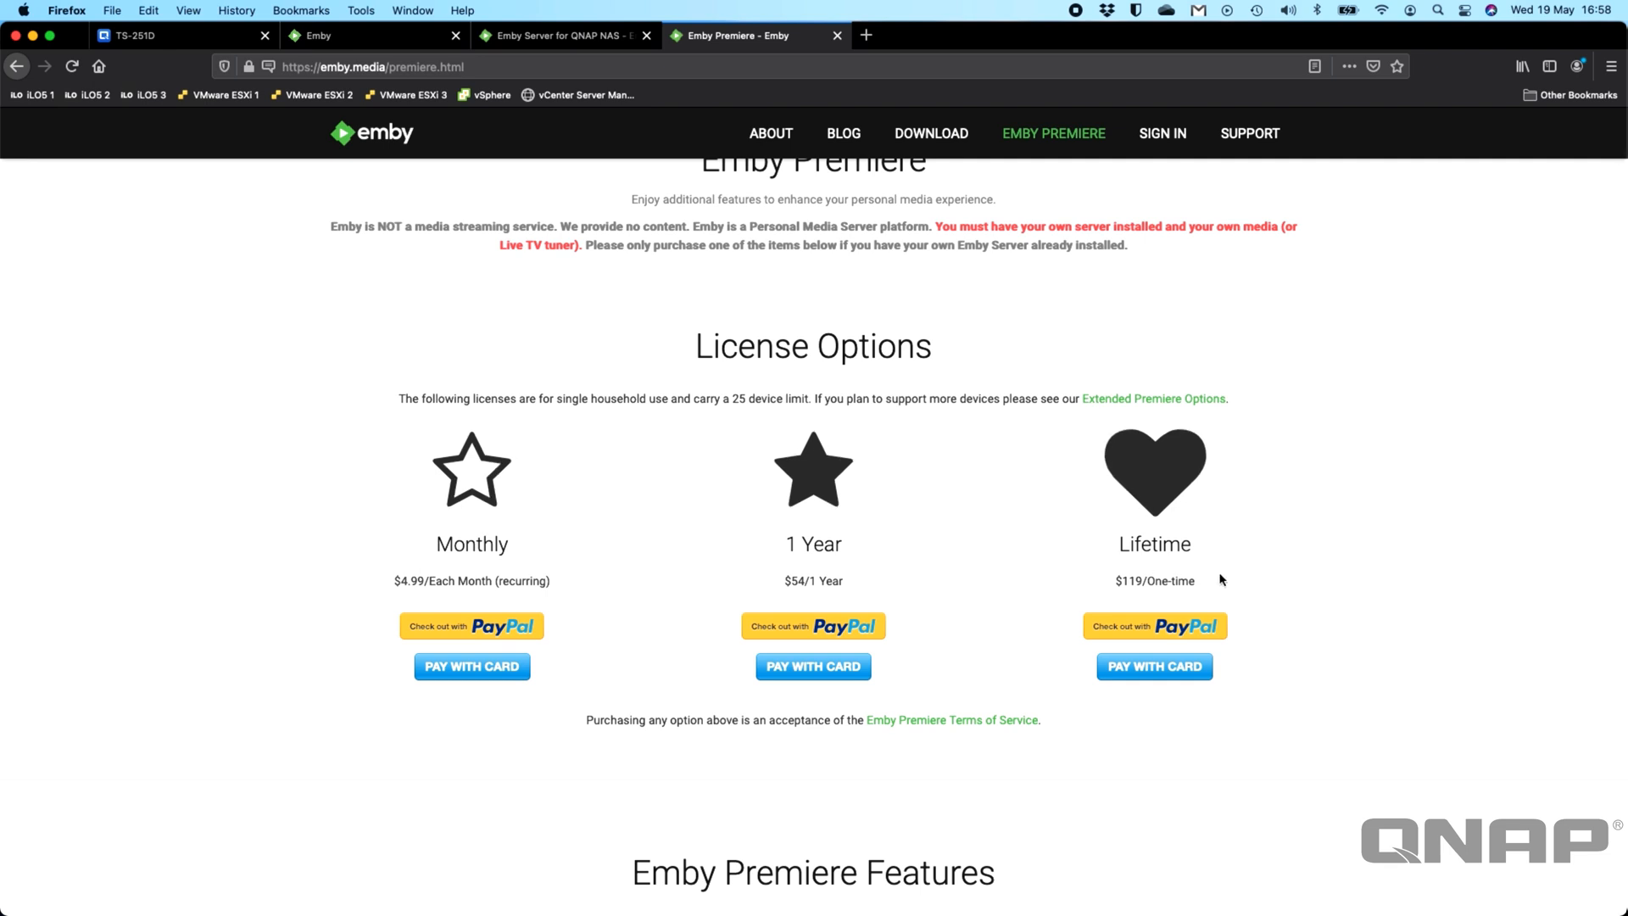
Step: Review the Premiere licence options and features, then return to the Emby server home screen
scroll(down, 3)
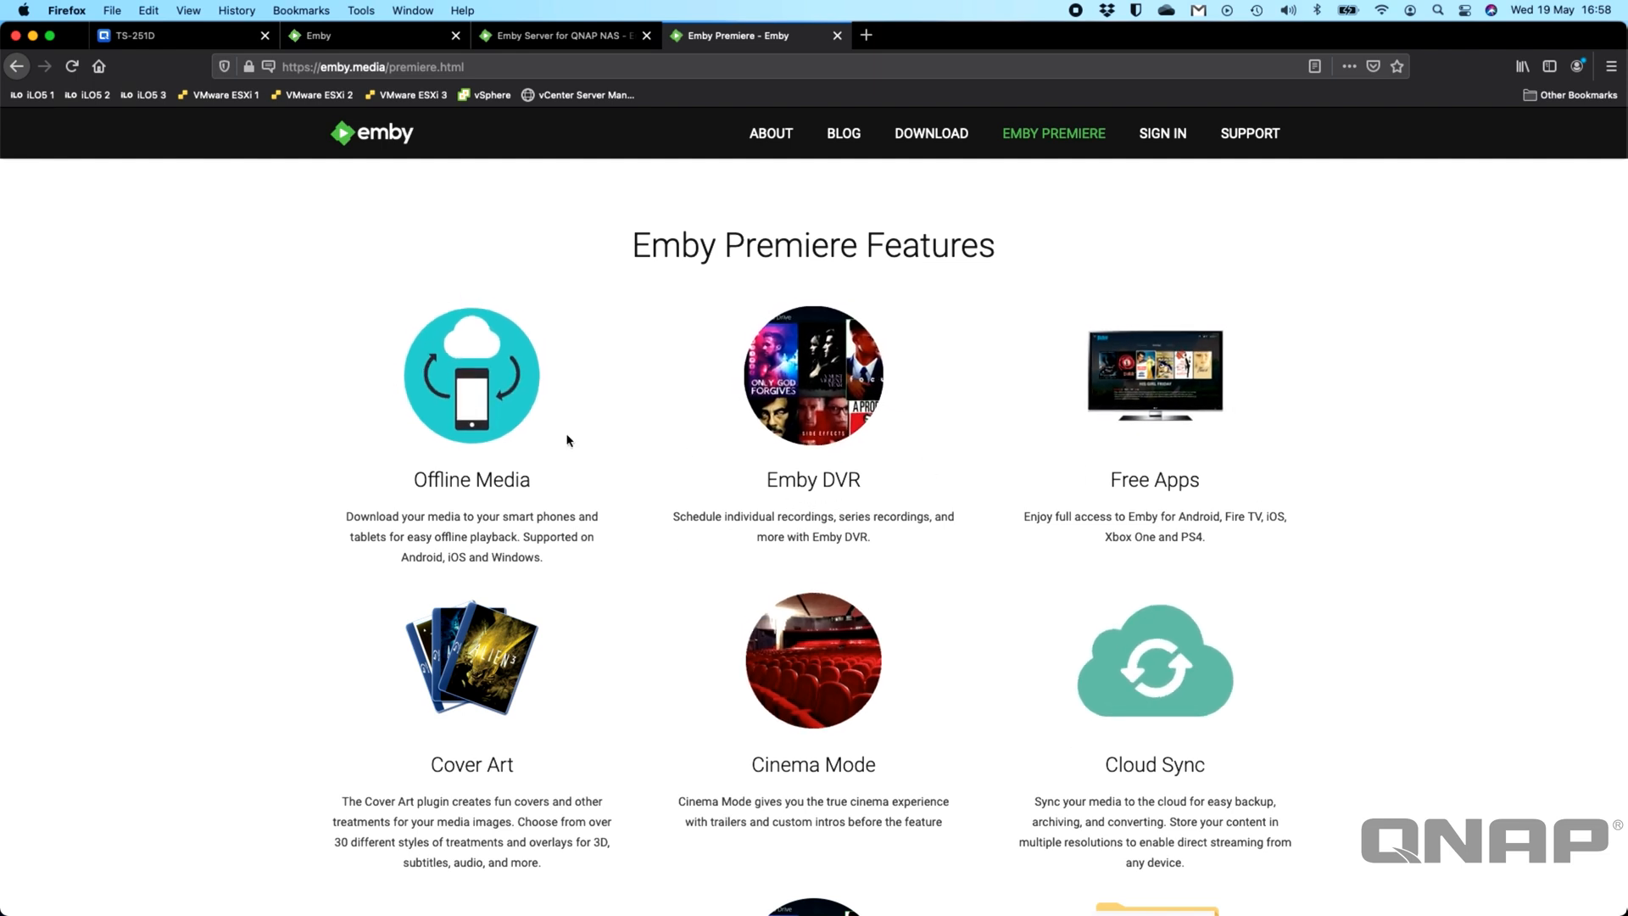
mouse_move(285, 548)
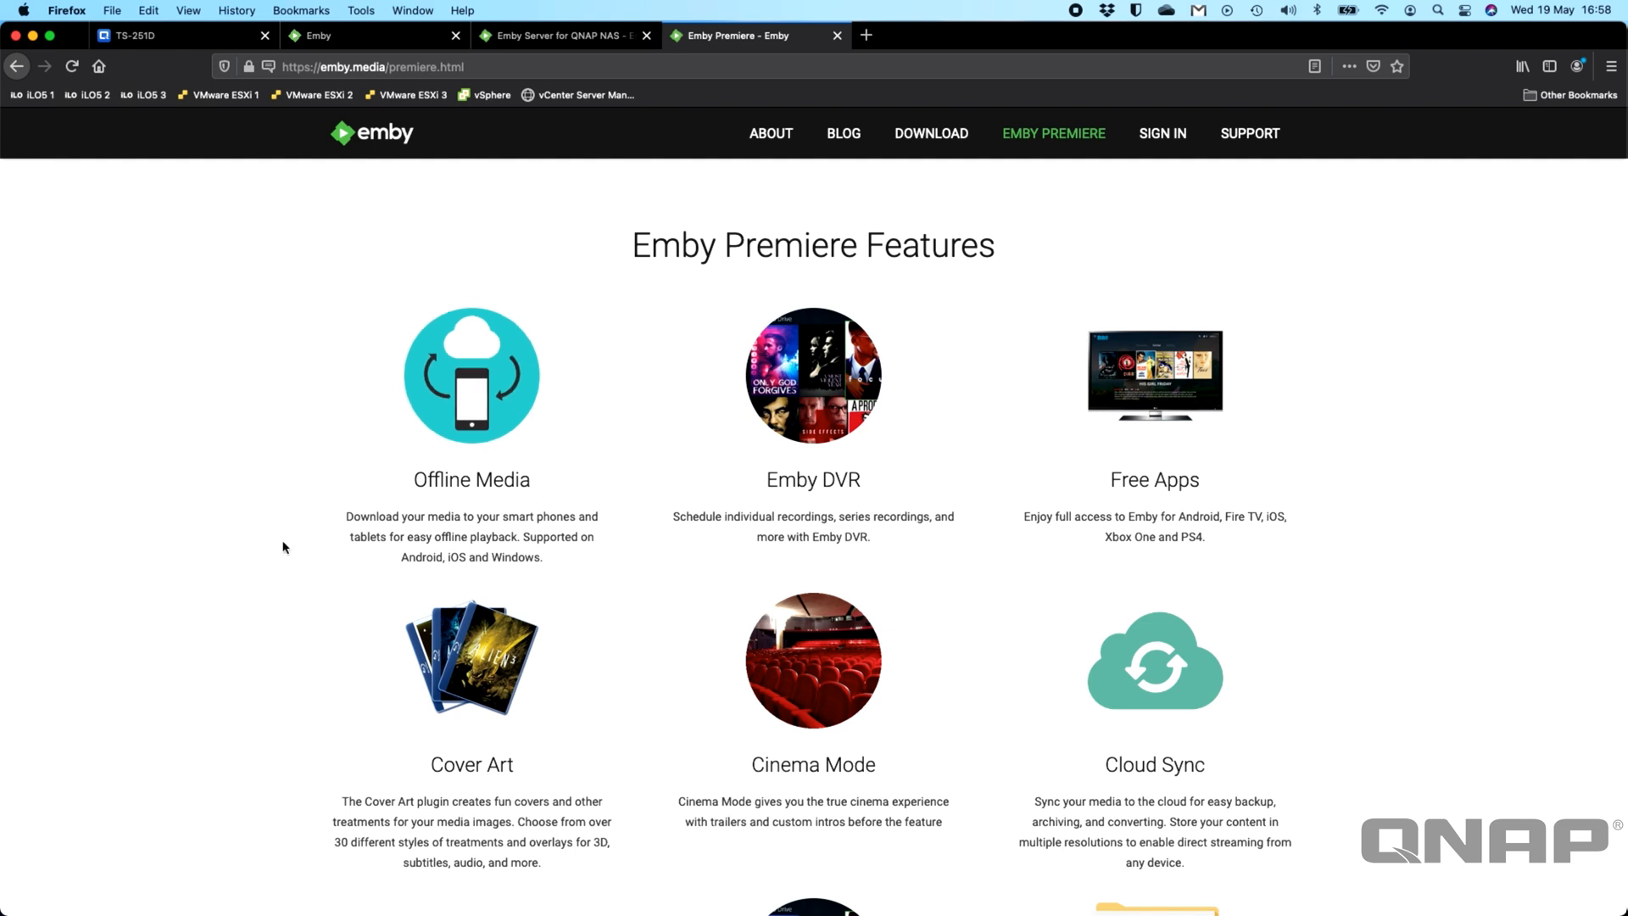
scroll(down, 3)
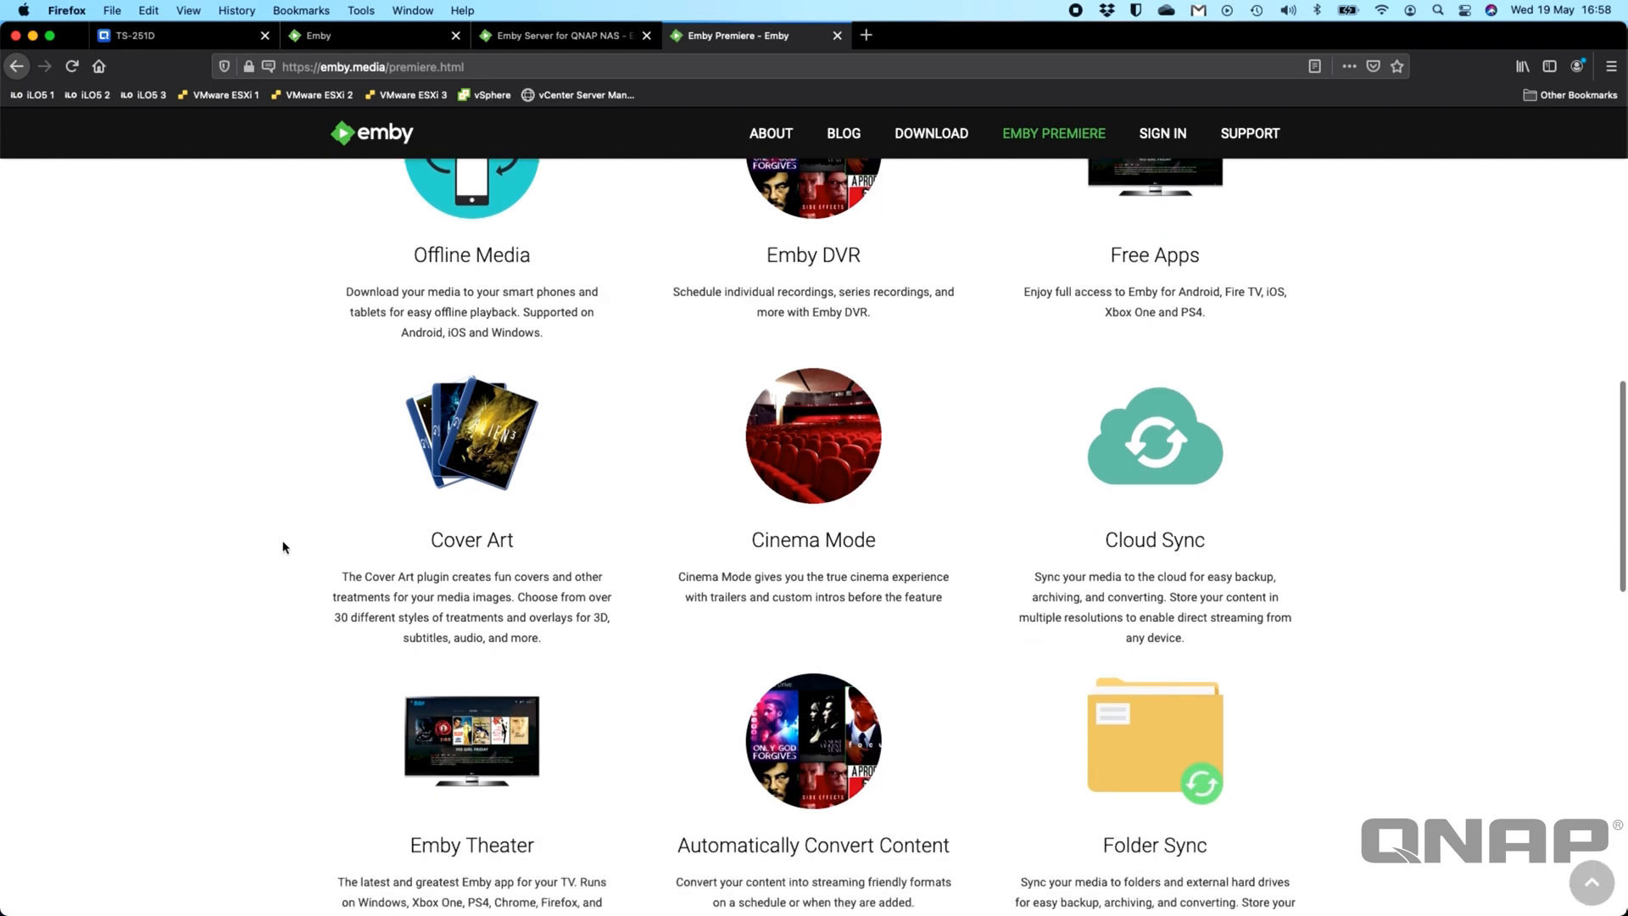
scroll(down, 3)
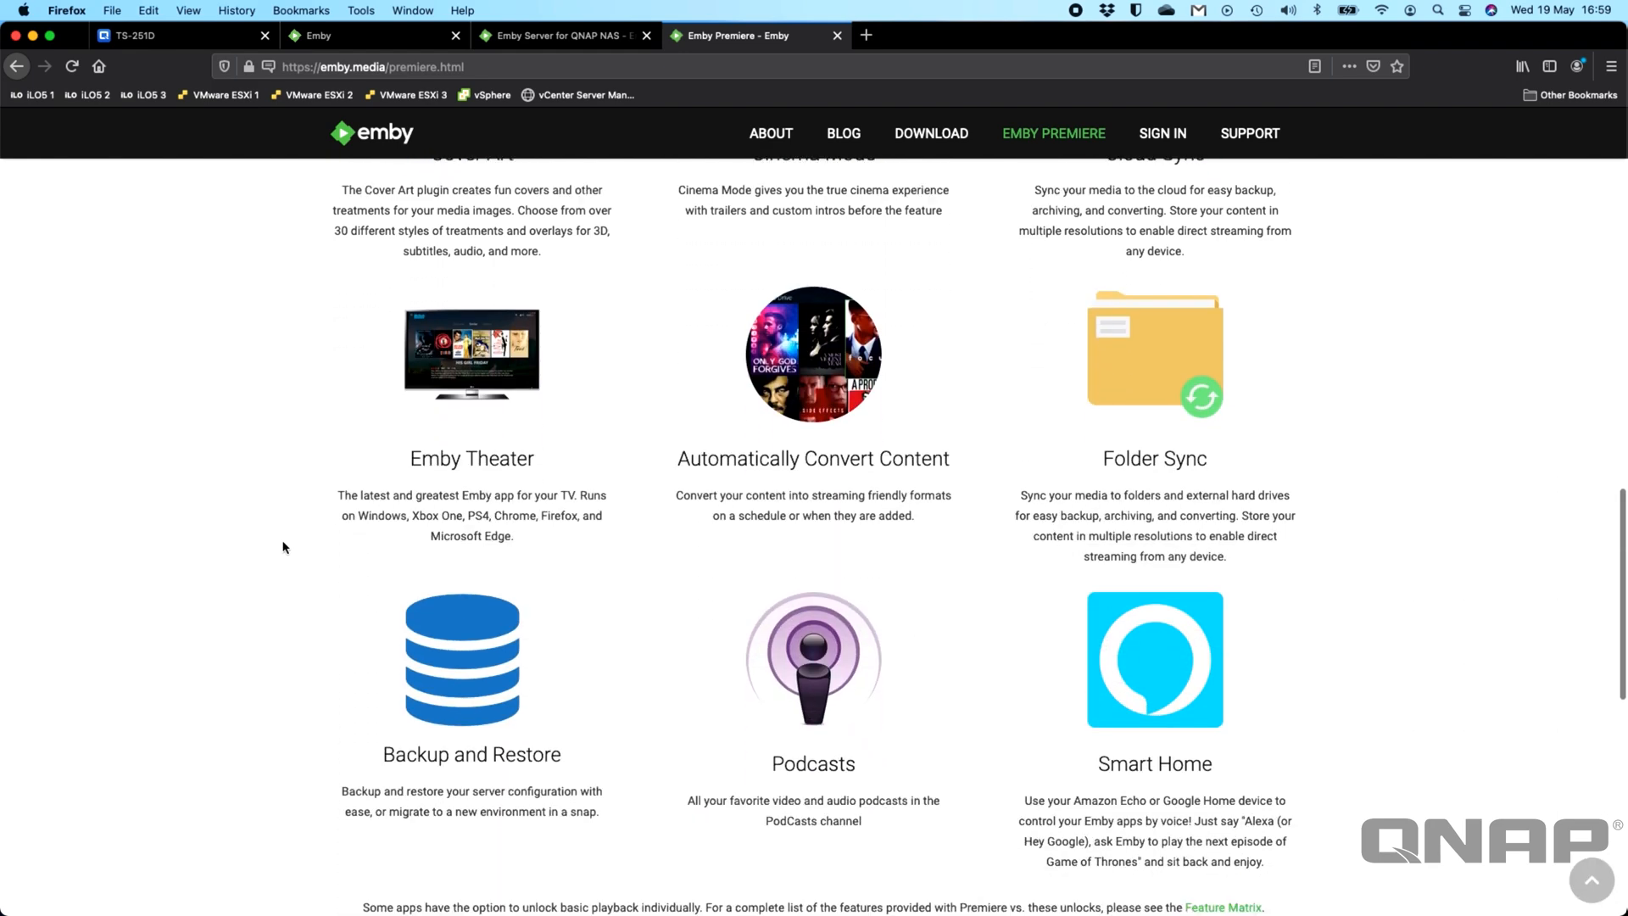
scroll(up, 3)
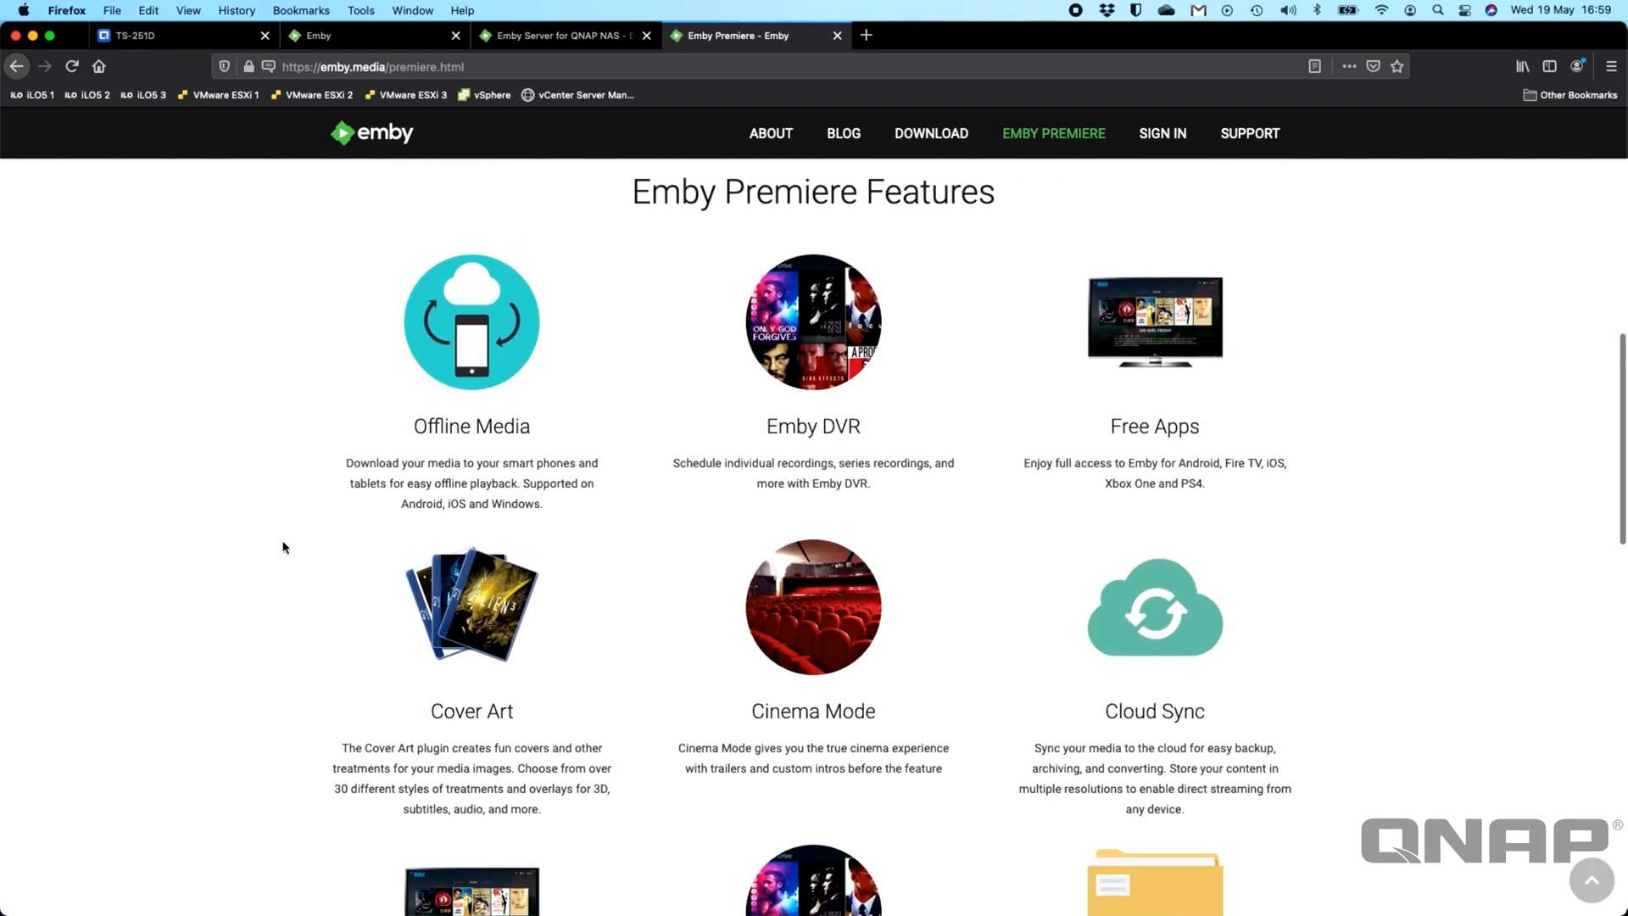
scroll(up, 3)
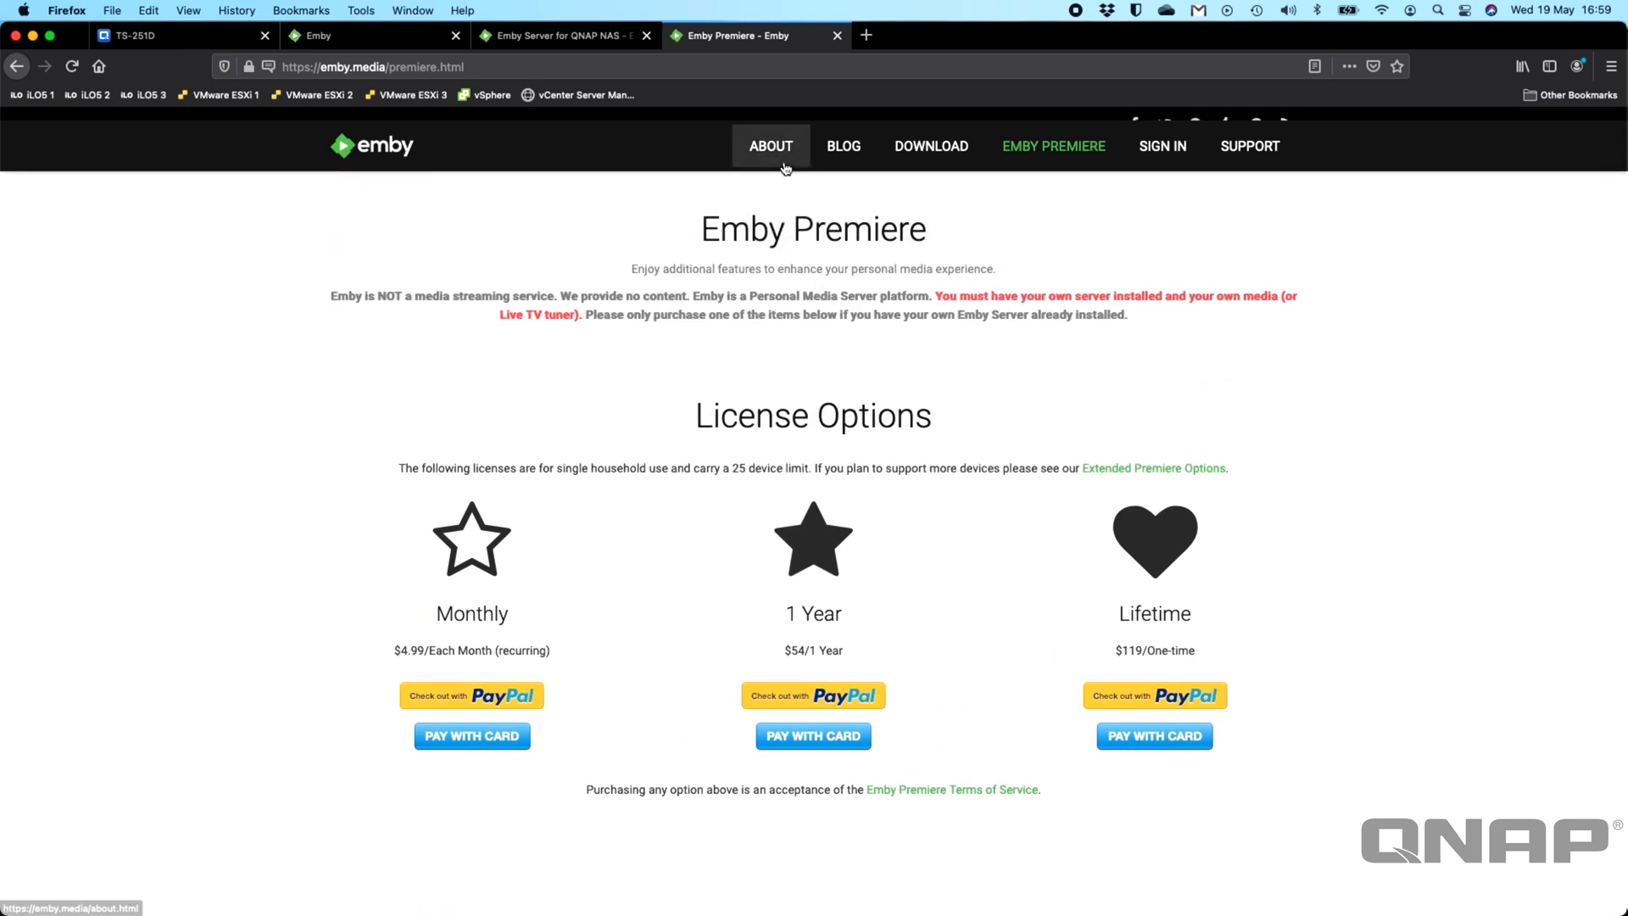
mouse_move(466, 402)
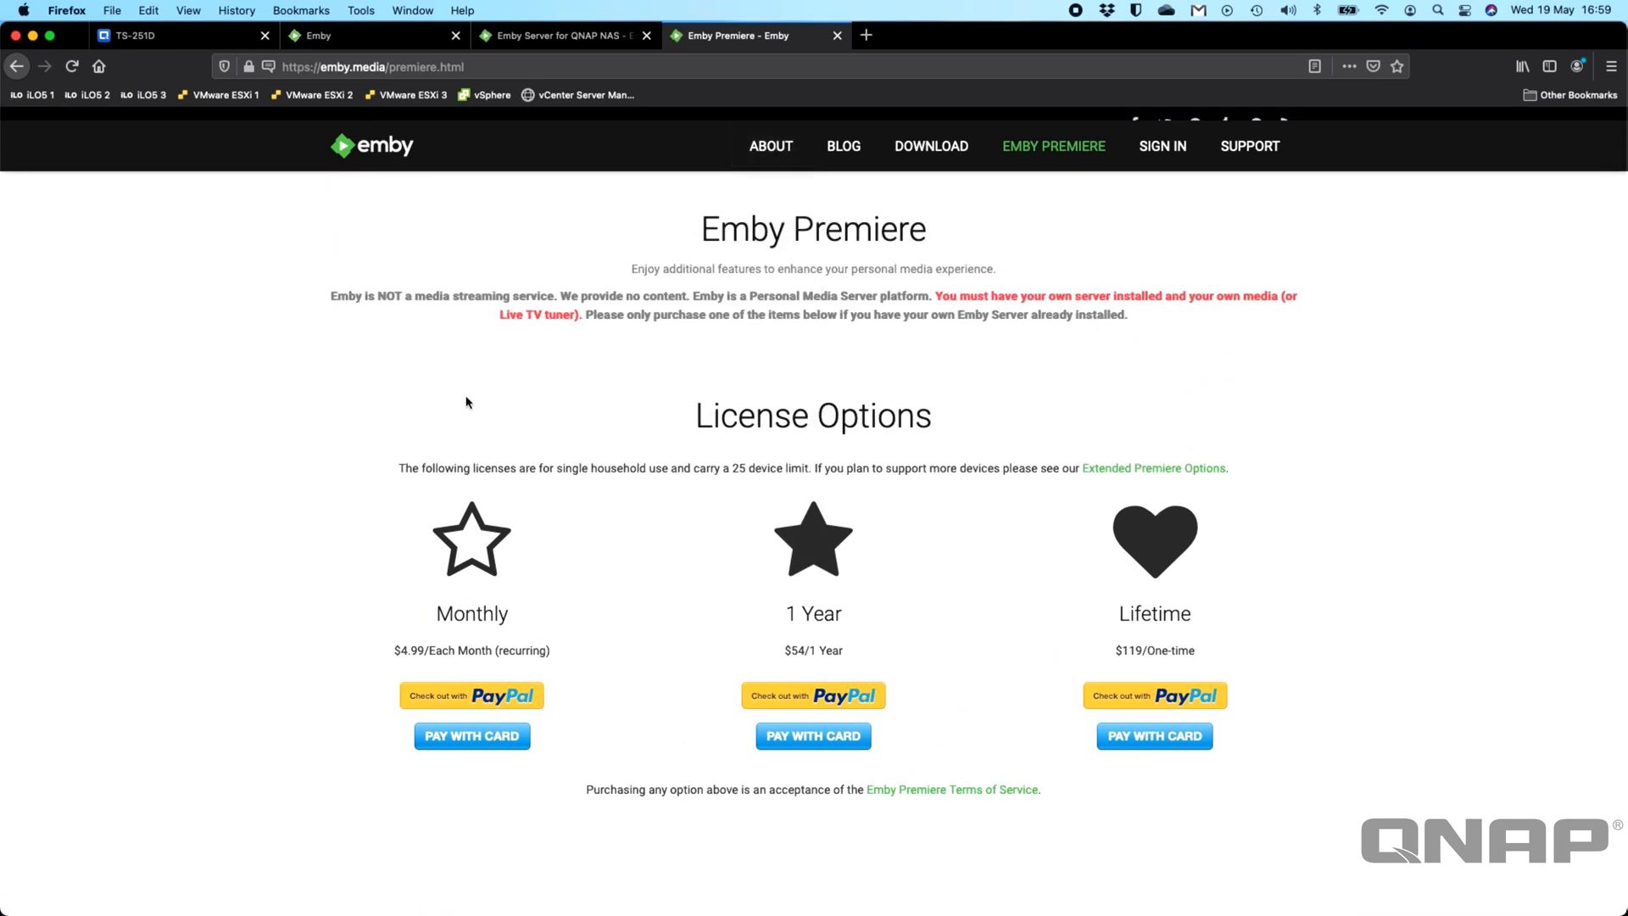
scroll(down, 3)
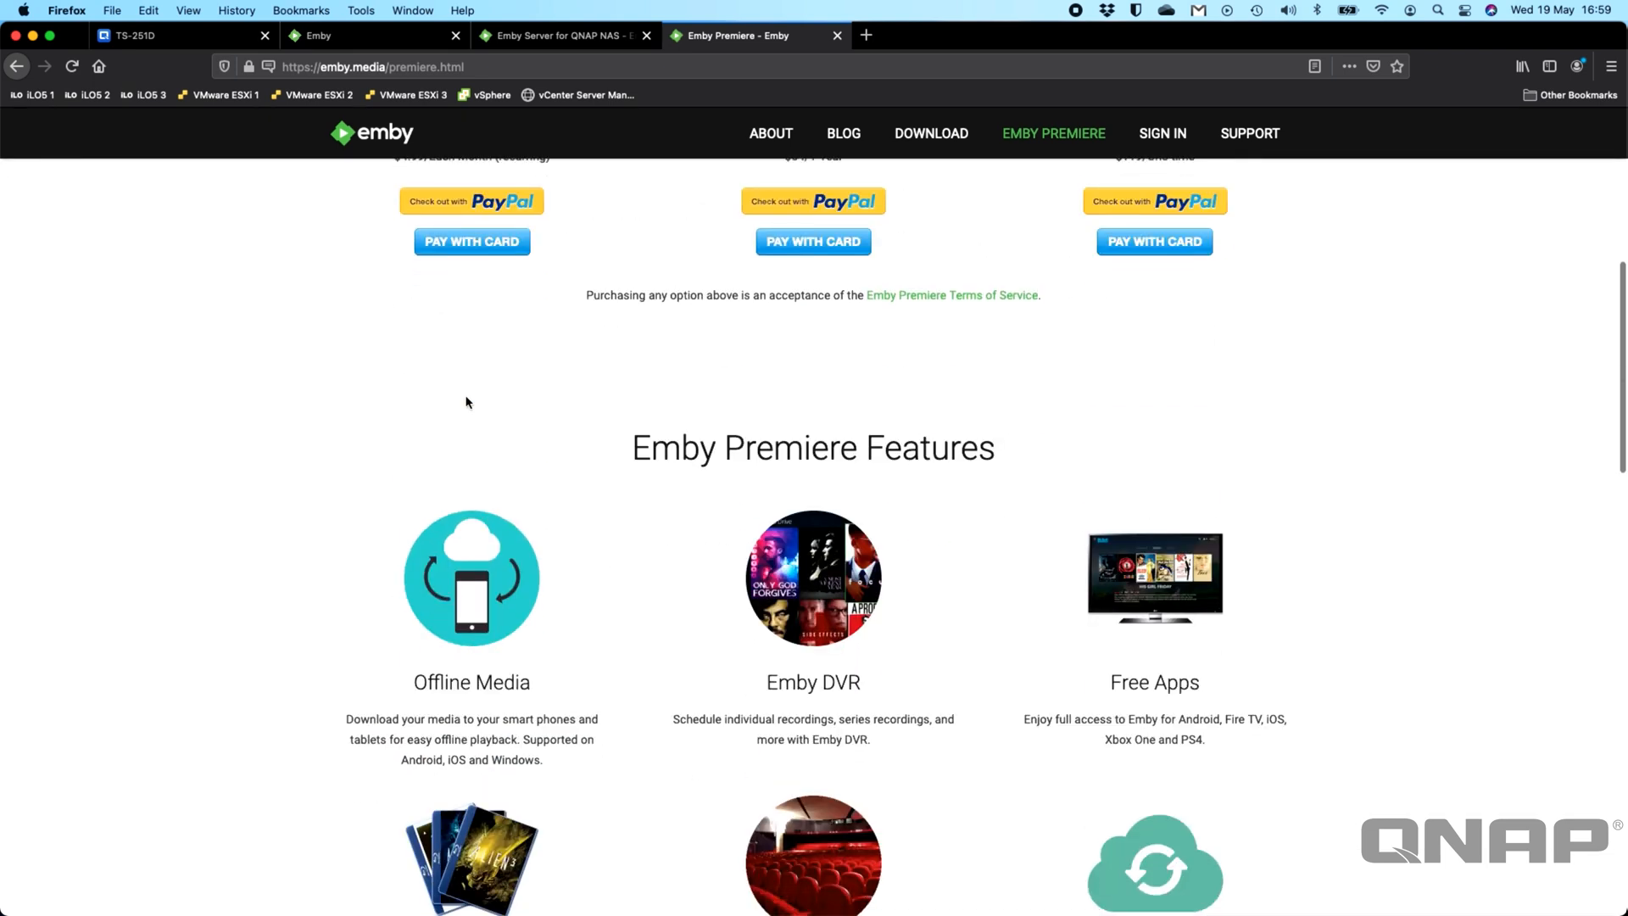
scroll(down, 3)
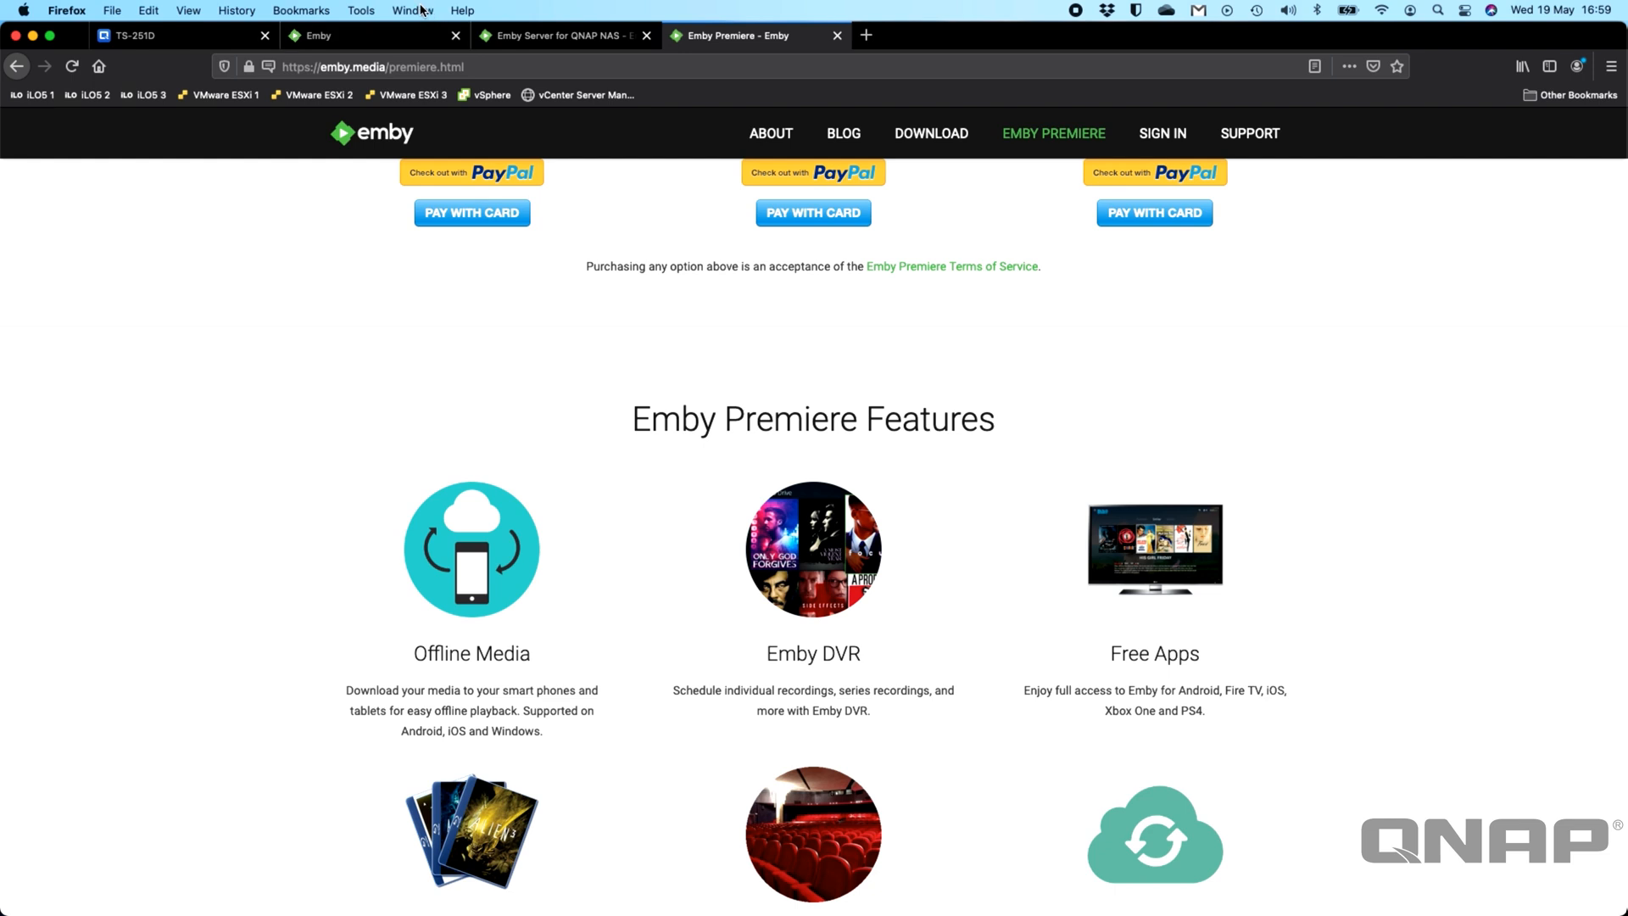
mouse_move(373, 34)
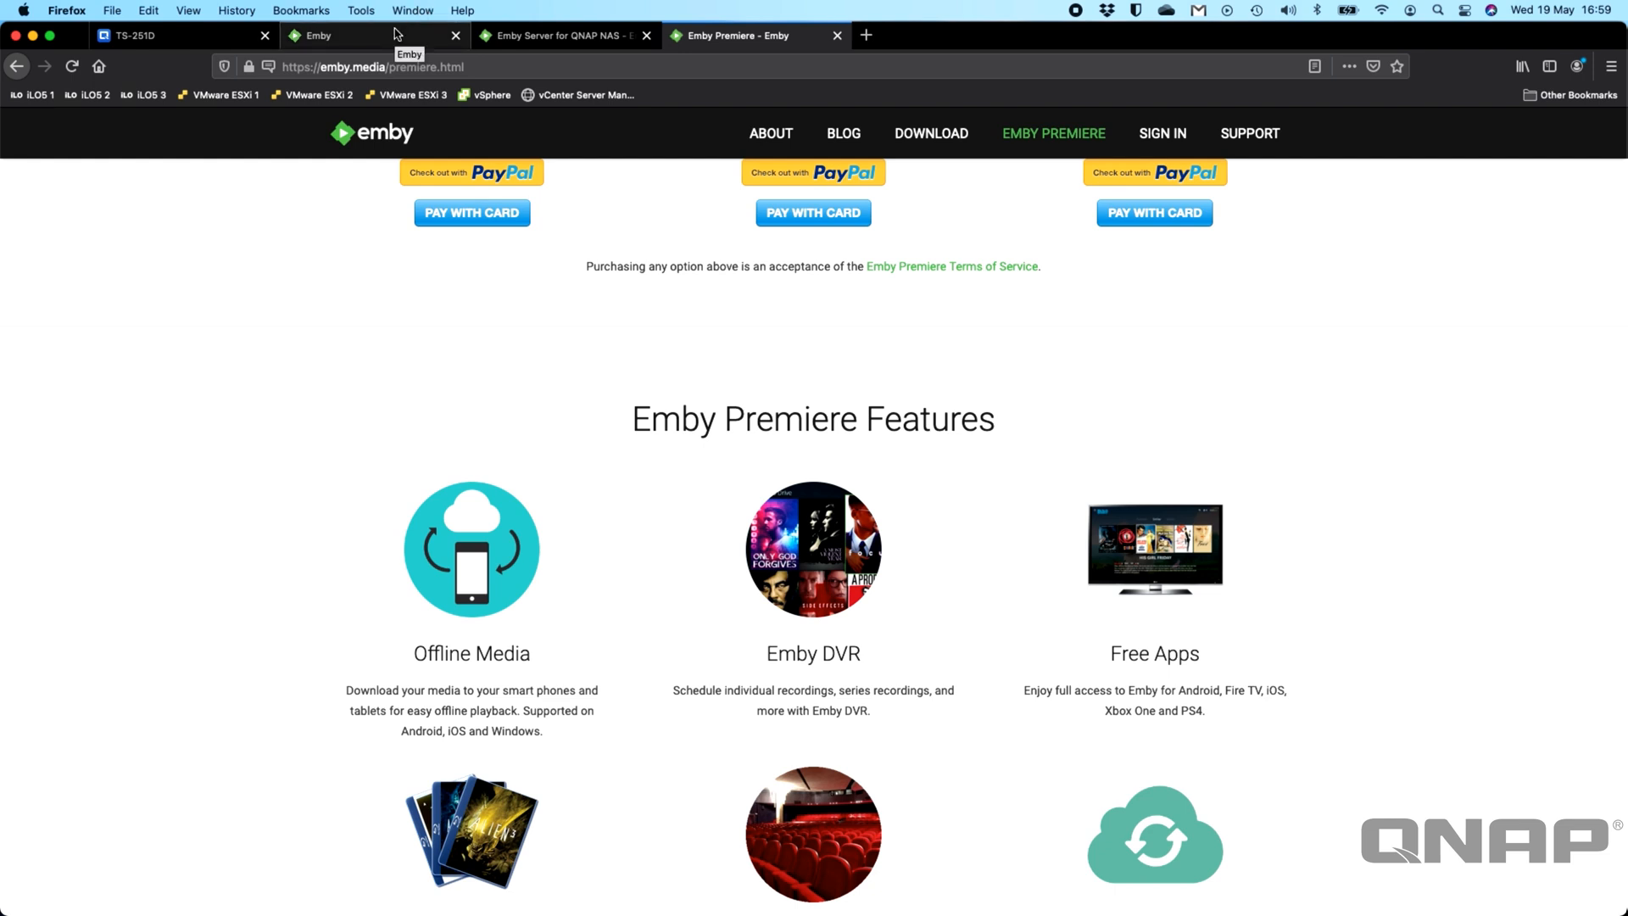
scroll(up, 3)
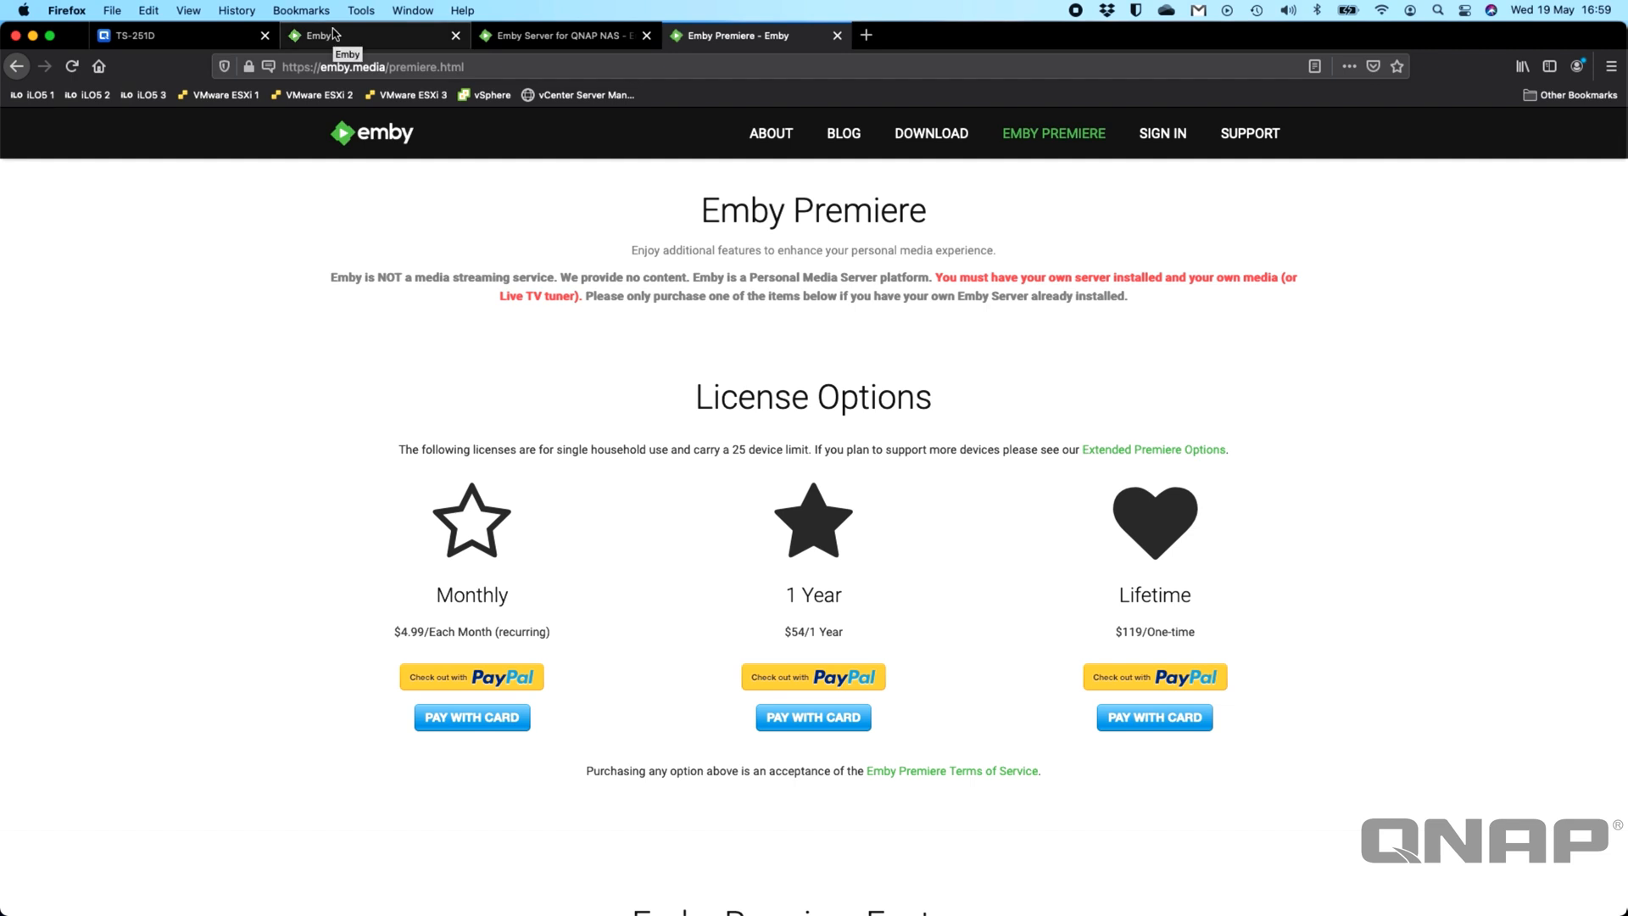
click(374, 34)
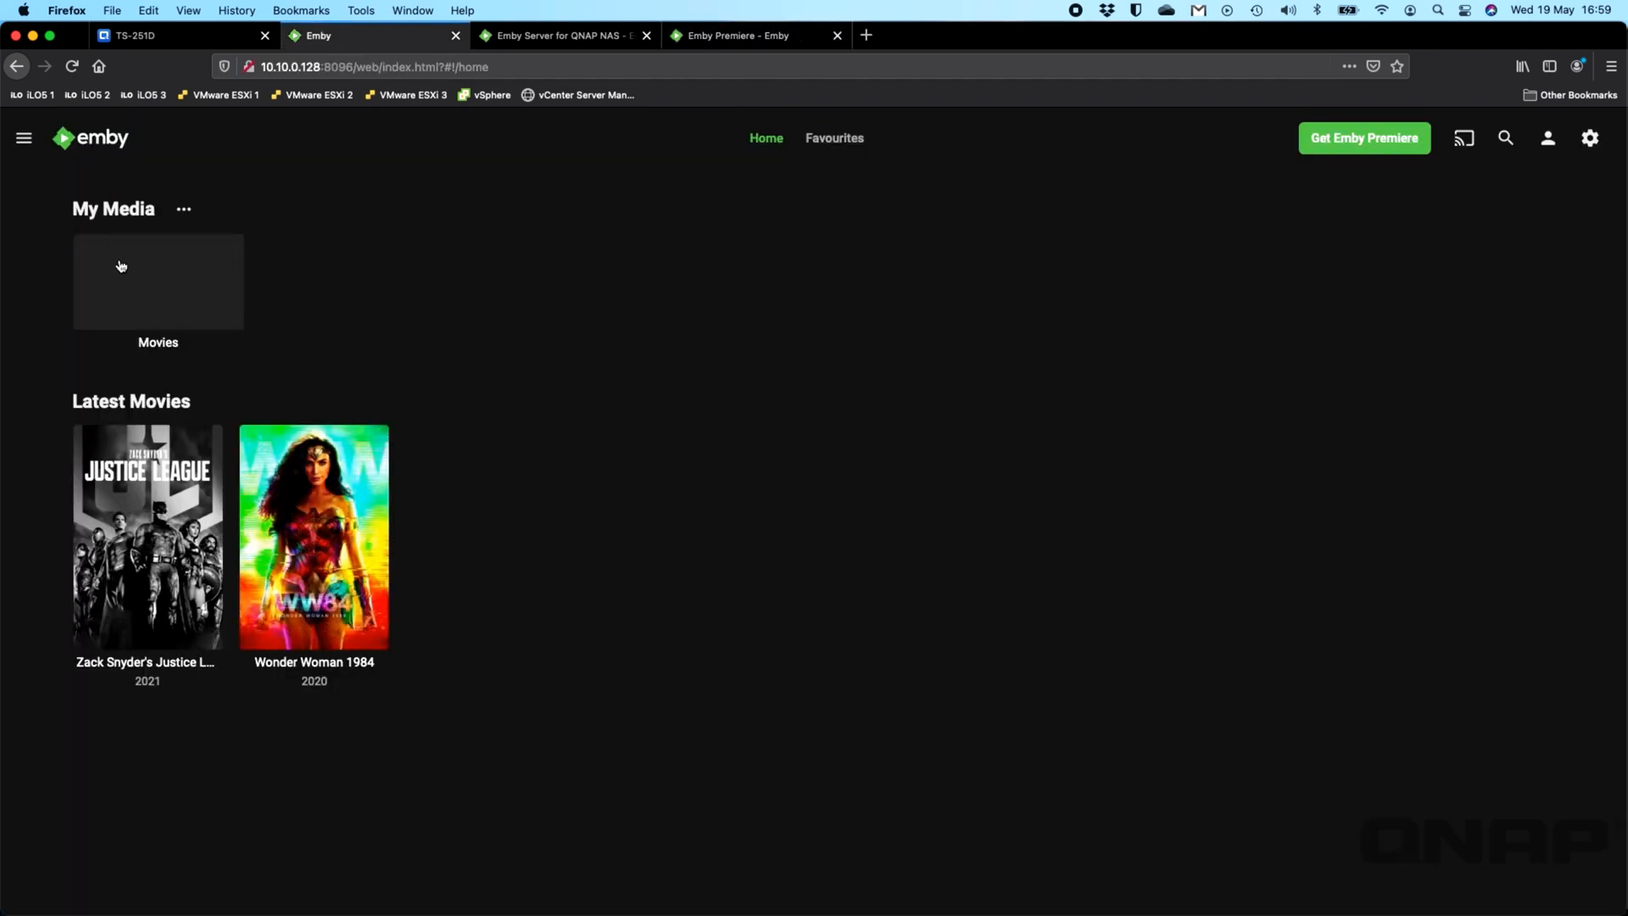
mouse_move(373, 320)
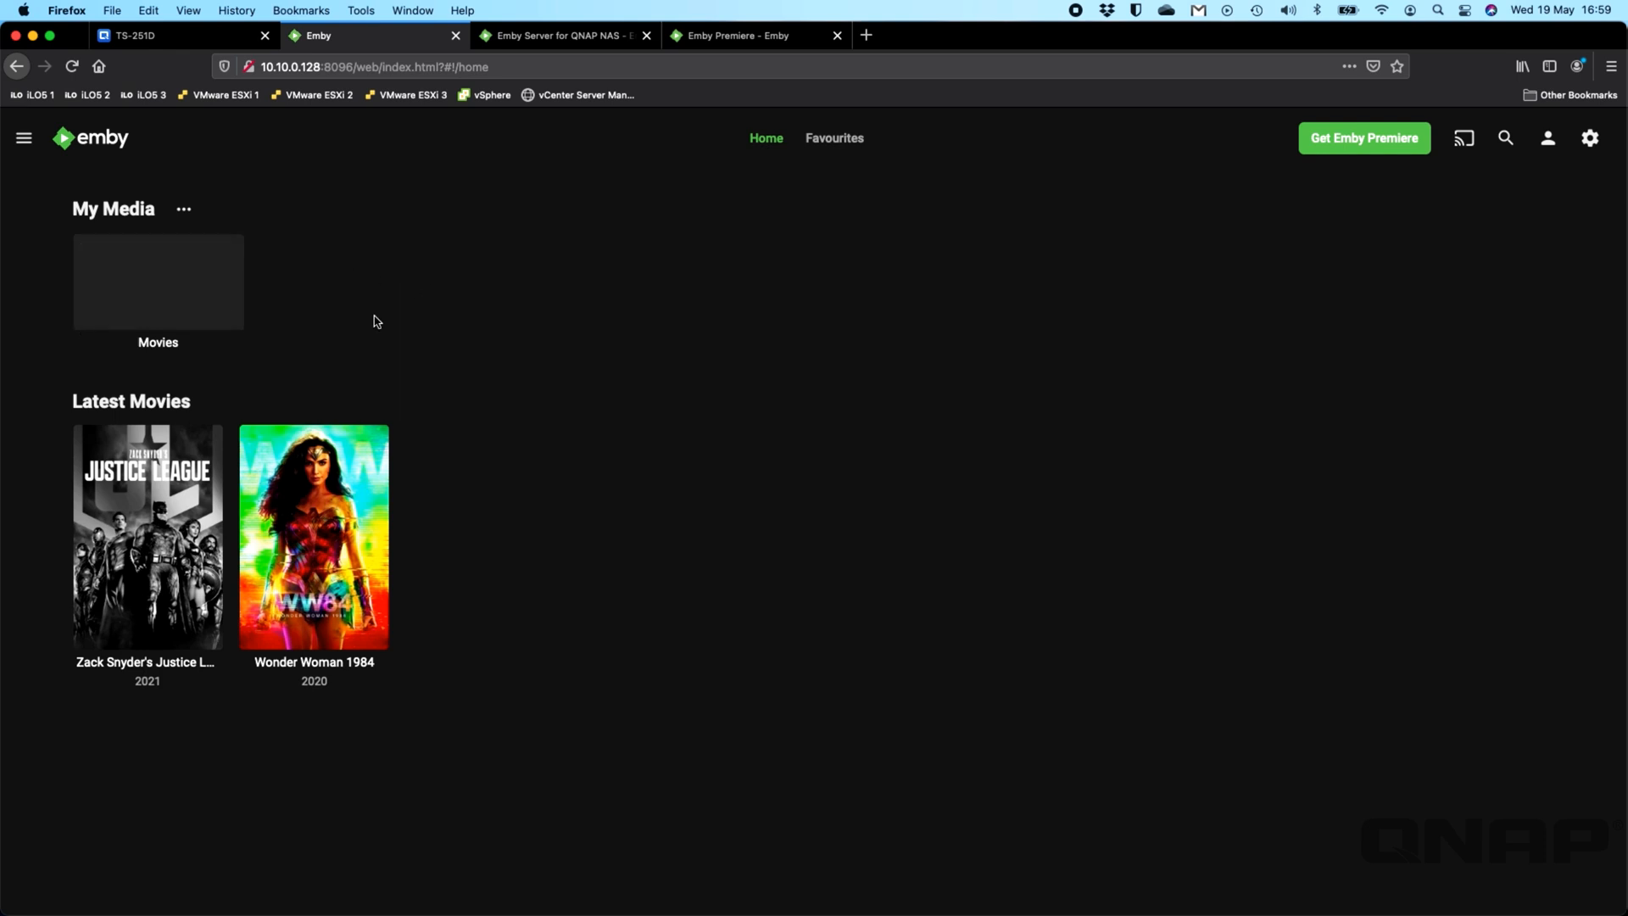
mouse_move(356, 248)
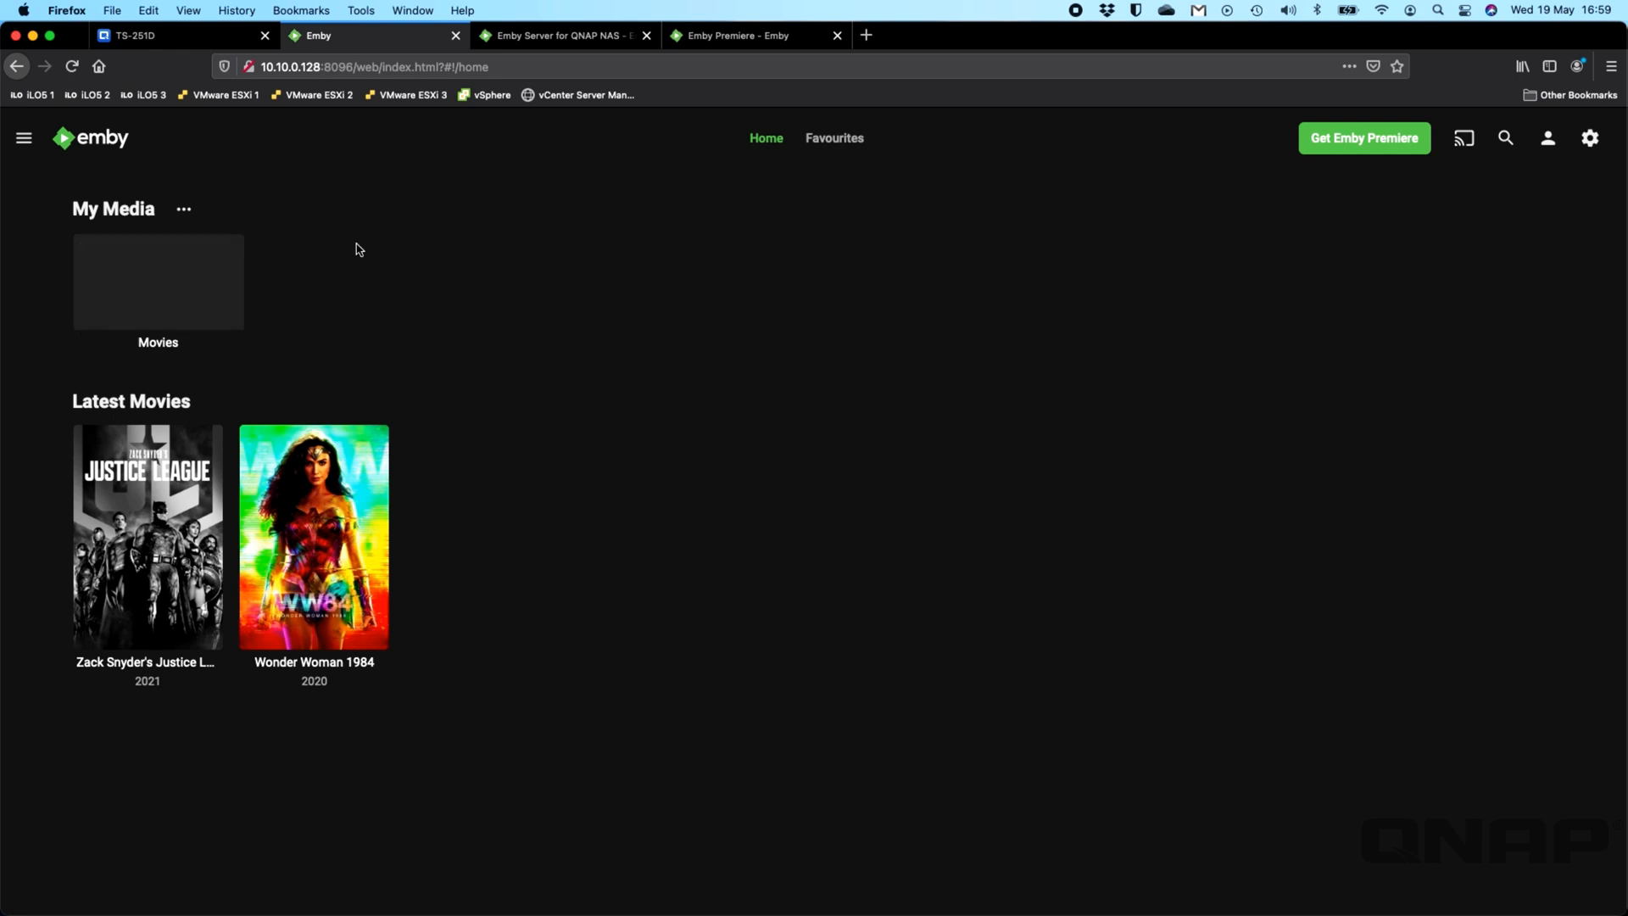
mouse_move(596, 308)
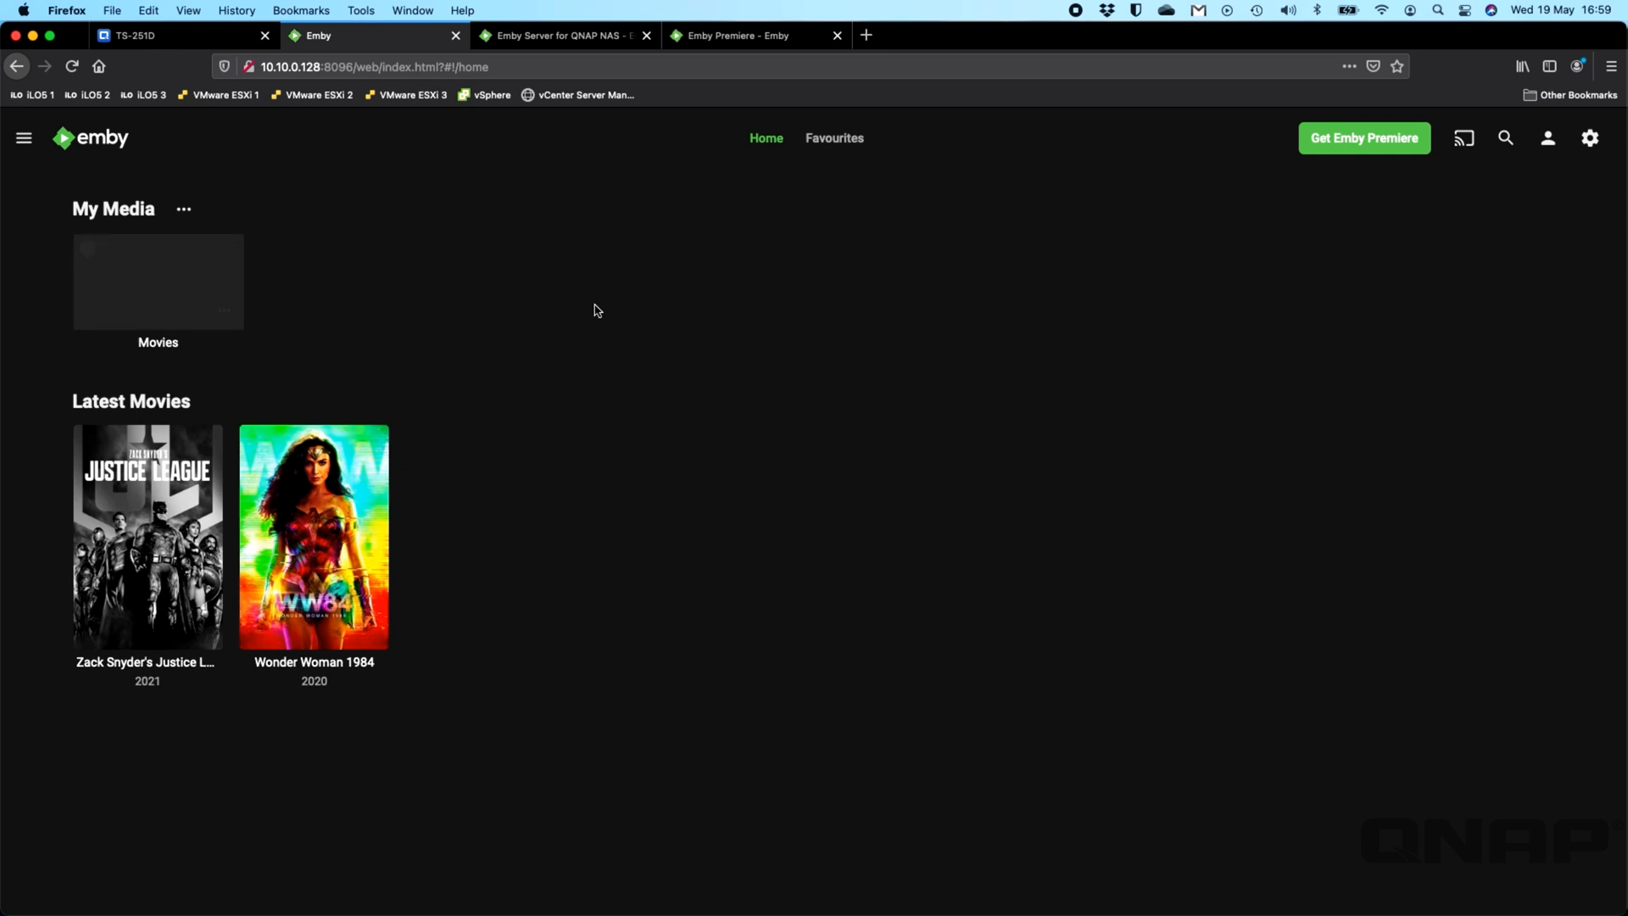
Step: Show Emby's side navigation with Home, Movies and admin items
click(24, 138)
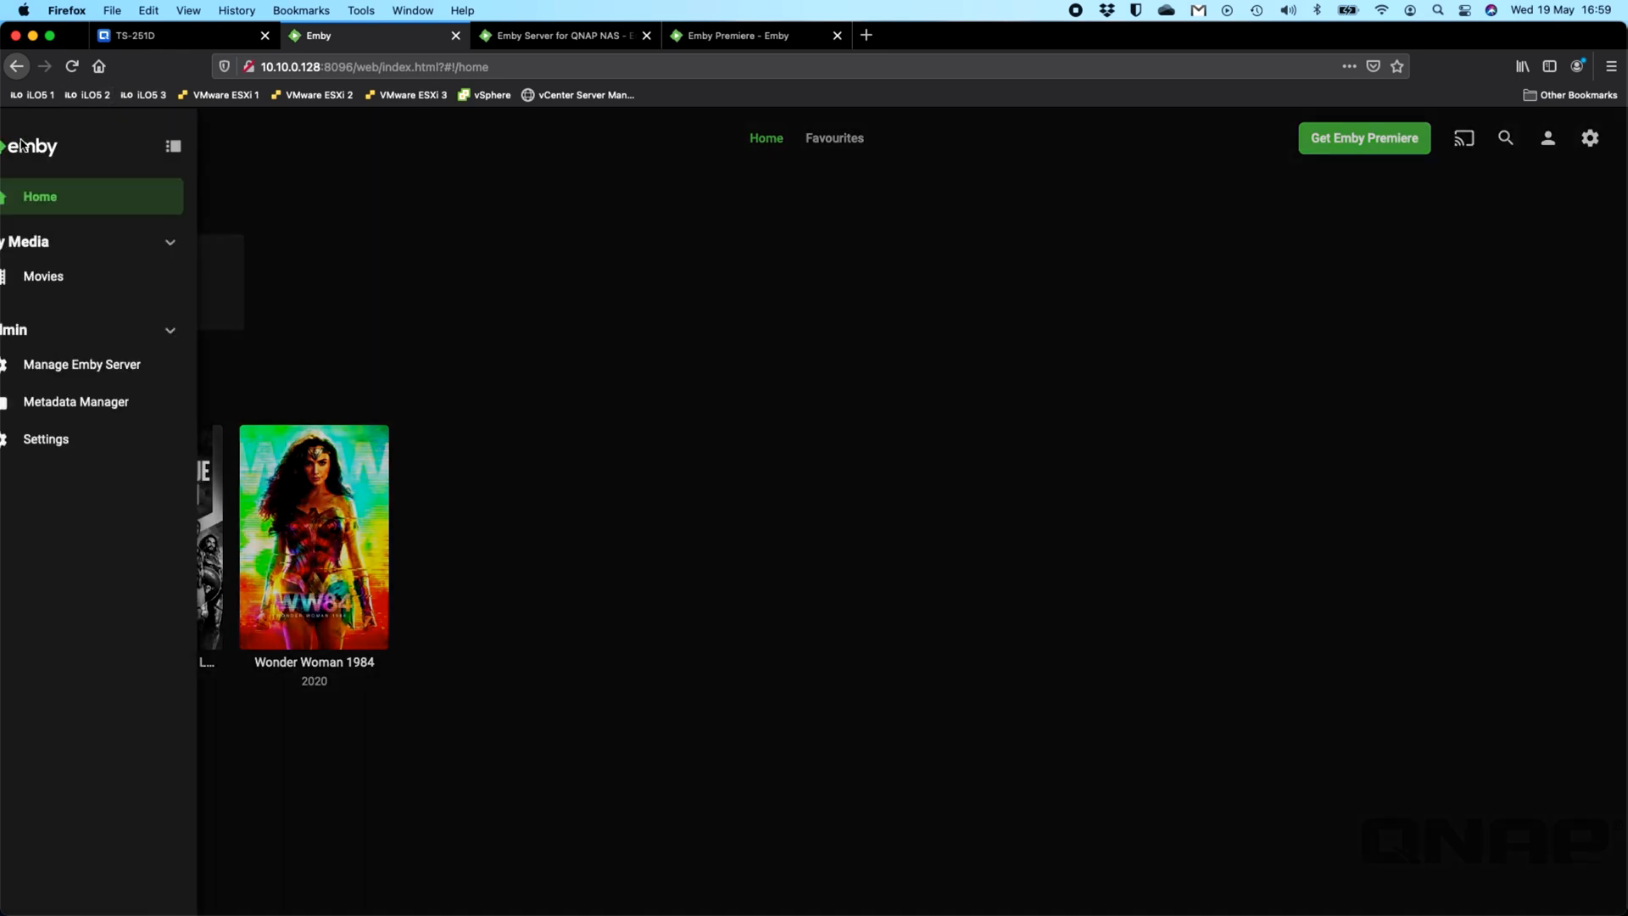
Step: Choose Manage Emby Server from the Admin section of the side menu
click(207, 146)
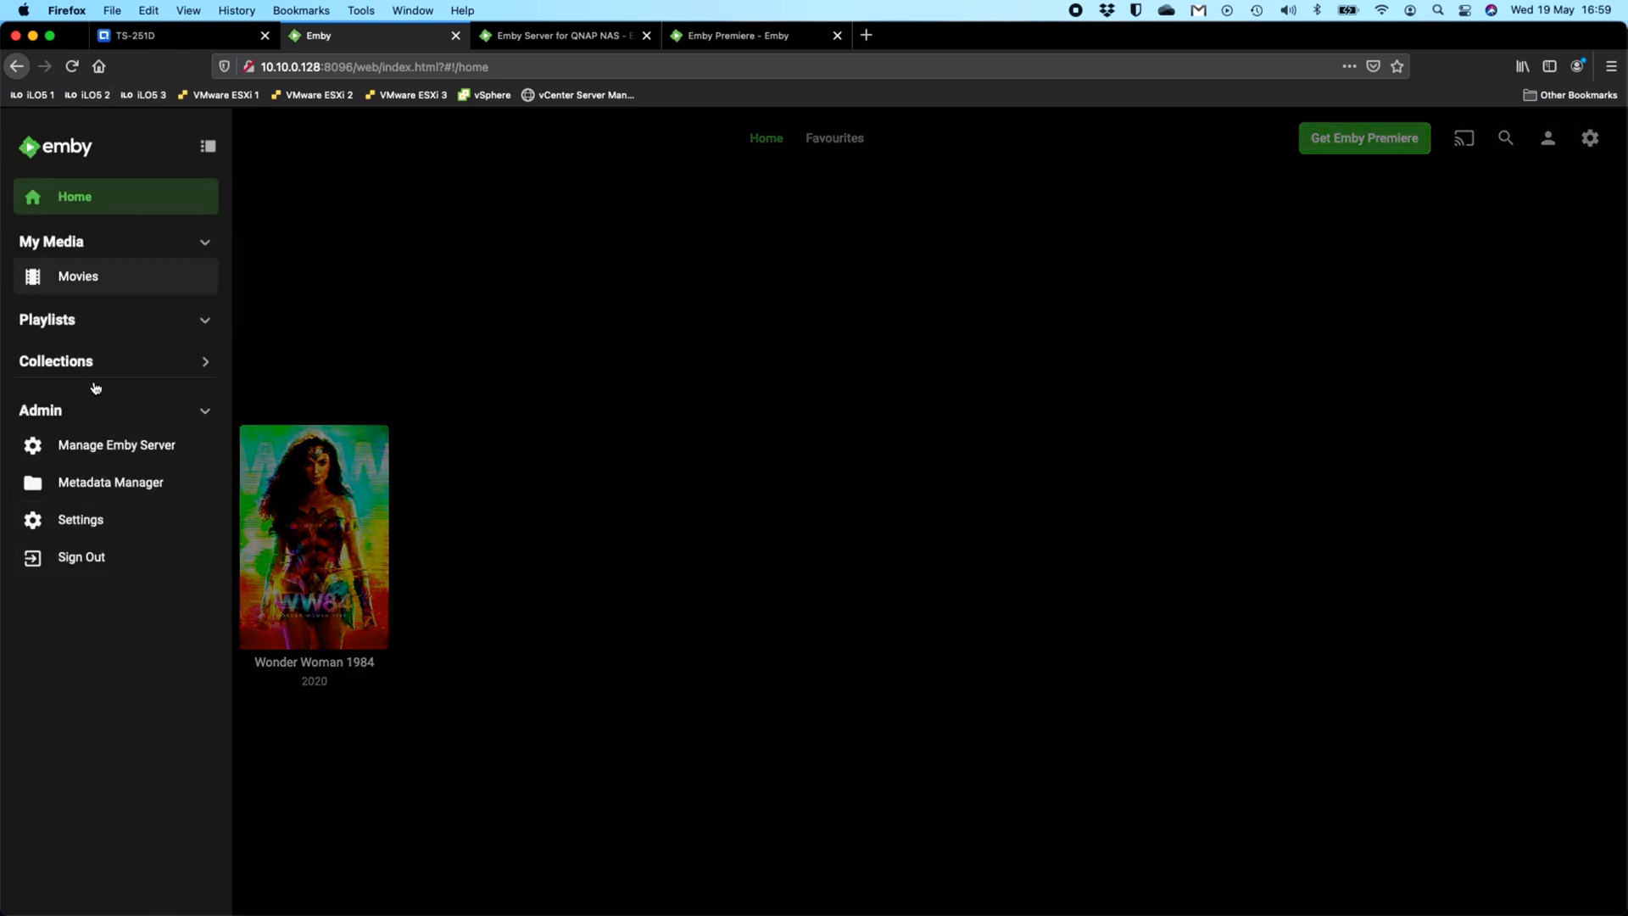
mouse_move(151, 456)
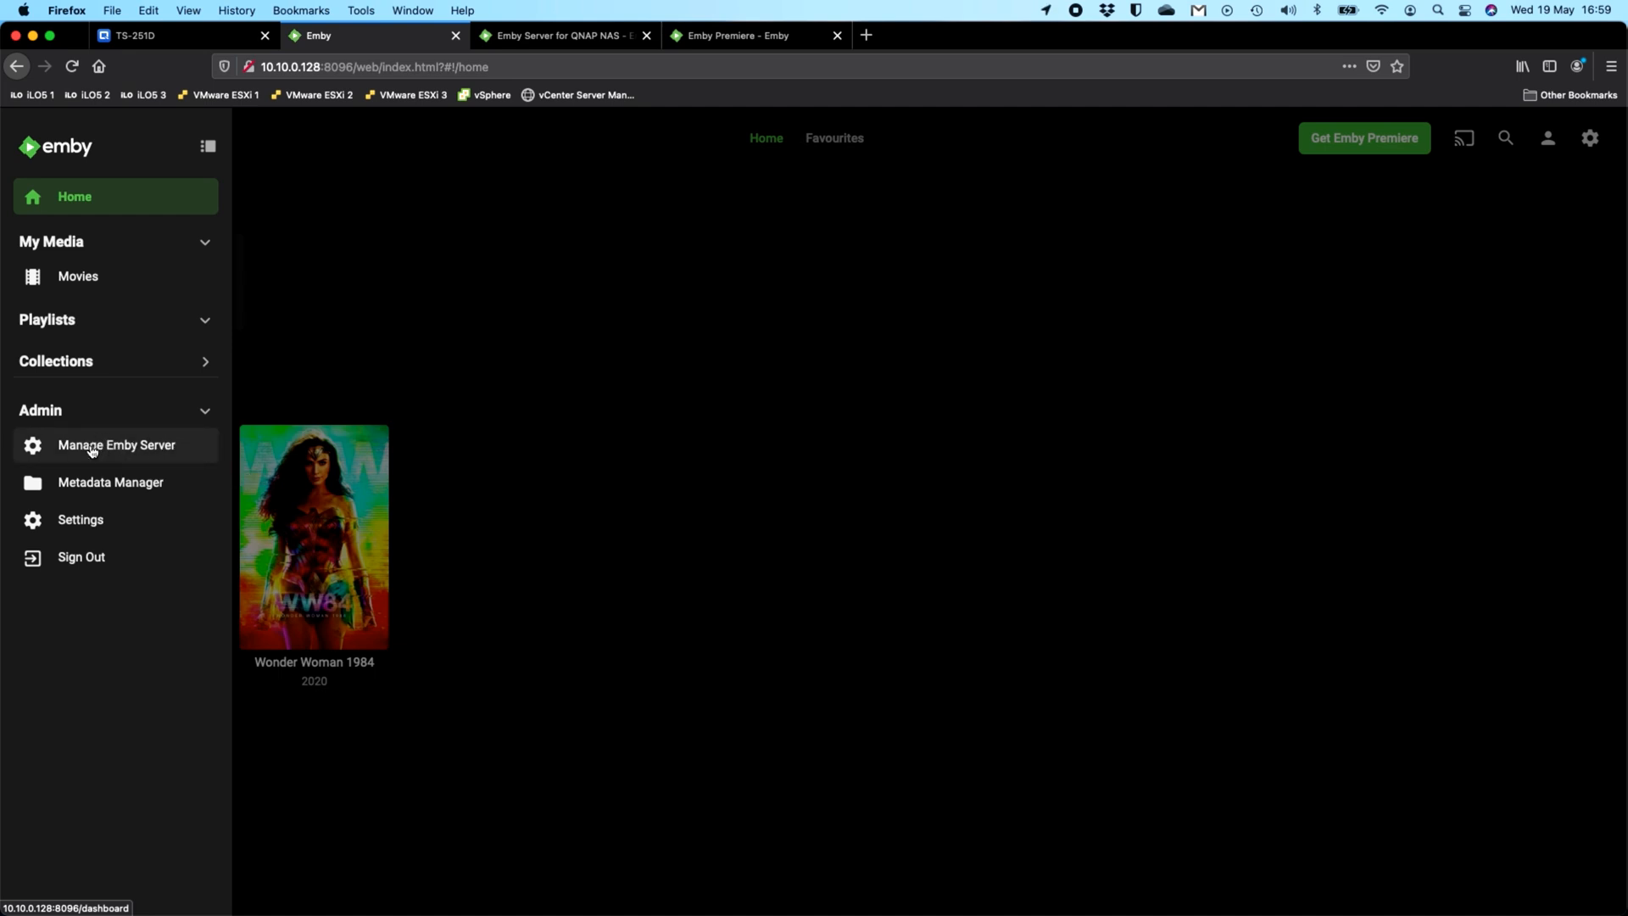
mouse_move(512, 374)
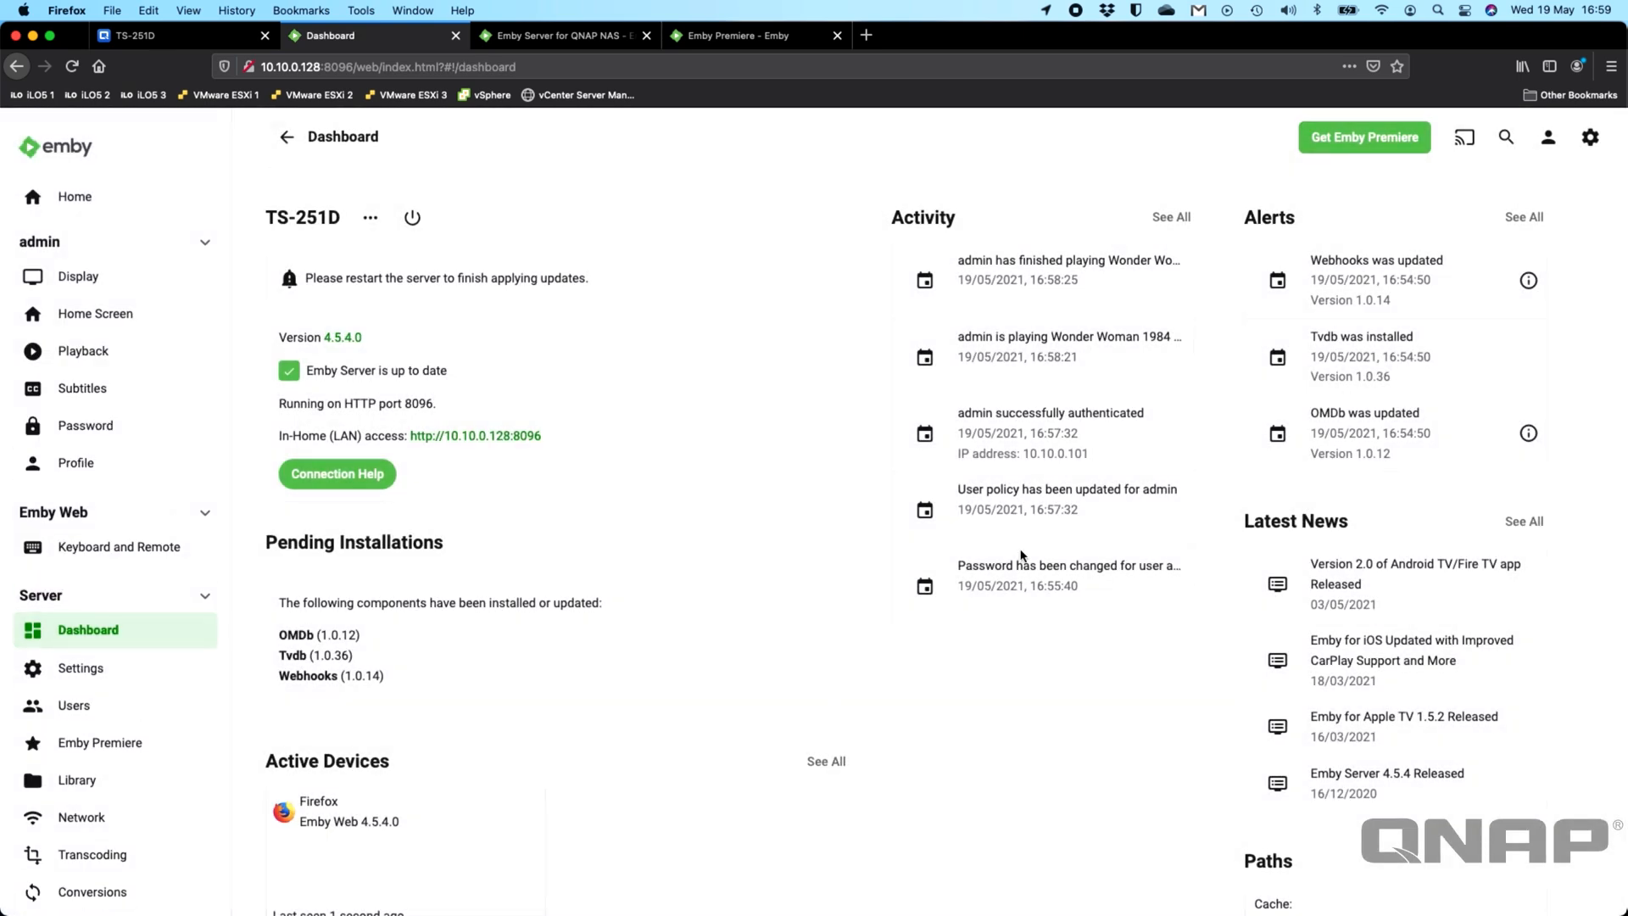
mouse_move(529, 566)
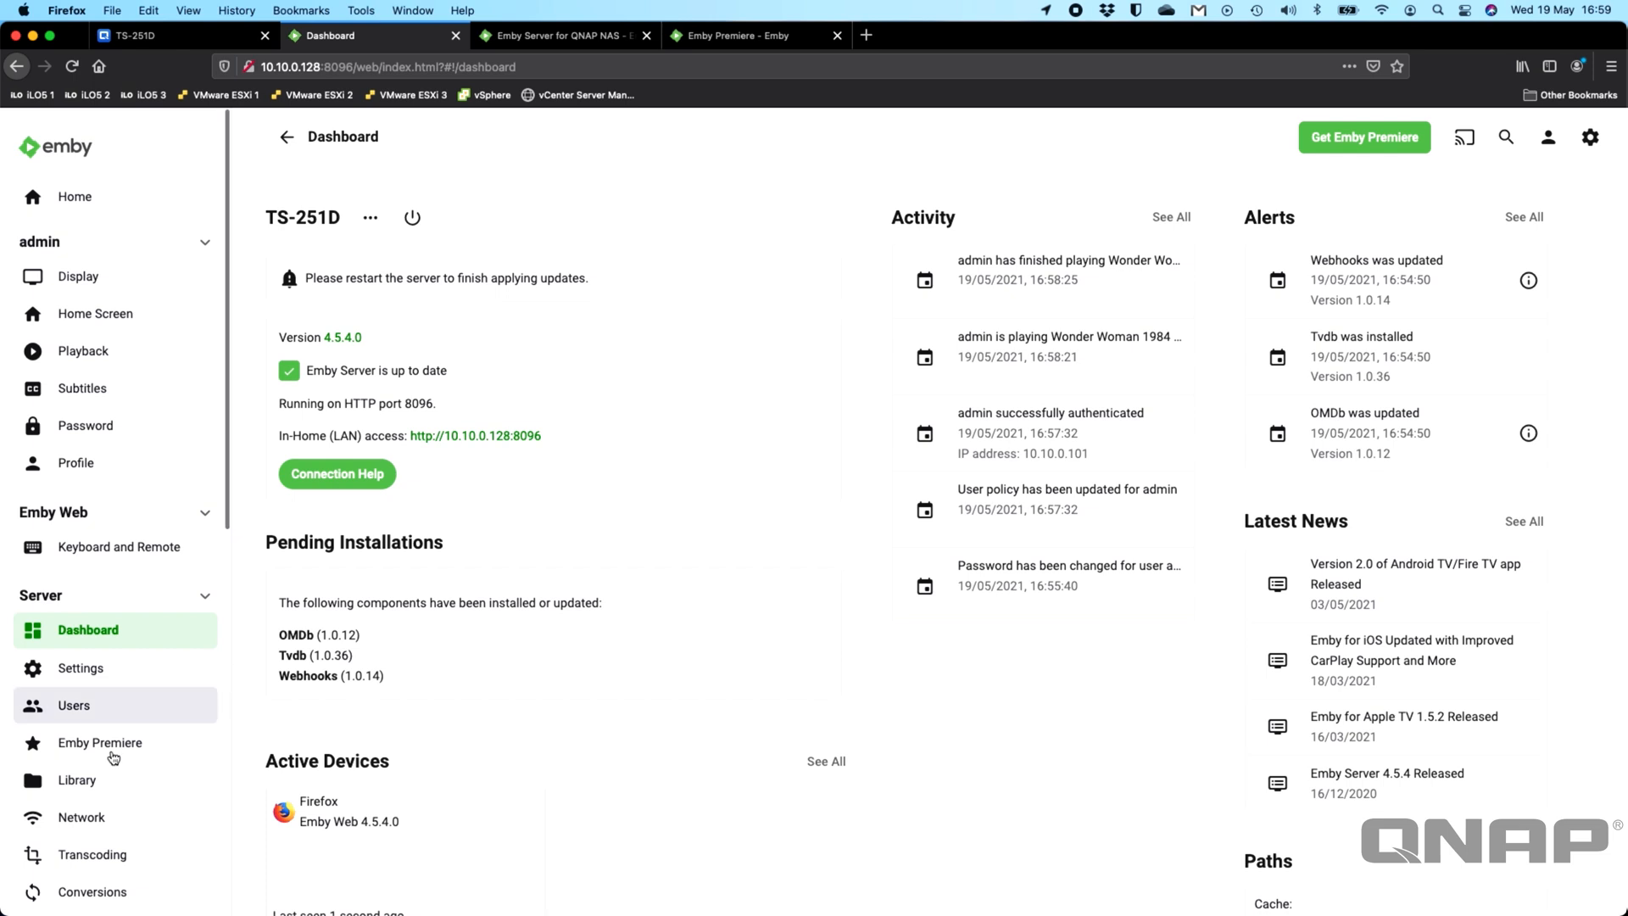
mouse_move(100, 743)
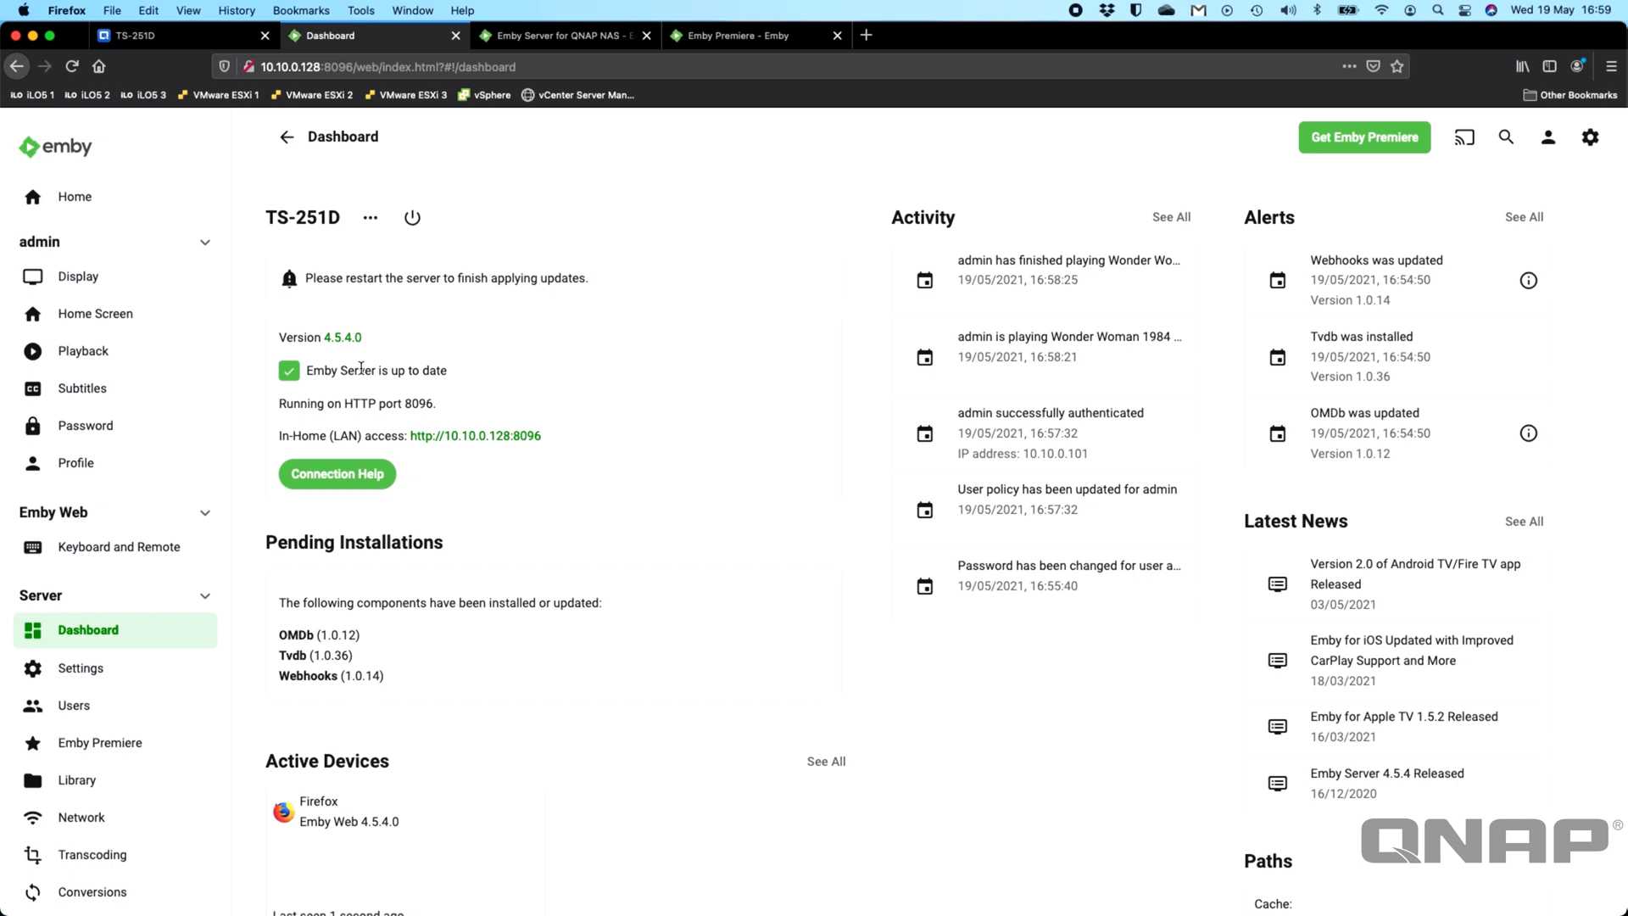
mouse_move(641, 563)
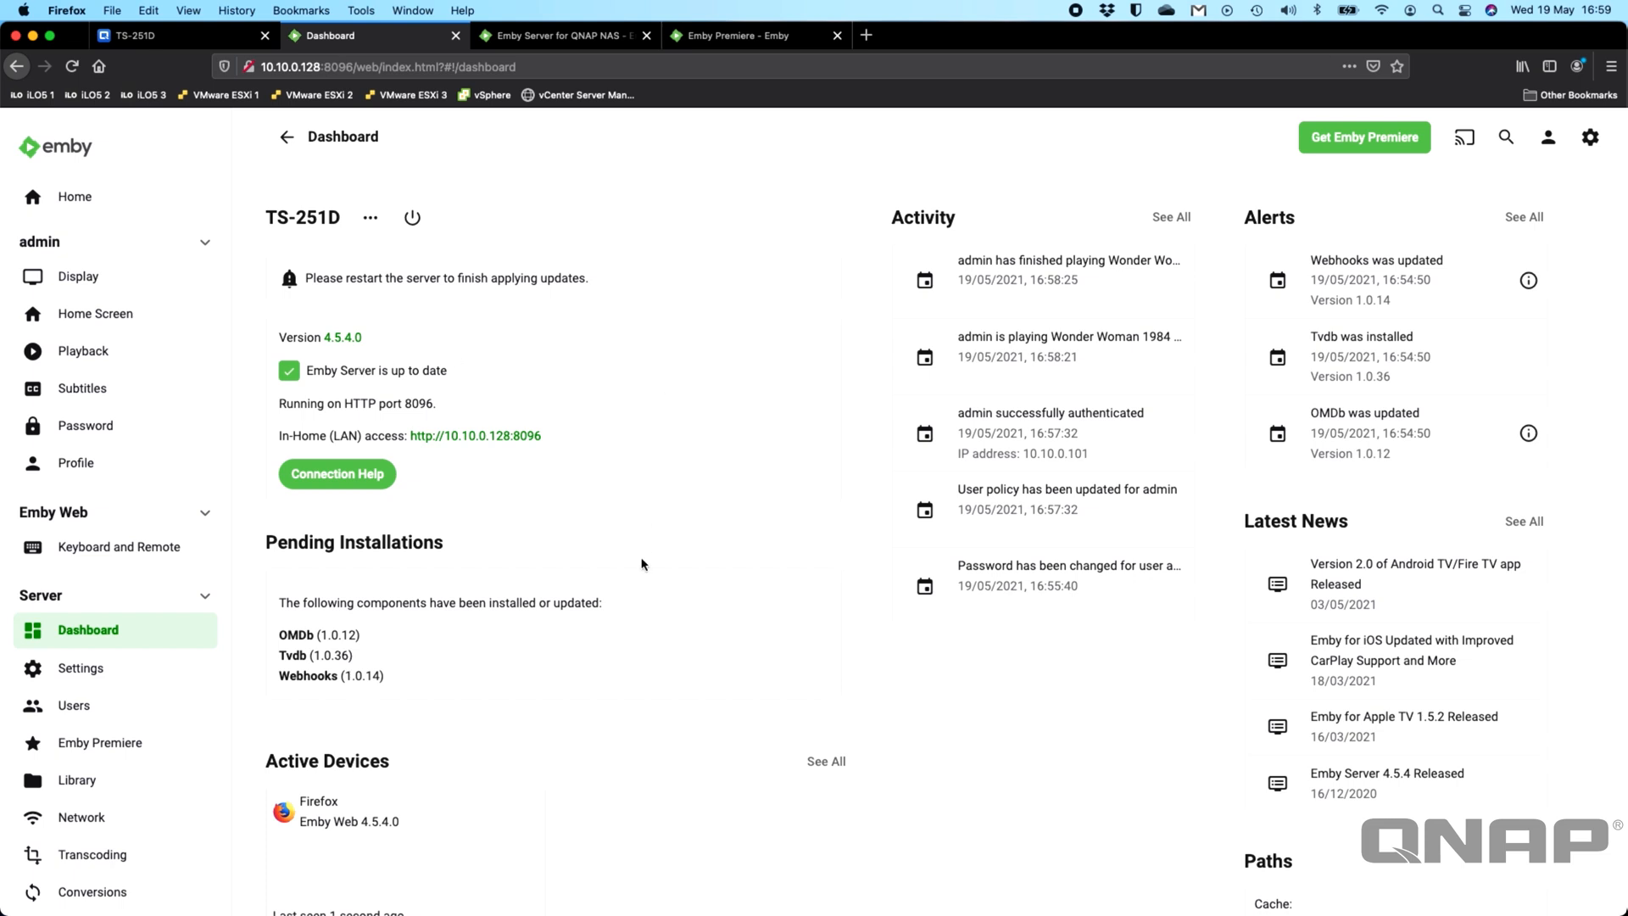
mouse_move(93, 164)
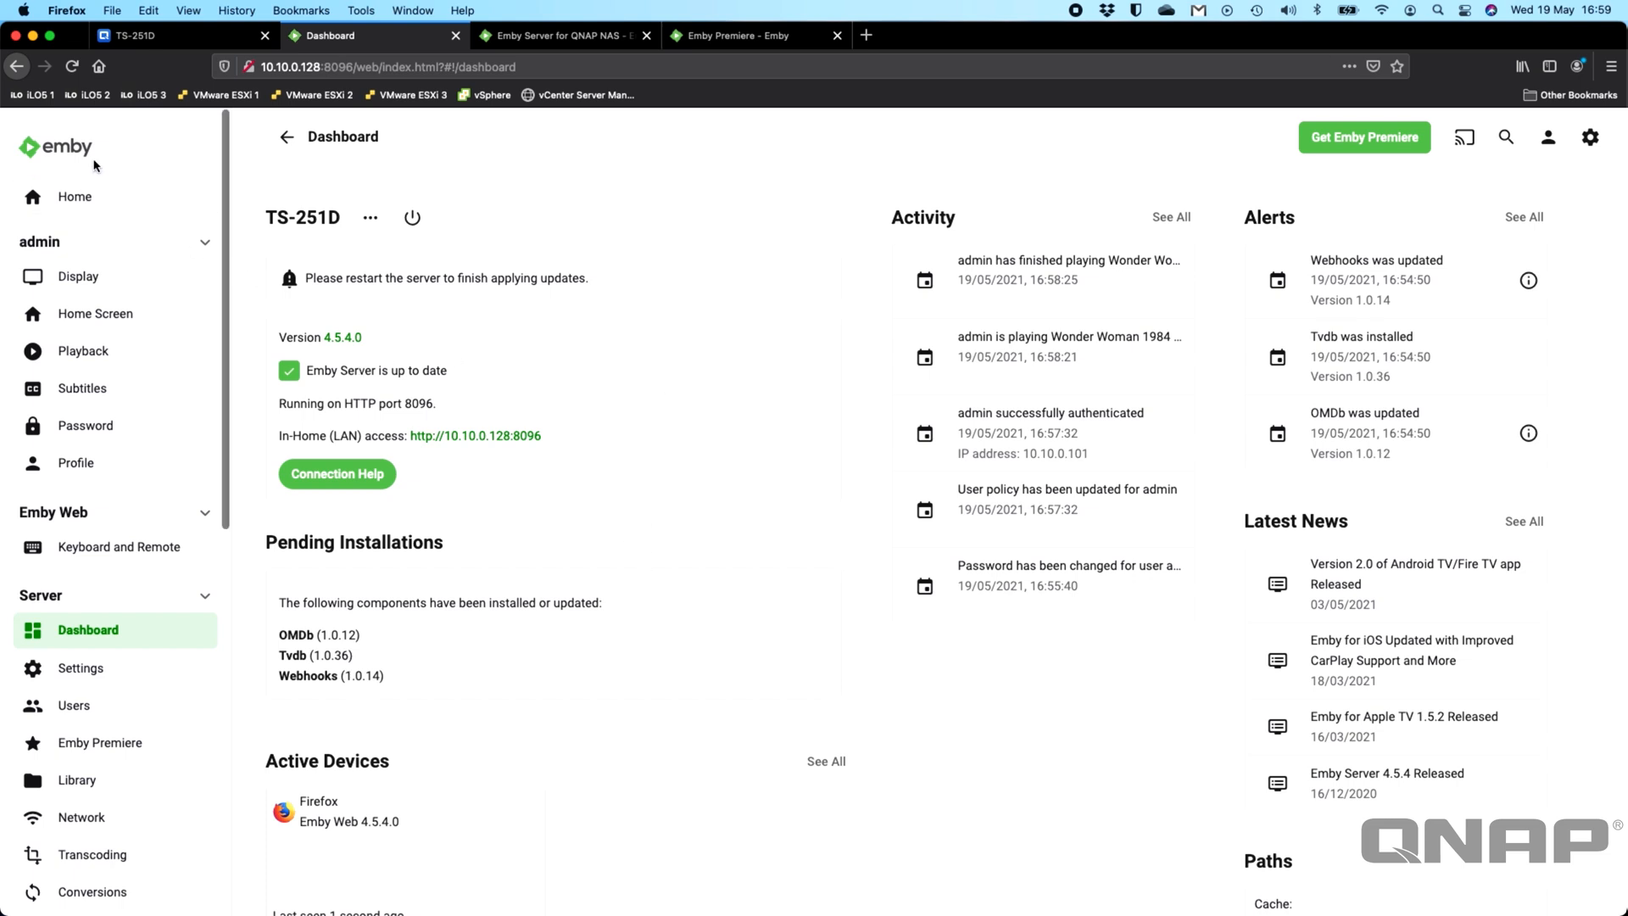
click(287, 136)
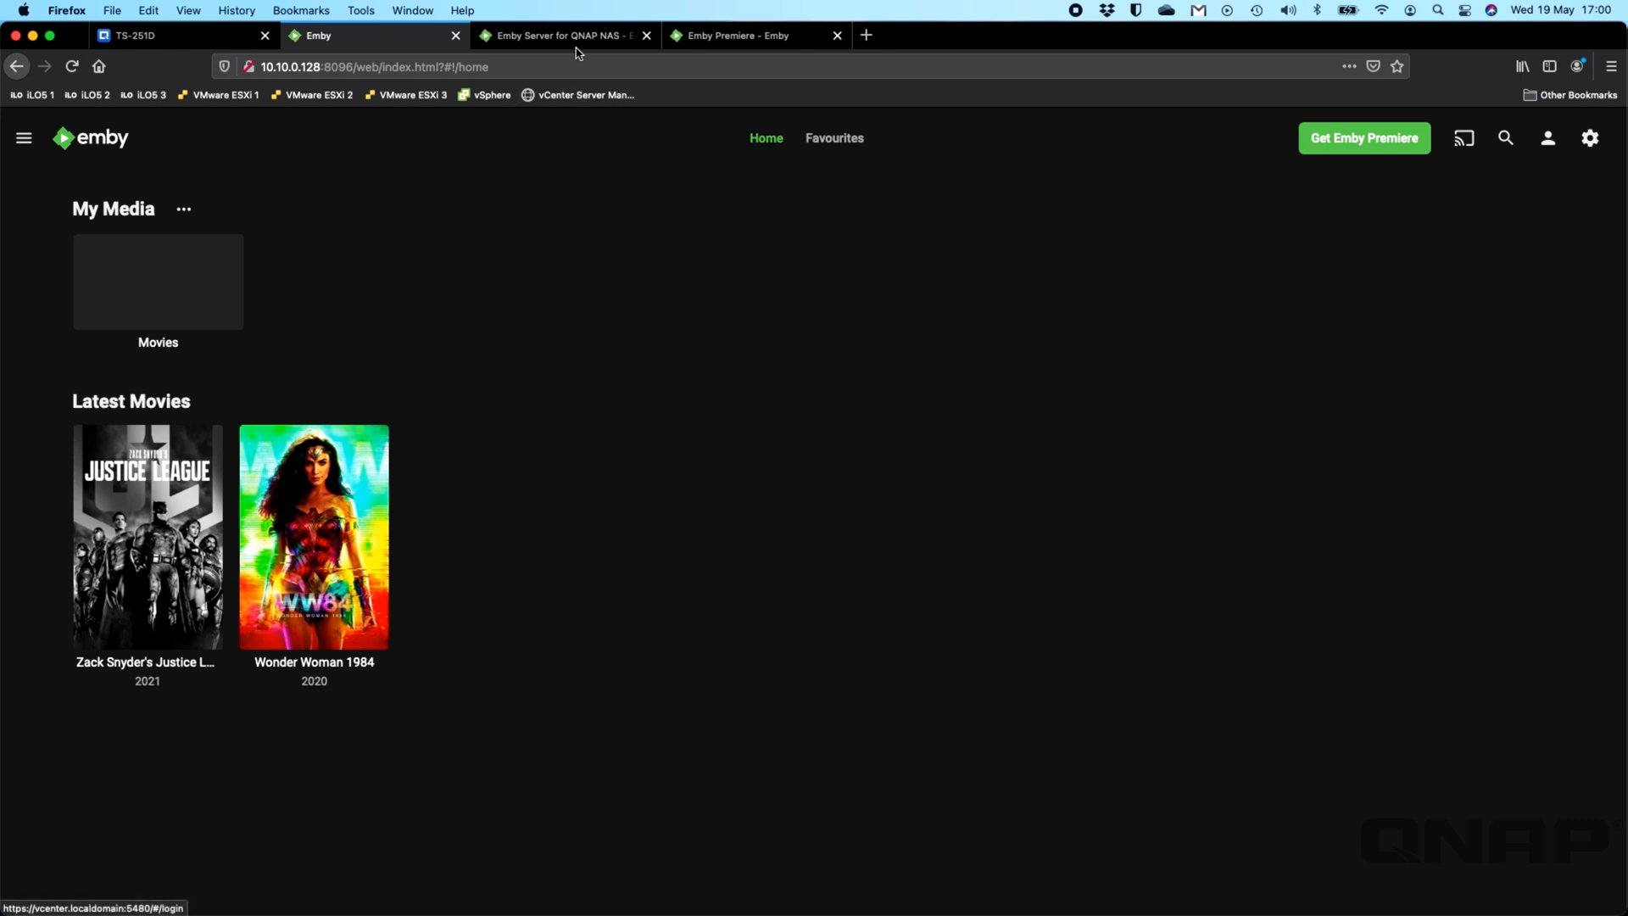
Step: Switch to the Emby Server for QNAP NAS installation page
click(563, 34)
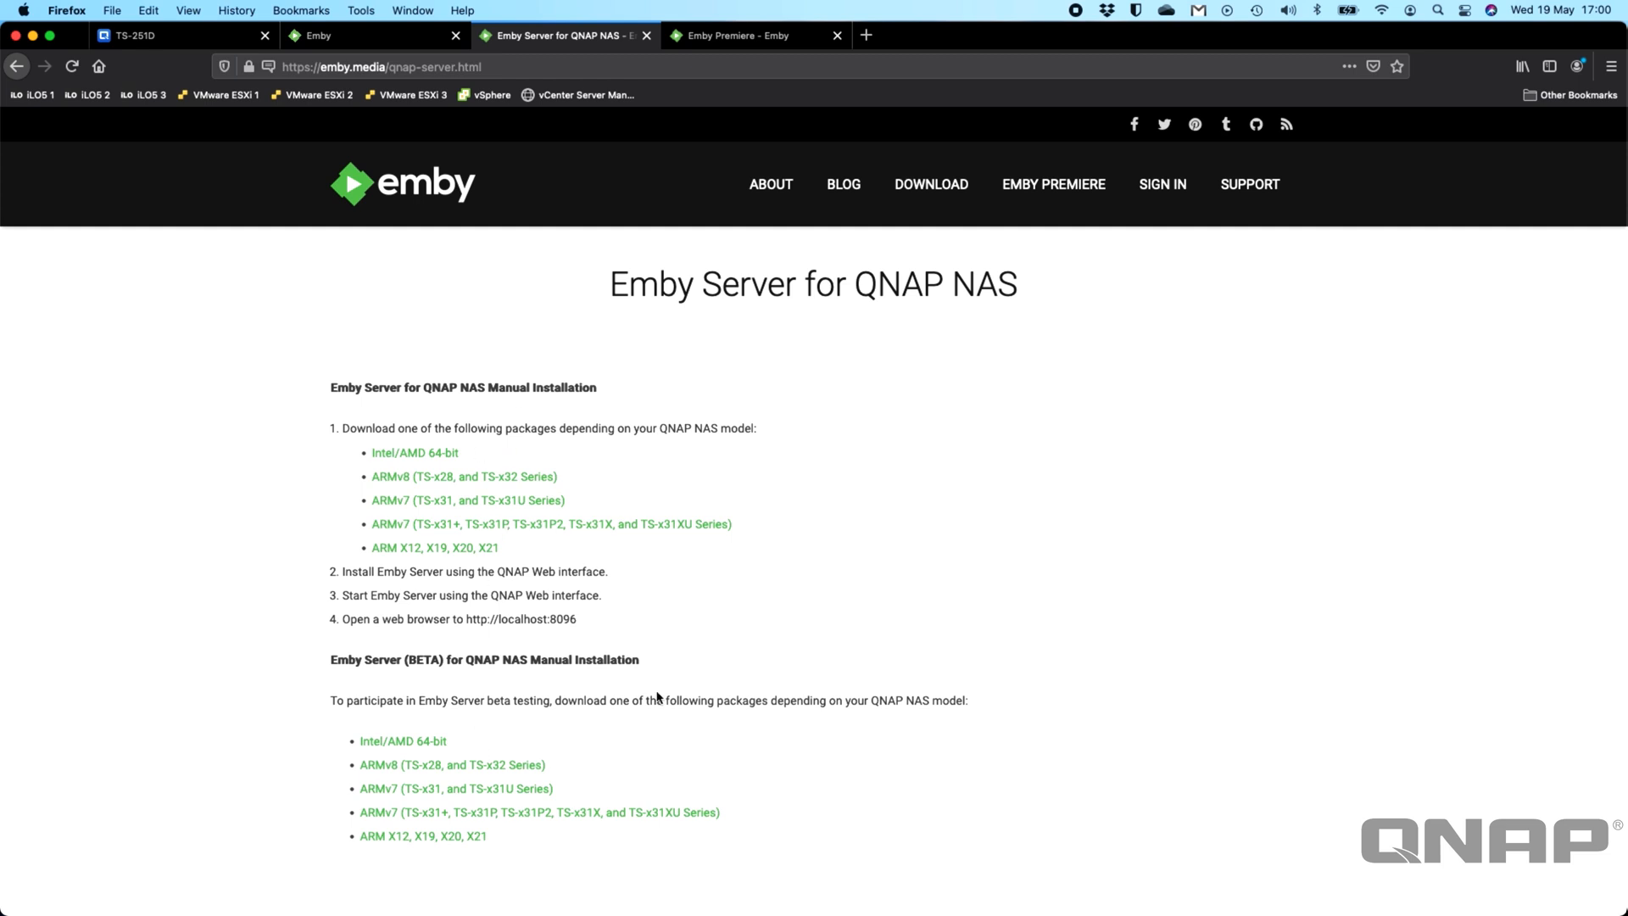